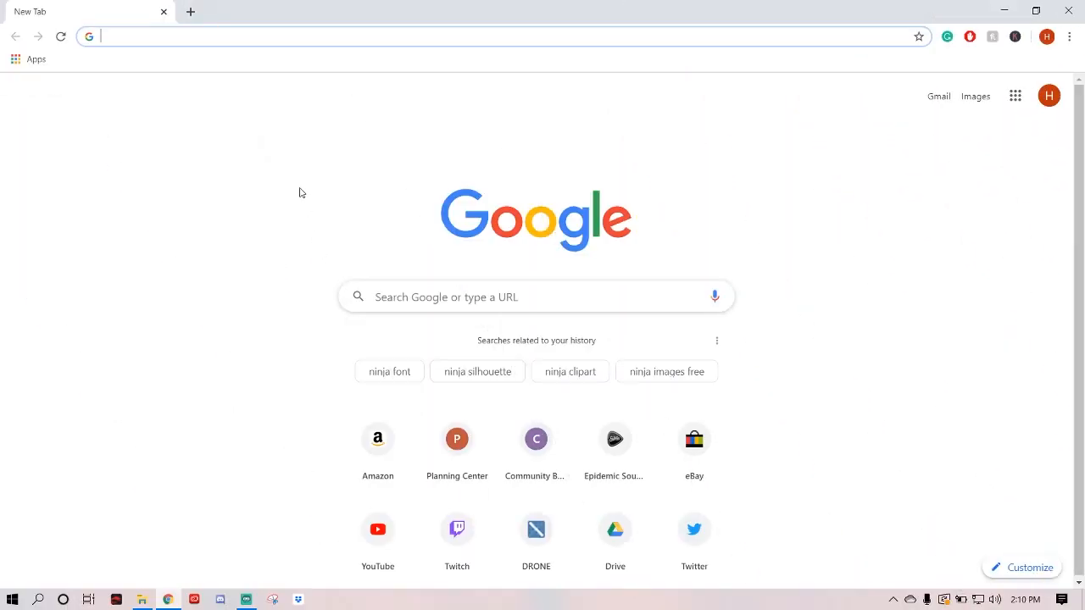
- Search Google for pixlr and launch the advanced Pixlr E editor from Pixlr.com
{"action": "type", "text": "pixlr"}
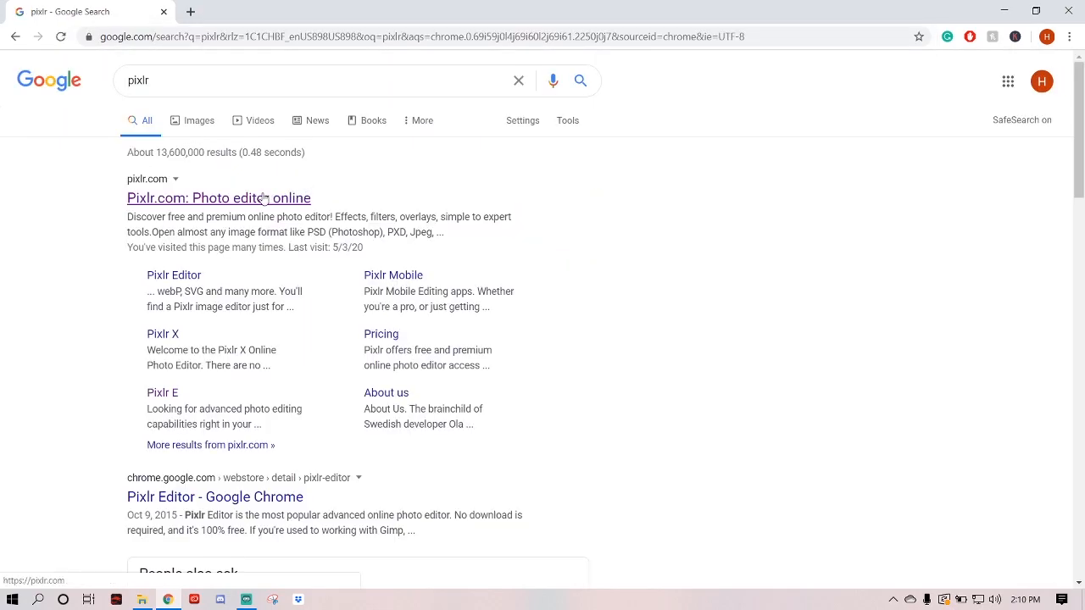
{"action": "left_click", "coordinate": [218, 198]}
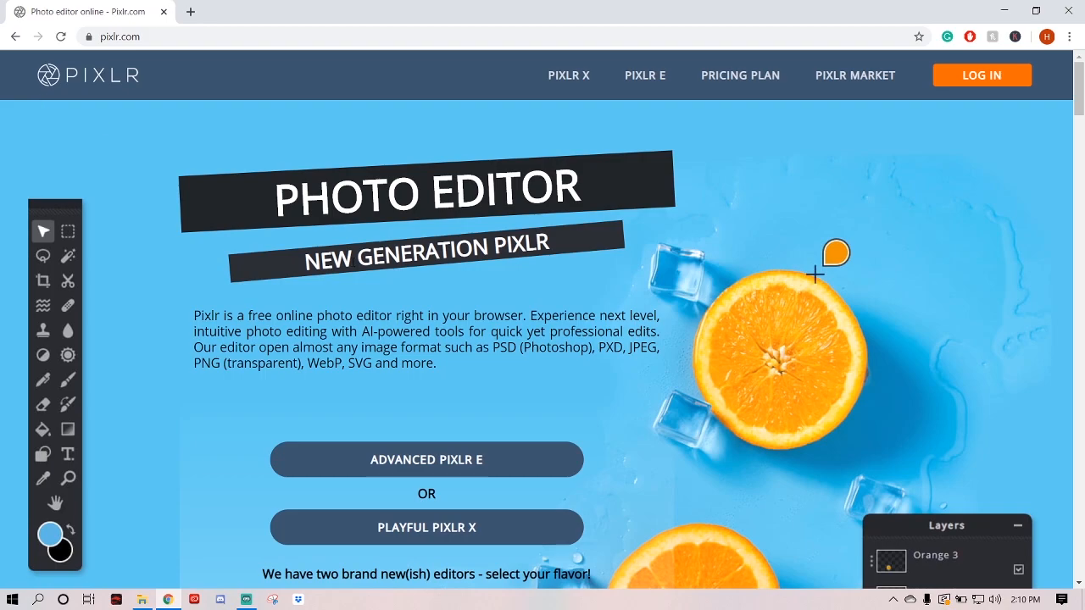
{"action": "mouse_move", "coordinate": [426, 459]}
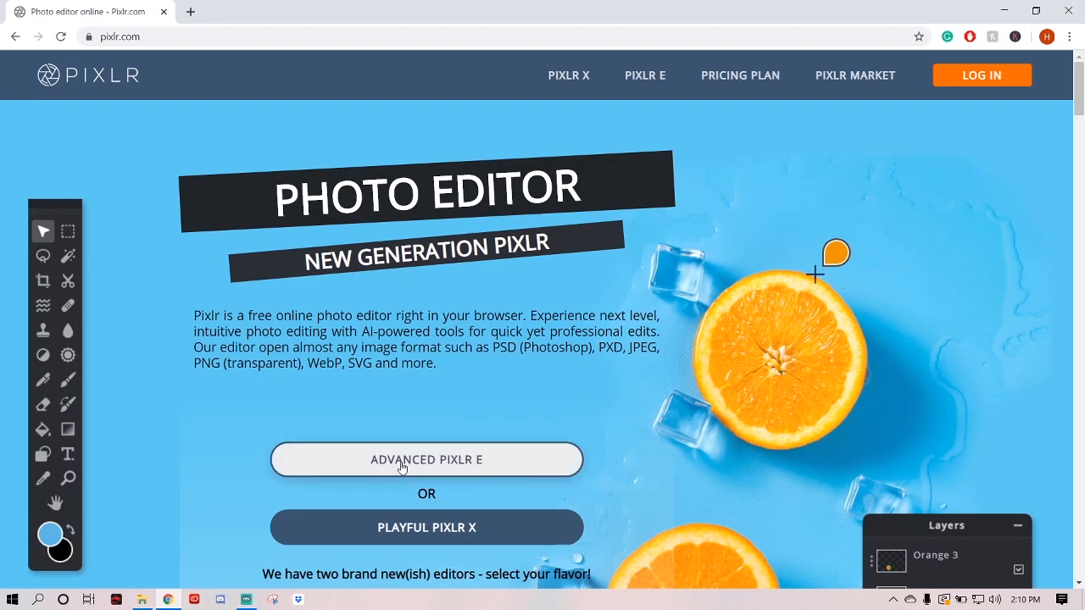
{"action": "left_click", "coordinate": [426, 460]}
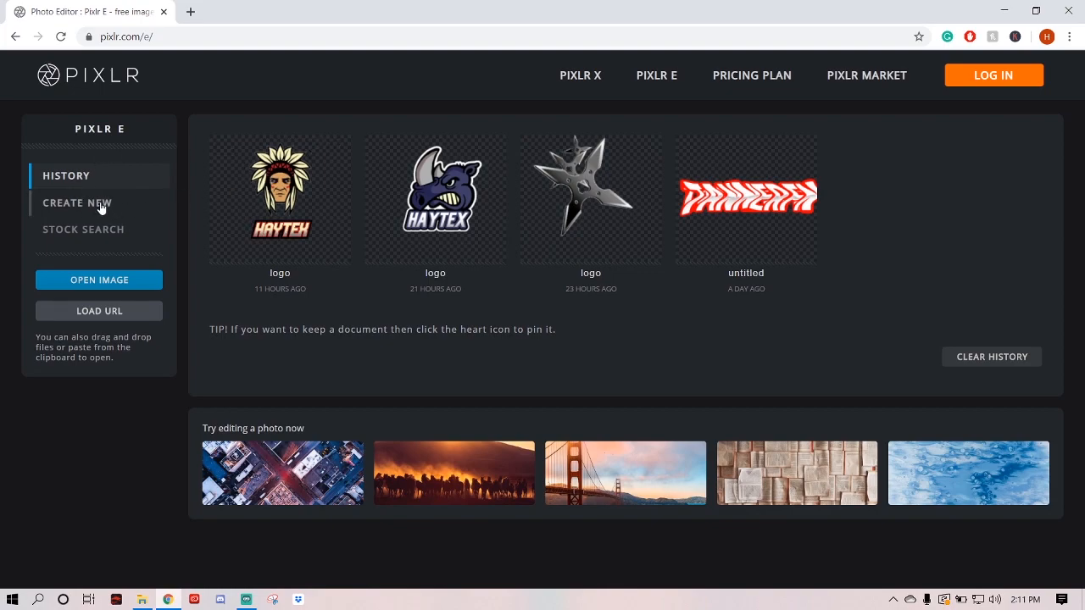
- Create a transparent 1000×1000 image named 'Logo hayTex' with no background
{"action": "left_click", "coordinate": [77, 203]}
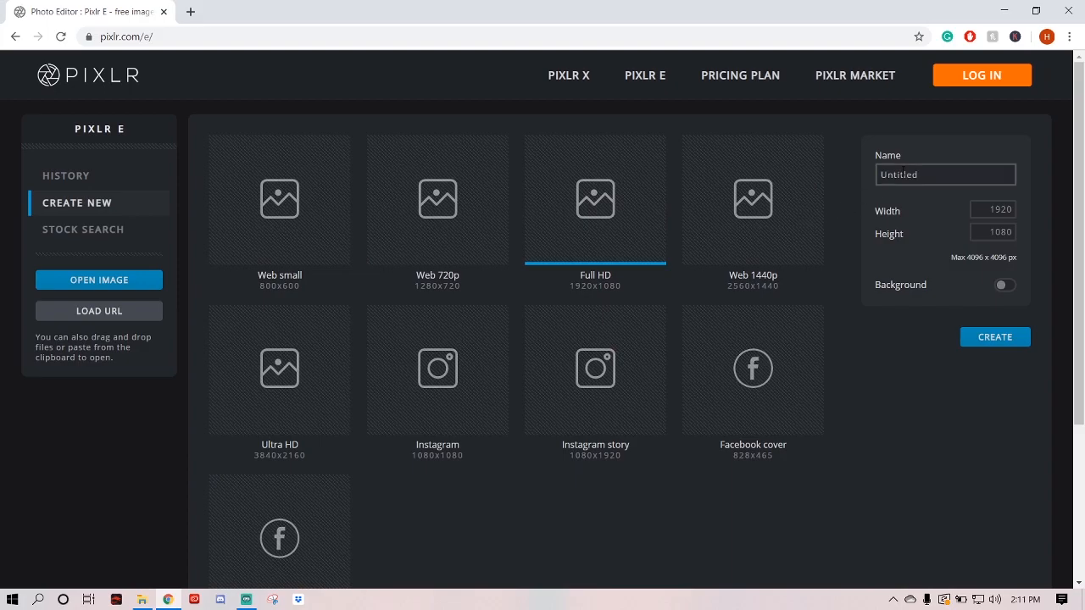
{"action": "left_click", "coordinate": [944, 174]}
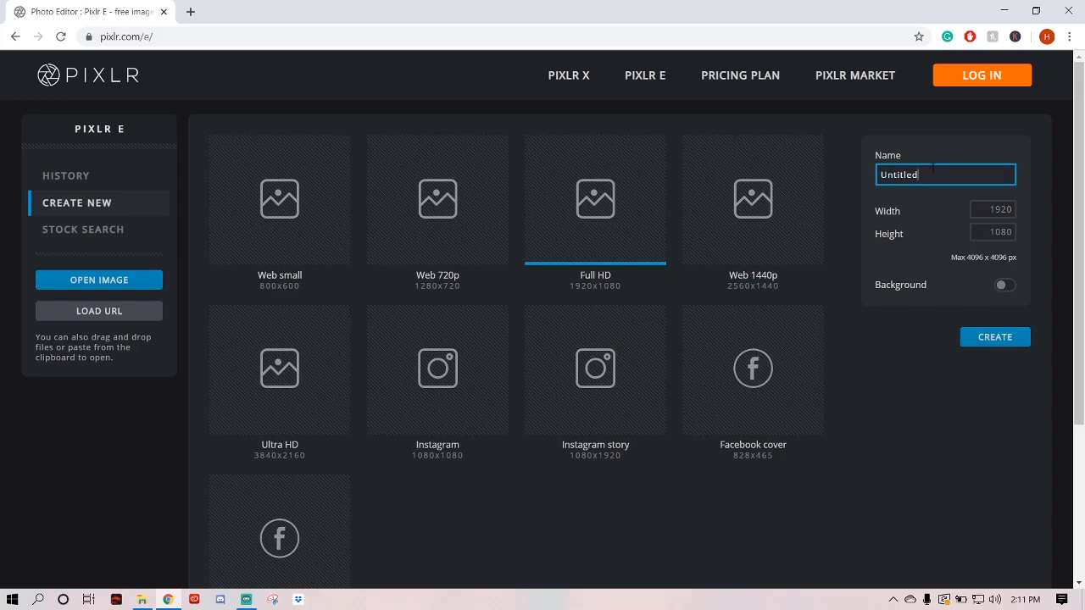
{"action": "type", "text": "Logo"}
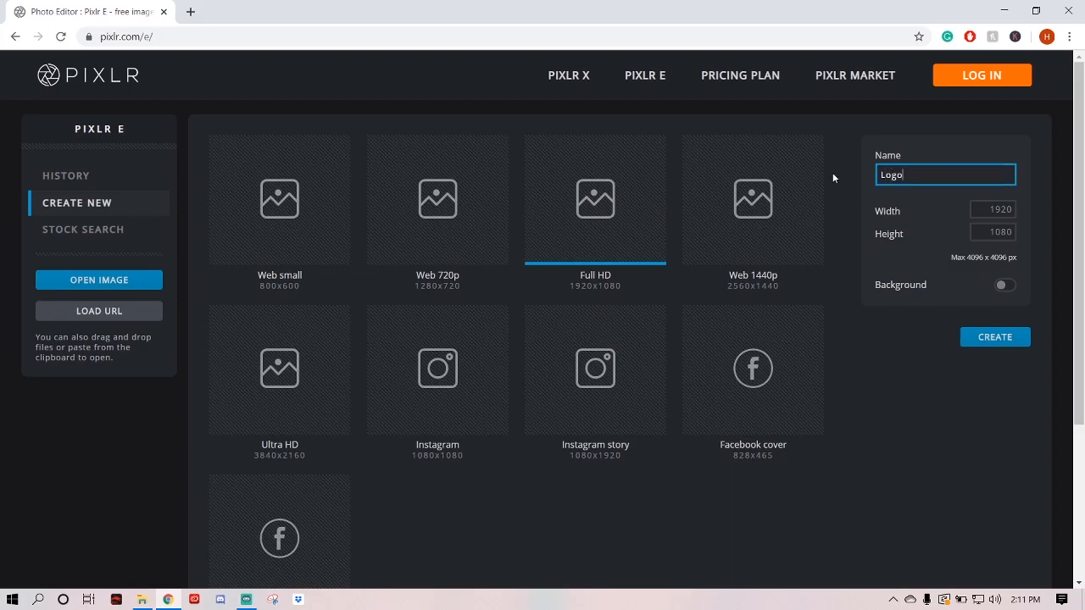
{"action": "type", "text": "hayTex"}
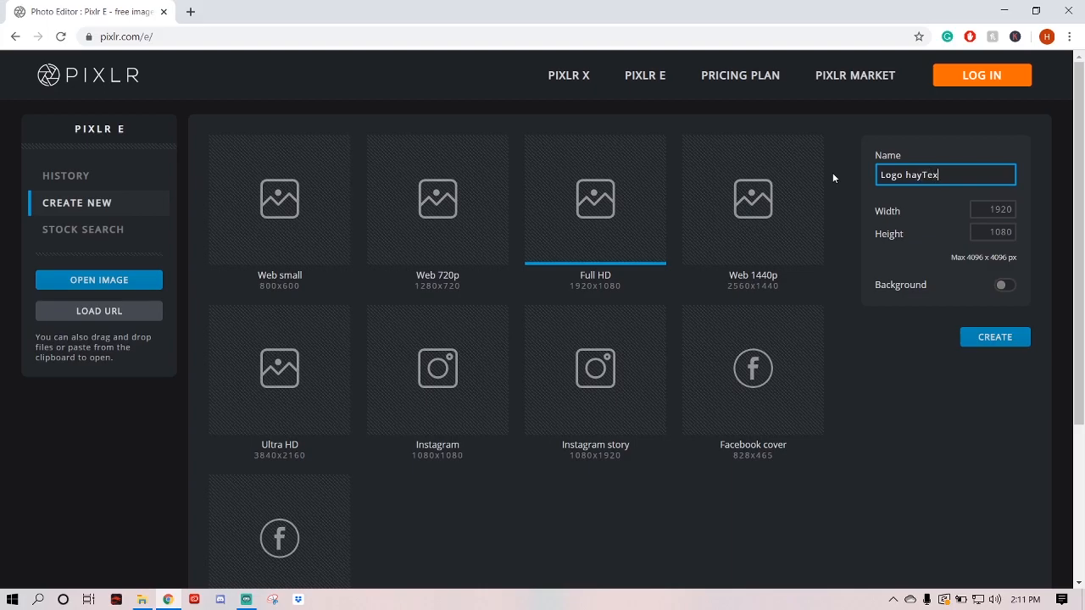
{"action": "left_click", "coordinate": [993, 209]}
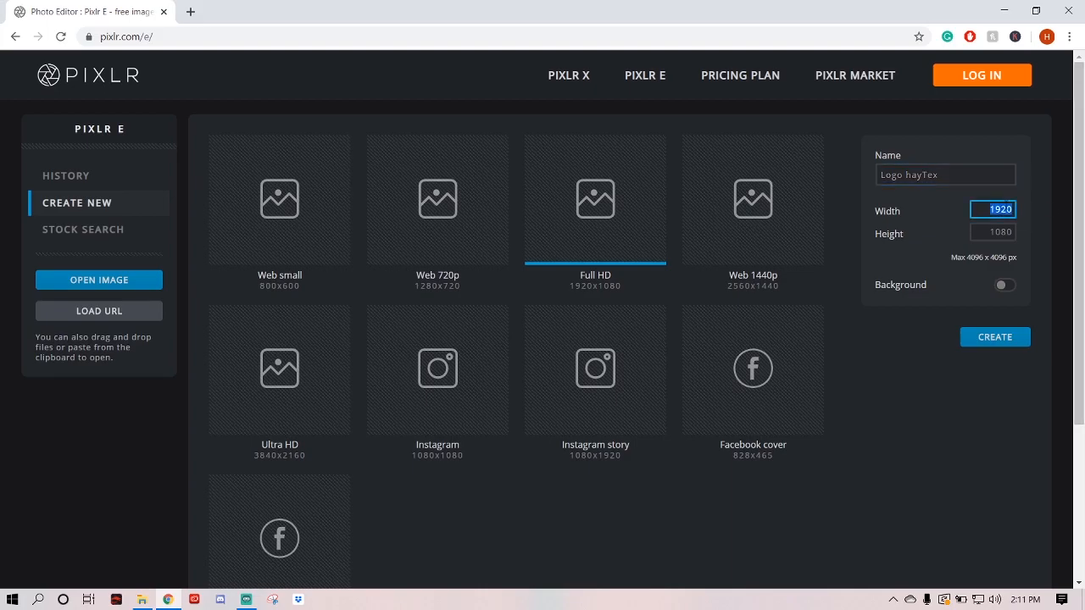
{"action": "type", "text": "1000"}
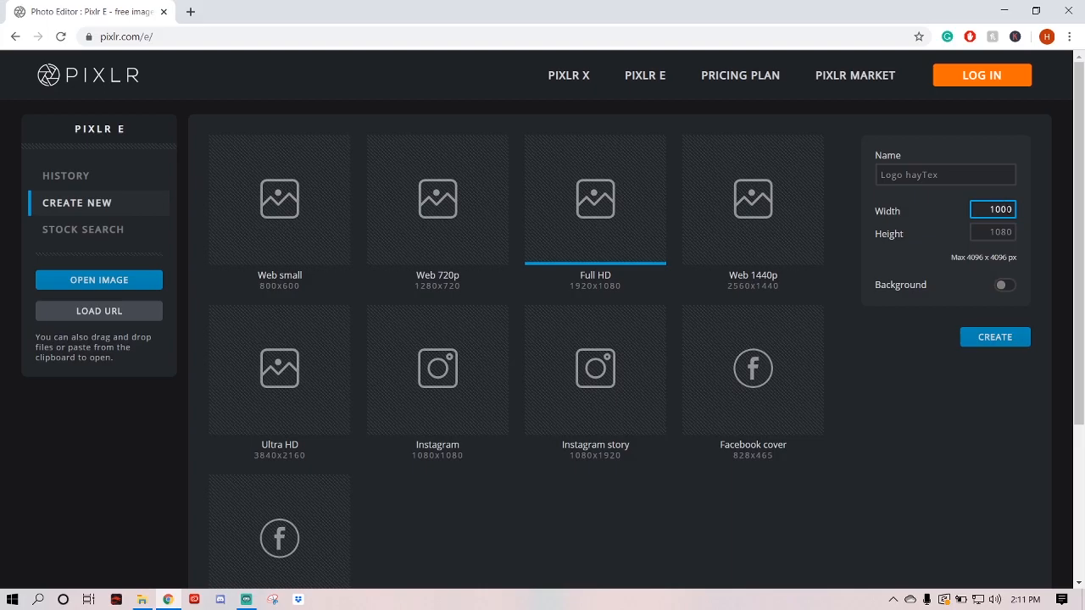
{"action": "left_click", "coordinate": [991, 232]}
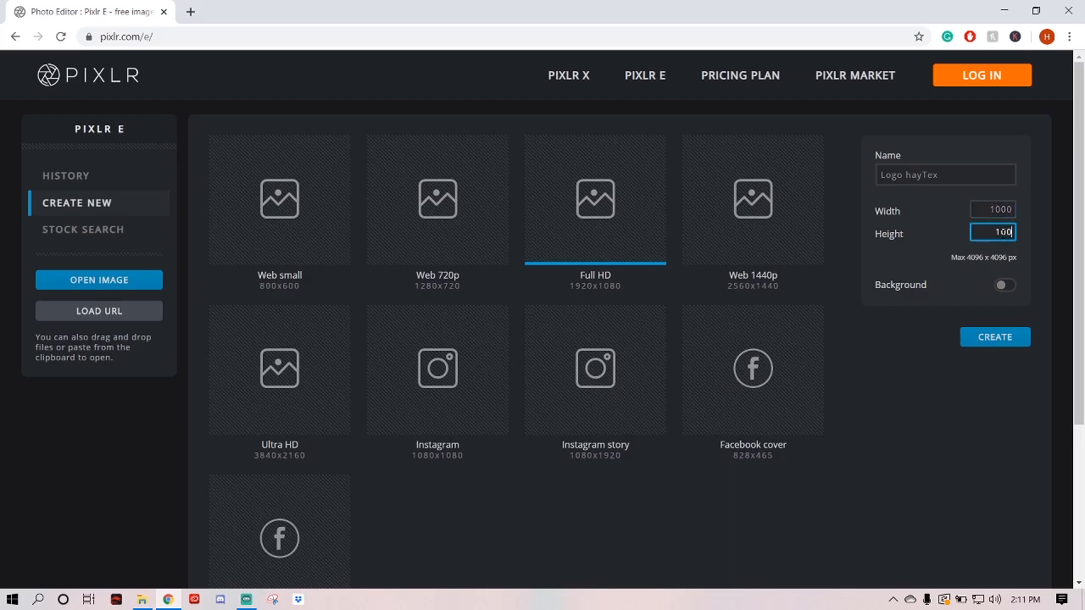
{"action": "left_click", "coordinate": [992, 209]}
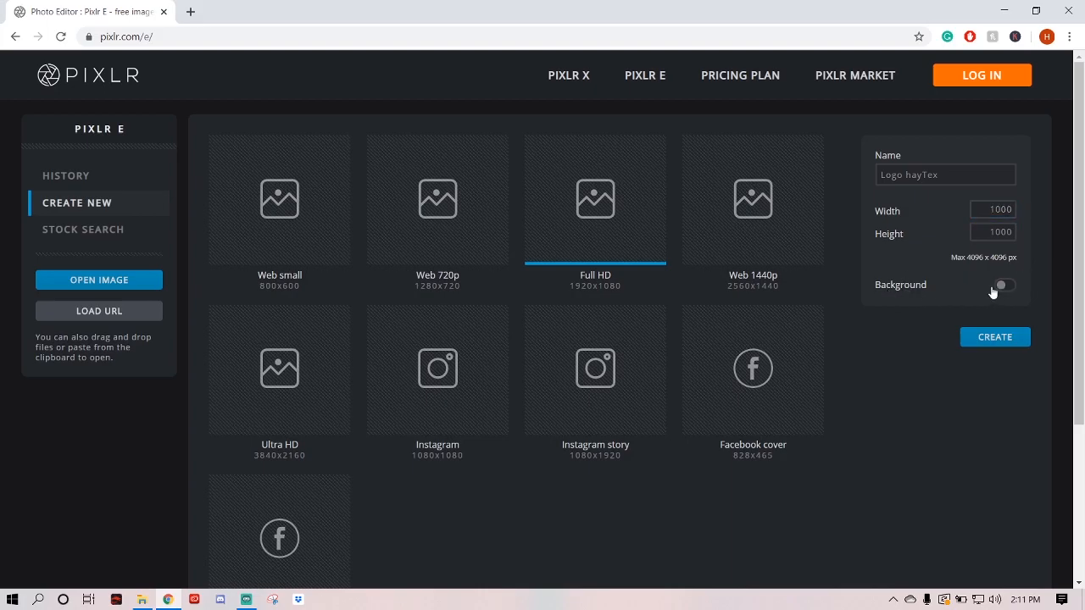
{"action": "left_click", "coordinate": [1004, 285]}
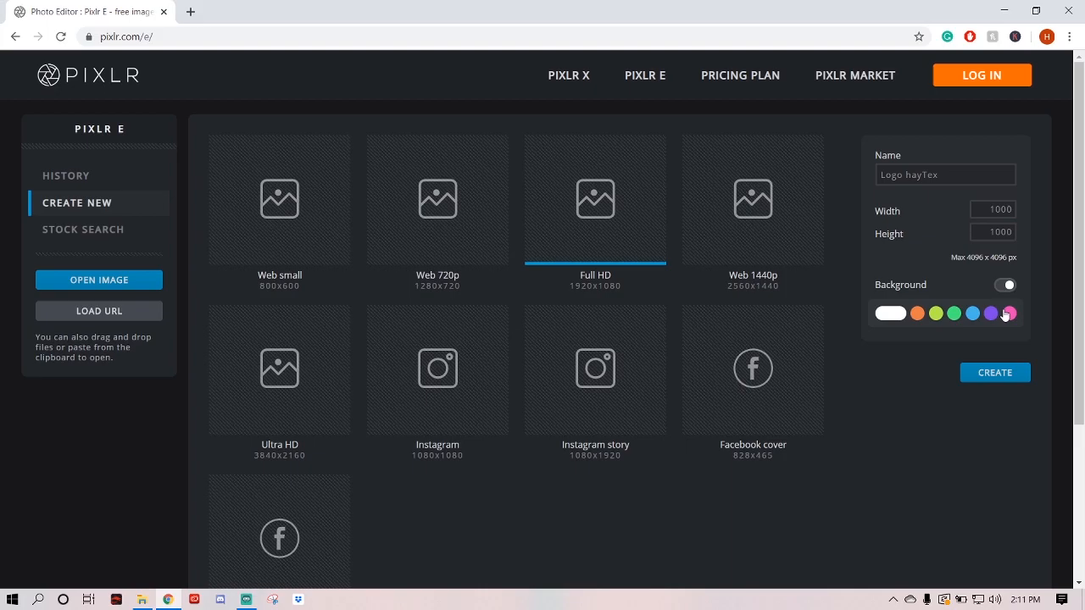
{"action": "left_click", "coordinate": [1005, 284]}
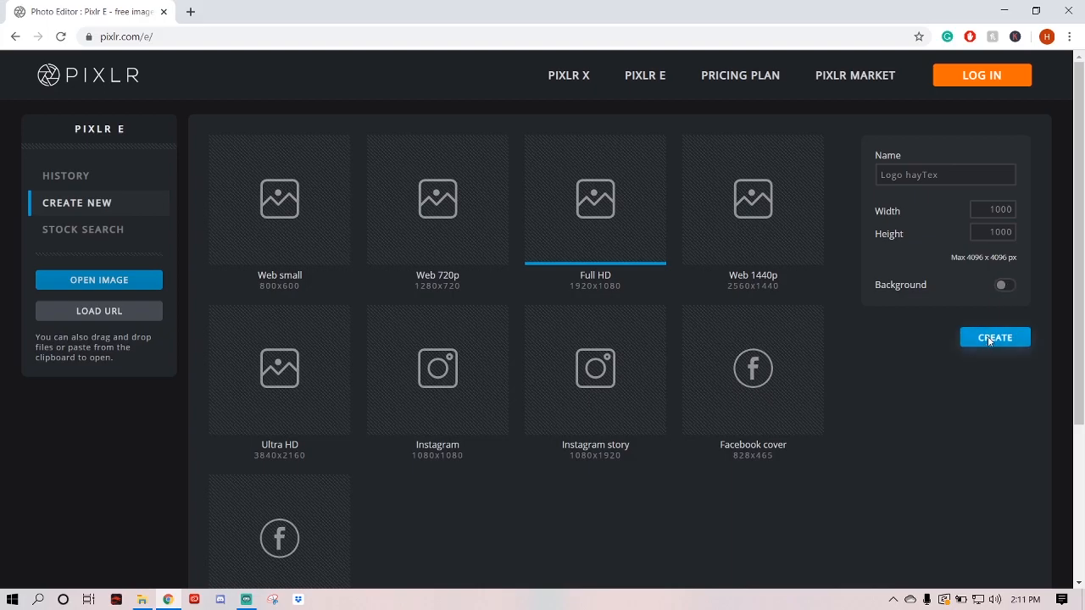
{"action": "left_click", "coordinate": [994, 337]}
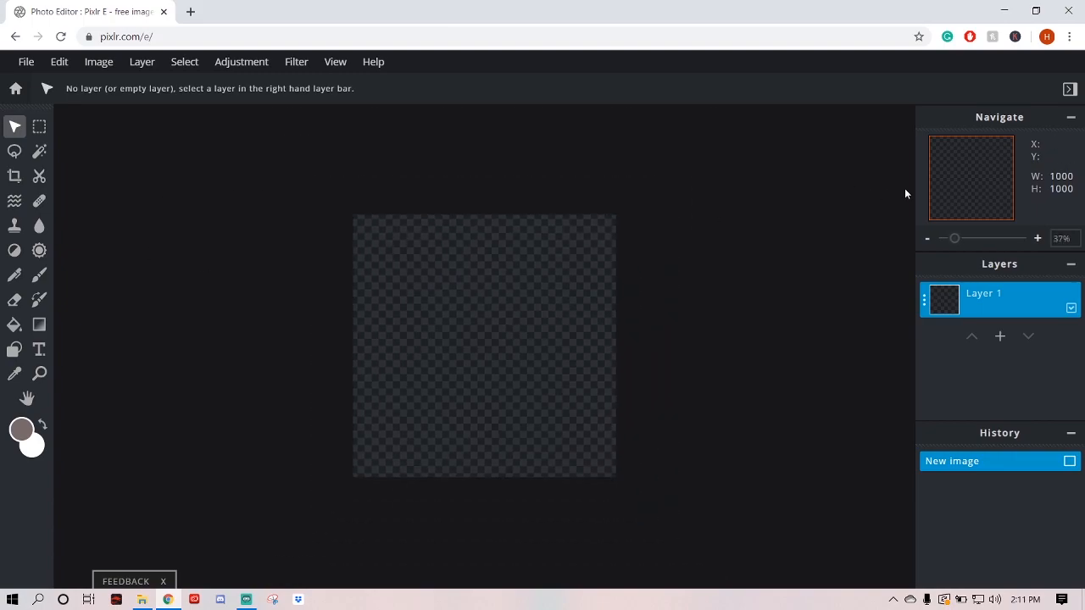
{"action": "left_click_drag", "start_coordinate": [955, 238], "coordinate": [958, 238]}
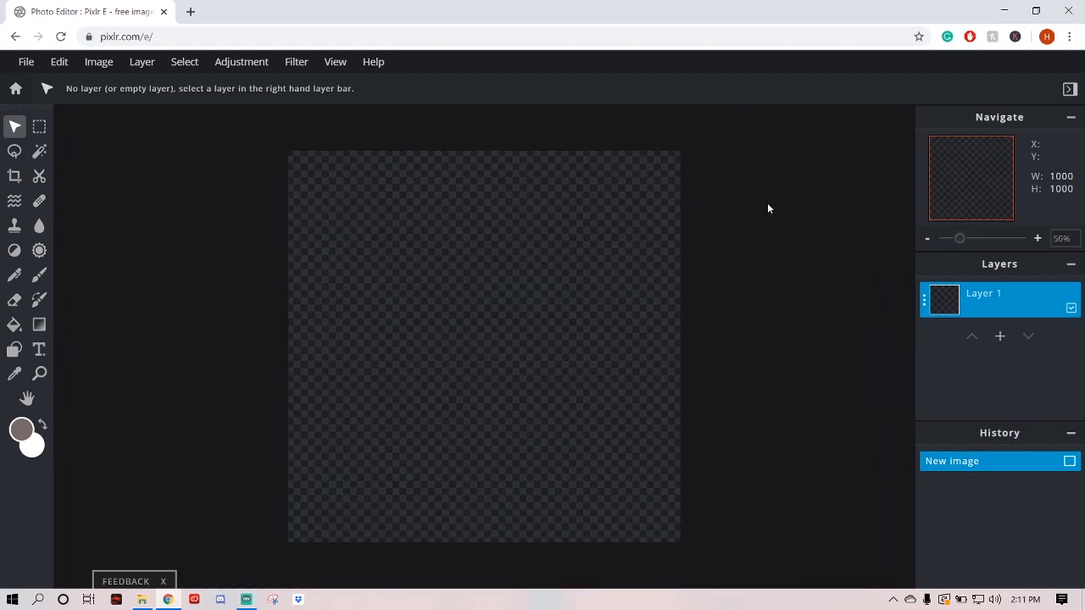
{"action": "left_click_drag", "start_coordinate": [961, 238], "coordinate": [957, 239]}
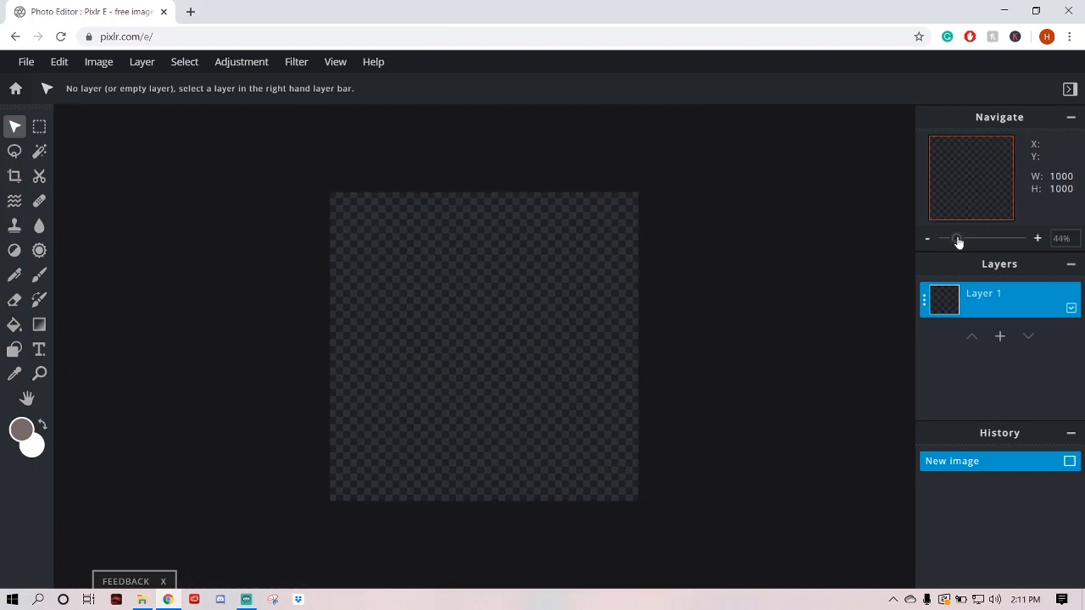
{"action": "mouse_move", "coordinate": [13, 347]}
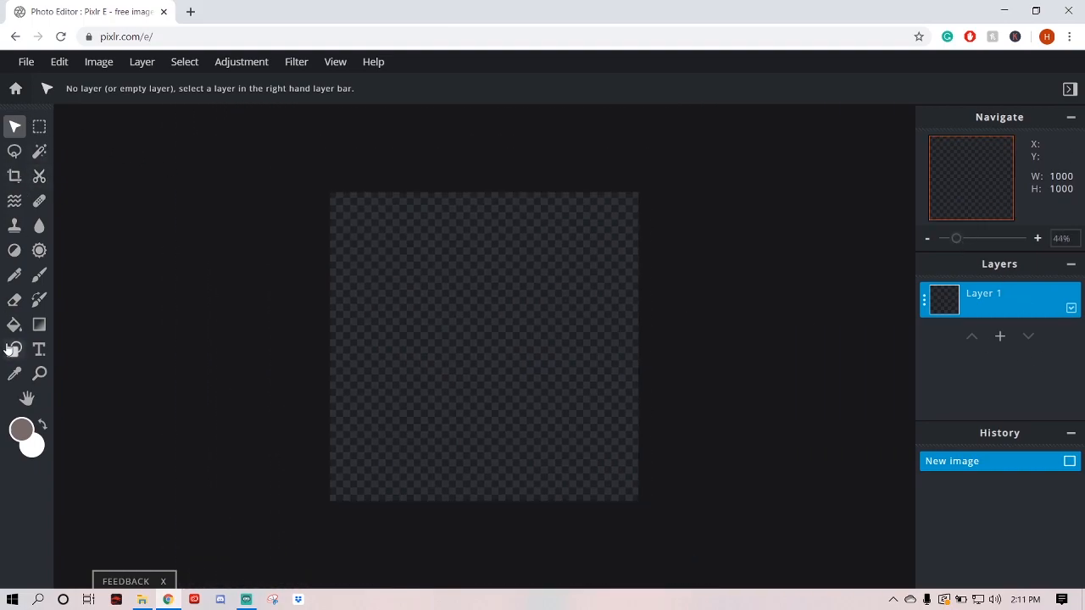
- In a new tab, search vecteezy.com for ninja vectors
{"action": "left_click", "coordinate": [190, 11]}
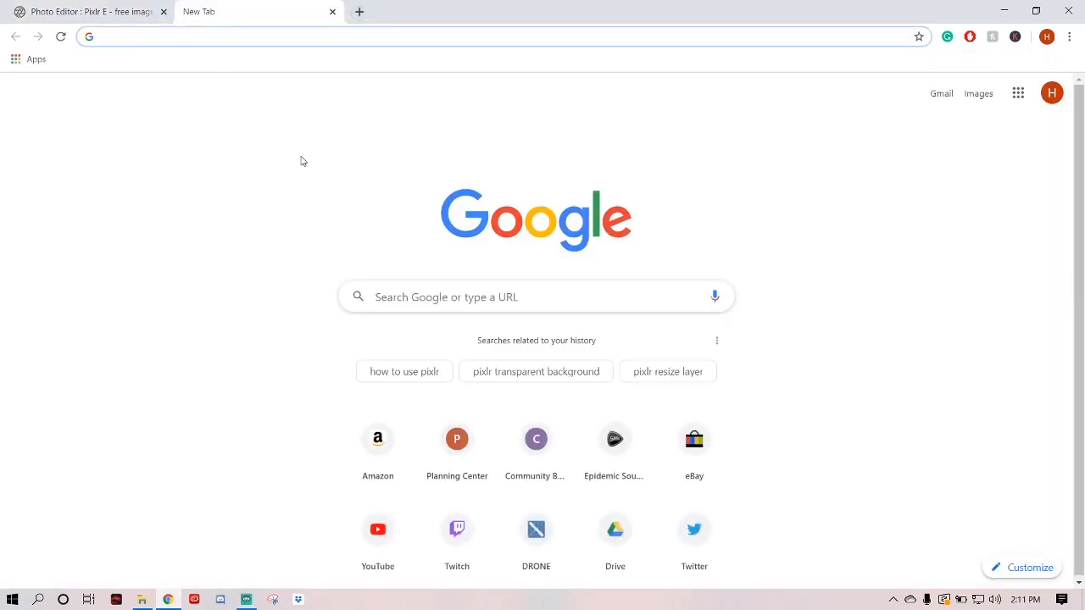
{"action": "mouse_move", "coordinate": [294, 165]}
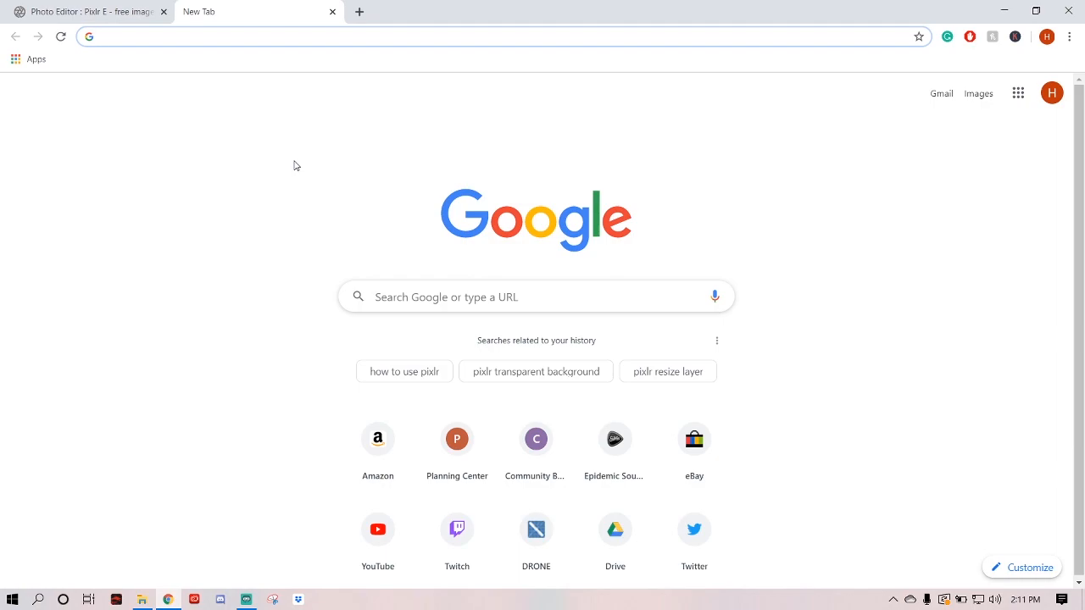
{"action": "type", "text": "vecteezy.com"}
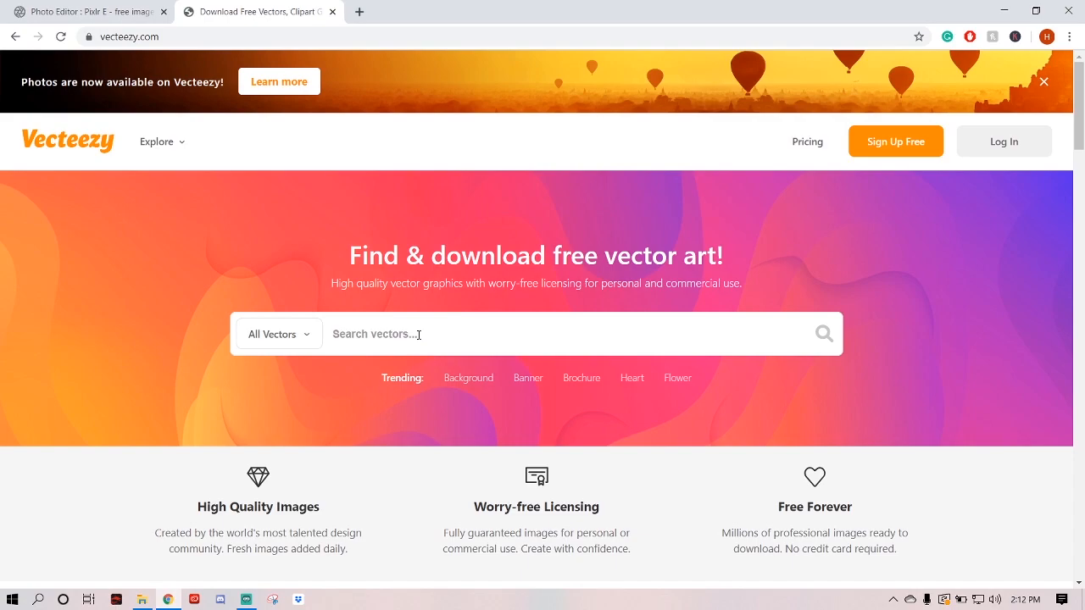
{"action": "type", "text": "ninja"}
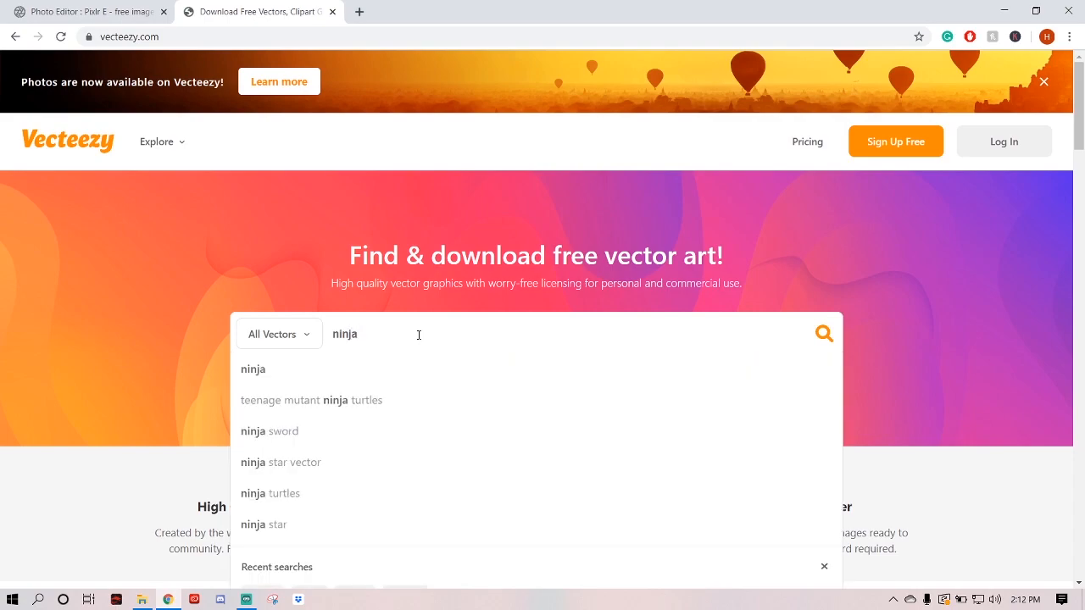
{"action": "left_click", "coordinate": [822, 333]}
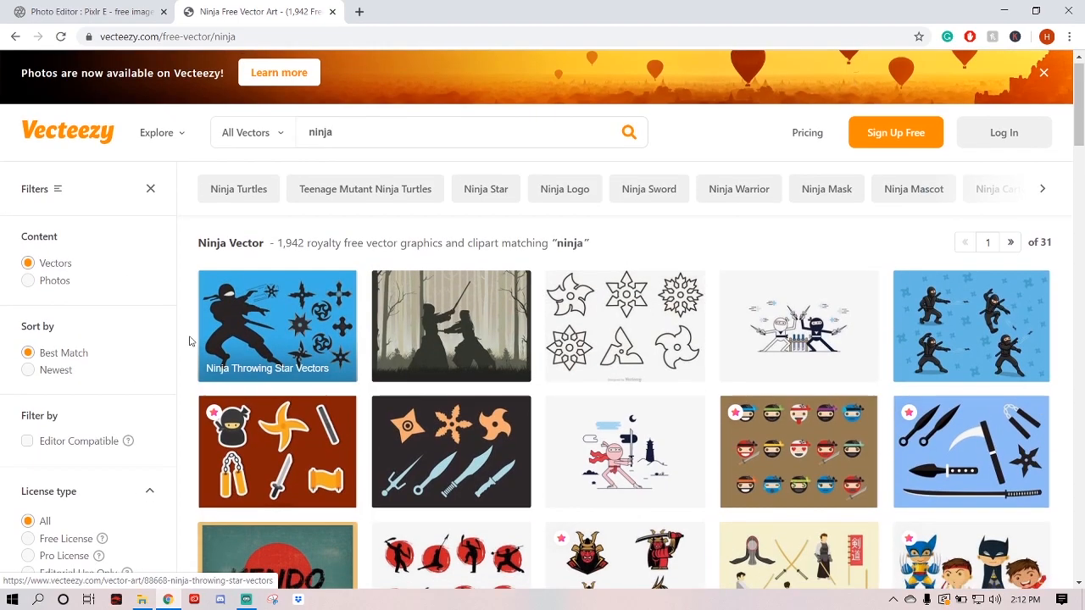
- Filter the ninja vector results to Free License only
{"action": "left_click", "coordinate": [1043, 72]}
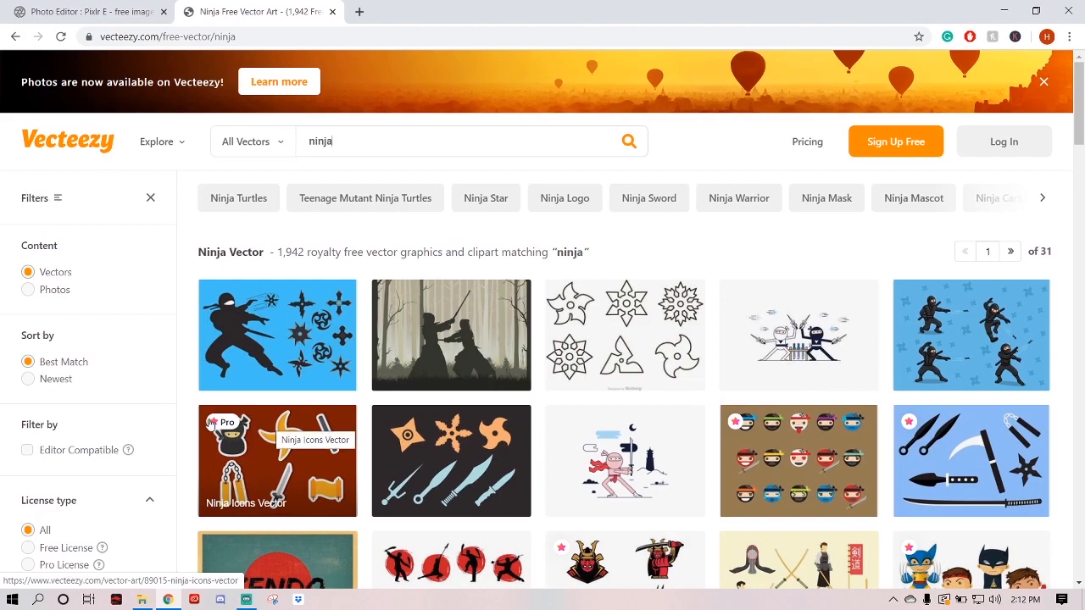
{"action": "left_click", "coordinate": [1043, 81]}
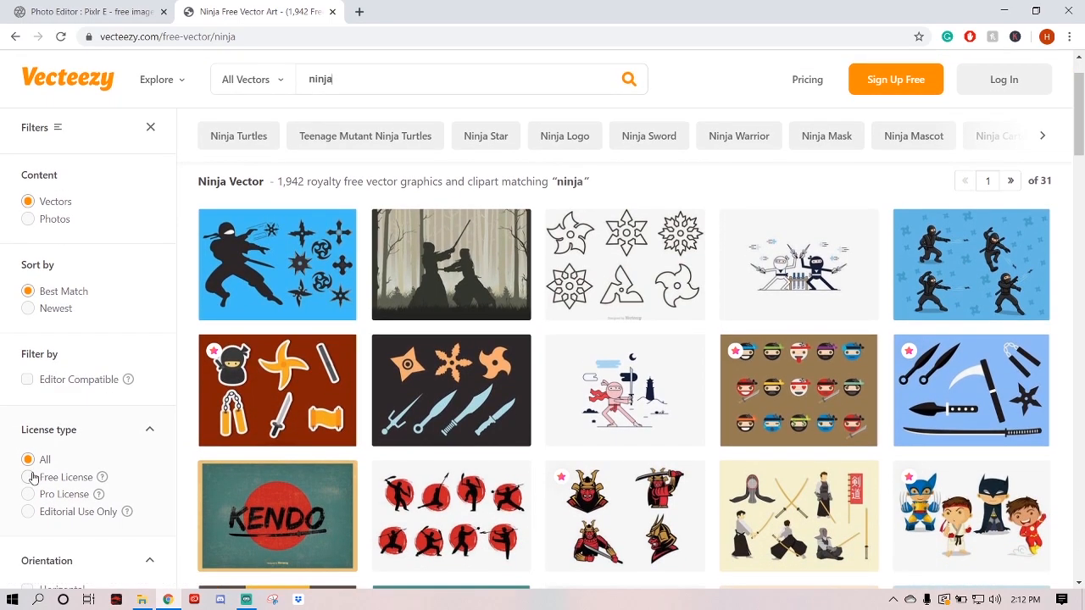
{"action": "left_click", "coordinate": [28, 476]}
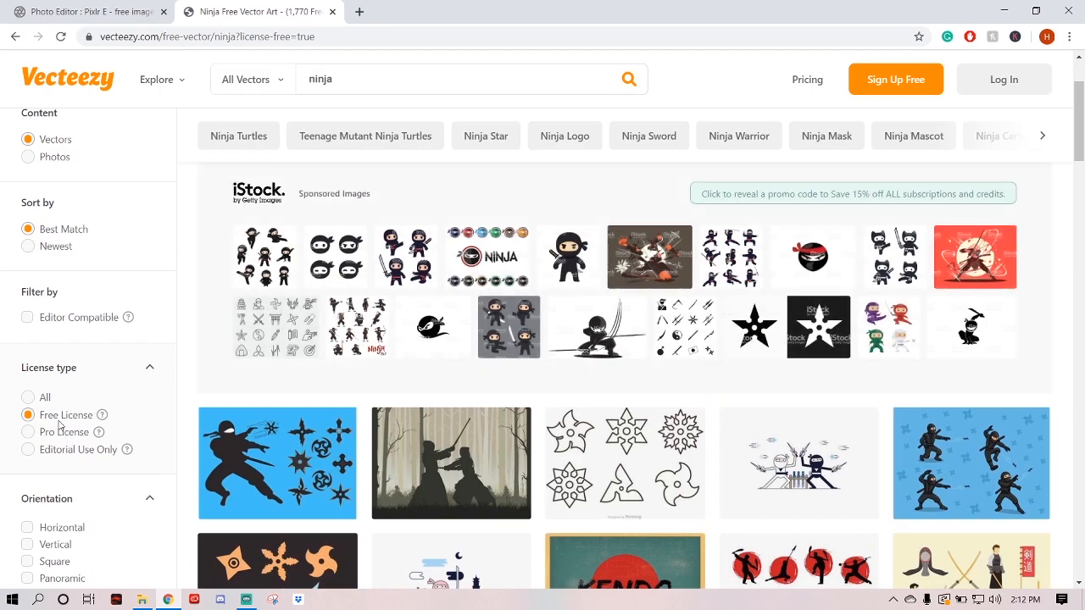
- Scroll through the free ninja results to the second page
{"action": "scroll", "scroll_direction": "down", "scroll_amount": 3}
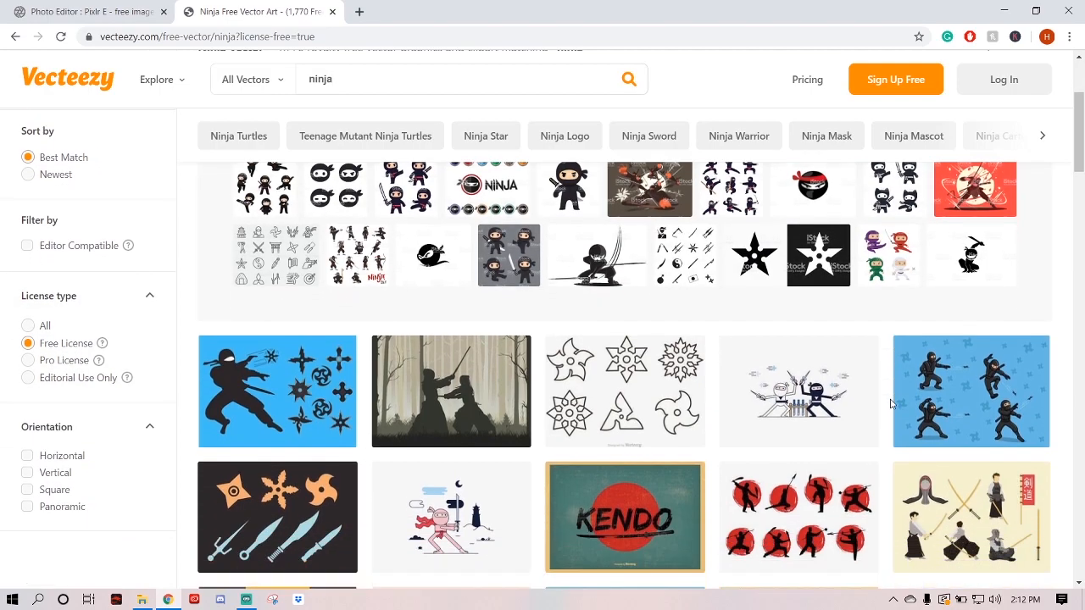
{"action": "scroll", "scroll_direction": "down", "scroll_amount": 3}
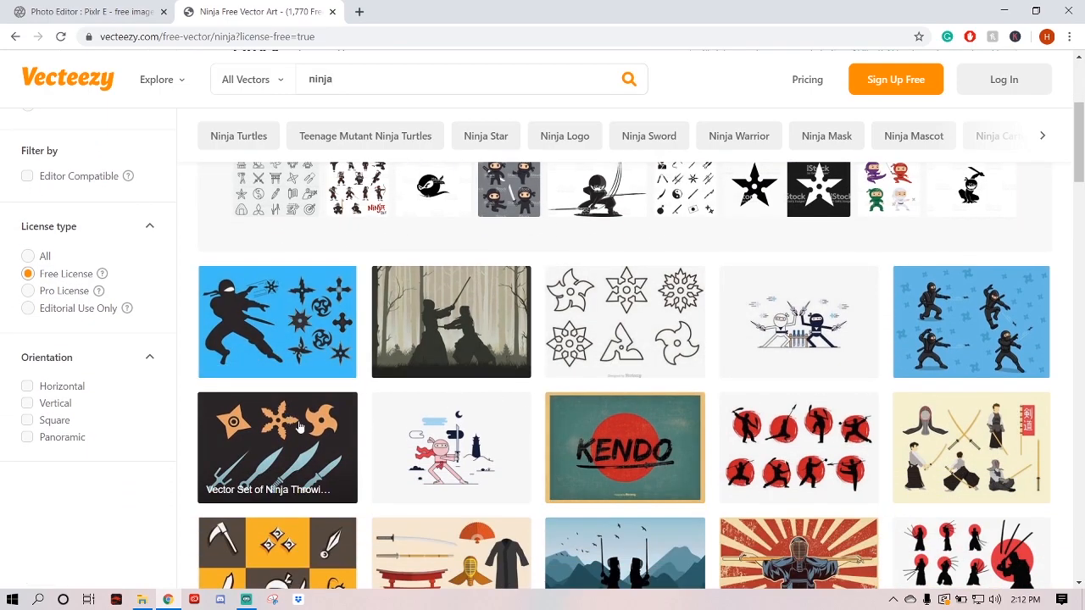
{"action": "scroll", "scroll_direction": "down", "scroll_amount": 3}
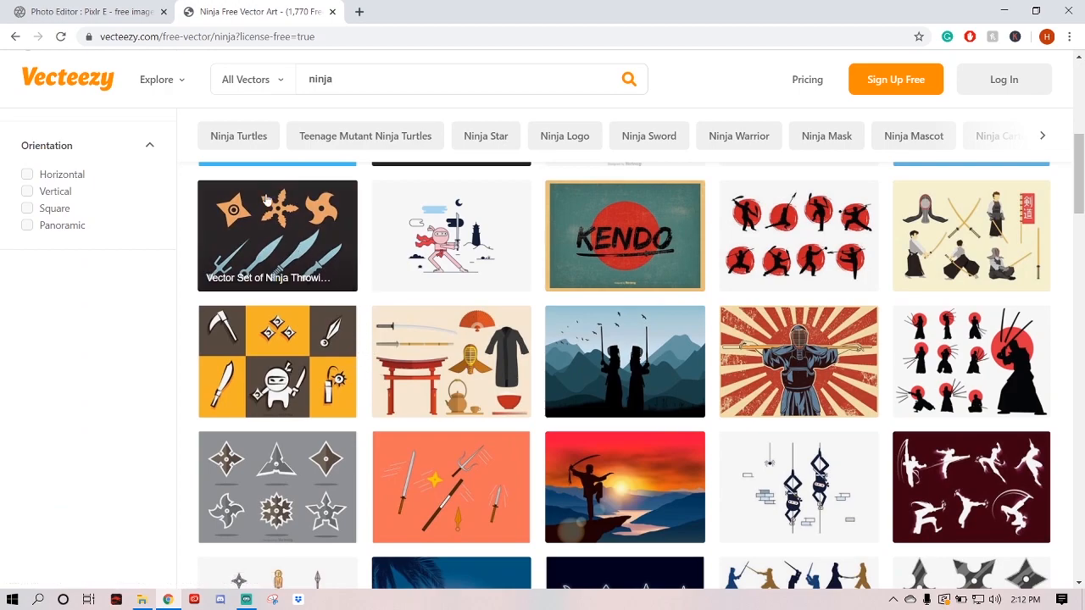
{"action": "scroll", "scroll_direction": "down", "scroll_amount": 3}
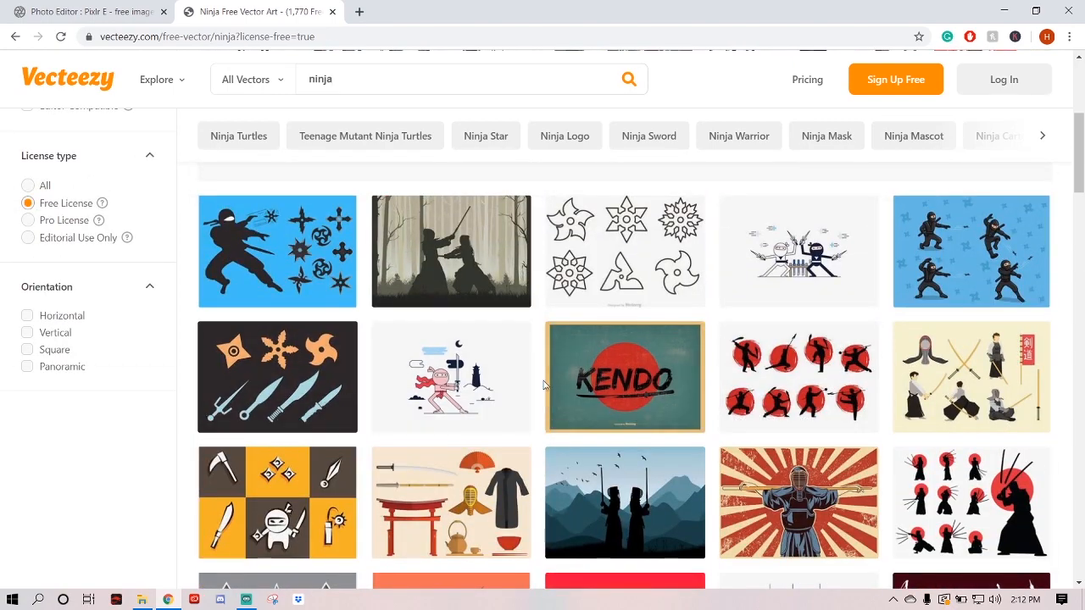
{"action": "scroll", "scroll_direction": "down", "scroll_amount": 3}
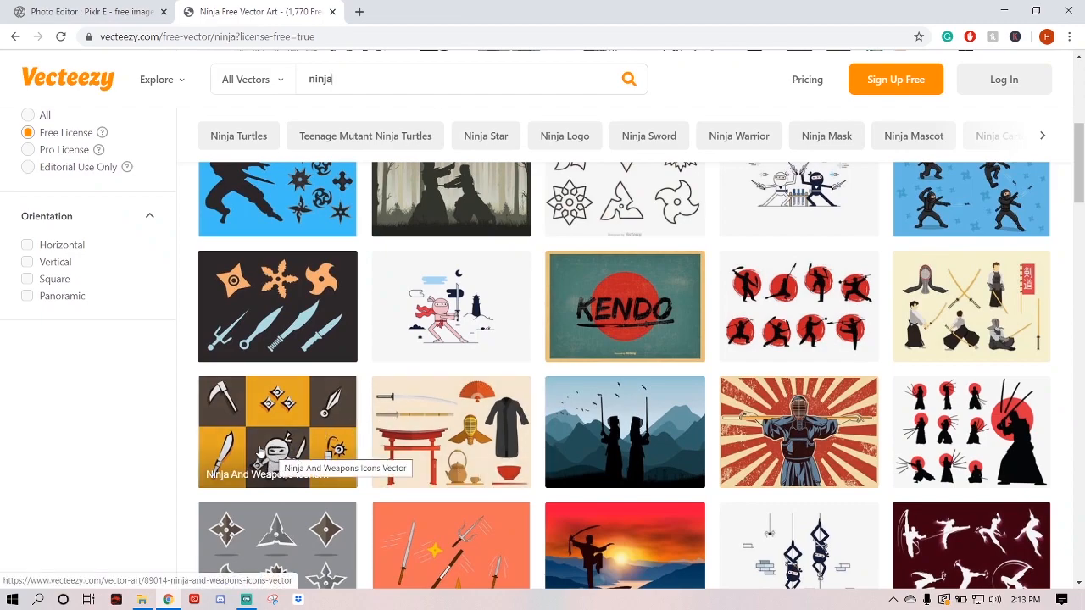
{"action": "scroll", "scroll_direction": "down", "scroll_amount": 3}
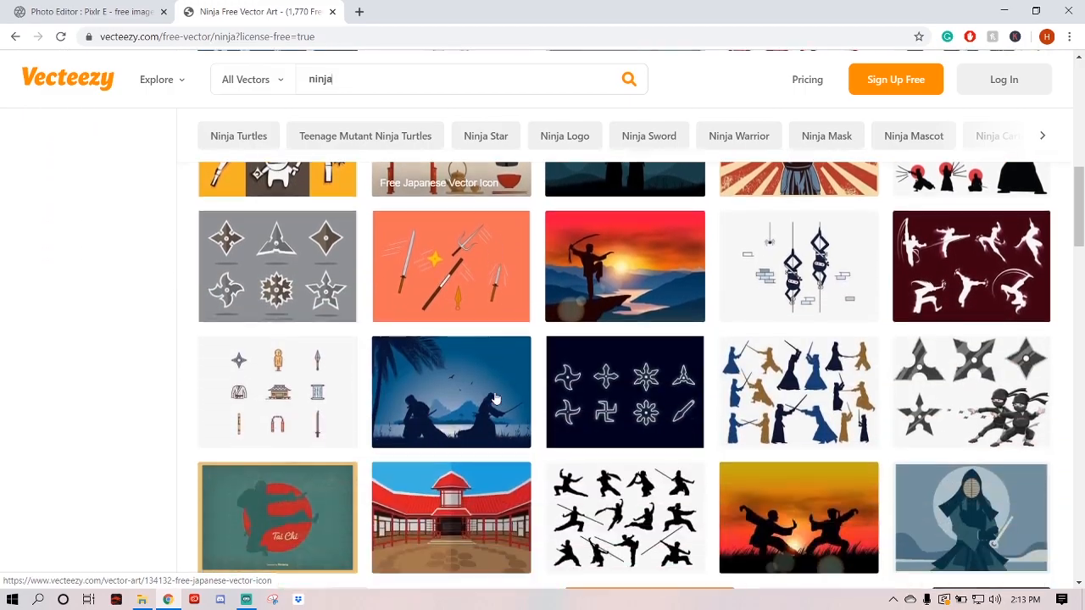
{"action": "scroll", "scroll_direction": "down", "scroll_amount": 3}
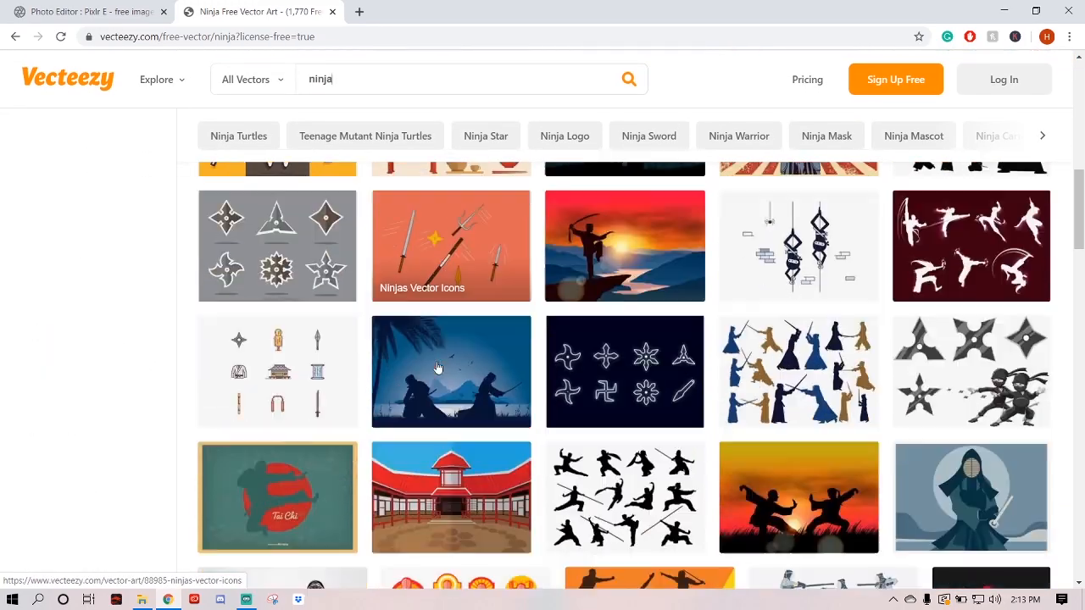
{"action": "scroll", "scroll_direction": "down", "scroll_amount": 3}
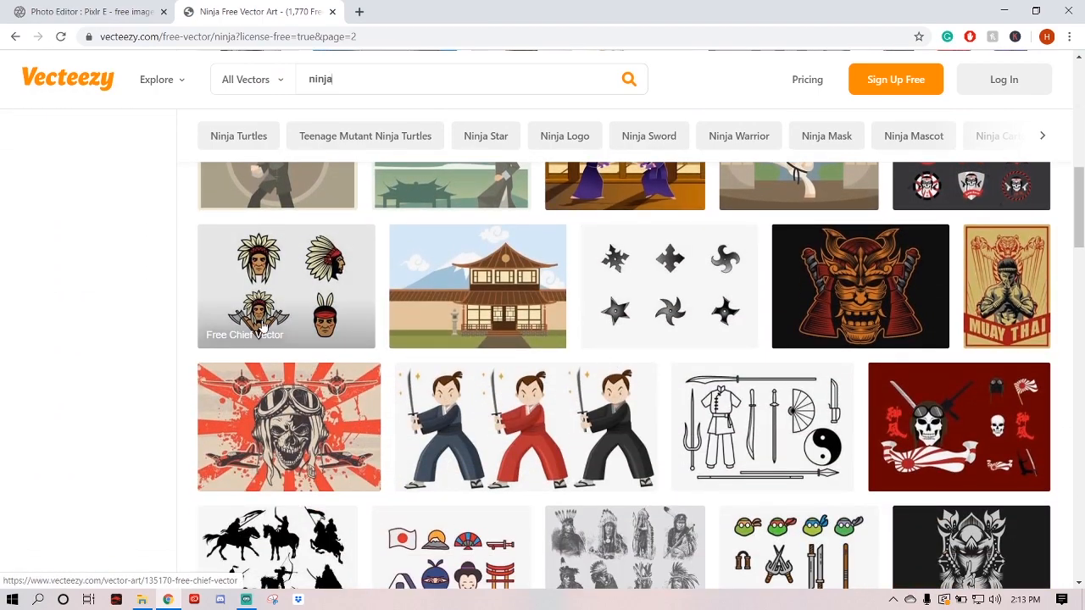
- Open the Free Chief Vector artwork in Vecteezy's online editor
{"action": "left_click", "coordinate": [287, 286]}
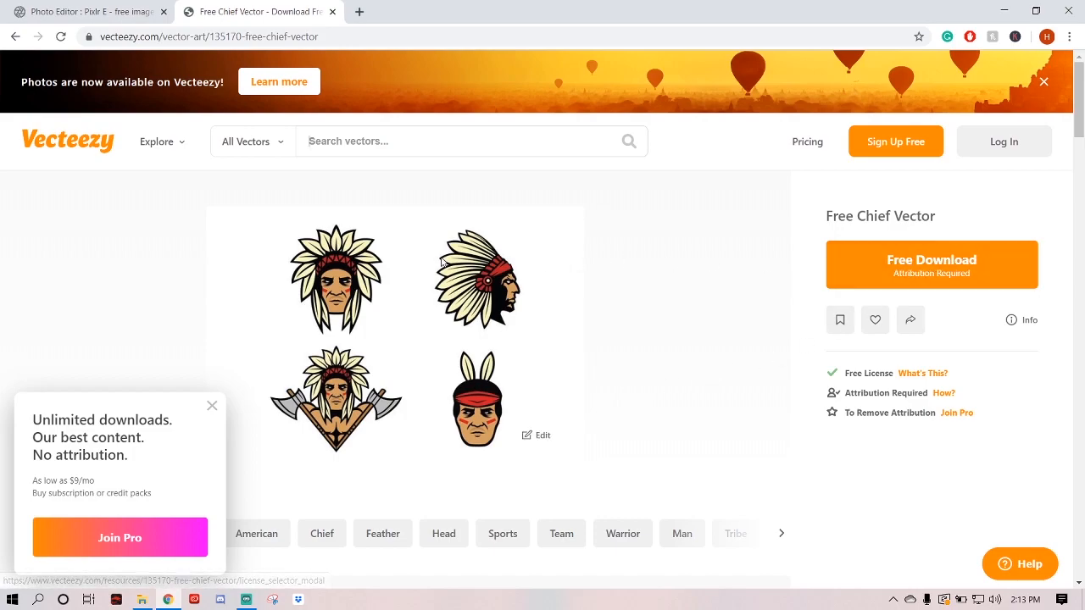
{"action": "mouse_move", "coordinate": [378, 321]}
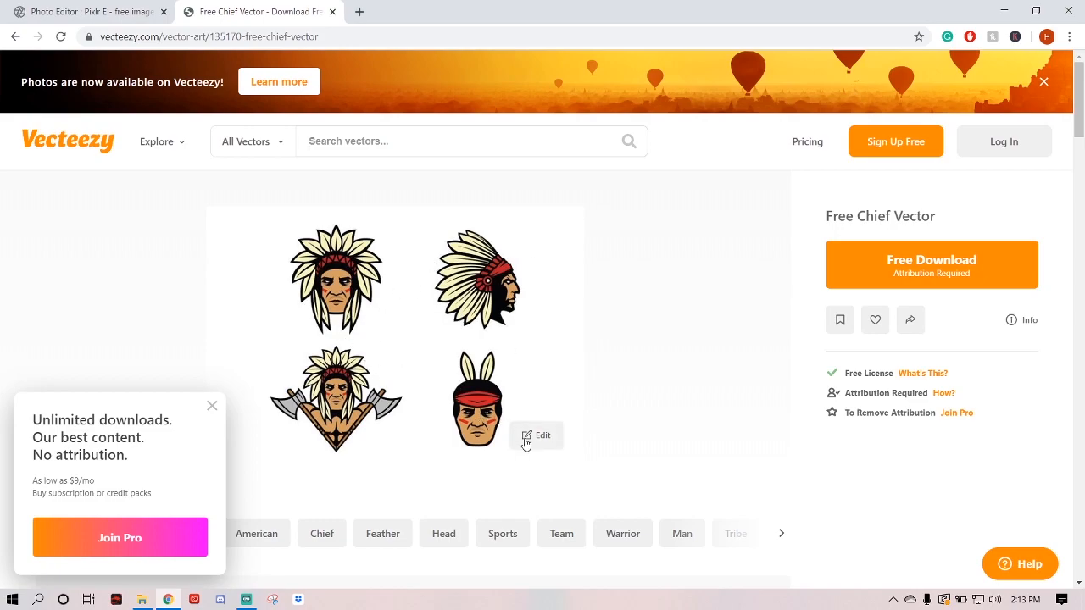
{"action": "left_click", "coordinate": [536, 434]}
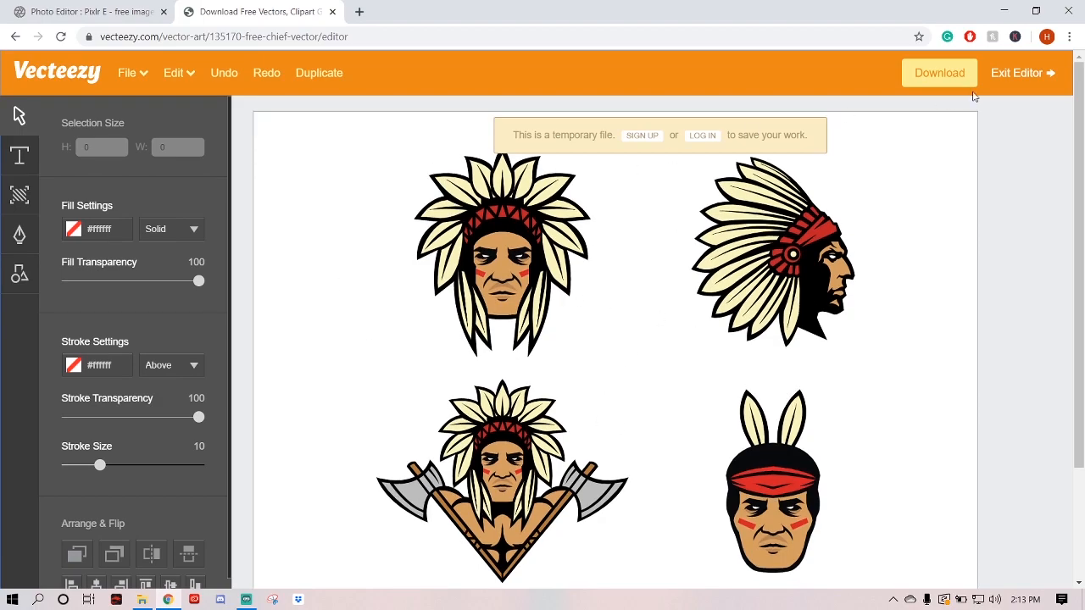
- Choose PNG (Bitmap) as the chief artwork's download file type
{"action": "left_click", "coordinate": [938, 72]}
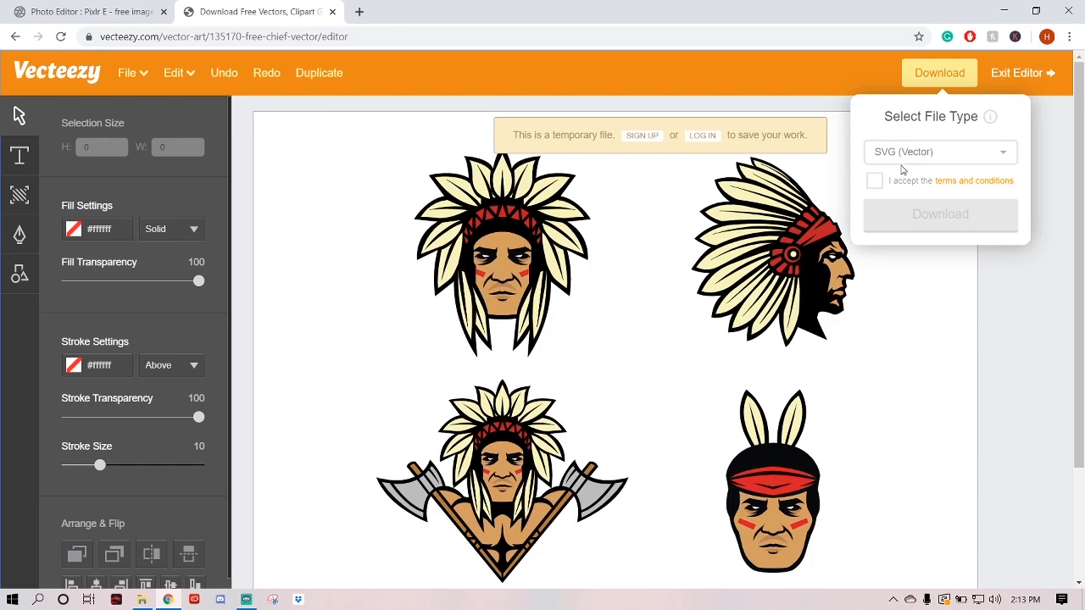
{"action": "left_click", "coordinate": [939, 151]}
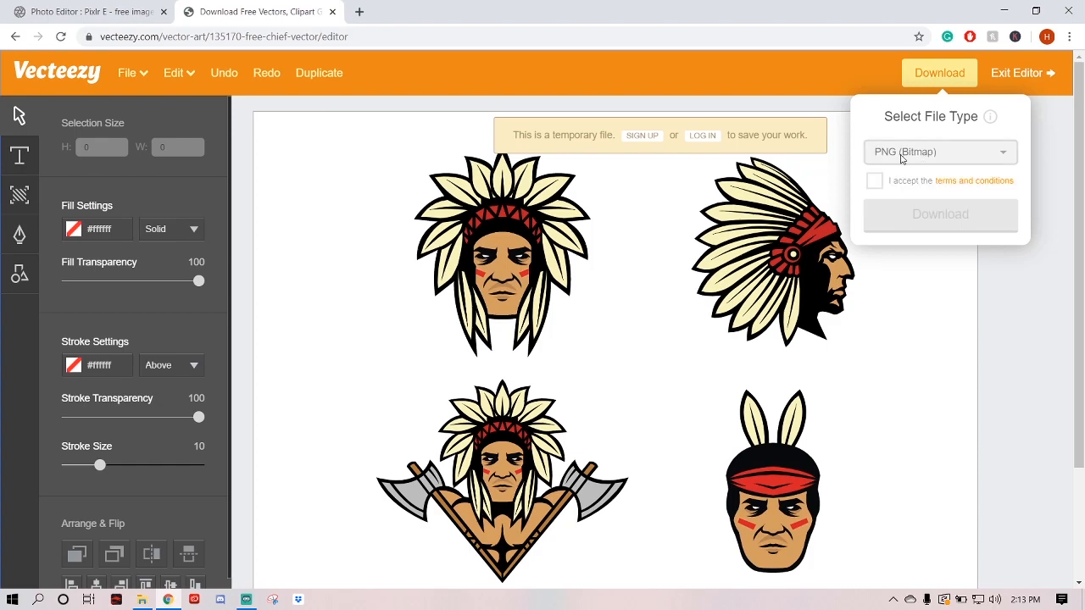
{"action": "left_click", "coordinate": [874, 181]}
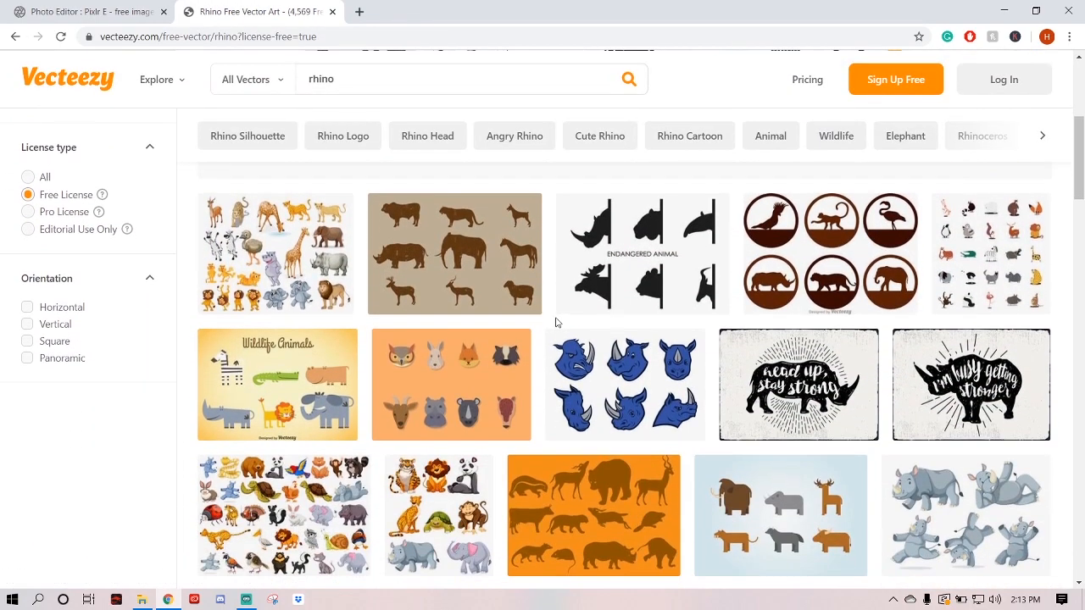
- Scroll the rhino results and open the Rhino Horns Animal Cartoon icon page
{"action": "scroll", "scroll_direction": "down", "scroll_amount": 3}
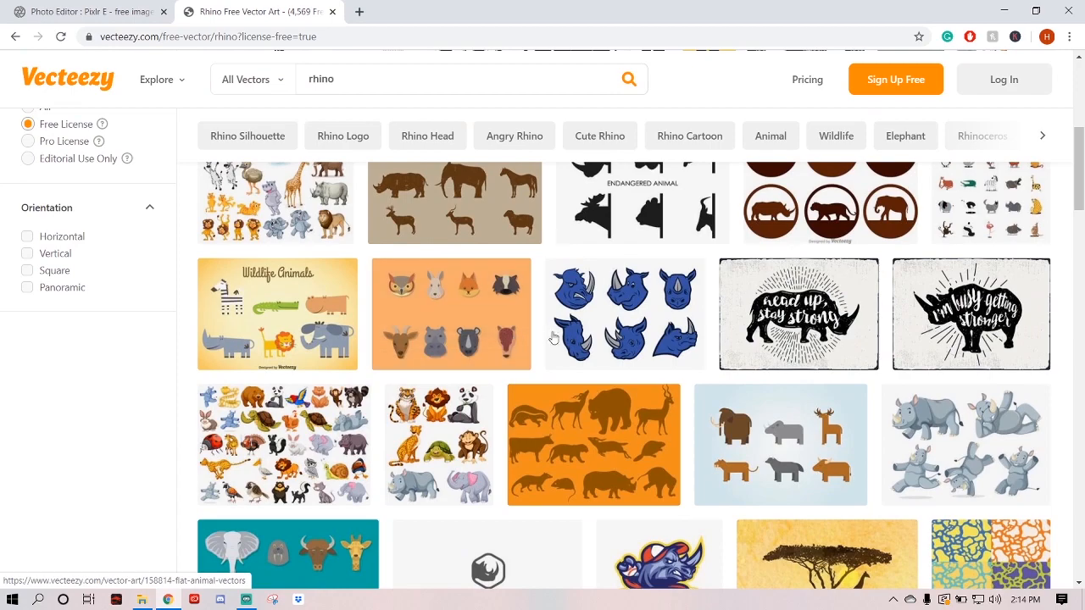
{"action": "mouse_move", "coordinate": [682, 357]}
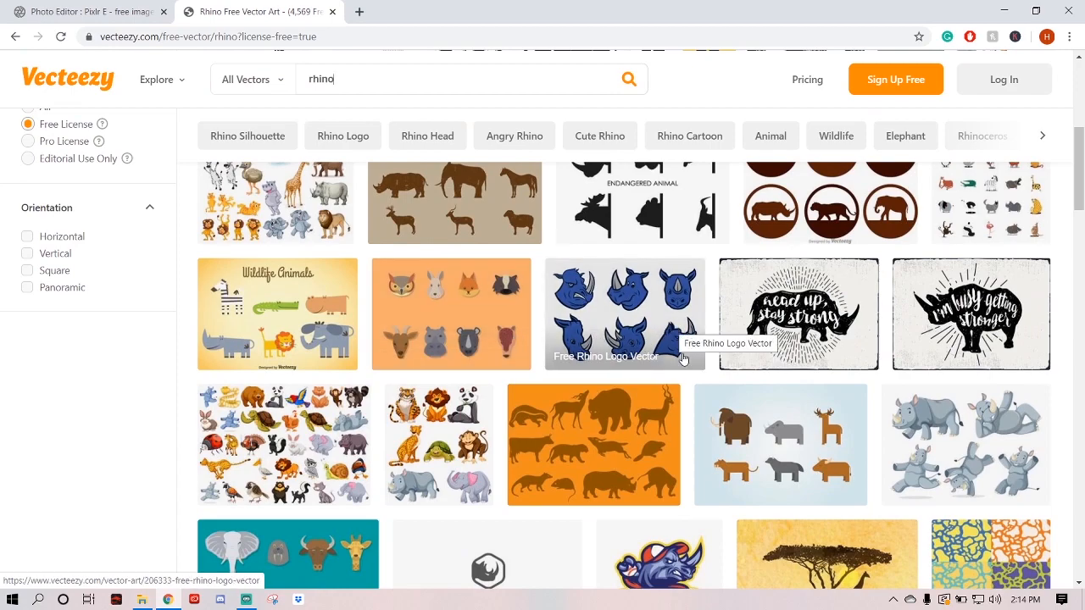
{"action": "mouse_move", "coordinate": [678, 356]}
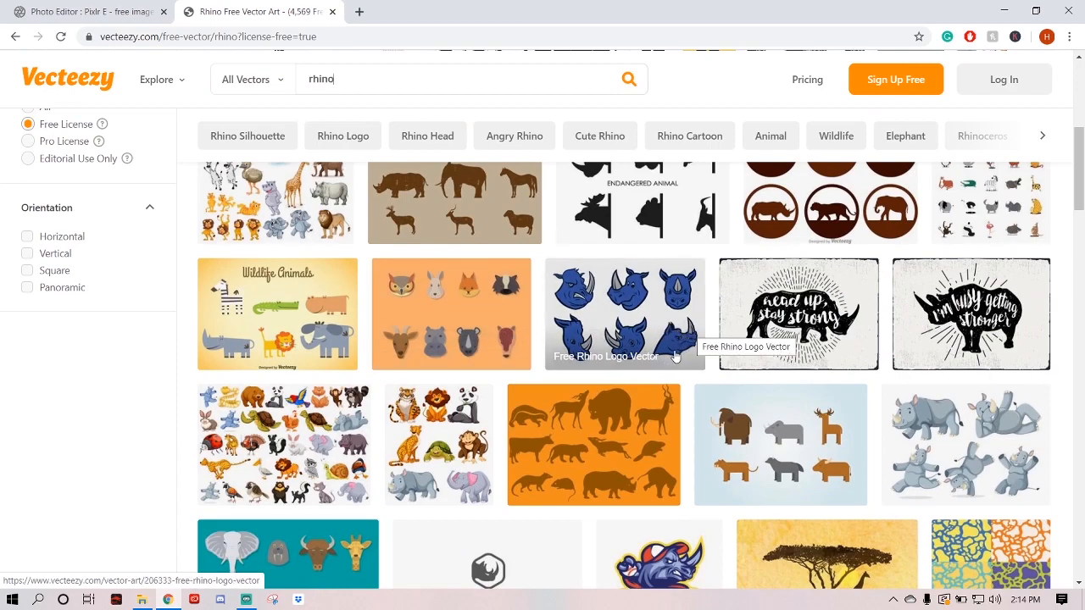
{"action": "scroll", "scroll_direction": "down", "scroll_amount": 3}
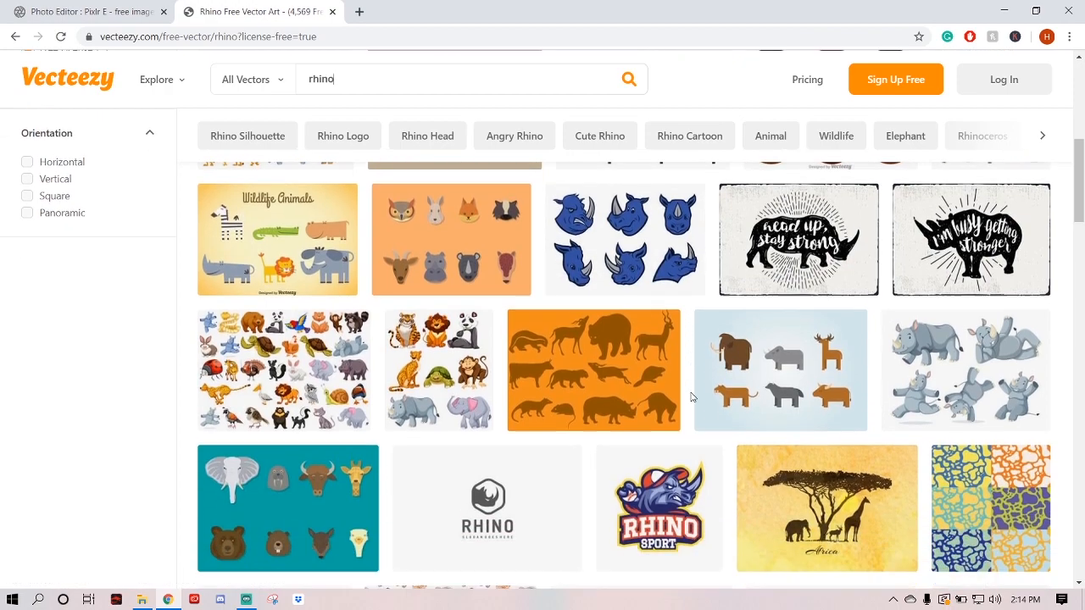
{"action": "scroll", "scroll_direction": "down", "scroll_amount": 3}
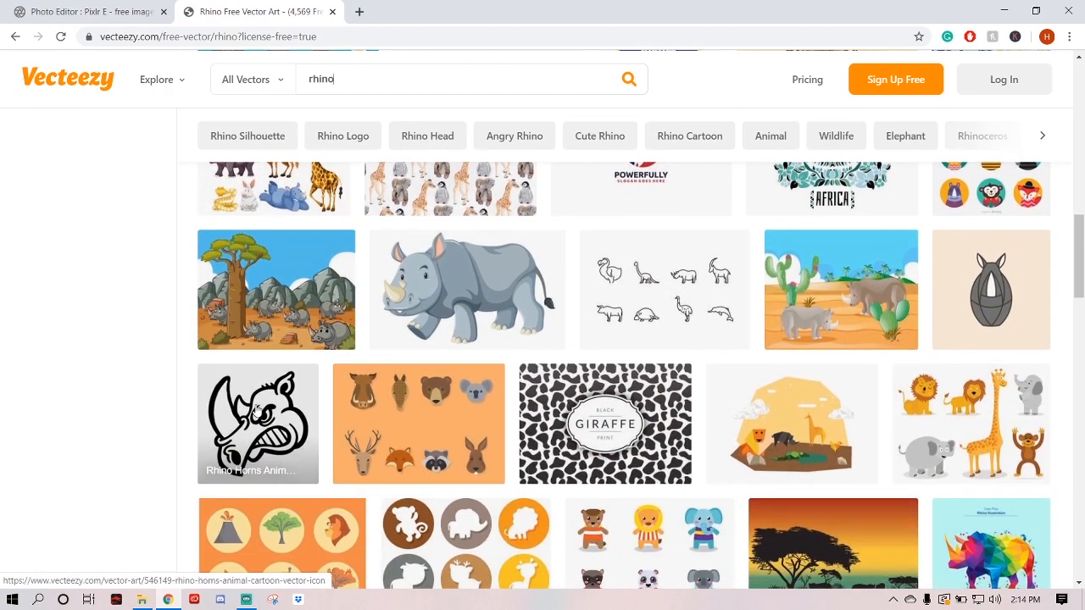
{"action": "scroll", "scroll_direction": "down", "scroll_amount": 3}
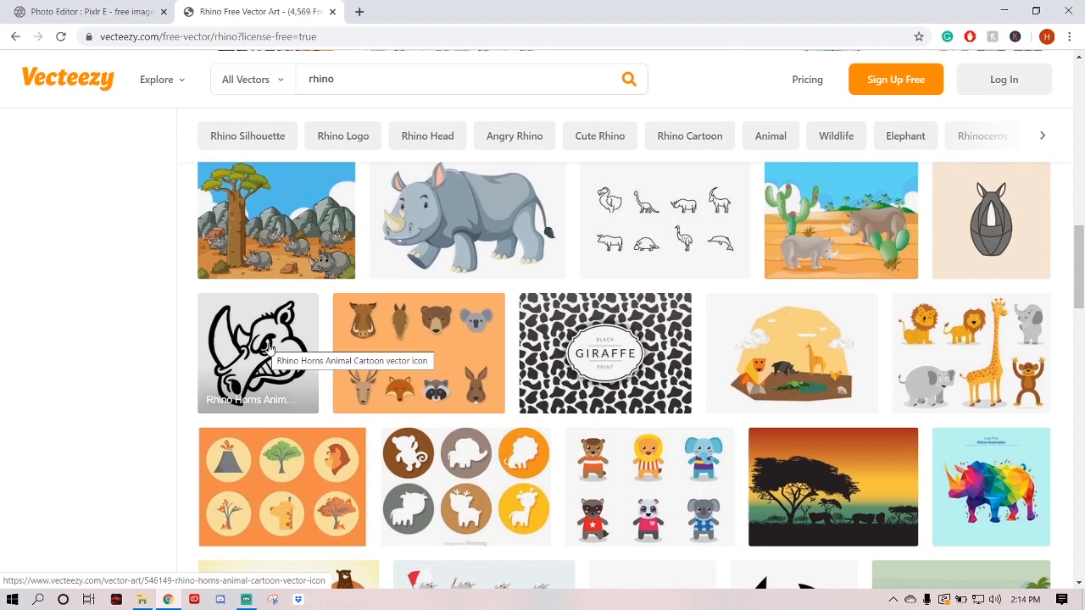
{"action": "left_click", "coordinate": [257, 352]}
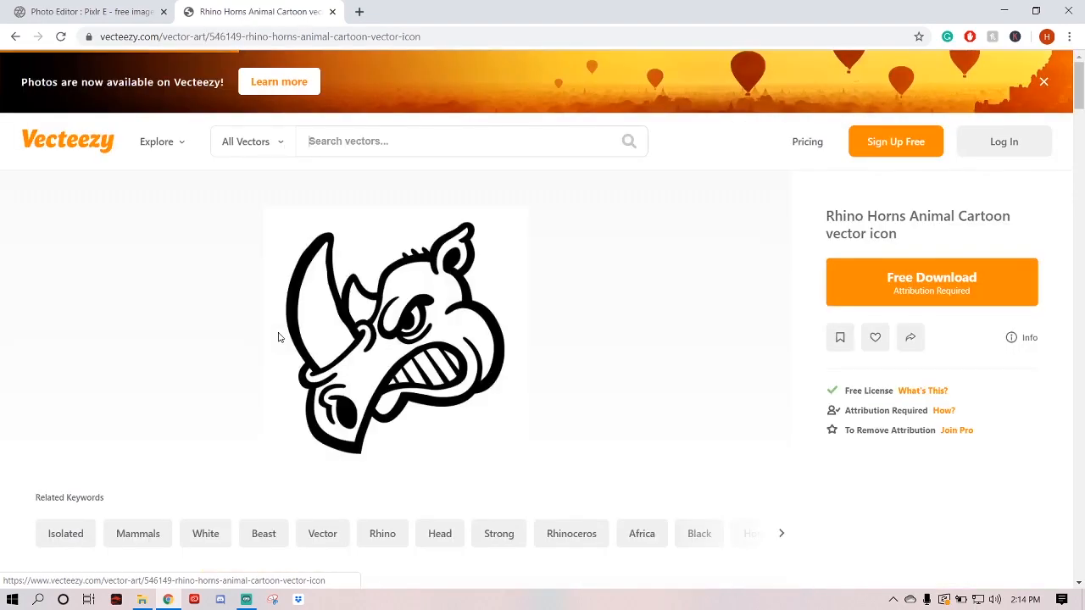
{"action": "mouse_move", "coordinate": [528, 271]}
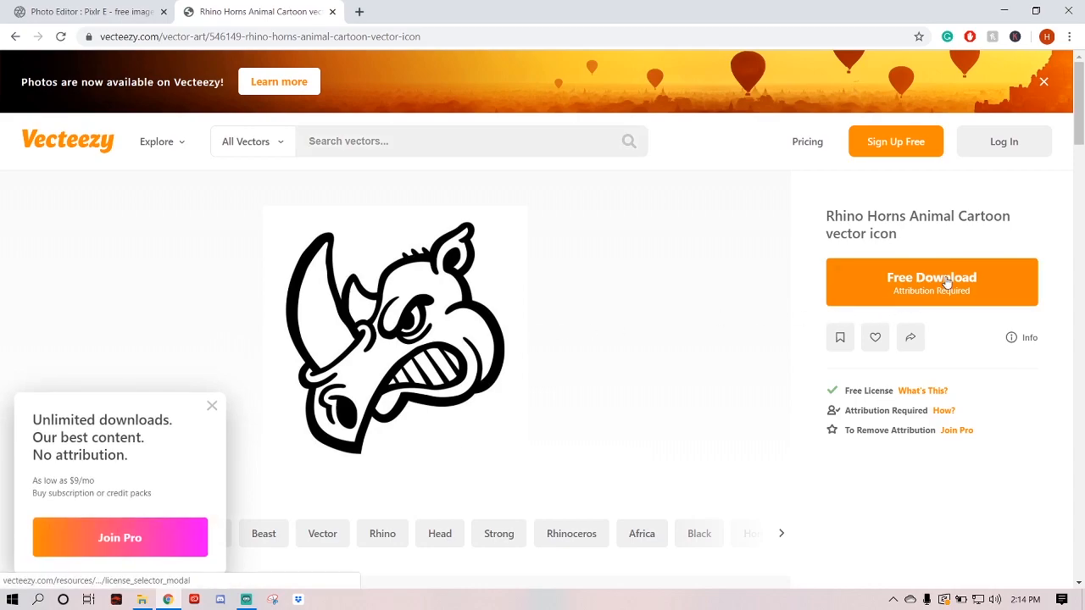
- Download the rhino icon under the Free License and dismiss the download notices
{"action": "left_click", "coordinate": [931, 282]}
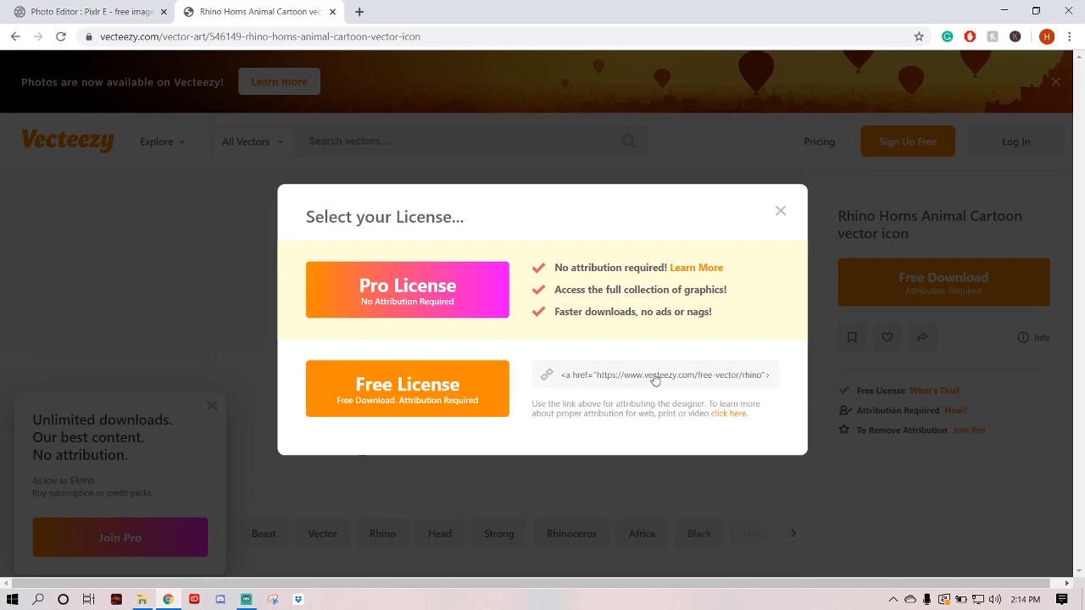
{"action": "left_click", "coordinate": [407, 388]}
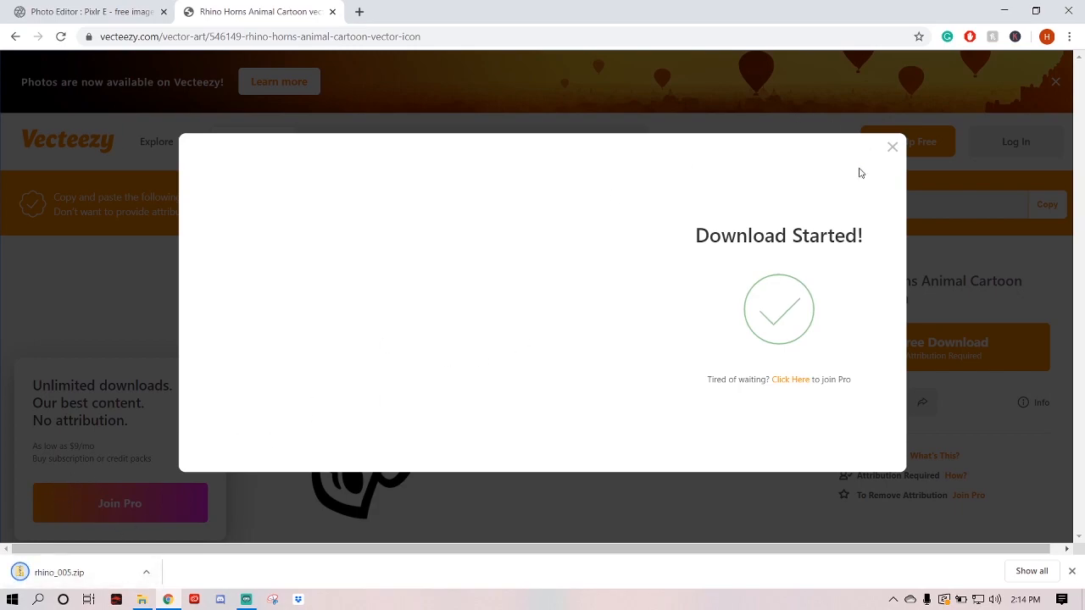
{"action": "left_click", "coordinate": [890, 146]}
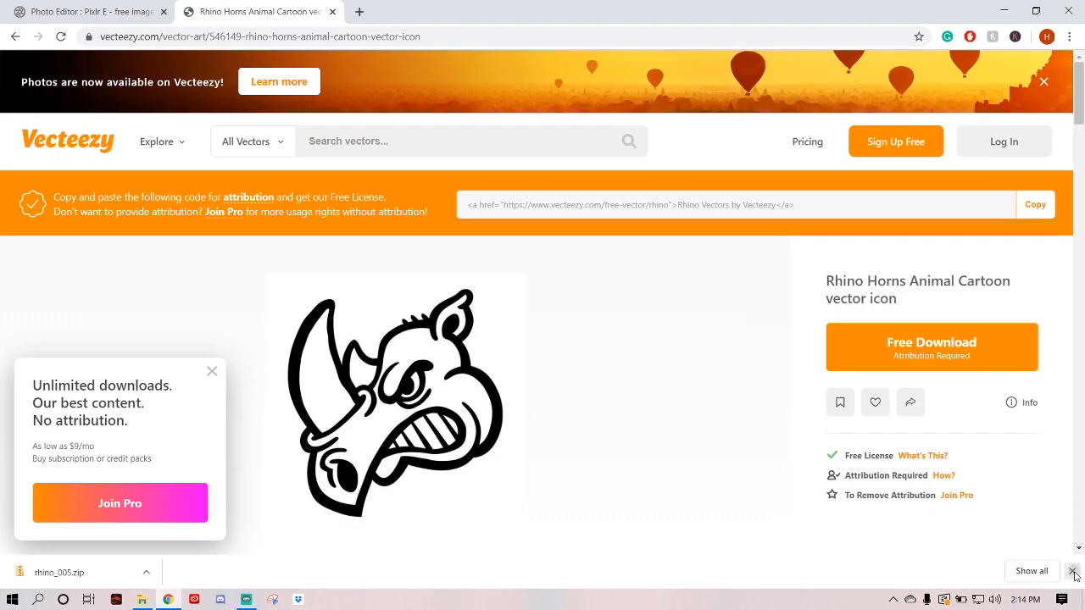
{"action": "left_click", "coordinate": [59, 571]}
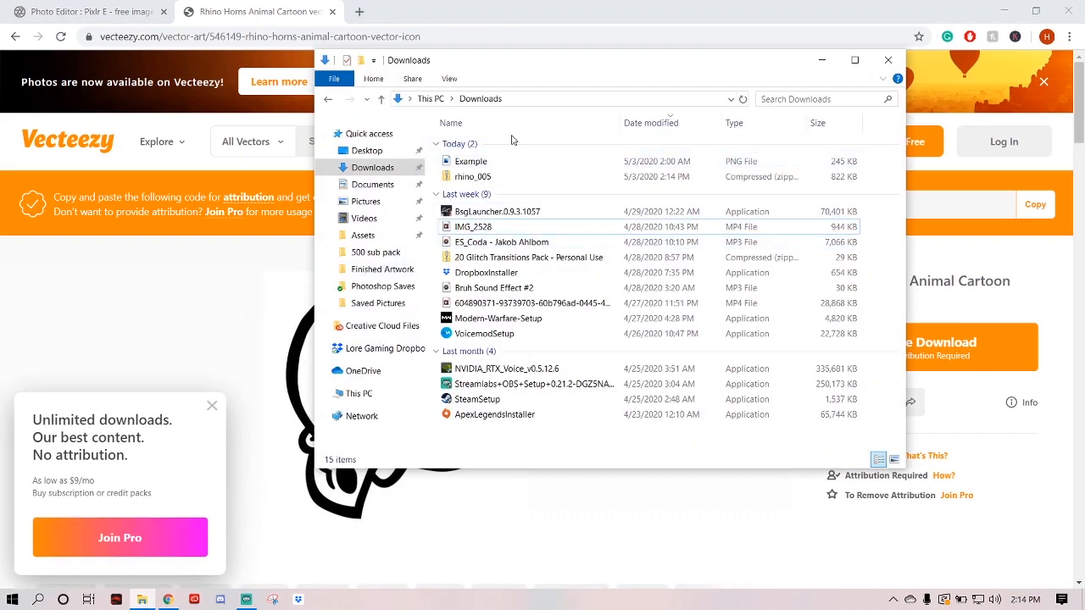
- Extract rhino_005.zip from Downloads into a rhino_005 folder
{"action": "left_click", "coordinate": [473, 176]}
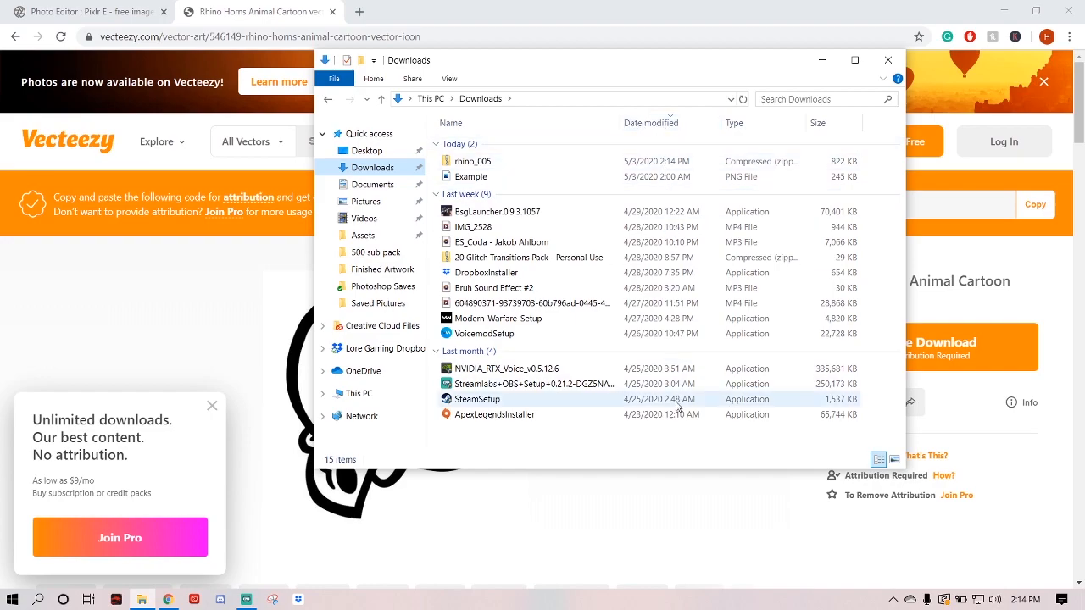
{"action": "left_click", "coordinate": [473, 161]}
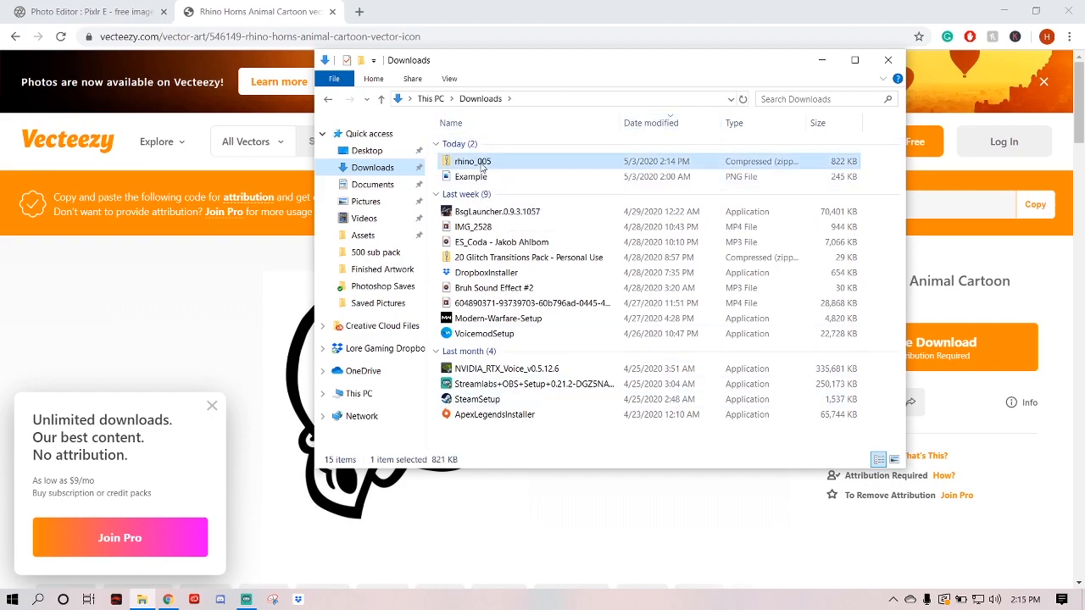
{"action": "right_click", "coordinate": [473, 161]}
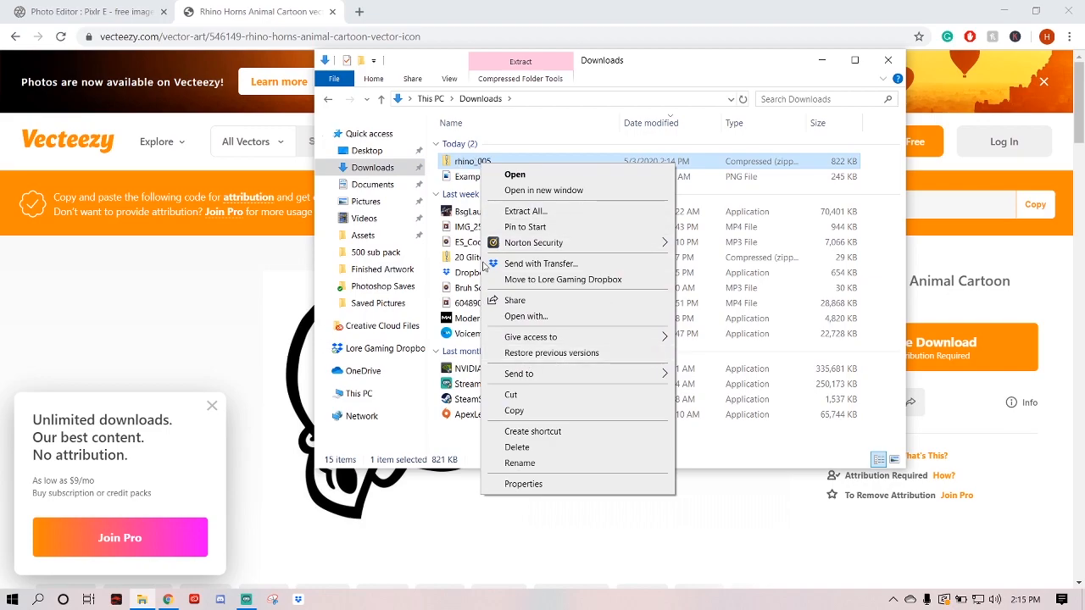
{"action": "left_click", "coordinate": [526, 210]}
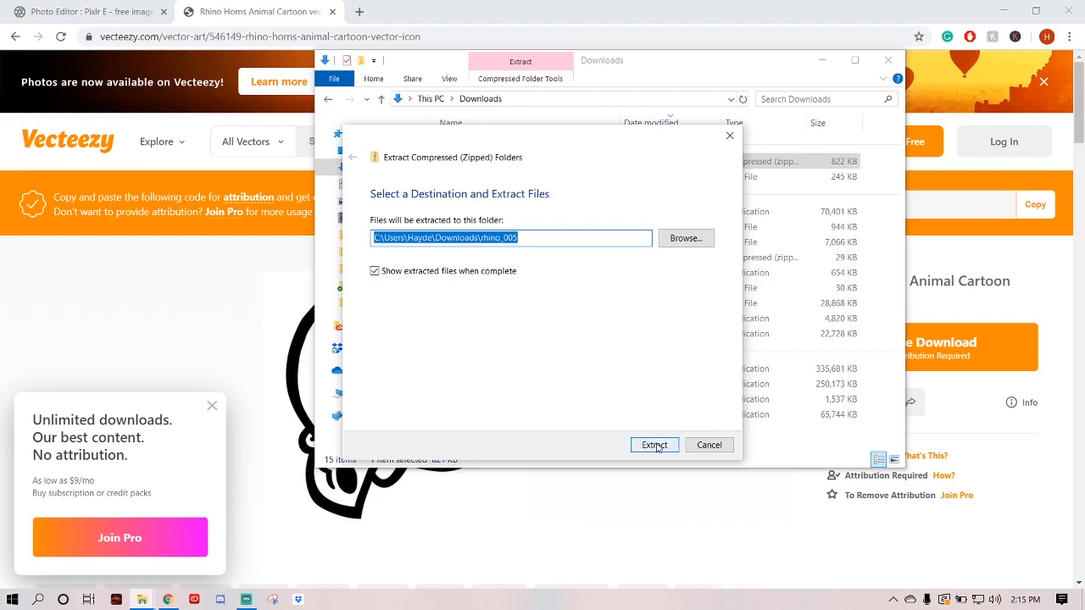
{"action": "left_click", "coordinate": [653, 445]}
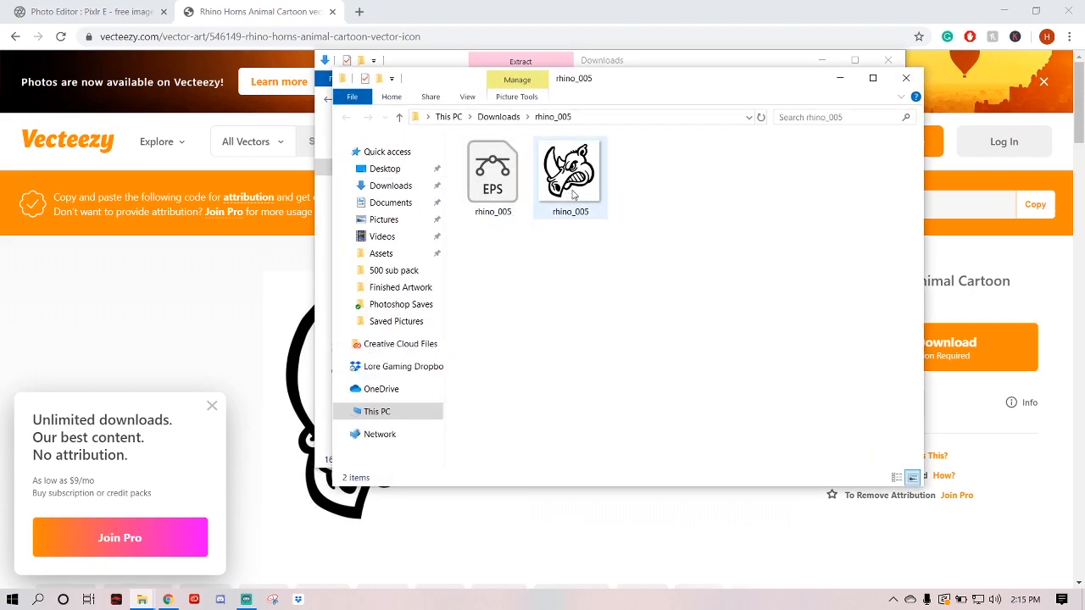
- Open the extracted rhino_005 folder and select the rhino image
{"action": "left_click", "coordinate": [498, 117]}
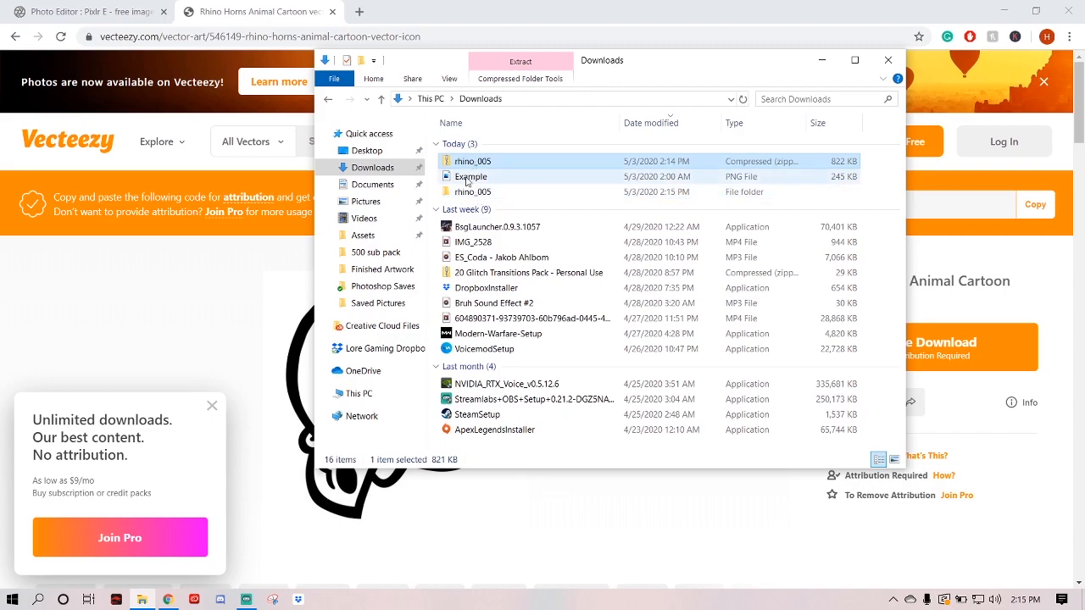
{"action": "double_click", "coordinate": [473, 192]}
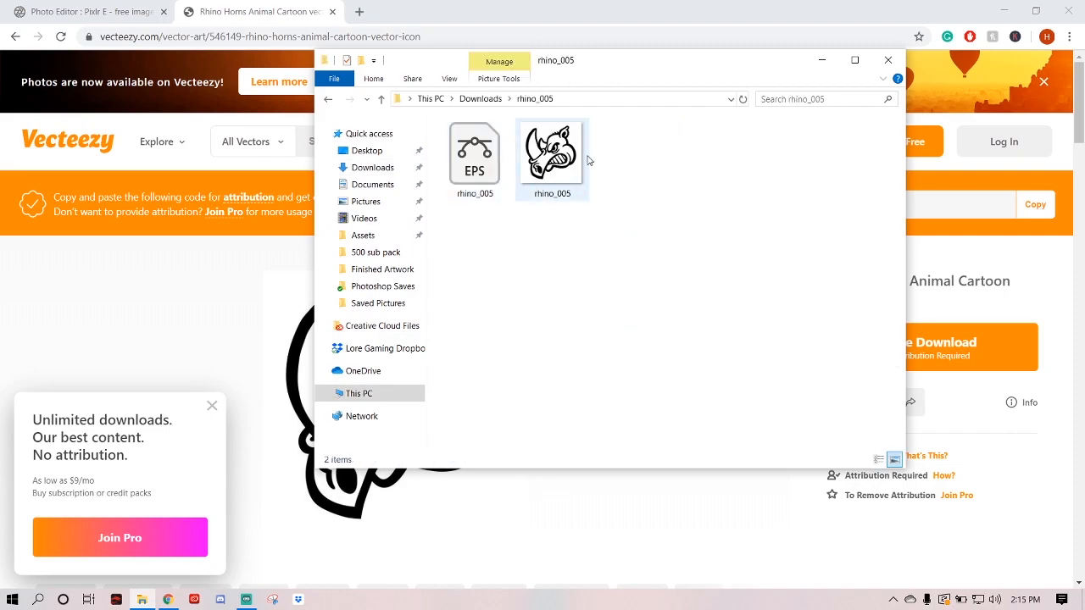
{"action": "left_click", "coordinate": [551, 152]}
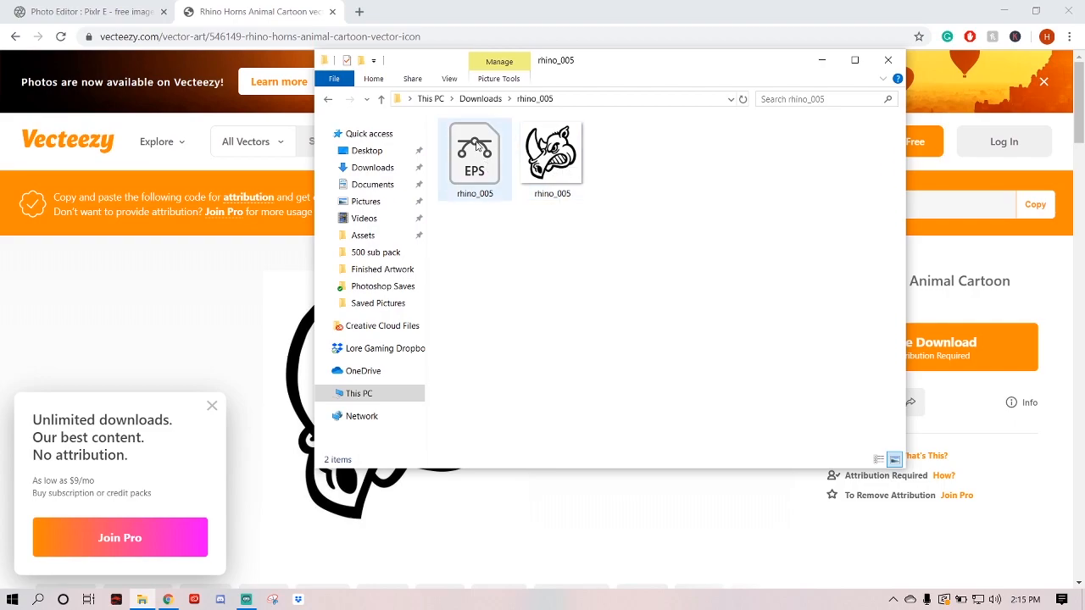
{"action": "mouse_move", "coordinate": [475, 156]}
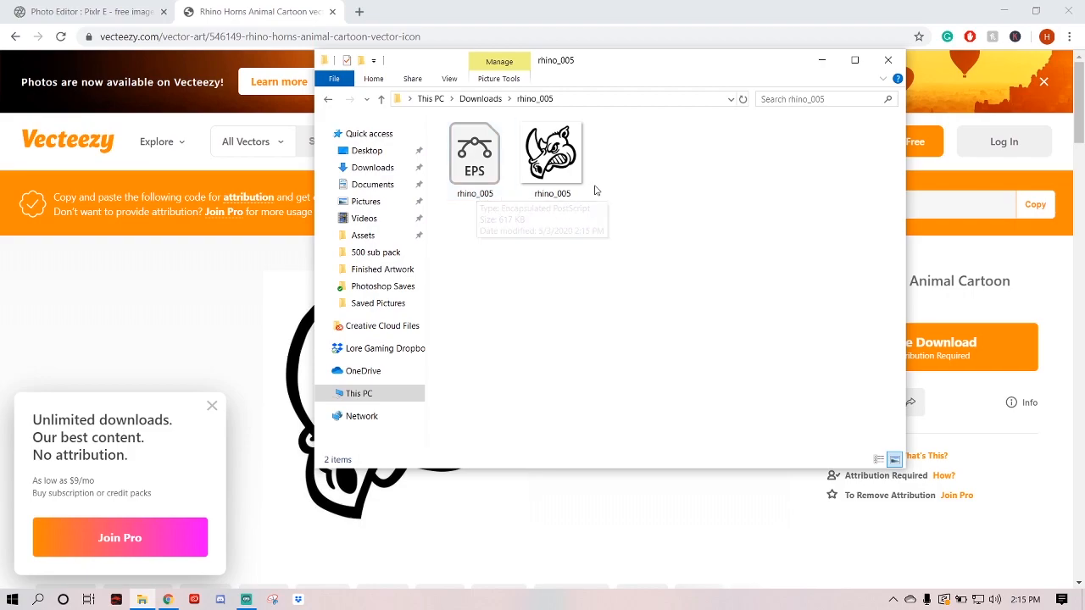
{"action": "mouse_move", "coordinate": [662, 234]}
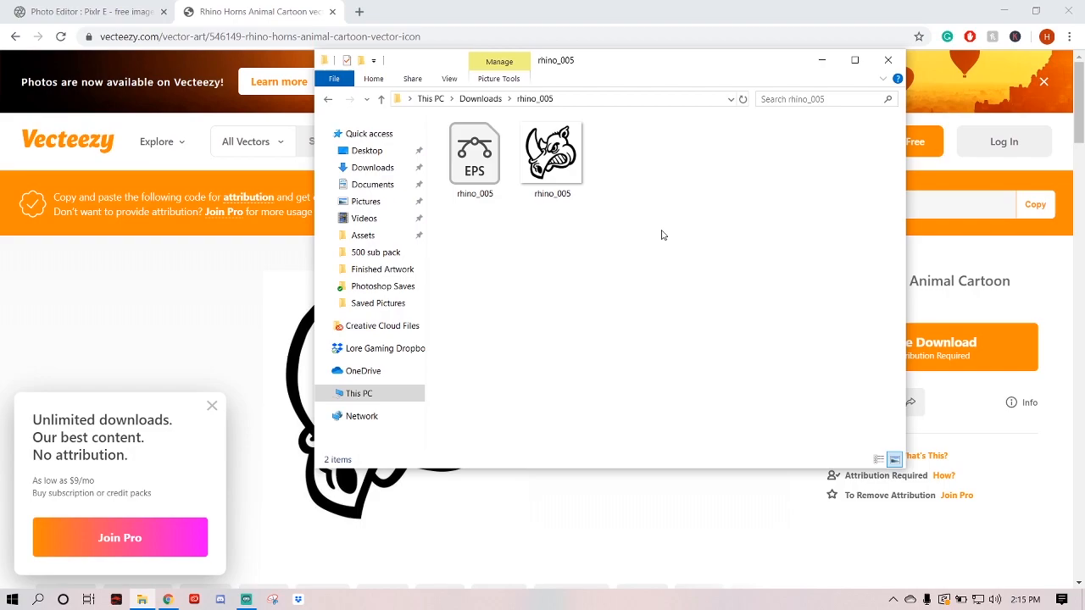
{"action": "mouse_move", "coordinate": [698, 222]}
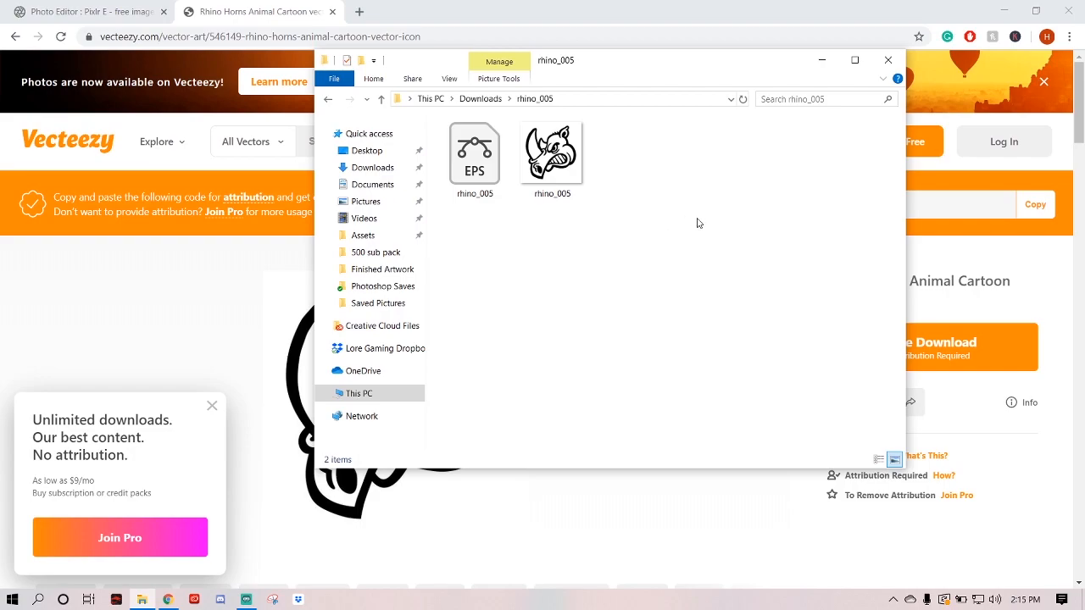
{"action": "mouse_move", "coordinate": [688, 209]}
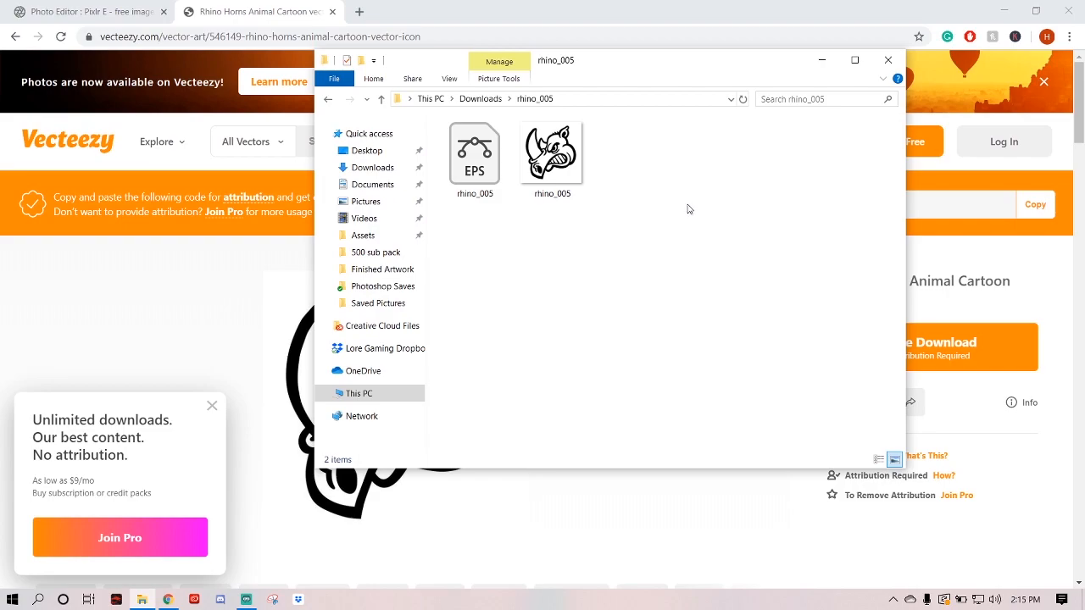
{"action": "left_click", "coordinate": [887, 60]}
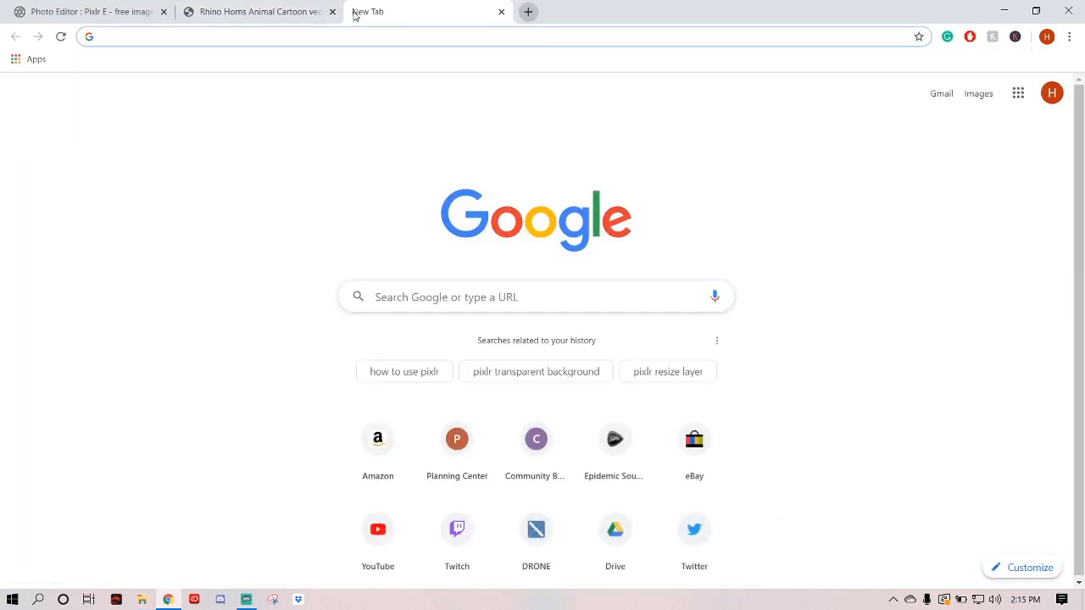
- Preview a 'ninja png' image result, then close the Vecteezy and search tabs
{"action": "type", "text": "ninja png"}
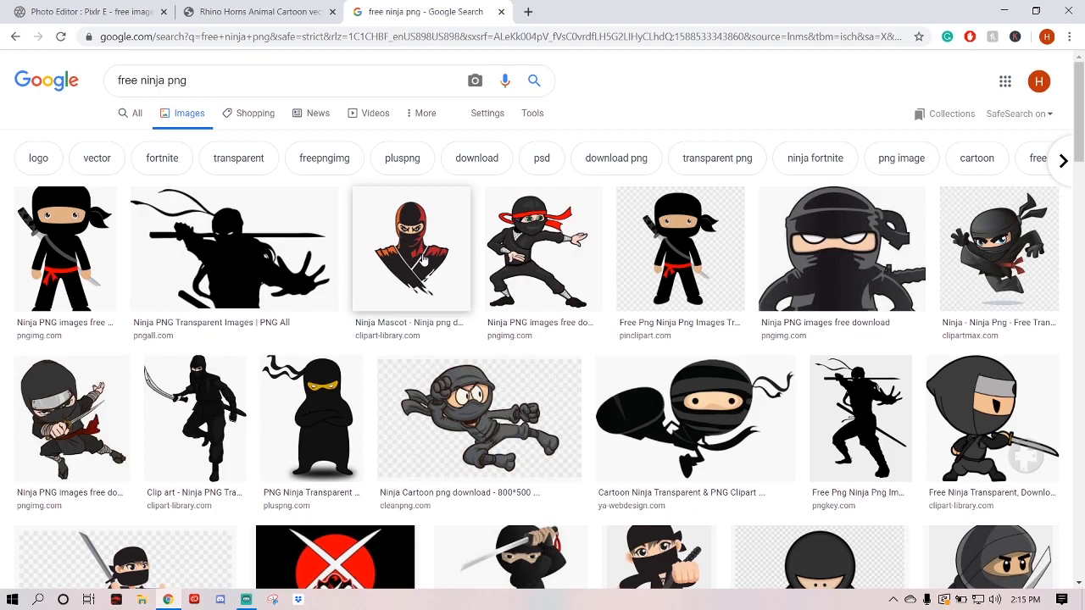
{"action": "mouse_move", "coordinate": [463, 211]}
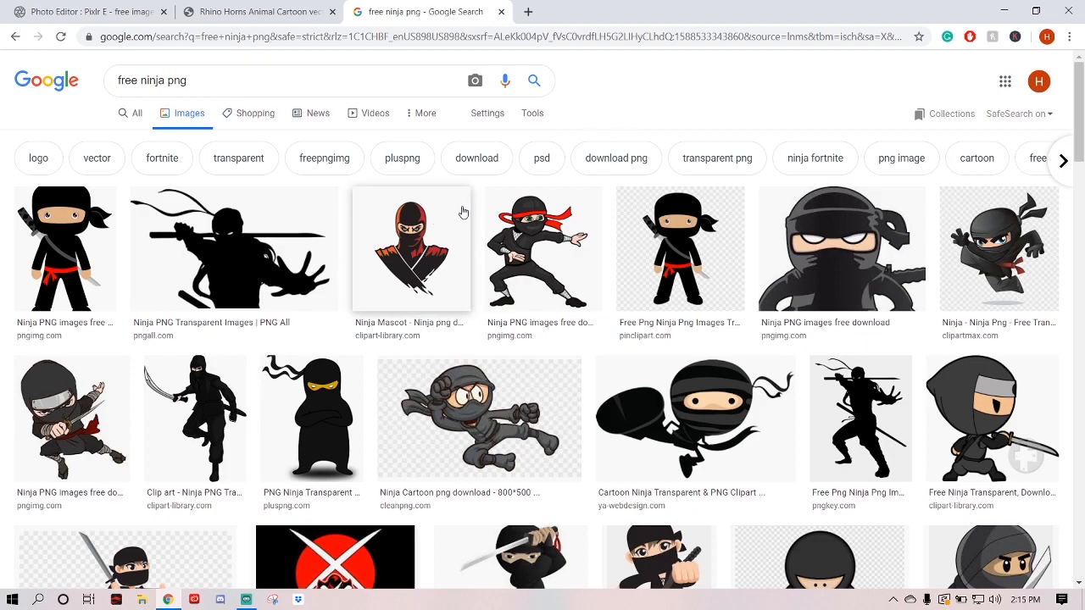
{"action": "left_click", "coordinate": [410, 249]}
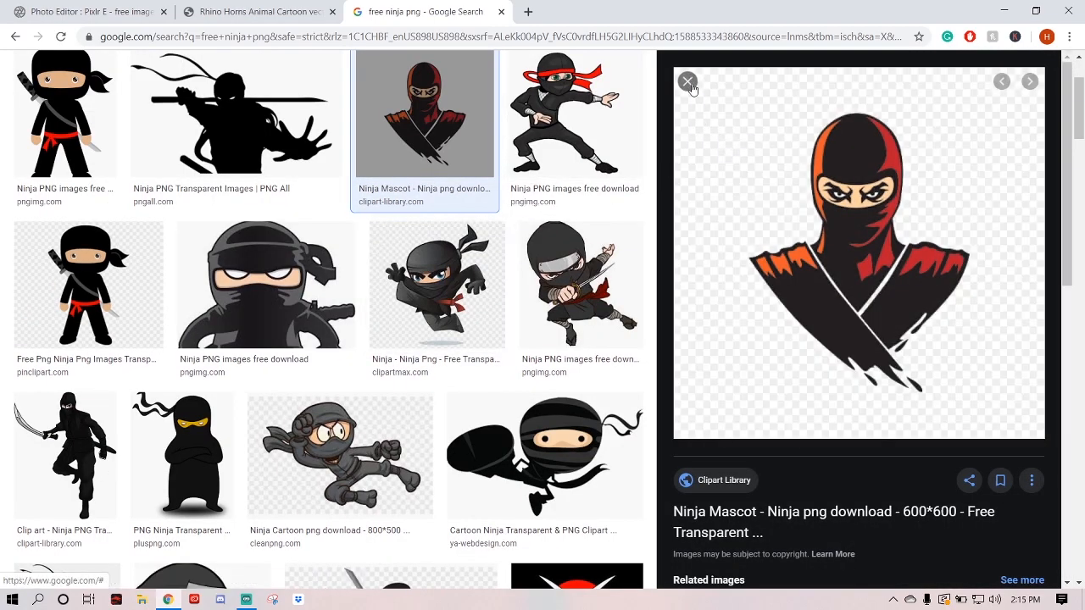
{"action": "left_click", "coordinate": [687, 81]}
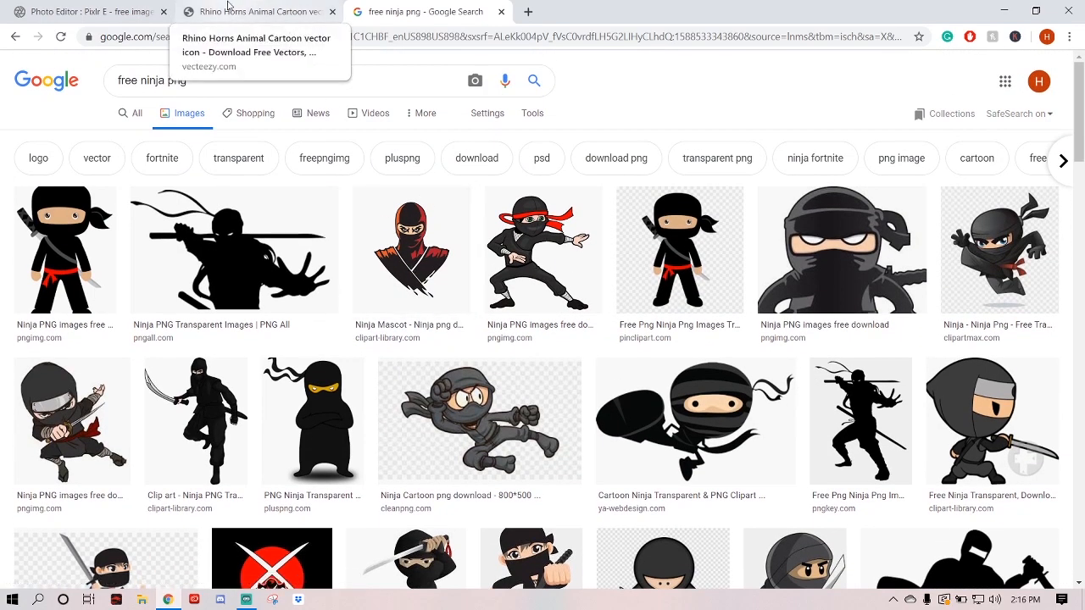
{"action": "left_click", "coordinate": [254, 11]}
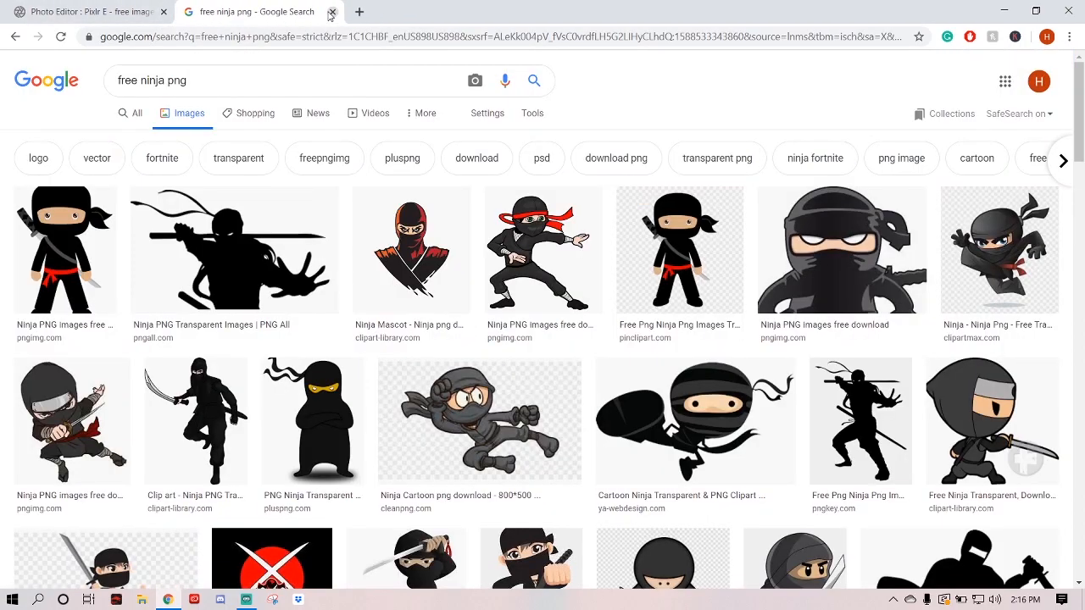
{"action": "left_click", "coordinate": [85, 11]}
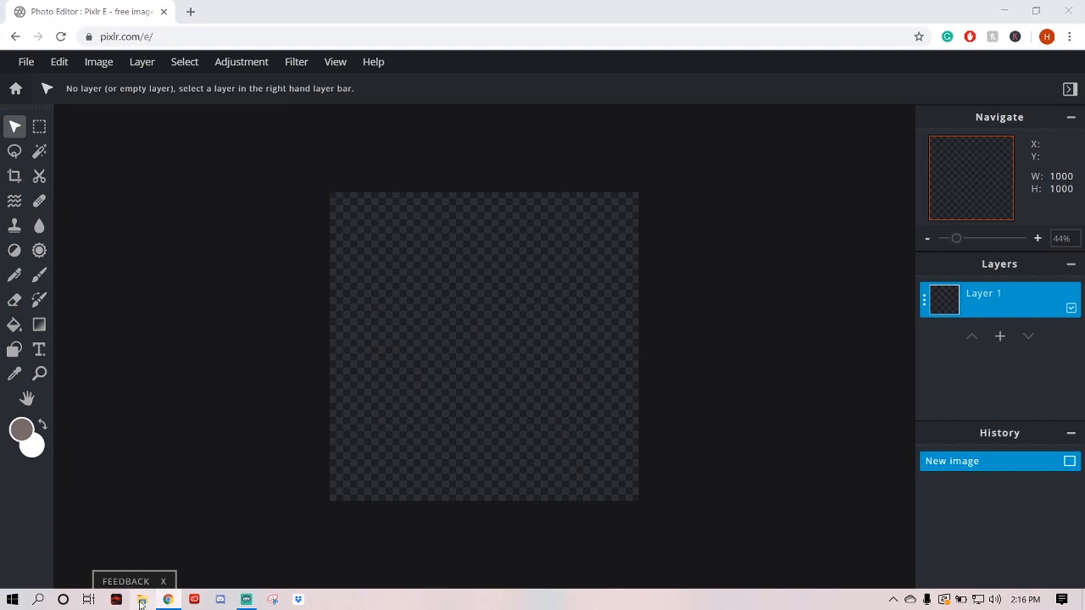
- Add the rhino_005 JPG from Downloads as a new layer in Logo hayTex
{"action": "left_click", "coordinate": [142, 599]}
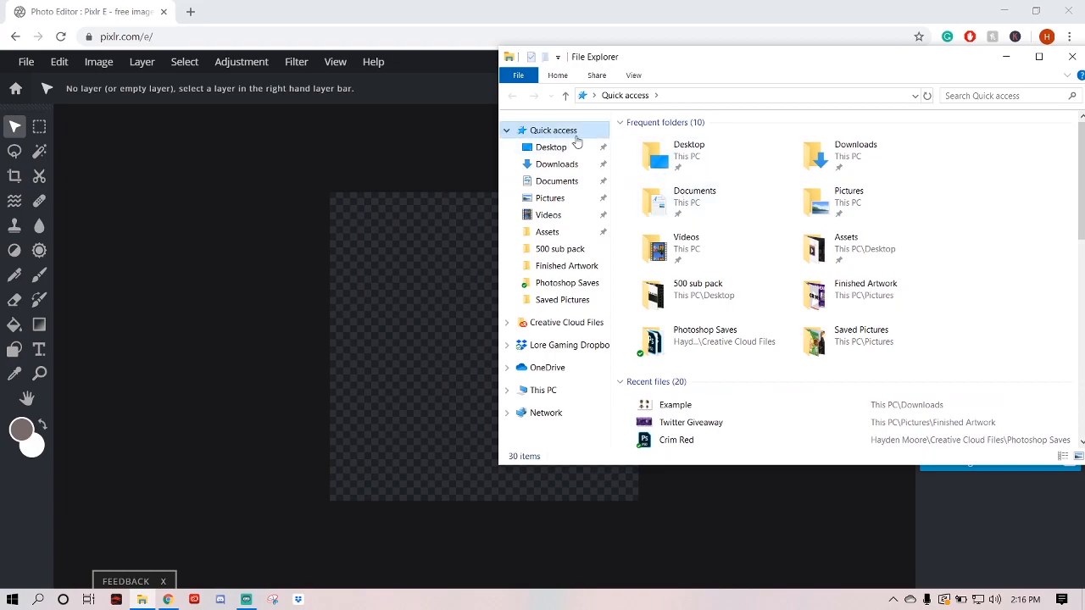
{"action": "mouse_move", "coordinate": [567, 168]}
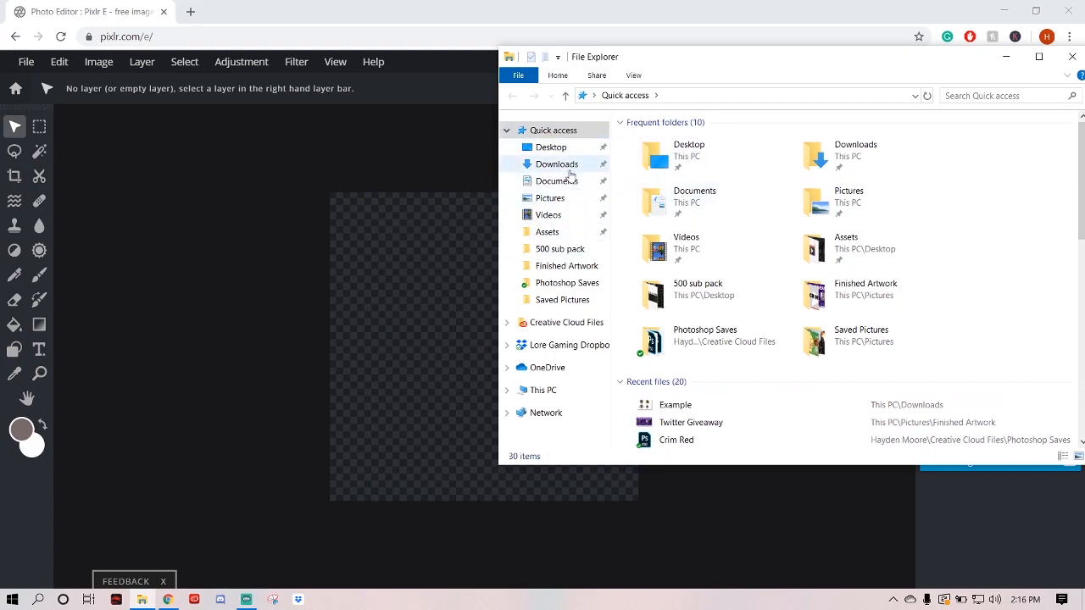
{"action": "left_click", "coordinate": [556, 163]}
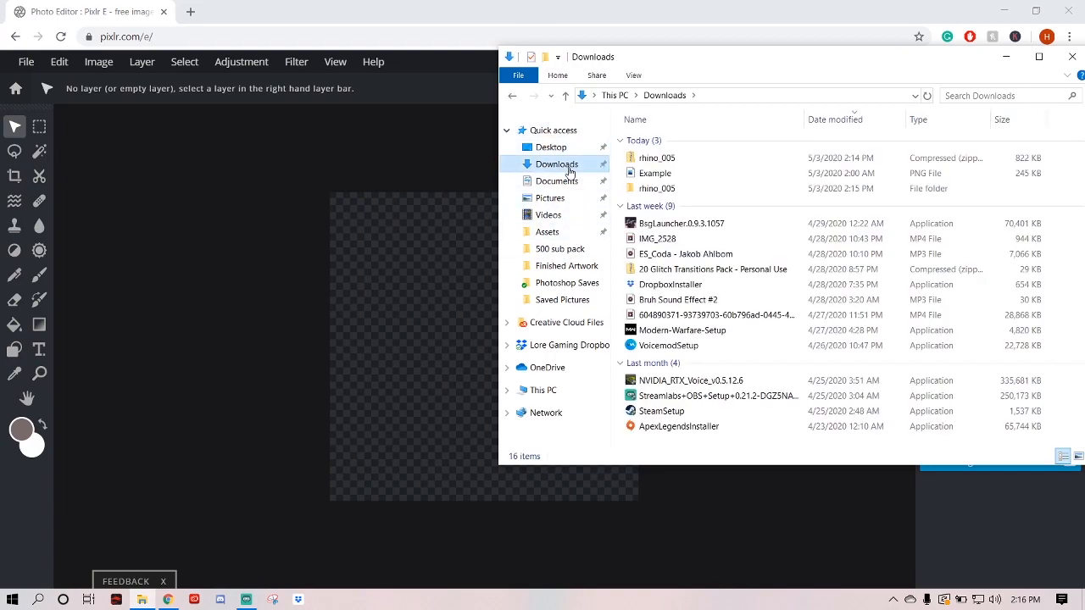
{"action": "double_click", "coordinate": [656, 189]}
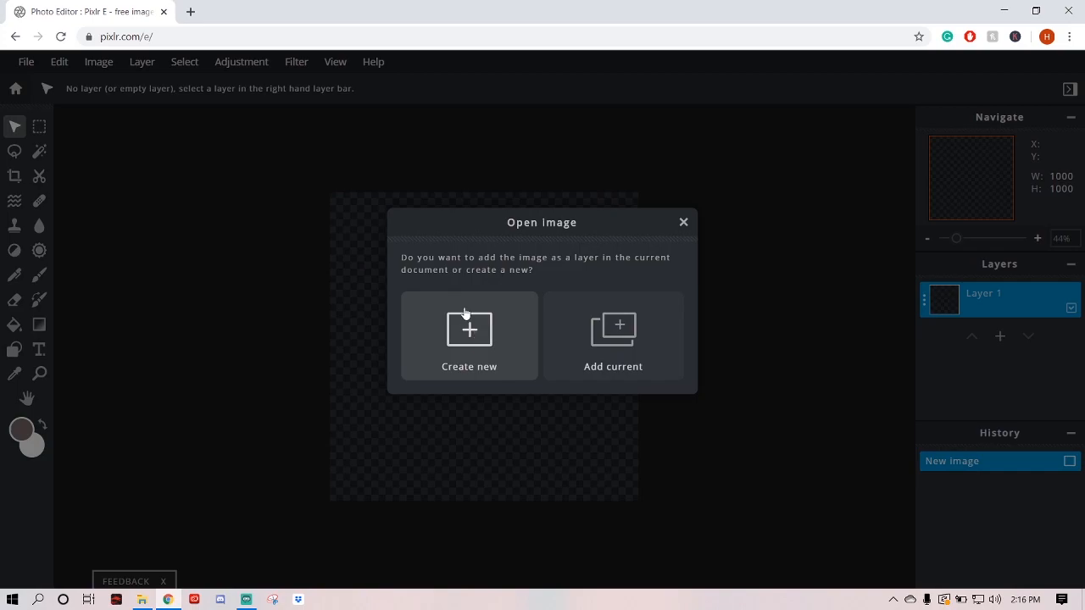
{"action": "mouse_move", "coordinate": [612, 344]}
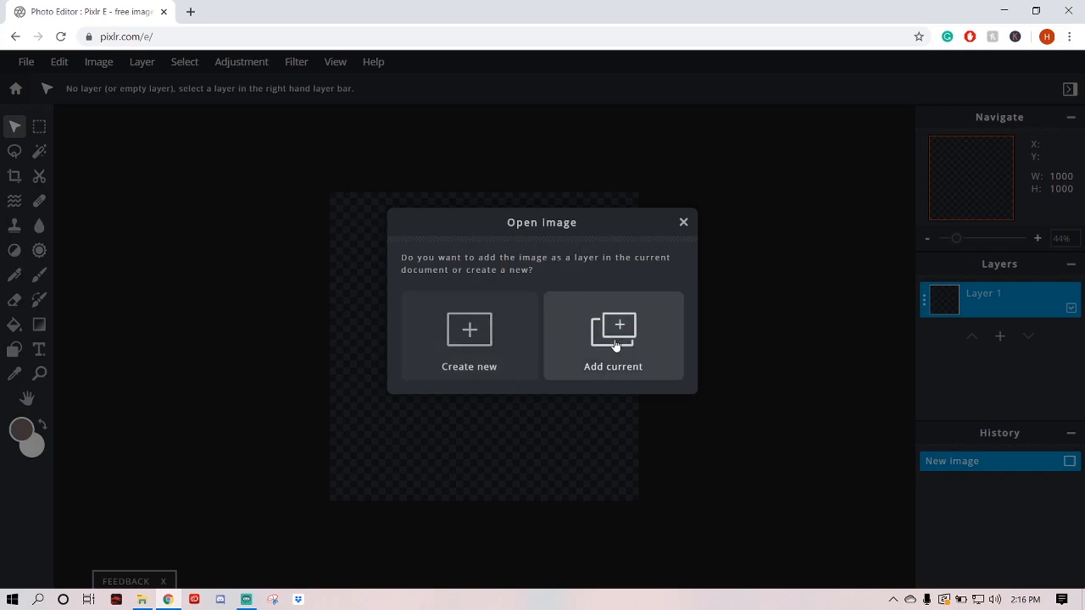
{"action": "mouse_move", "coordinate": [637, 305]}
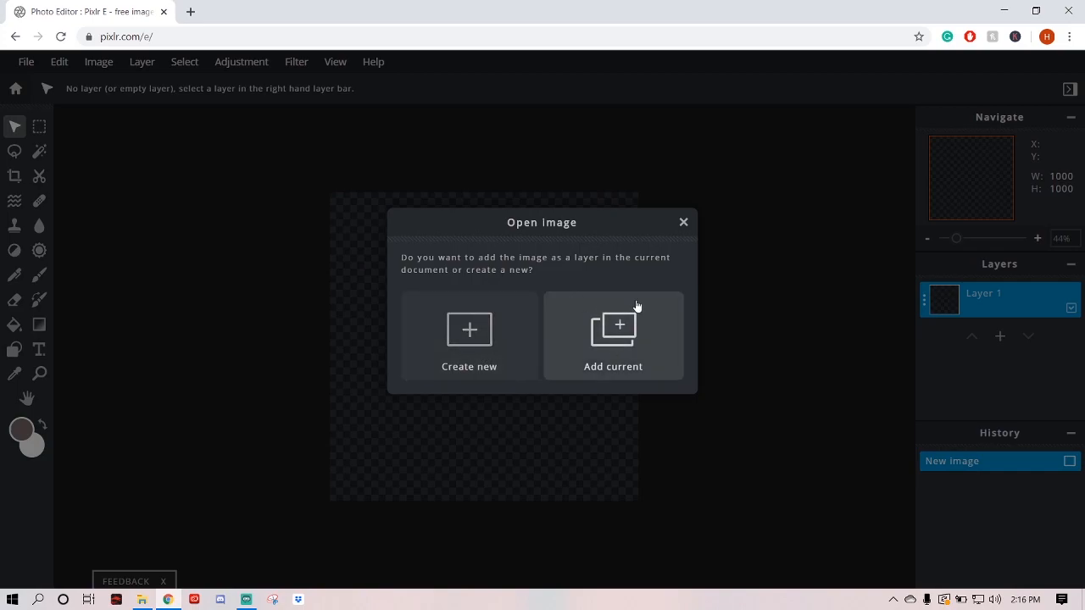
{"action": "left_click", "coordinate": [613, 335]}
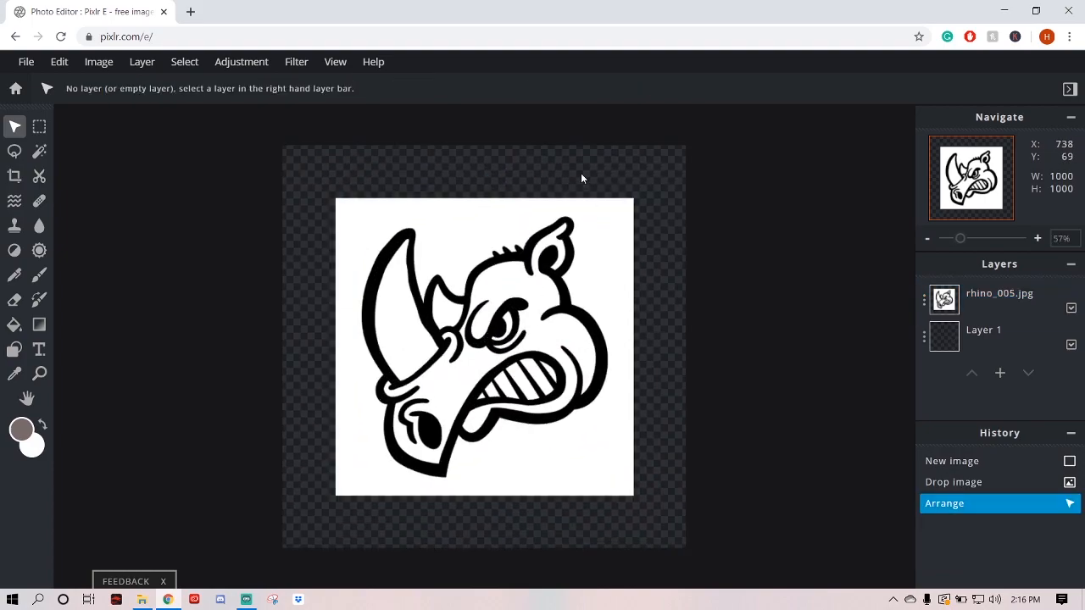
{"action": "mouse_move", "coordinate": [71, 172]}
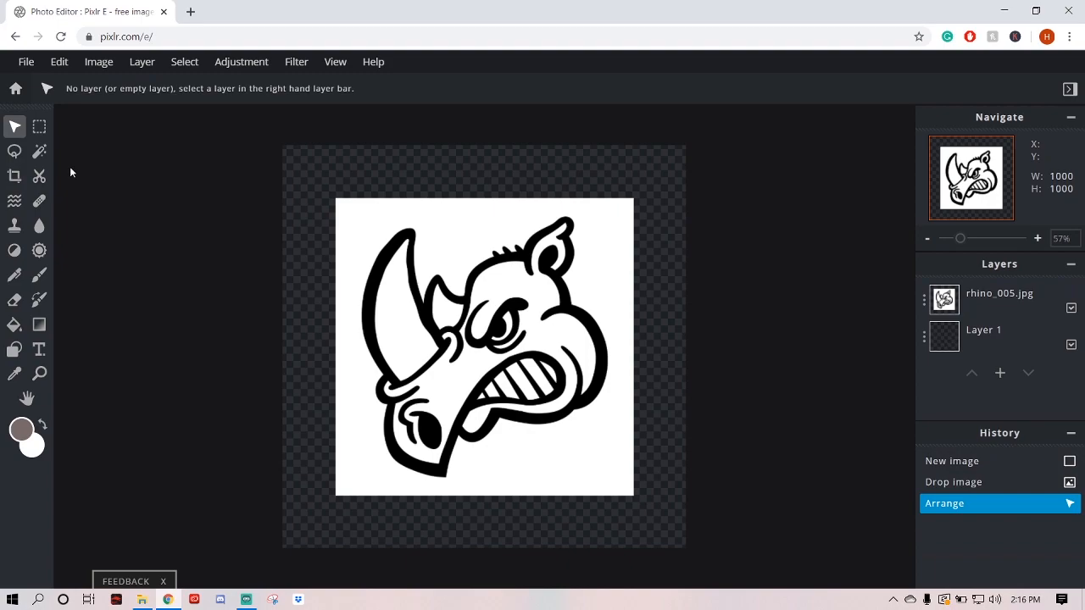
{"action": "mouse_move", "coordinate": [39, 174]}
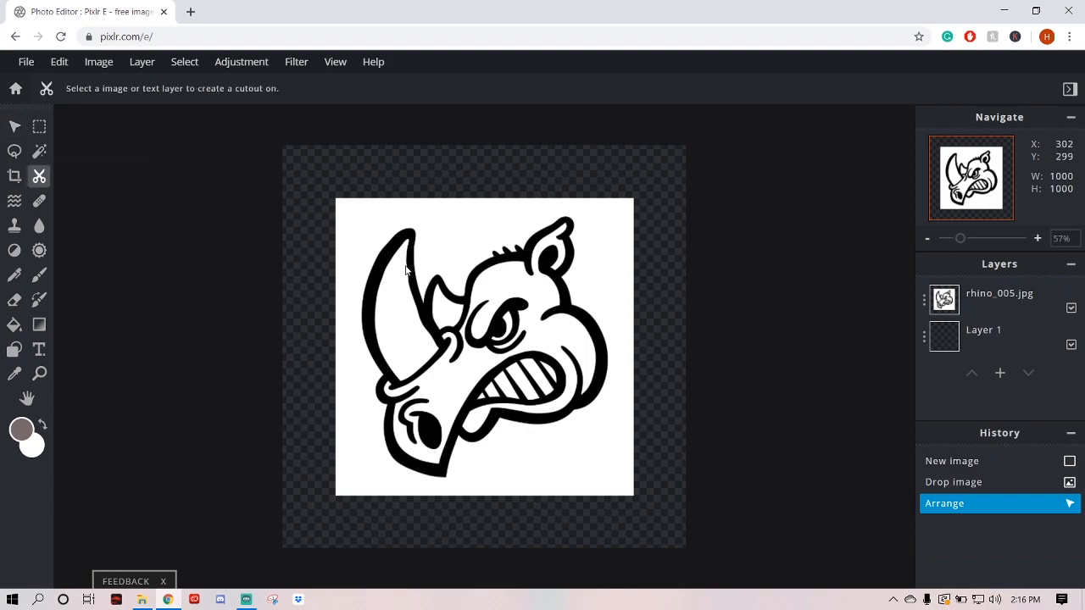
- Mask out the rhino's white background using magic-wand cutout with edge feather 9
{"action": "left_click", "coordinate": [998, 298]}
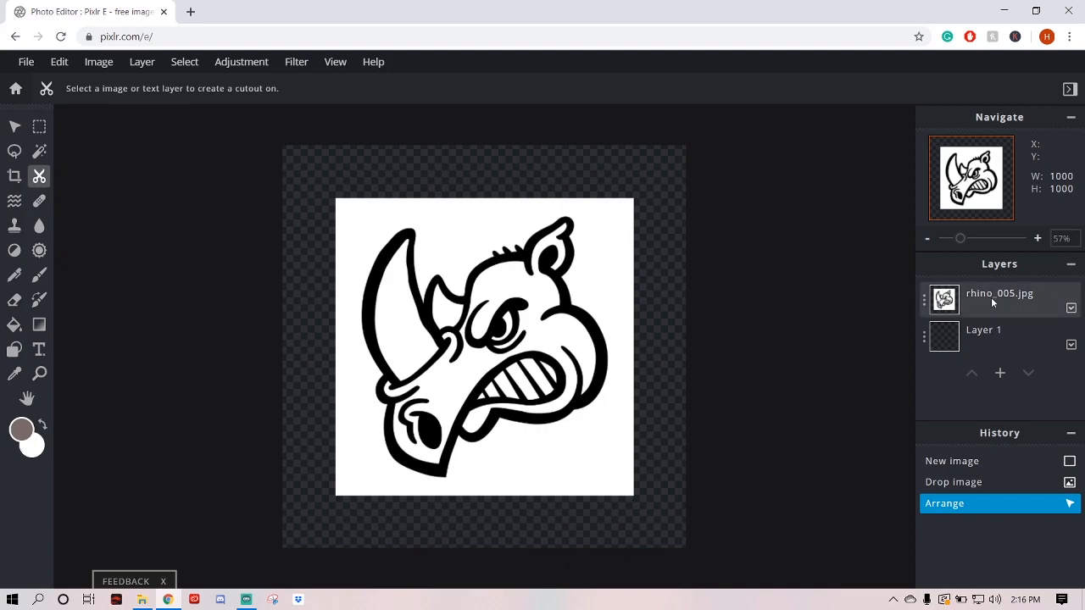
{"action": "left_click", "coordinate": [998, 299]}
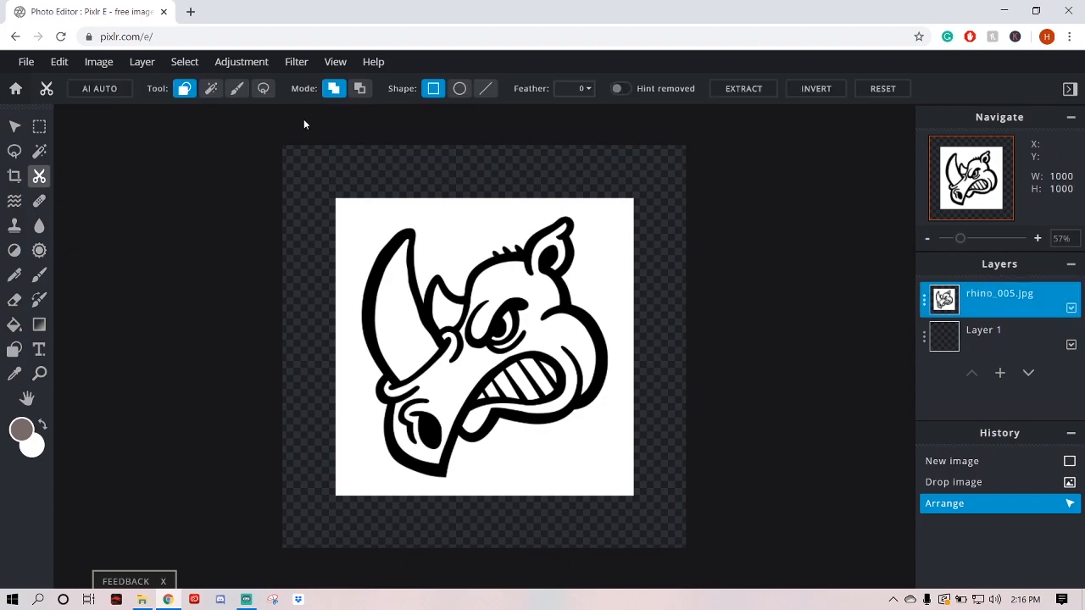
{"action": "mouse_move", "coordinate": [184, 88]}
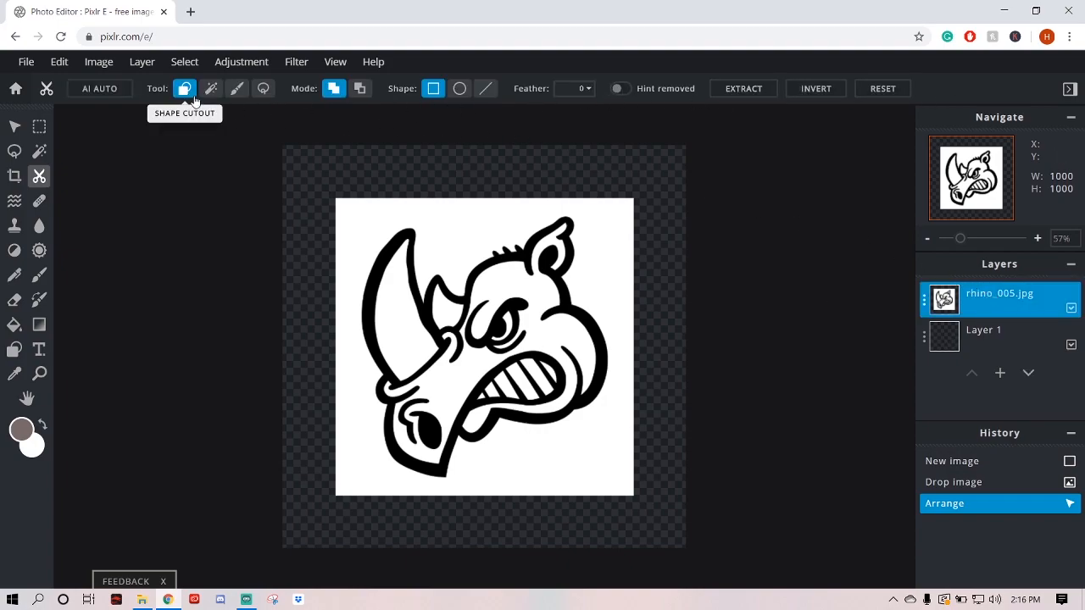
{"action": "left_click", "coordinate": [210, 88]}
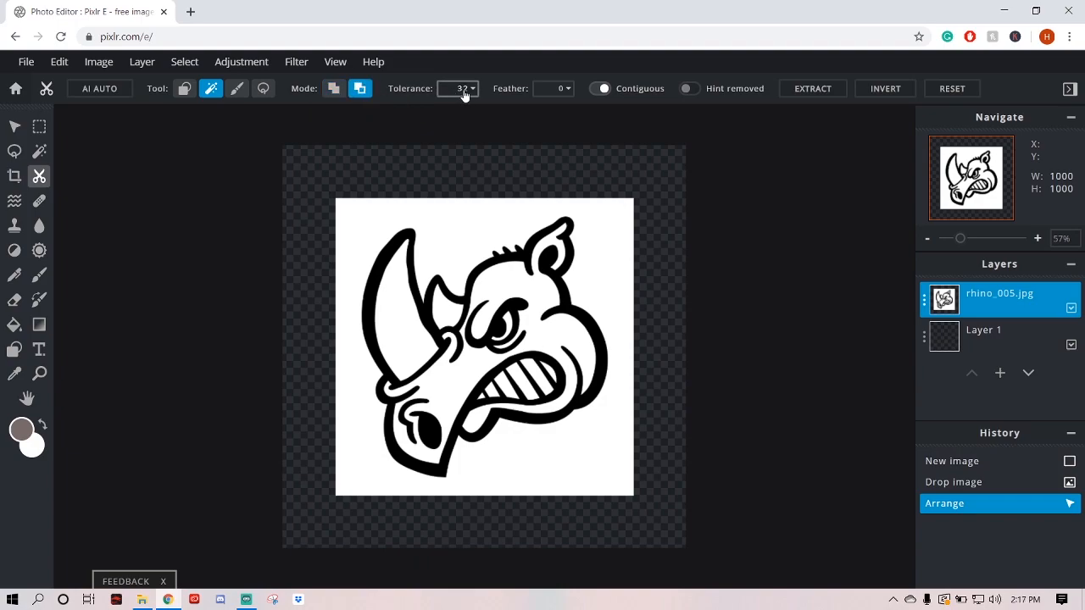
{"action": "left_click", "coordinate": [551, 88]}
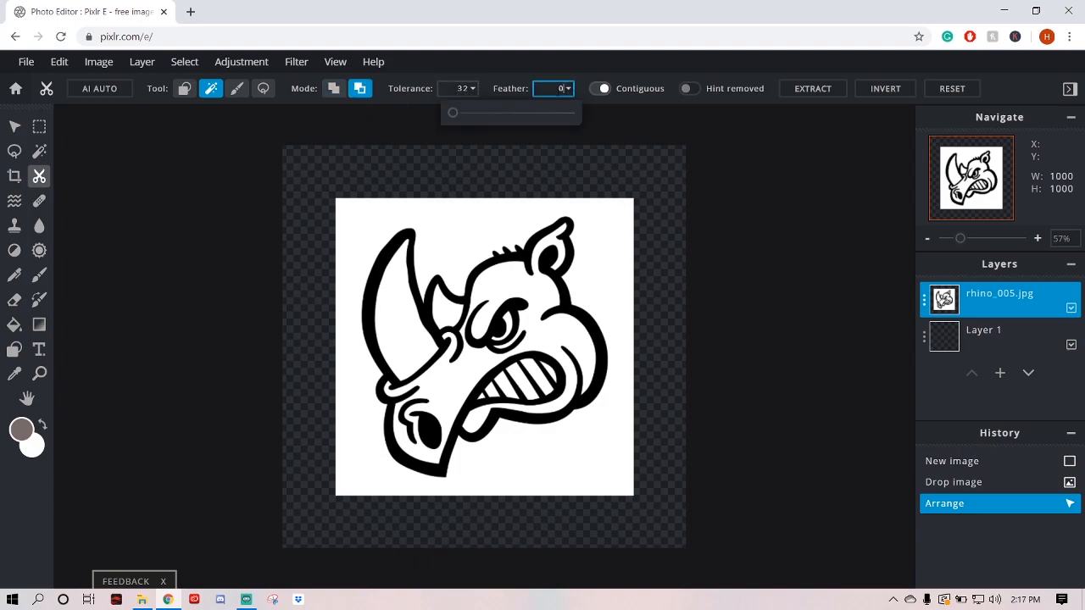
{"action": "left_click_drag", "start_coordinate": [451, 112], "coordinate": [460, 112]}
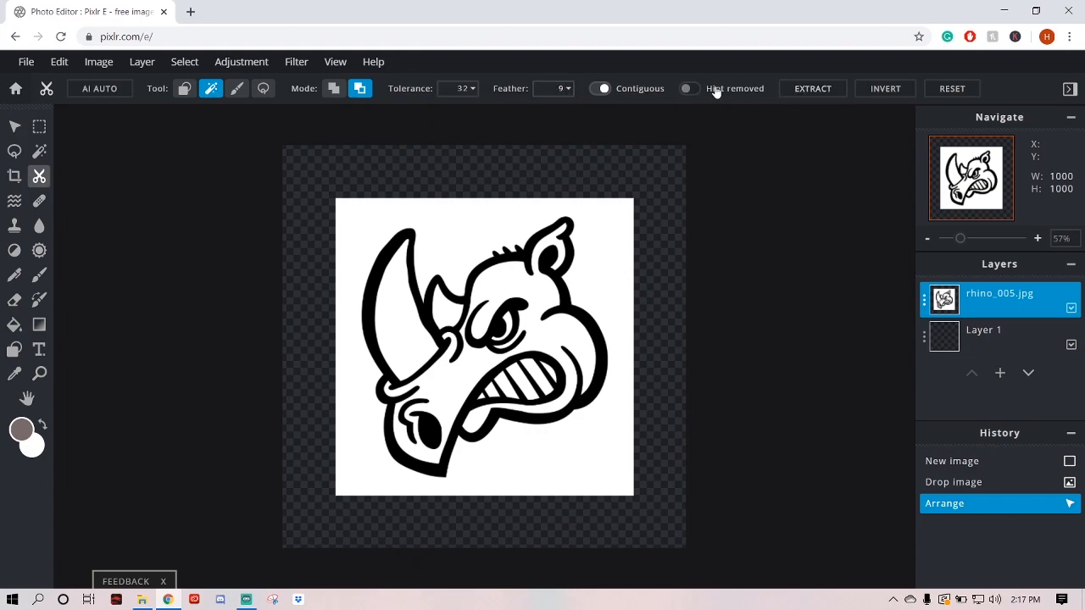
{"action": "mouse_move", "coordinate": [456, 237]}
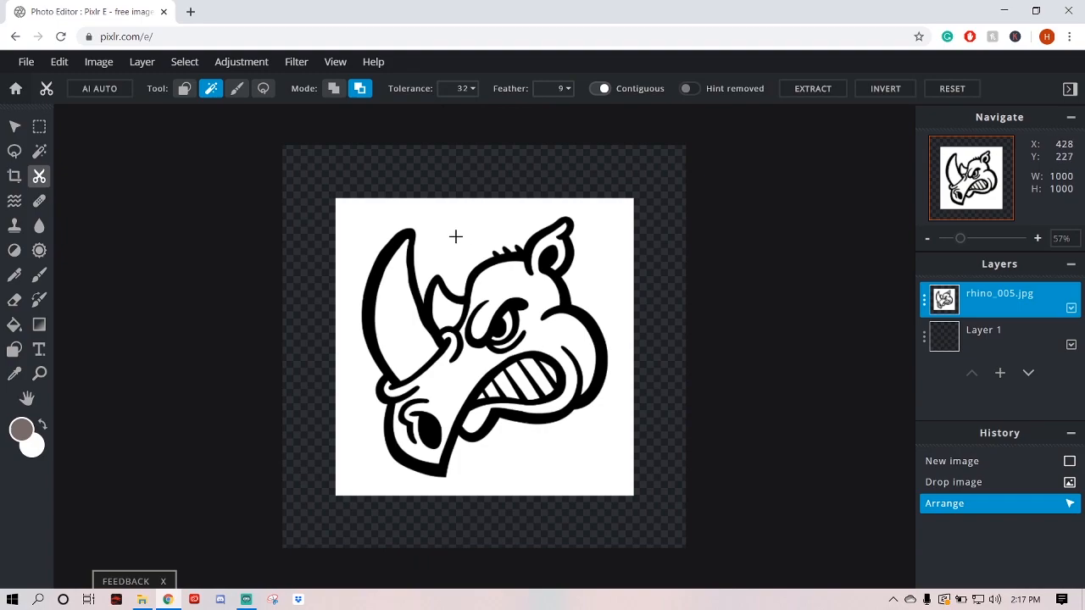
{"action": "mouse_move", "coordinate": [458, 223]}
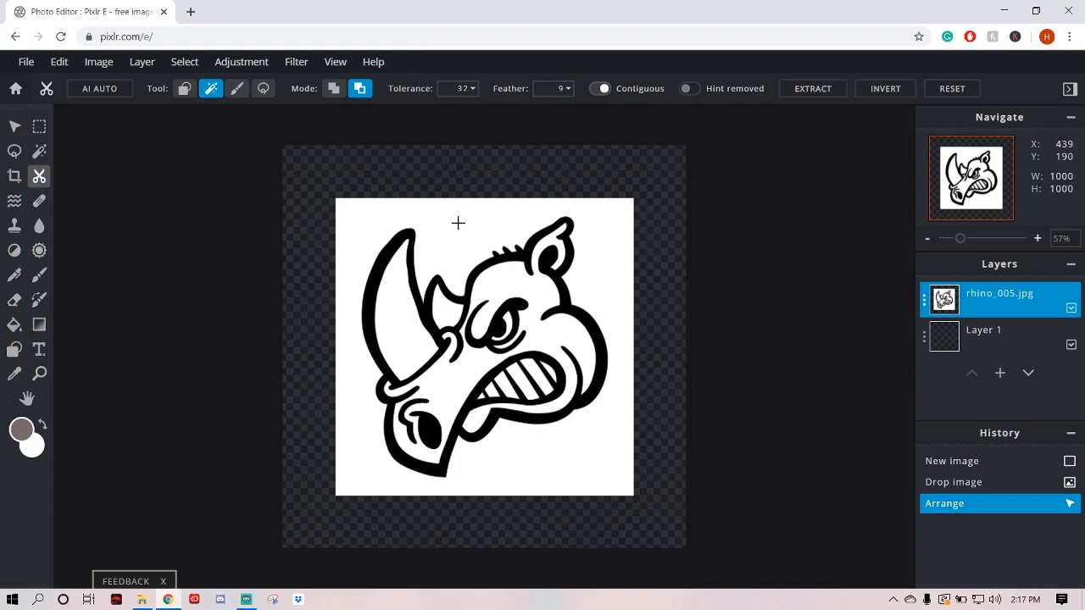
{"action": "mouse_move", "coordinate": [493, 283]}
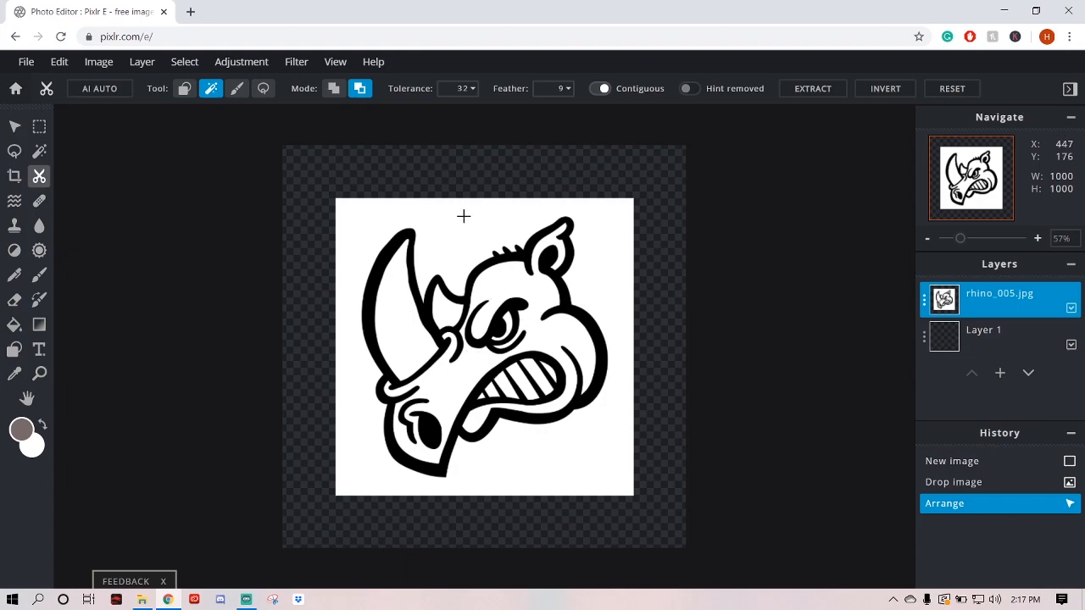
{"action": "left_click", "coordinate": [811, 88]}
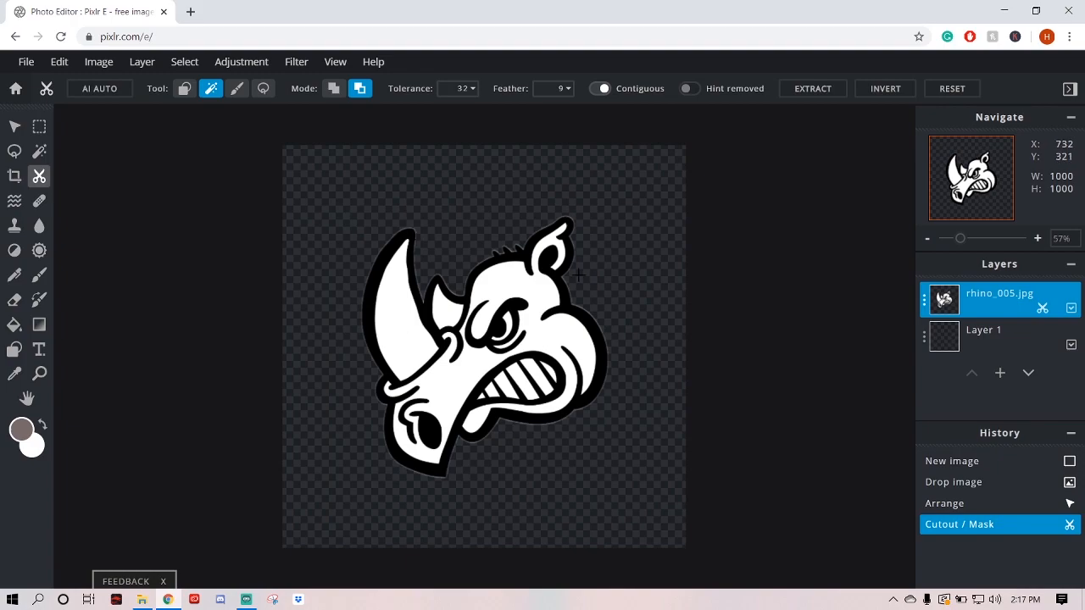
{"action": "mouse_move", "coordinate": [1006, 279]}
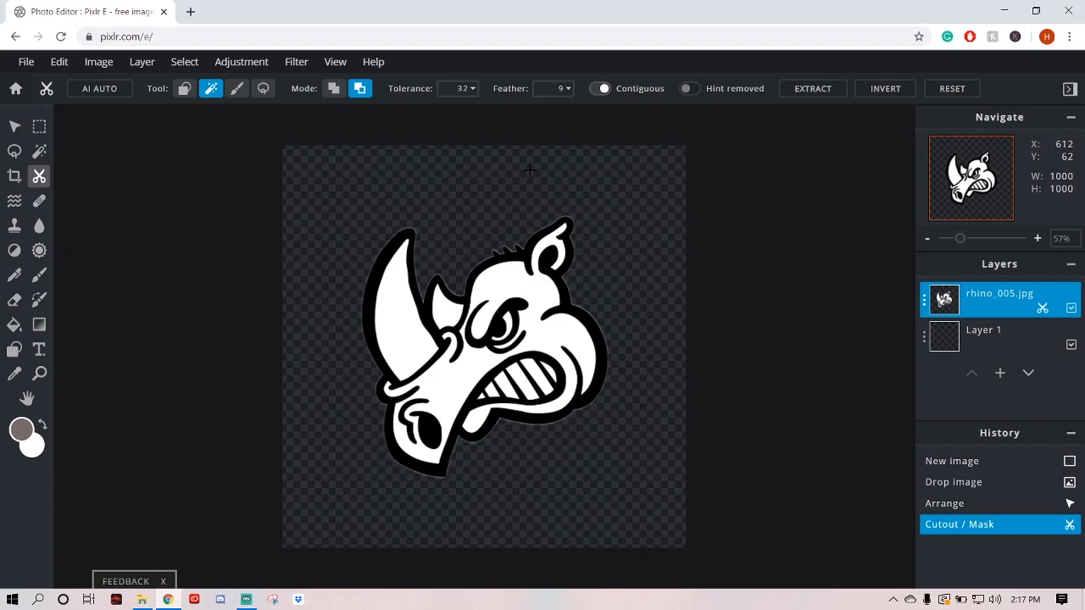
{"action": "mouse_move", "coordinate": [557, 328]}
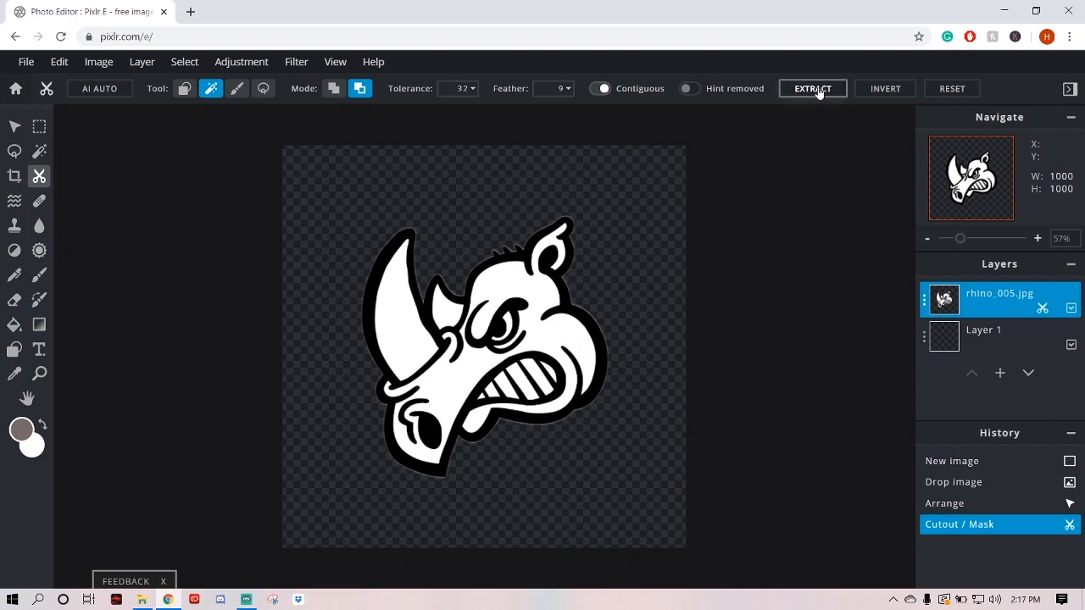
- Extract the masked rhino to a Cutout layer and hide the original rhino_005.jpg layer
{"action": "left_click", "coordinate": [811, 88]}
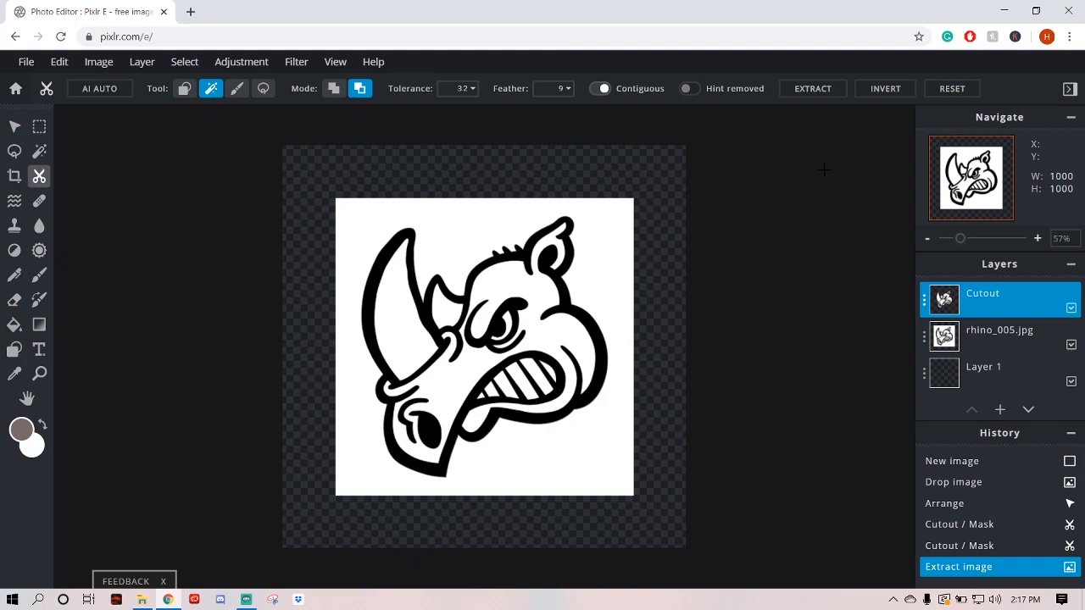
{"action": "mouse_move", "coordinate": [448, 244]}
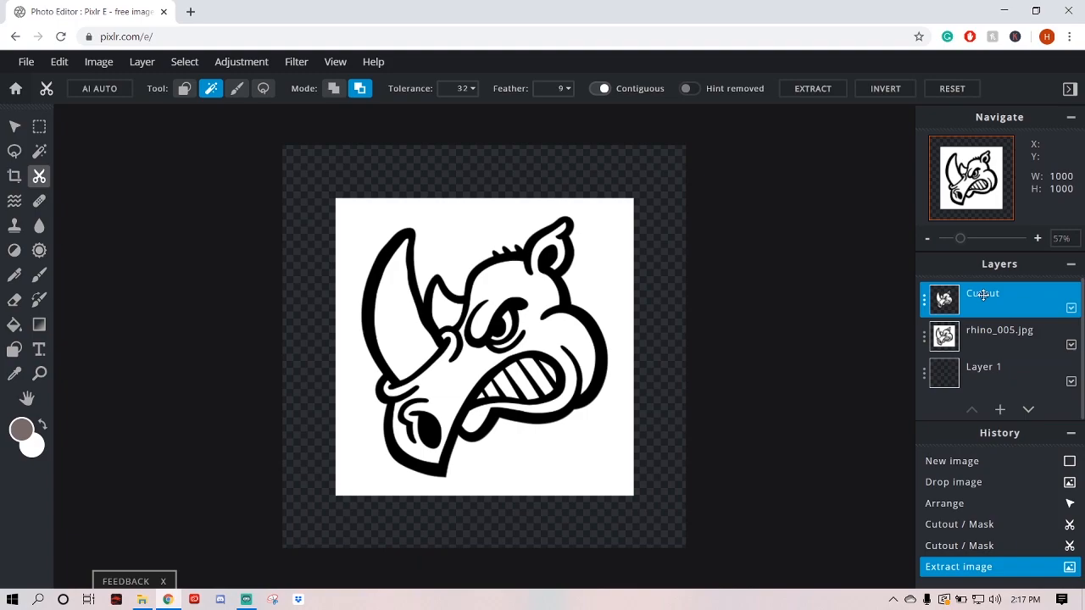
{"action": "mouse_move", "coordinate": [995, 296]}
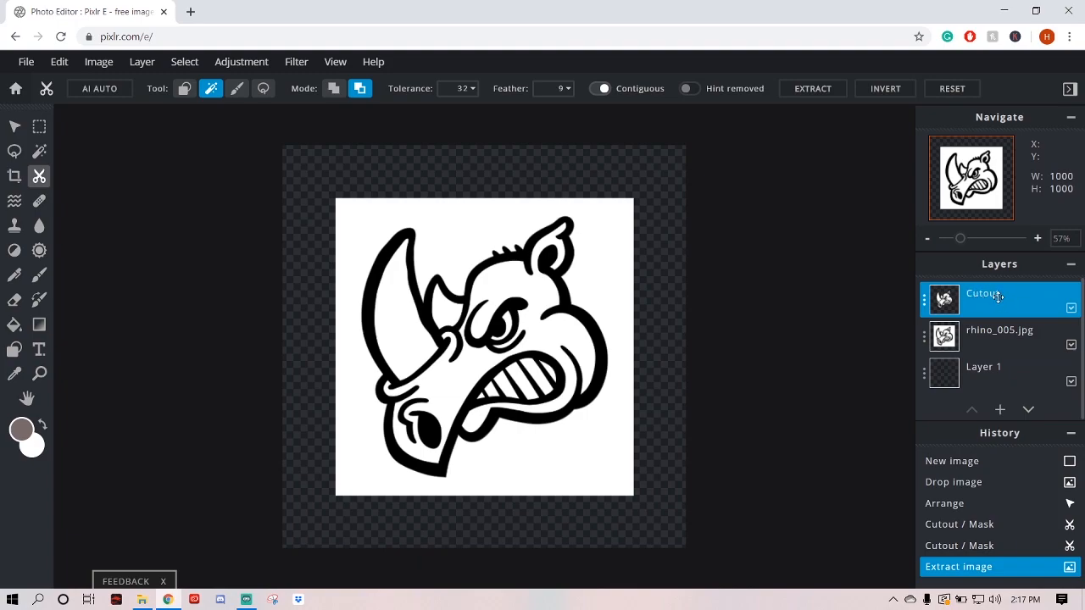
{"action": "left_click", "coordinate": [1000, 329]}
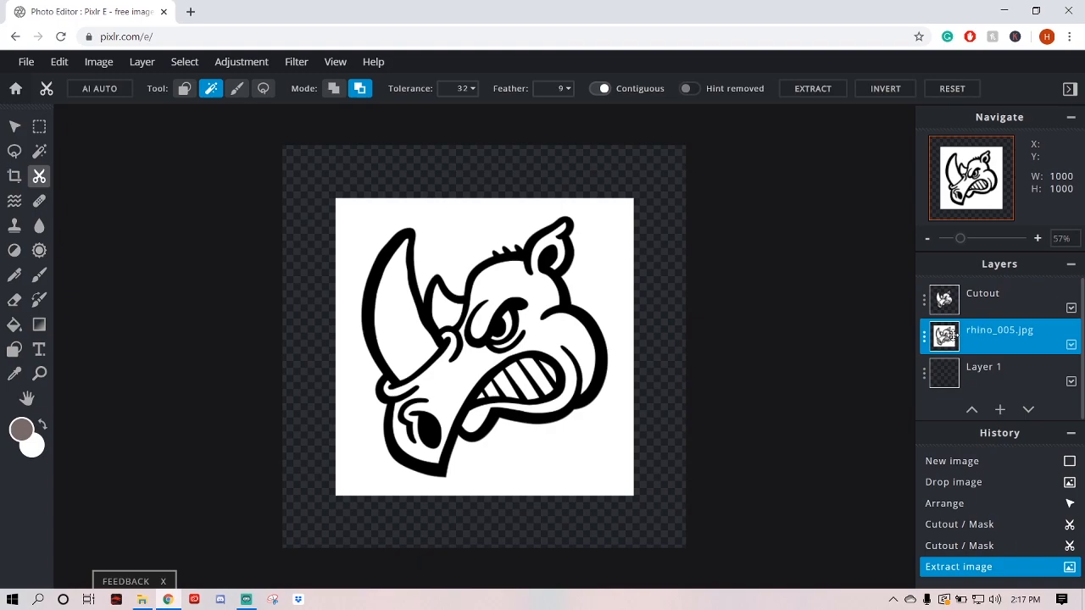
{"action": "left_click", "coordinate": [1071, 336]}
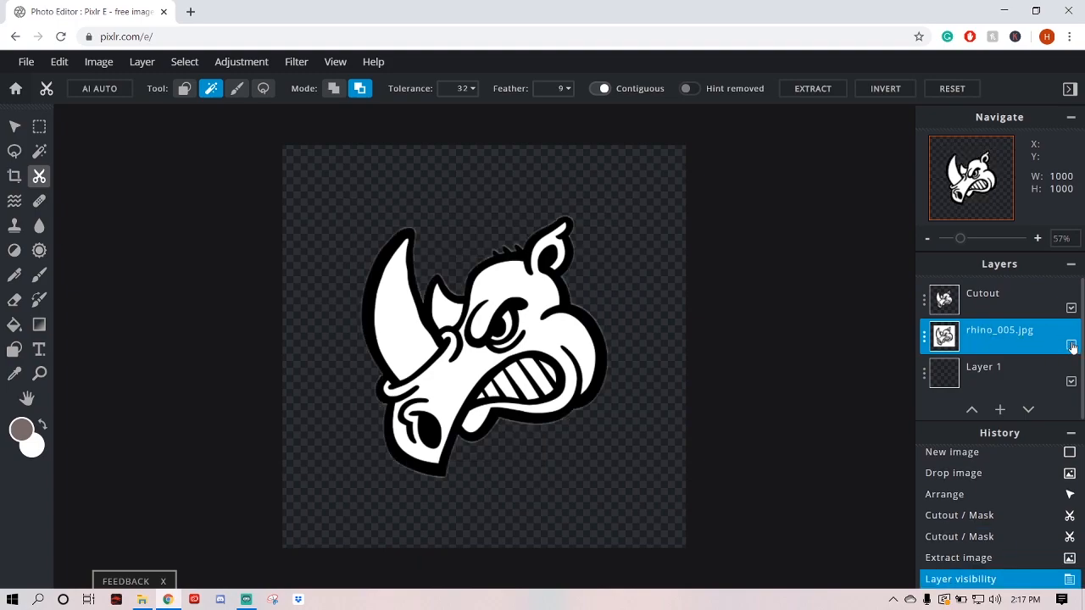
{"action": "left_click", "coordinate": [983, 299]}
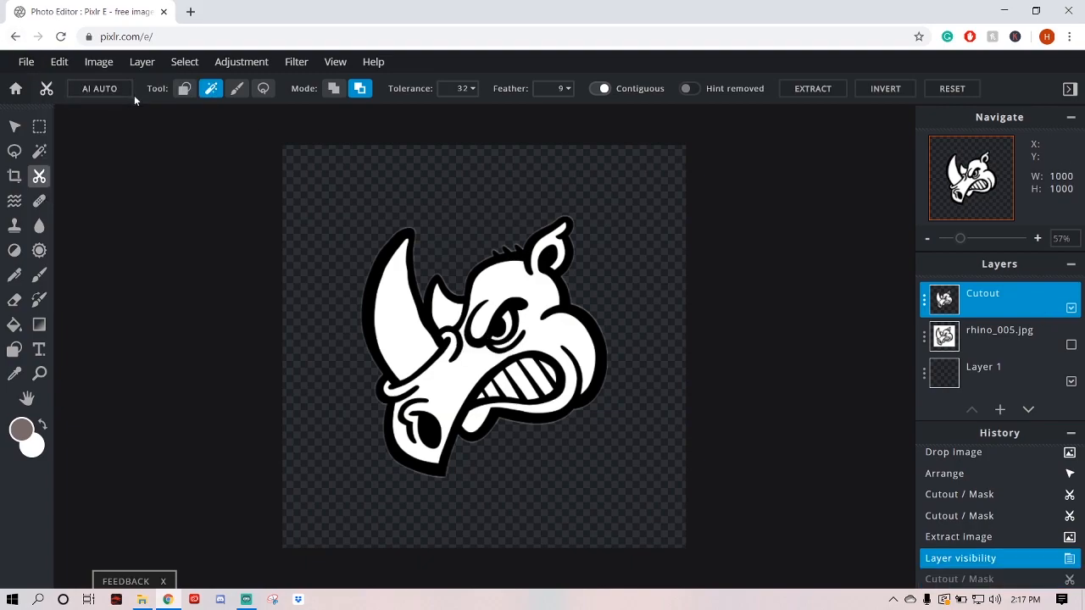
{"action": "left_click", "coordinate": [58, 61]}
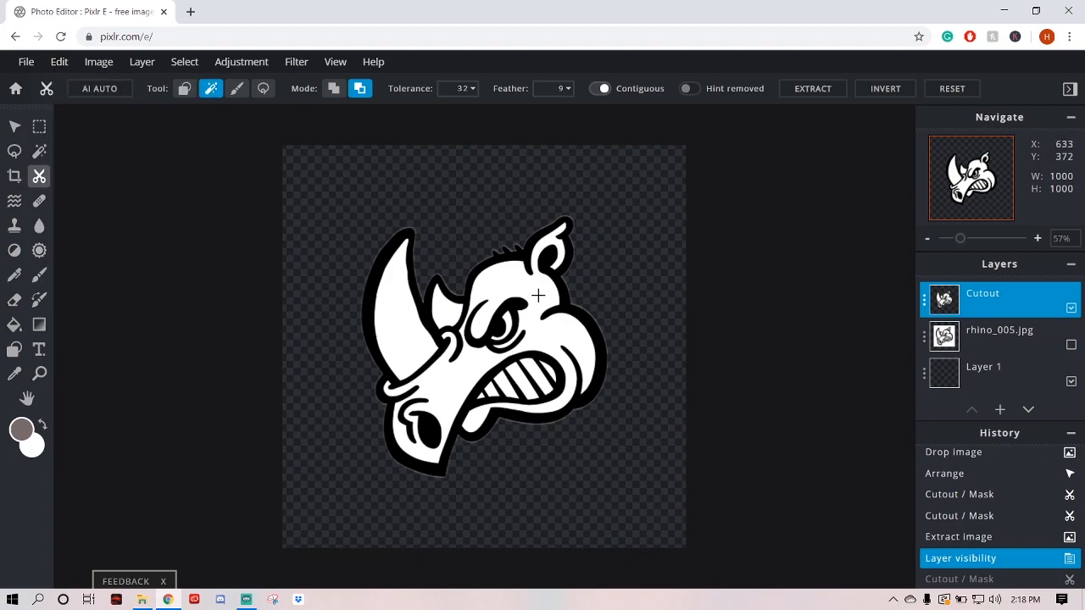
{"action": "mouse_move", "coordinate": [221, 224]}
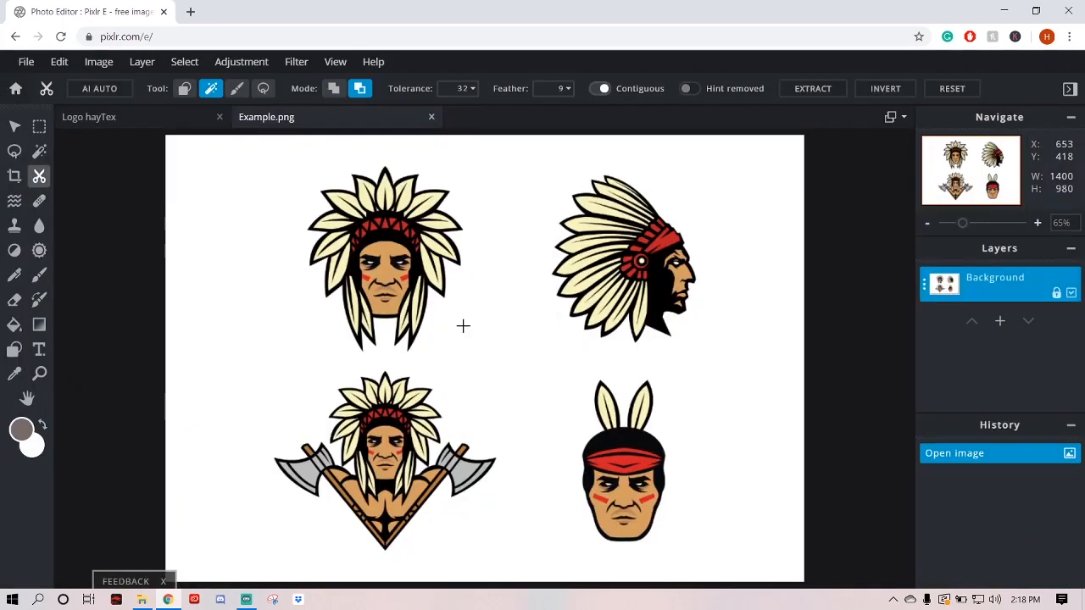
{"action": "mouse_move", "coordinate": [472, 265]}
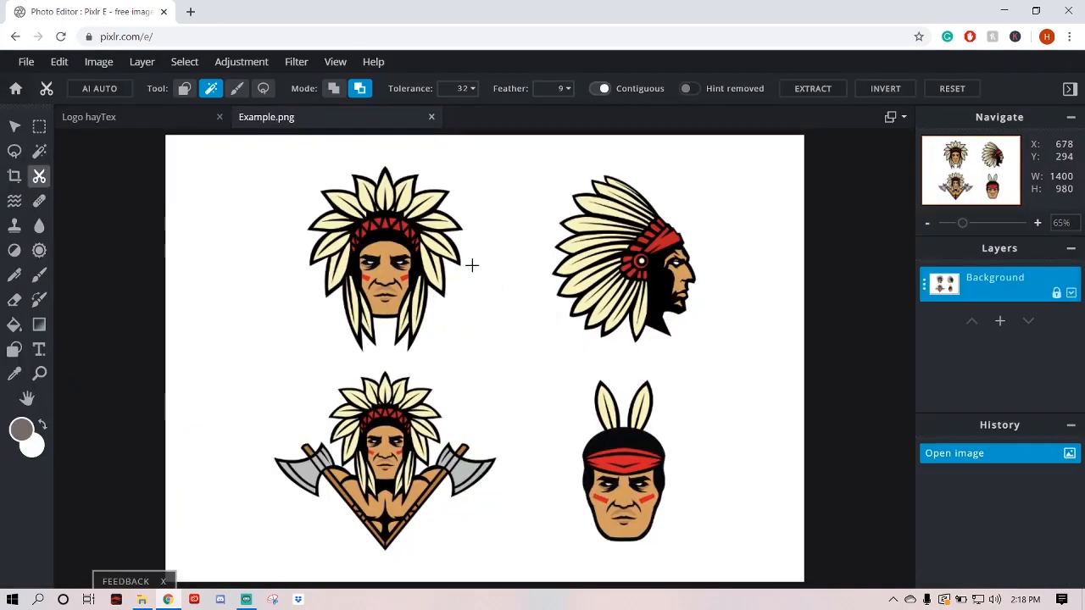
{"action": "mouse_move", "coordinate": [412, 314]}
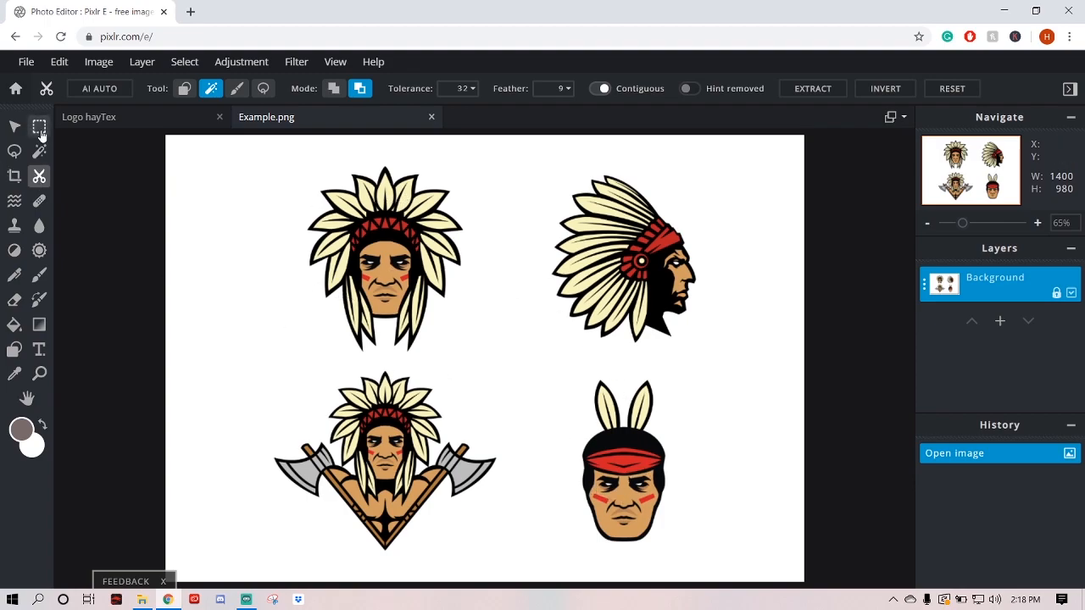
- Marquee the top-left headdress head, unlock the layer, invert the selection and clear the rest
{"action": "left_click", "coordinate": [39, 126]}
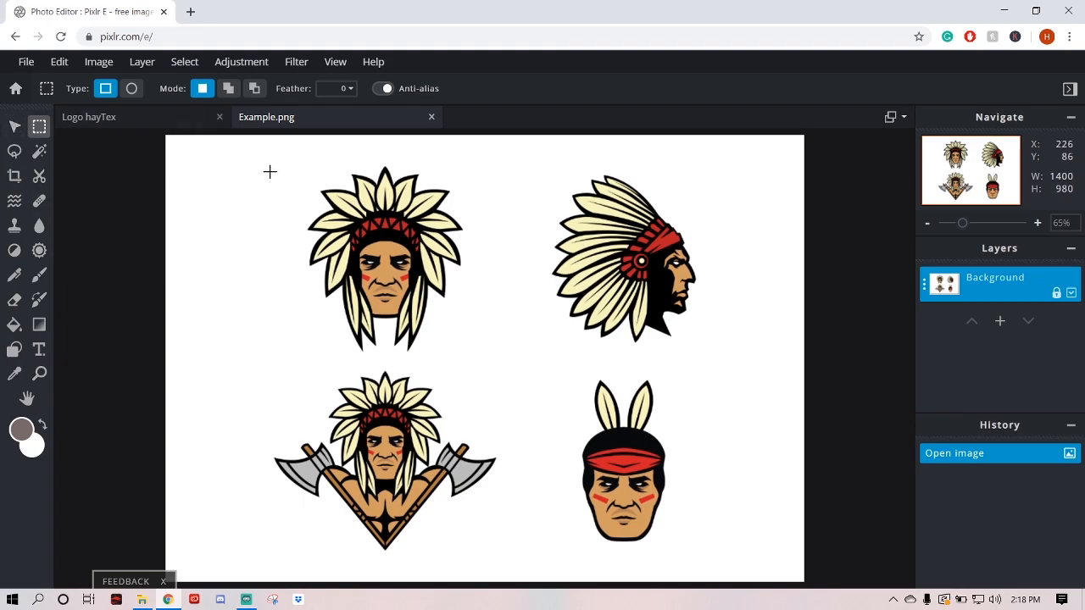
{"action": "left_click_drag", "start_coordinate": [270, 155], "coordinate": [309, 178]}
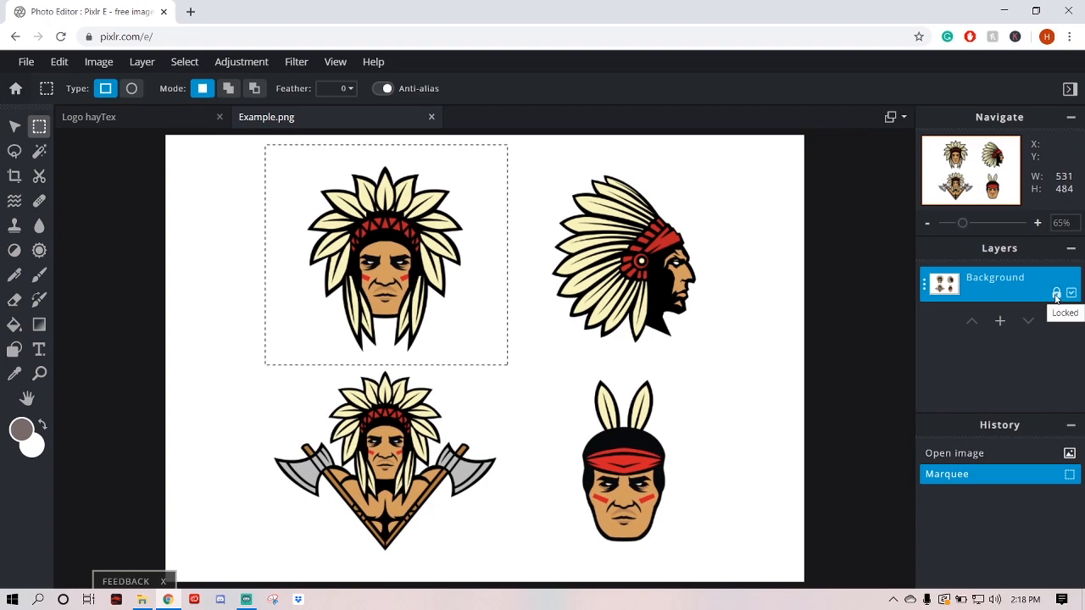
{"action": "left_click", "coordinate": [1057, 292]}
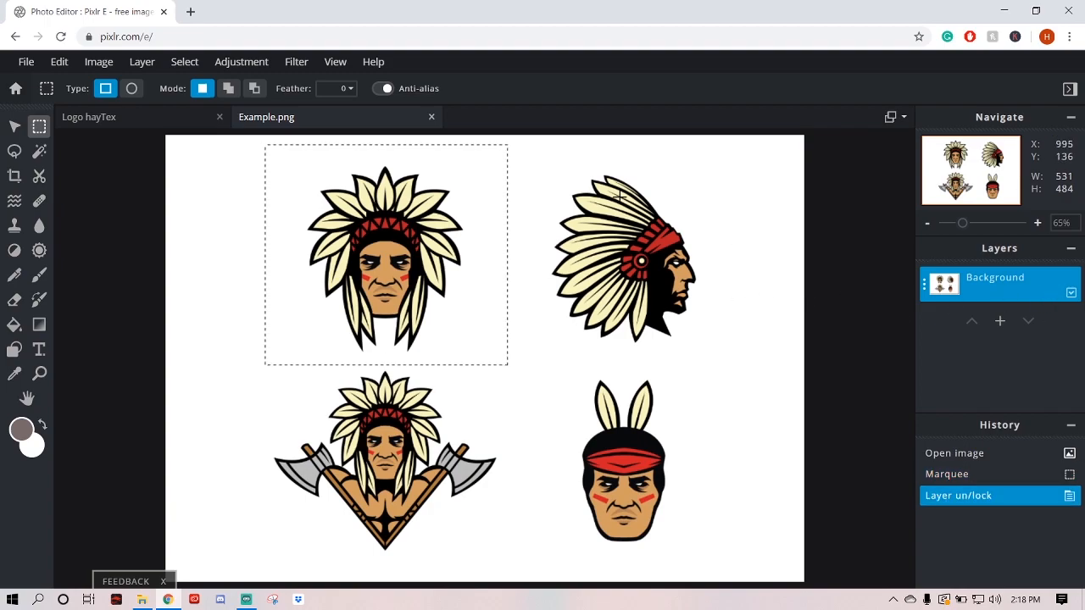
{"action": "mouse_move", "coordinate": [541, 353]}
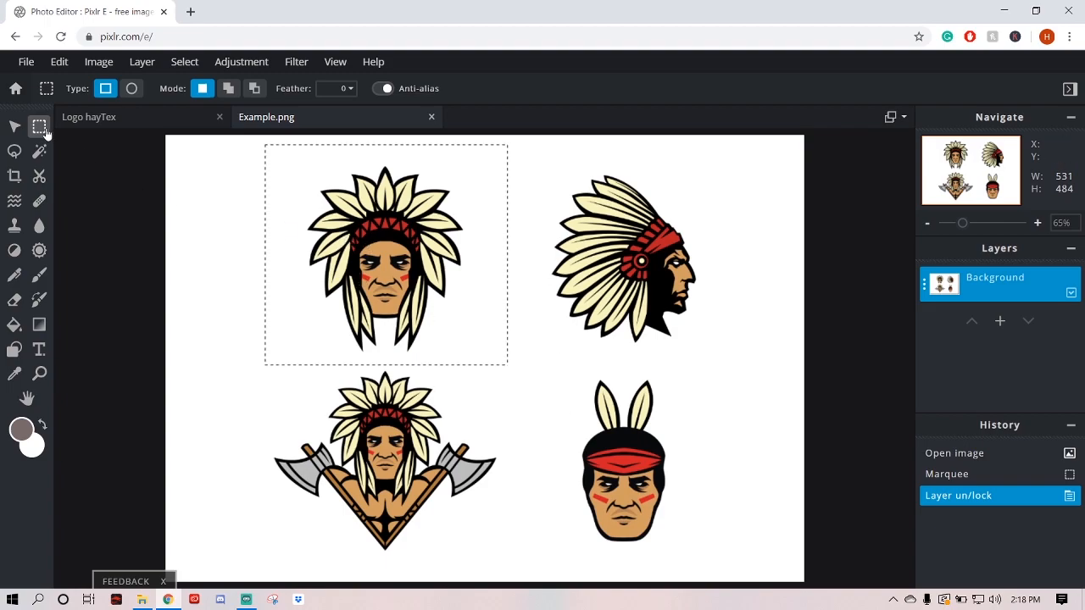
{"action": "mouse_move", "coordinate": [381, 252]}
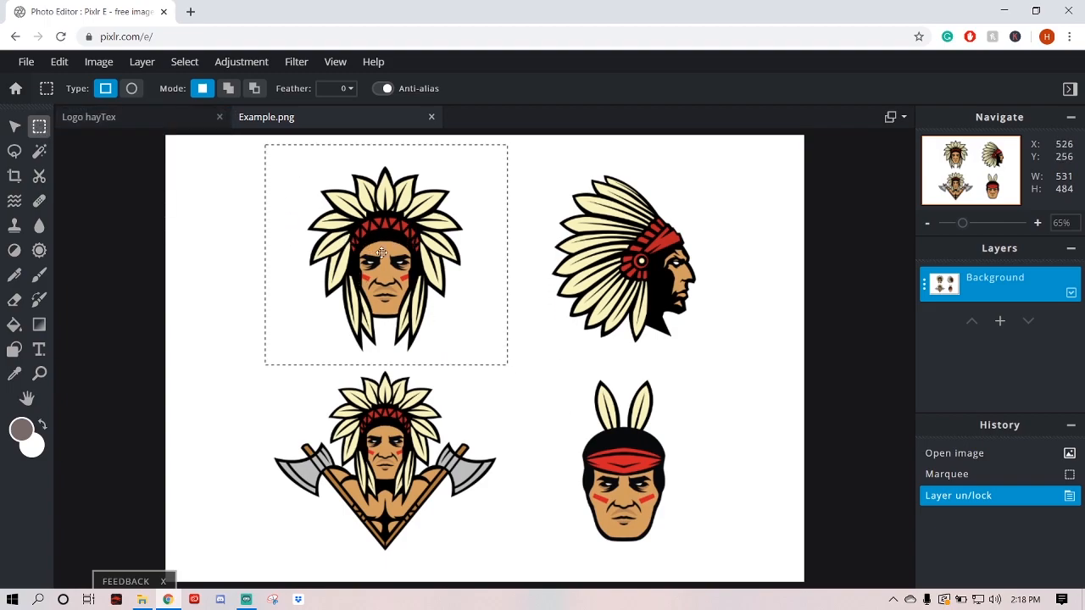
{"action": "right_click", "coordinate": [381, 254]}
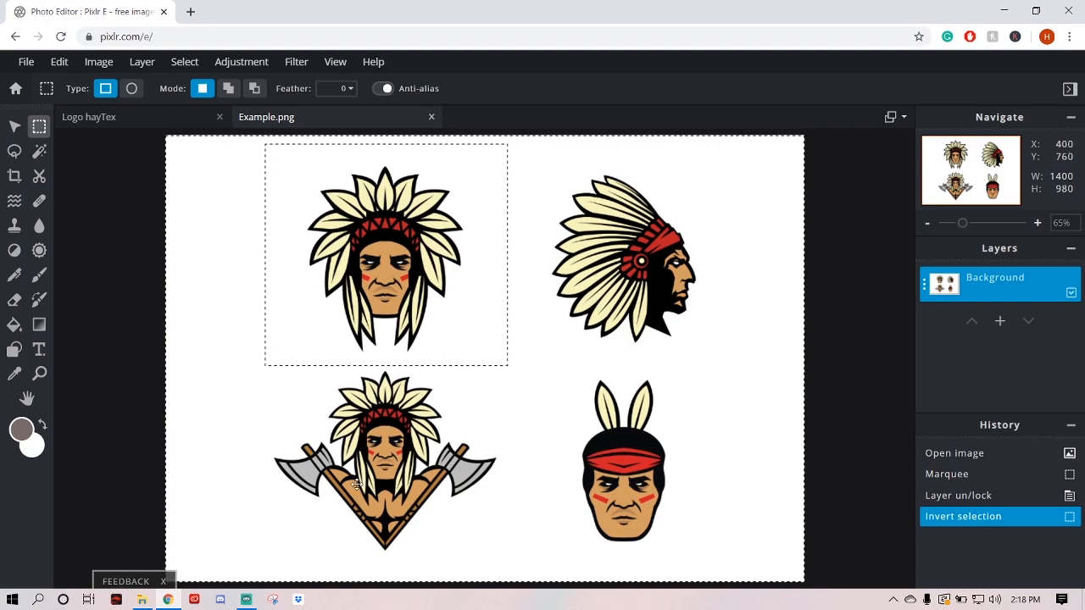
{"action": "mouse_move", "coordinate": [199, 227]}
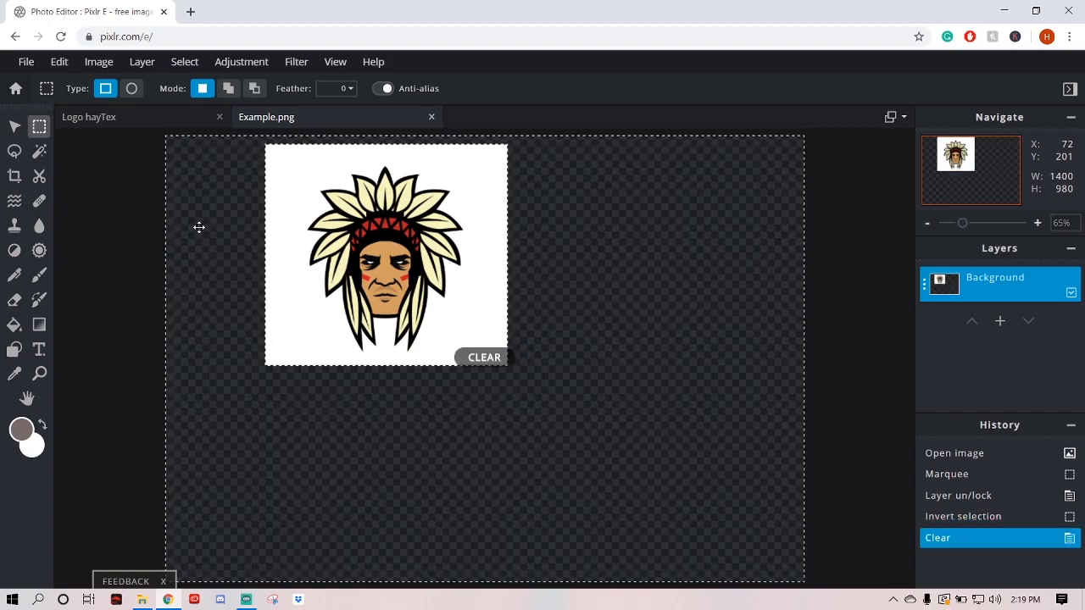
{"action": "mouse_move", "coordinate": [73, 162]}
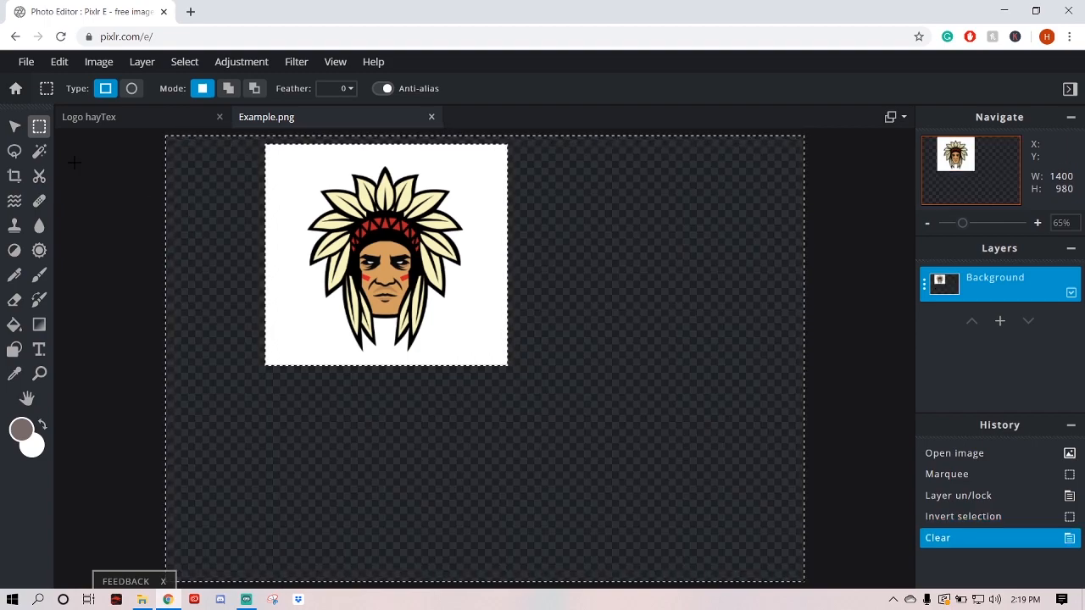
{"action": "mouse_move", "coordinate": [434, 263]}
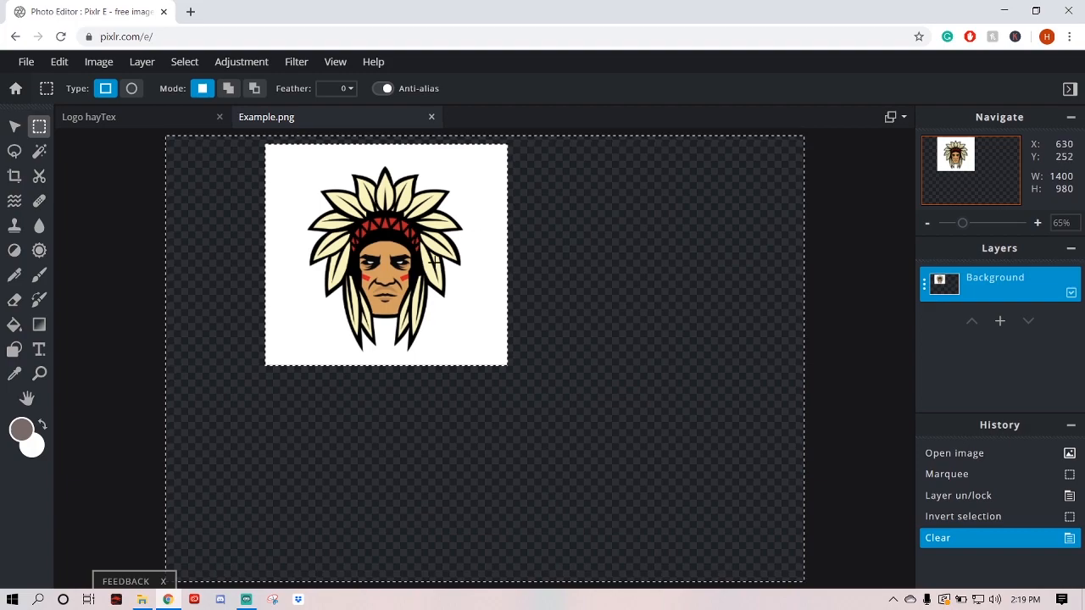
{"action": "mouse_move", "coordinate": [434, 263]}
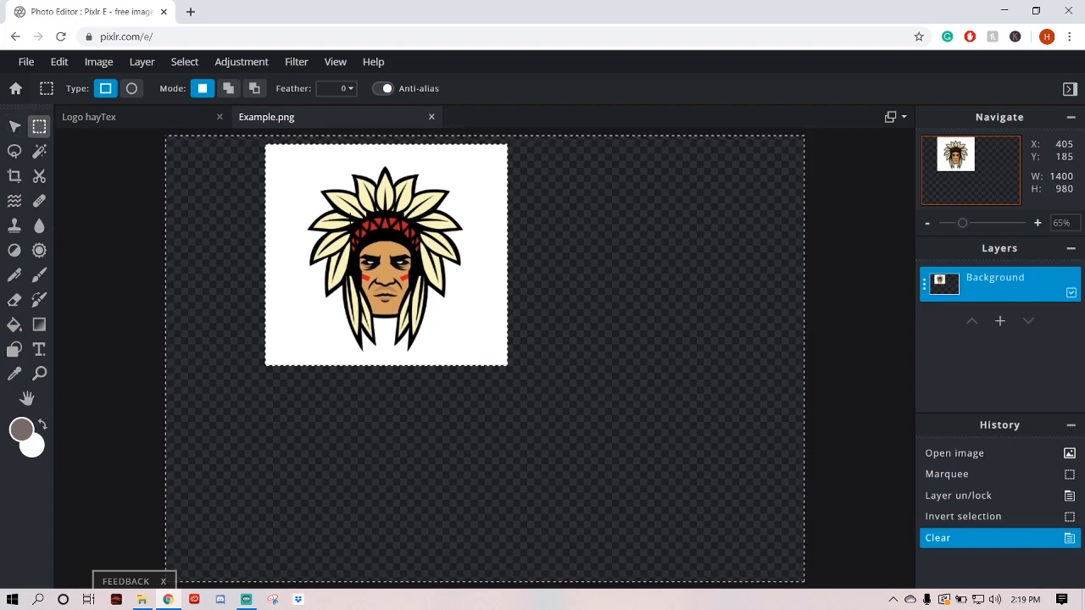
{"action": "right_click", "coordinate": [386, 254]}
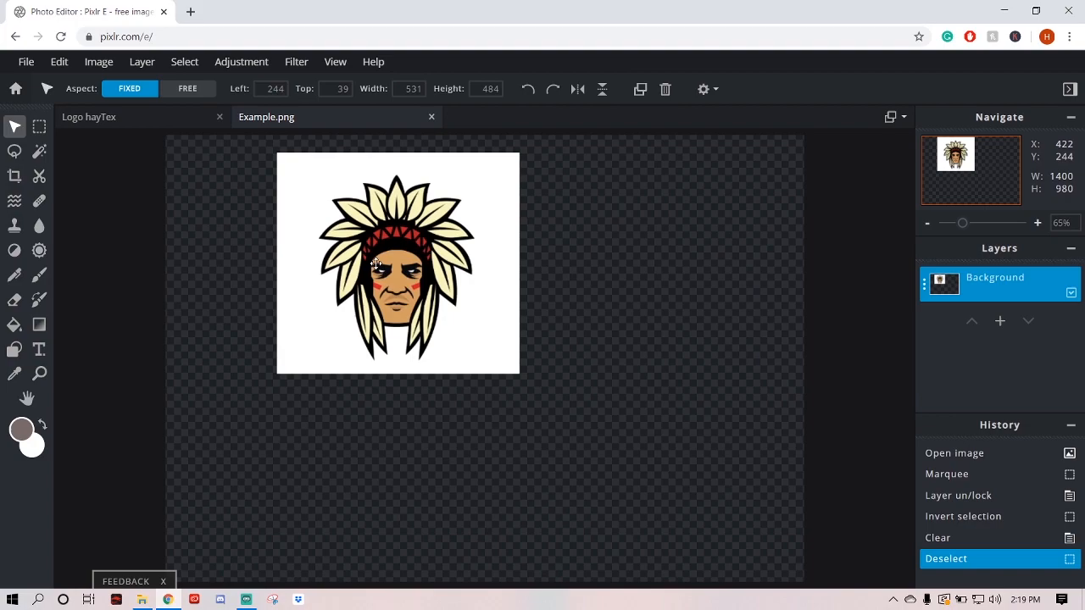
- Centre the headdress head and magic-wand extract it from its white background onto a Cutout layer
{"action": "left_click_drag", "start_coordinate": [398, 263], "coordinate": [485, 354]}
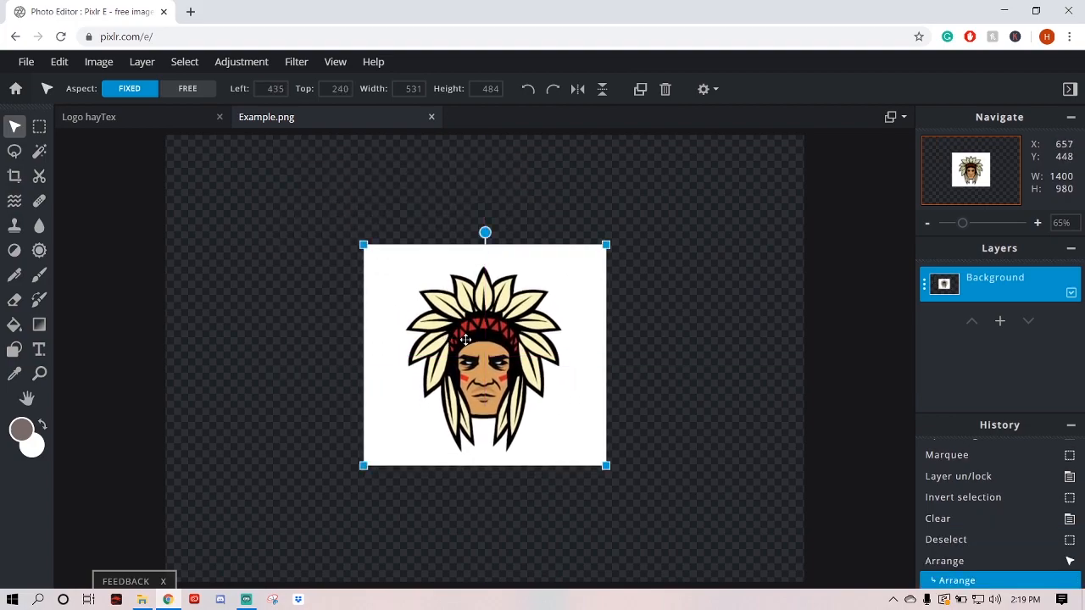
{"action": "left_click", "coordinate": [39, 176]}
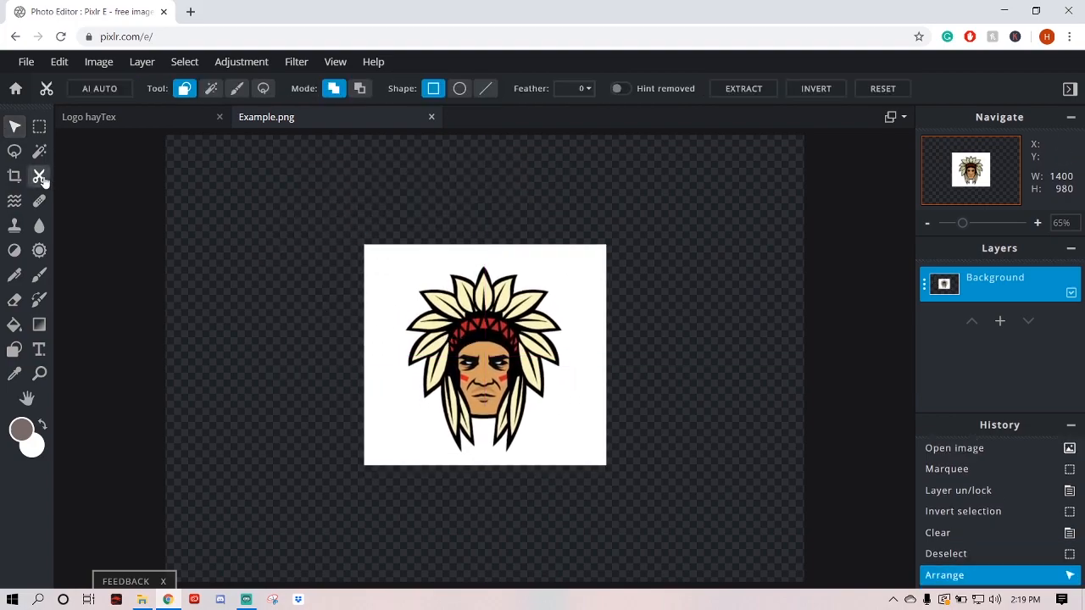
{"action": "left_click", "coordinate": [211, 89]}
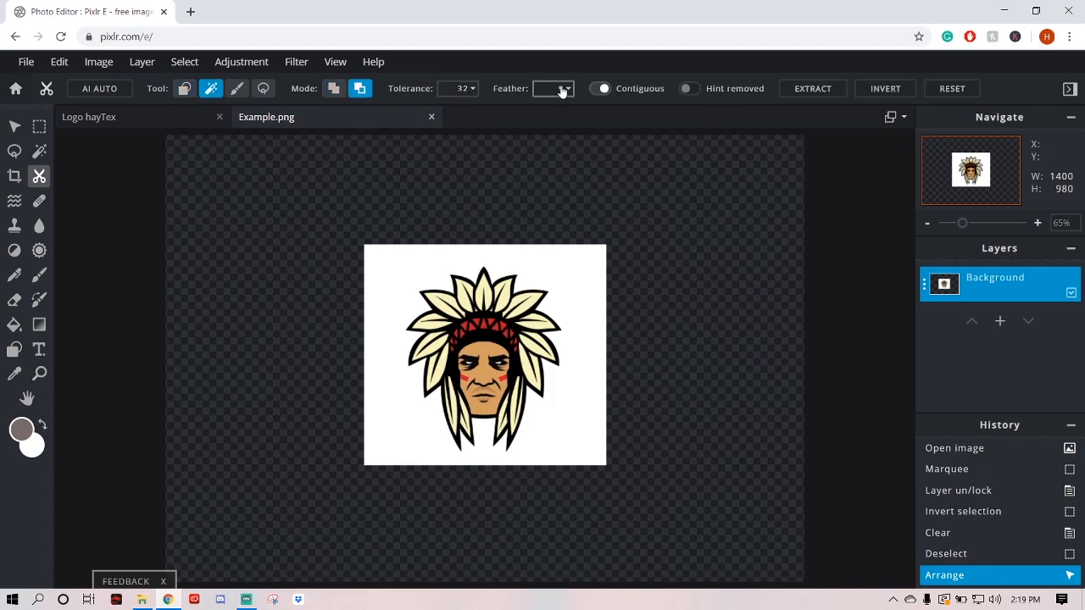
{"action": "left_click", "coordinate": [811, 88]}
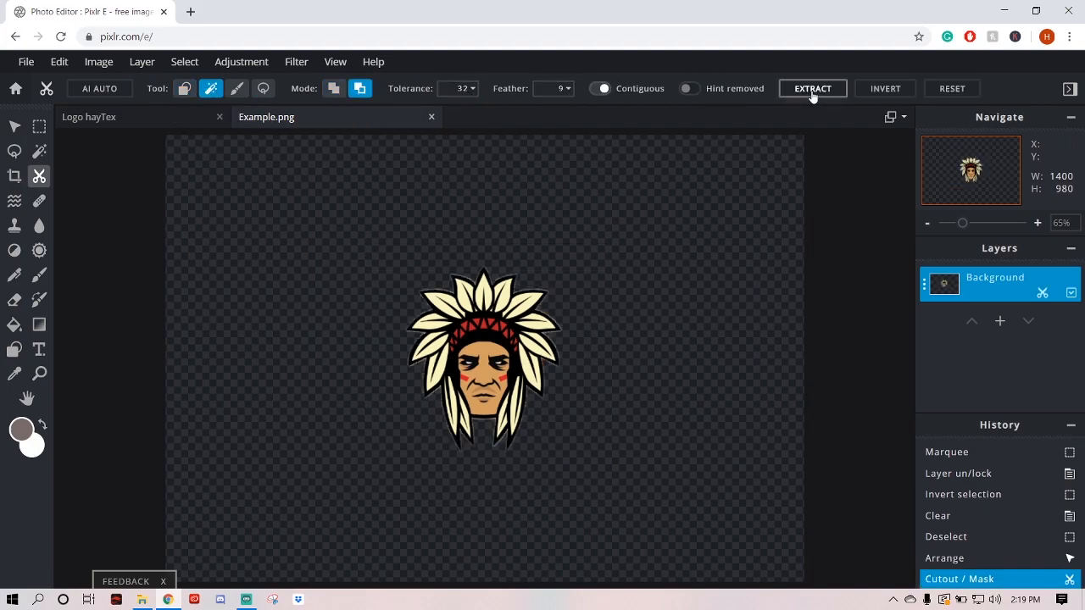
{"action": "left_click", "coordinate": [812, 88]}
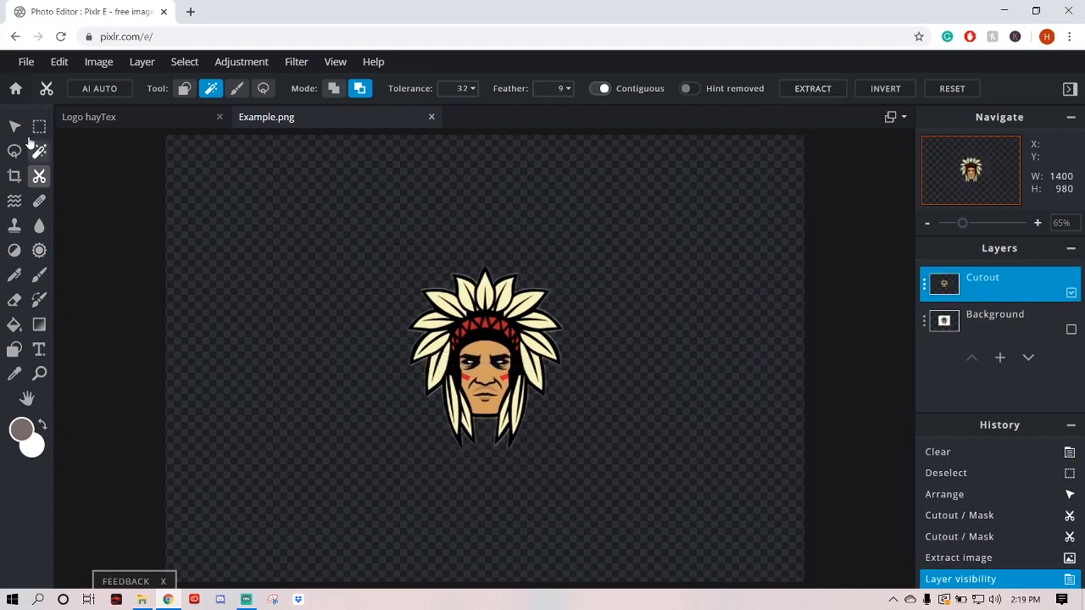
{"action": "left_click", "coordinate": [14, 126]}
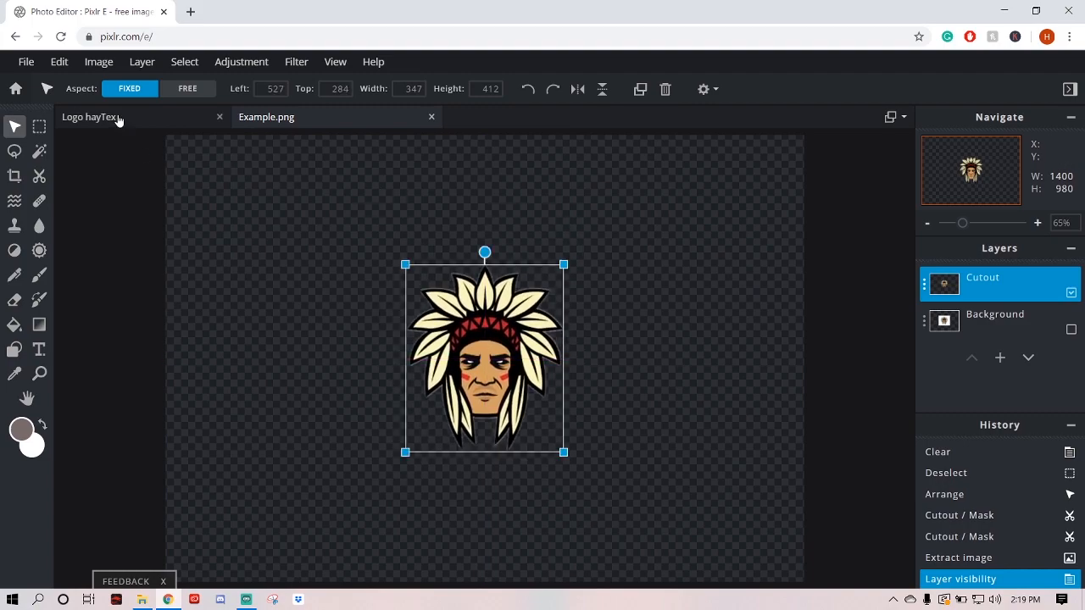
- Switch back to the Logo hayTex document
{"action": "left_click", "coordinate": [89, 117]}
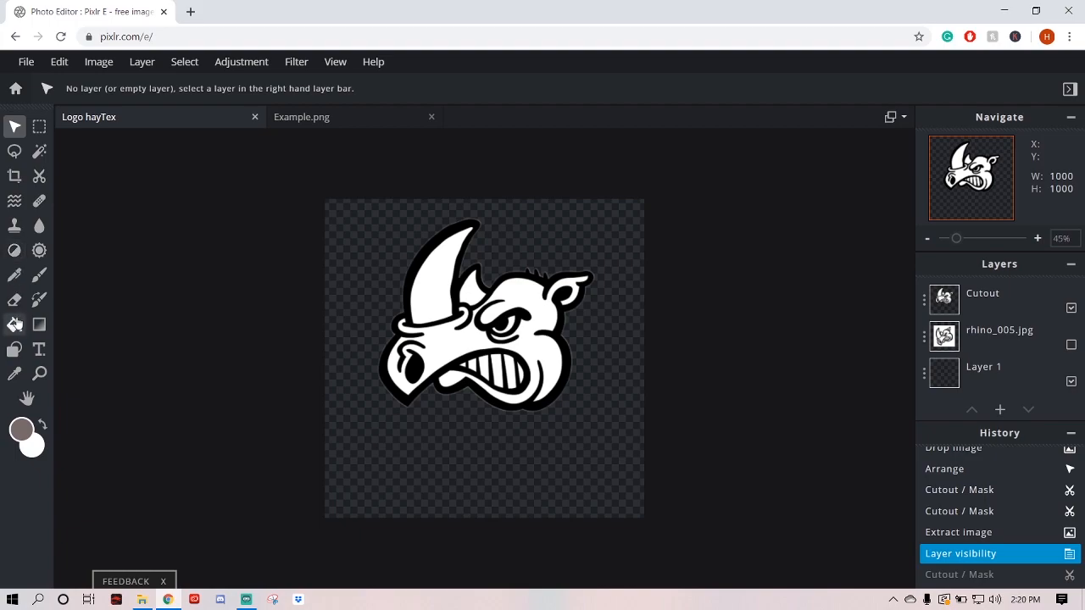
- Set the Fill tool's foreground colour to muted blue-purple #4D4B73
{"action": "left_click", "coordinate": [14, 325]}
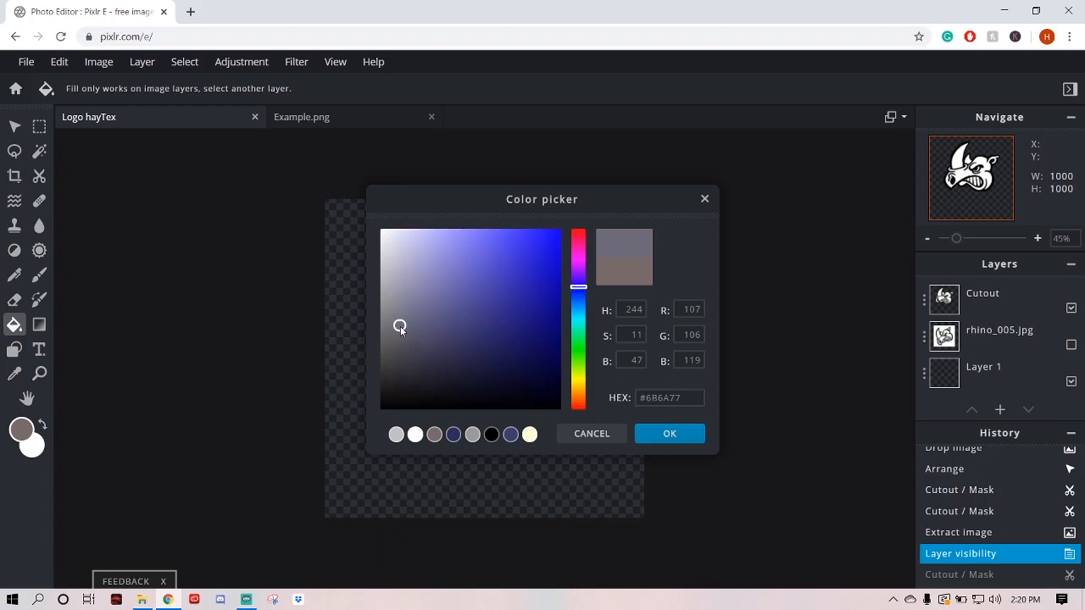
{"action": "left_click", "coordinate": [668, 397]}
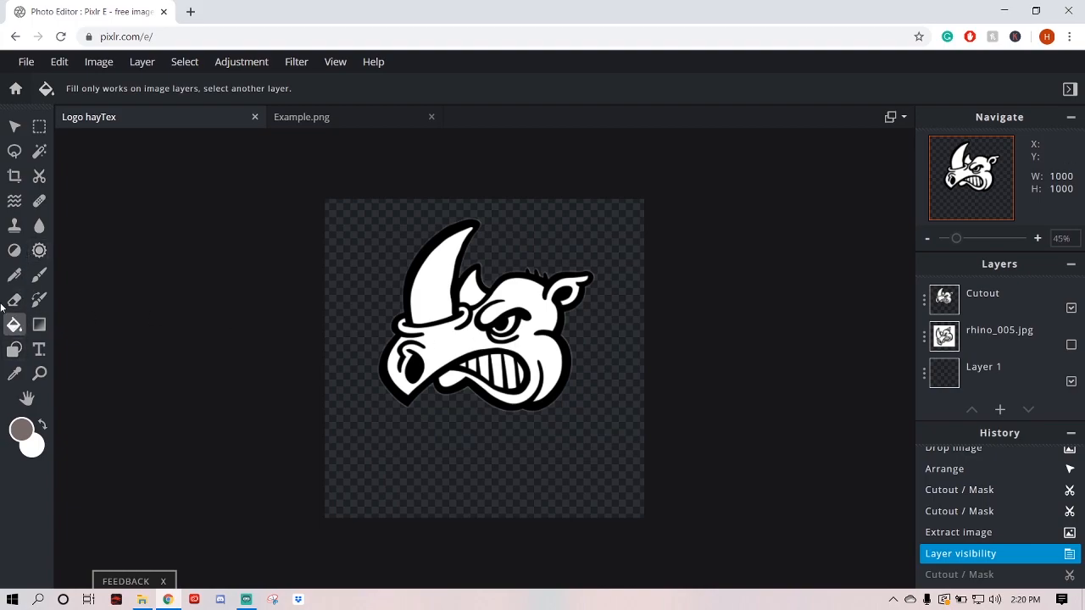
{"action": "mouse_move", "coordinate": [13, 325]}
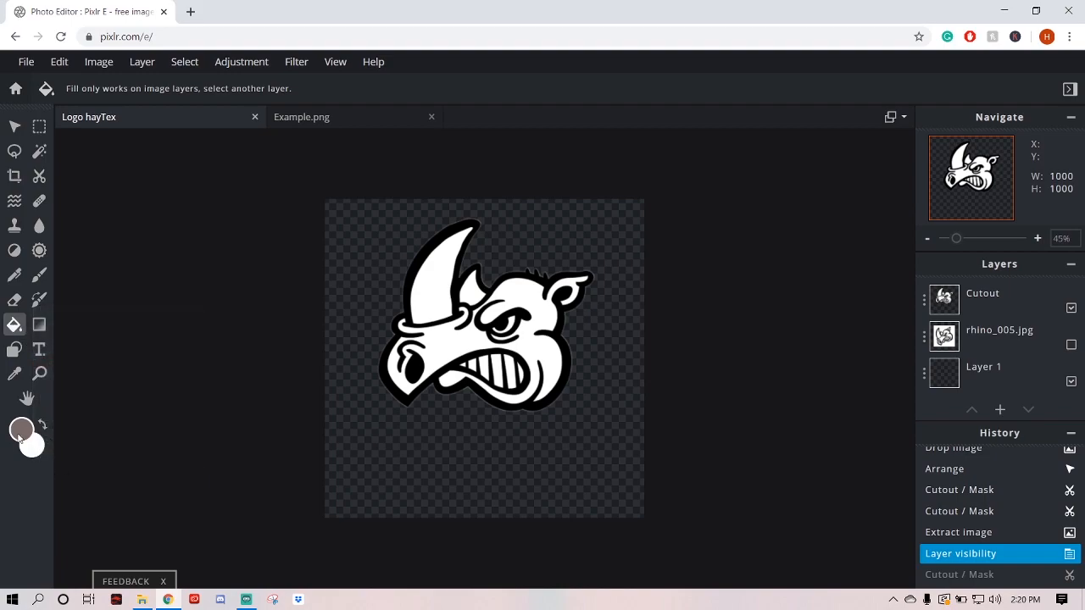
{"action": "left_click", "coordinate": [20, 430]}
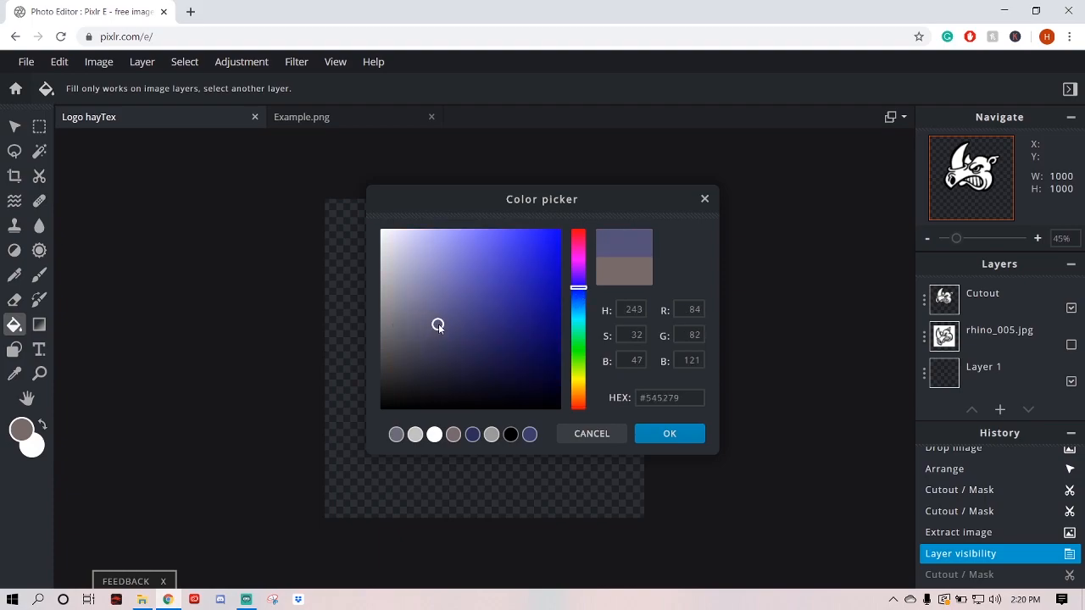
{"action": "left_click_drag", "start_coordinate": [438, 325], "coordinate": [438, 328]}
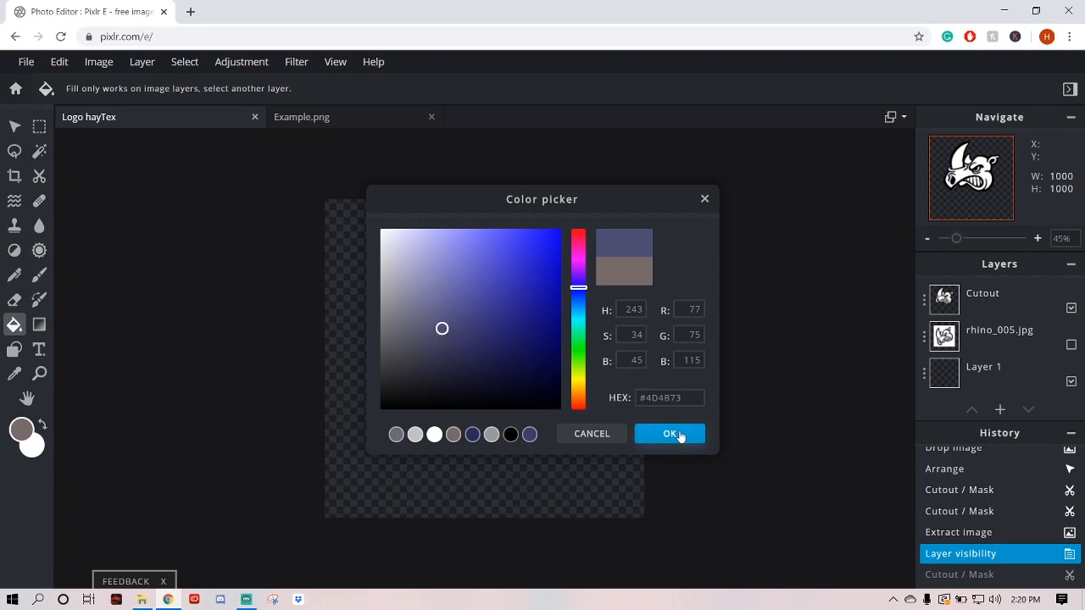
{"action": "left_click", "coordinate": [670, 433]}
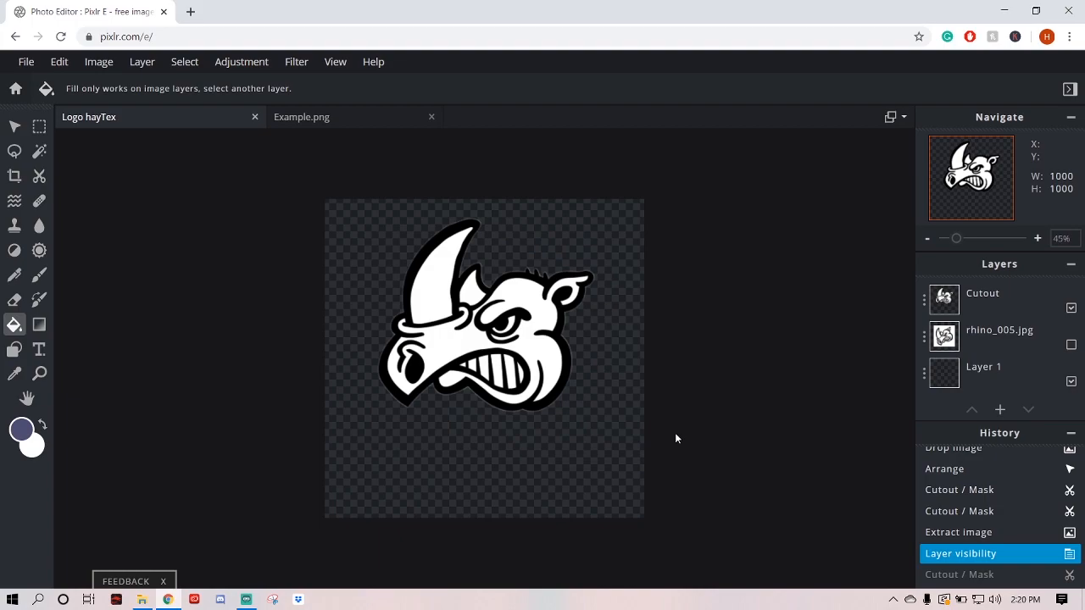
{"action": "left_click", "coordinate": [983, 298]}
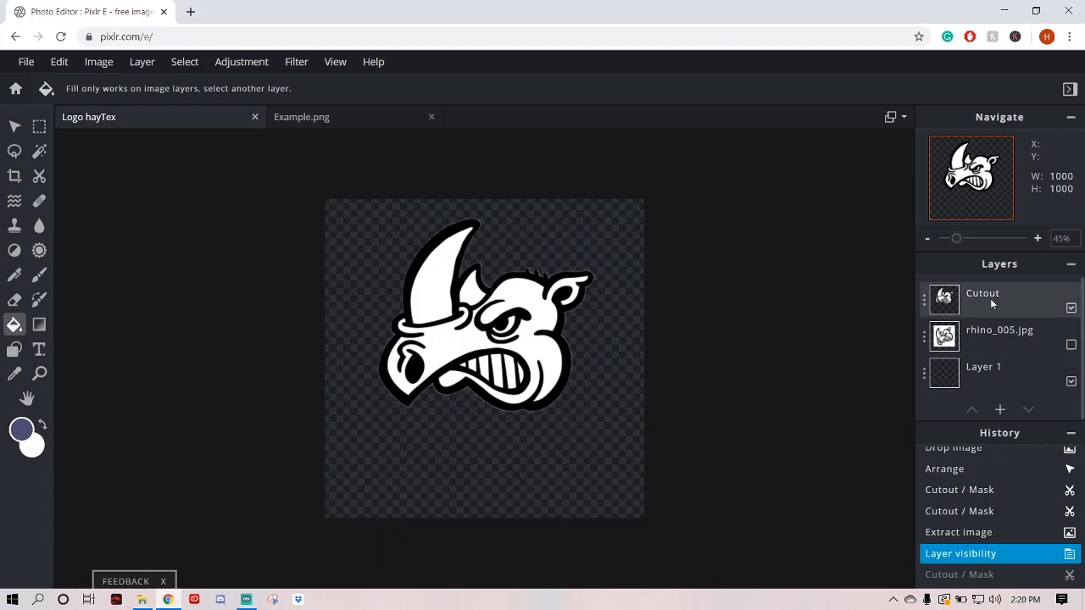
- On the Cutout layer, fill the rhino's face purple, horns grey and teeth pale yellow
{"action": "left_click", "coordinate": [983, 299]}
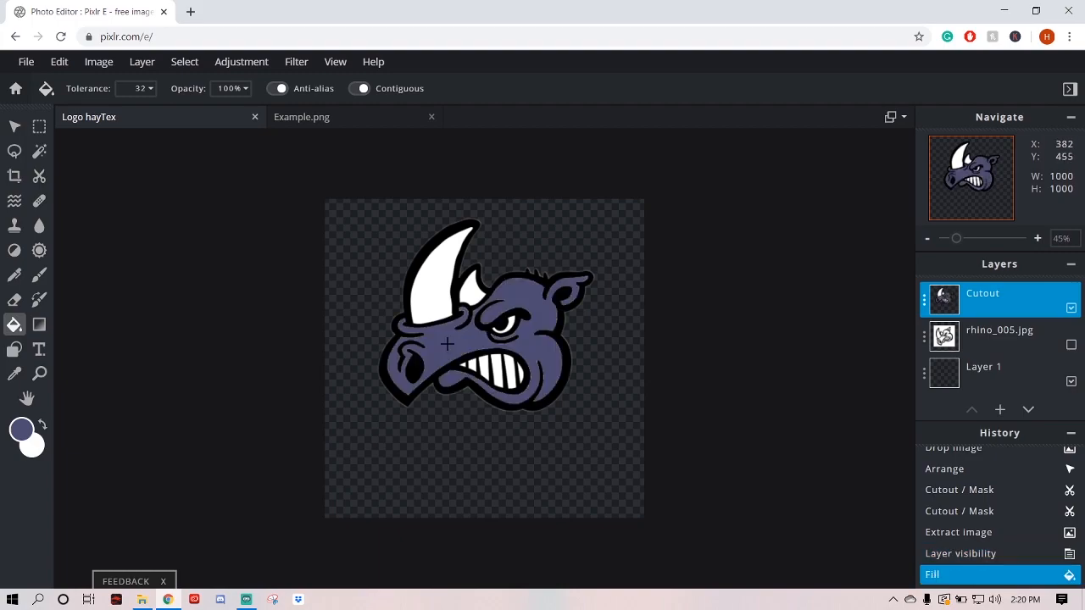
{"action": "mouse_move", "coordinate": [446, 343]}
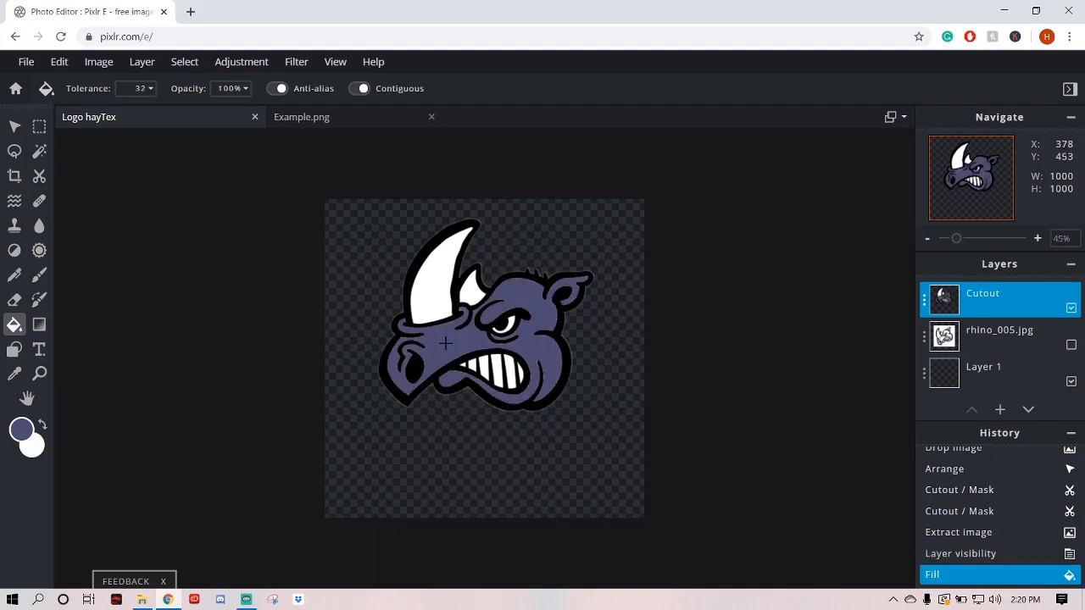
{"action": "mouse_move", "coordinate": [584, 350]}
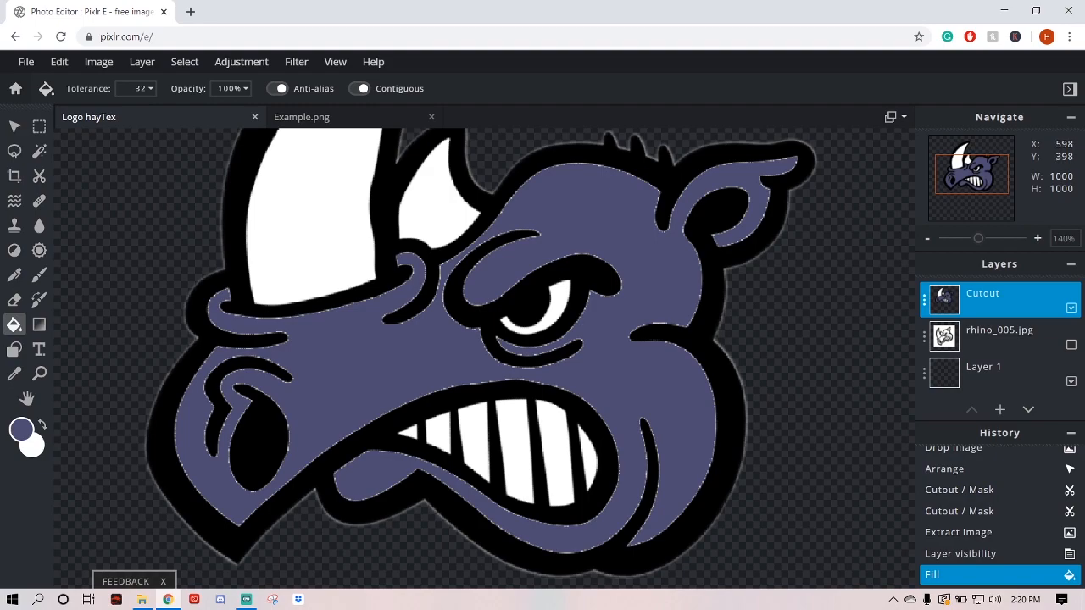
{"action": "mouse_move", "coordinate": [342, 364]}
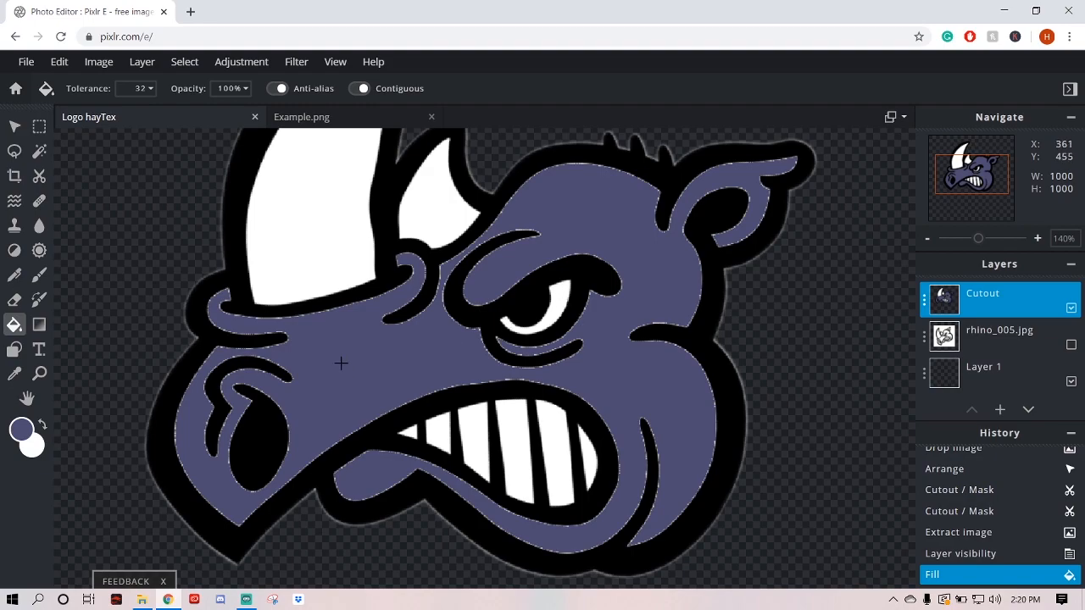
{"action": "mouse_move", "coordinate": [564, 284]}
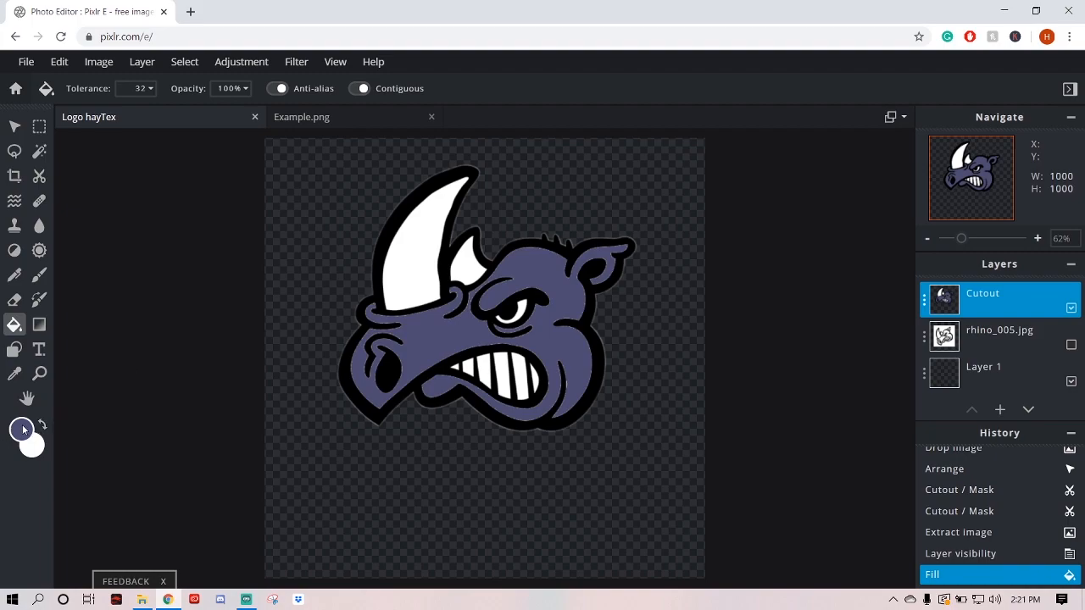
{"action": "mouse_move", "coordinate": [652, 432]}
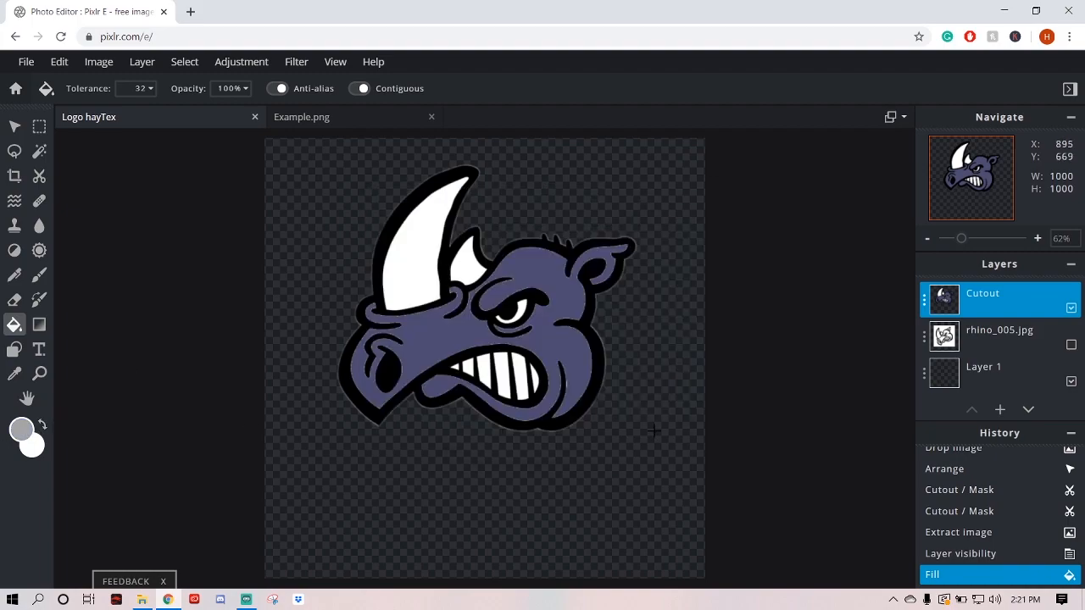
{"action": "left_click", "coordinate": [21, 429]}
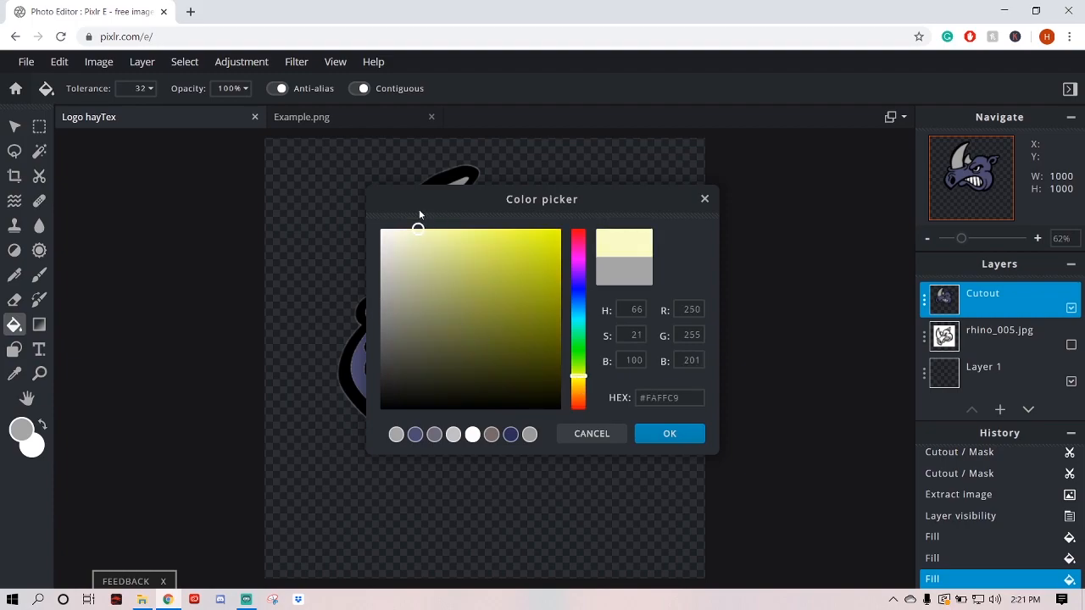
{"action": "left_click", "coordinate": [669, 433]}
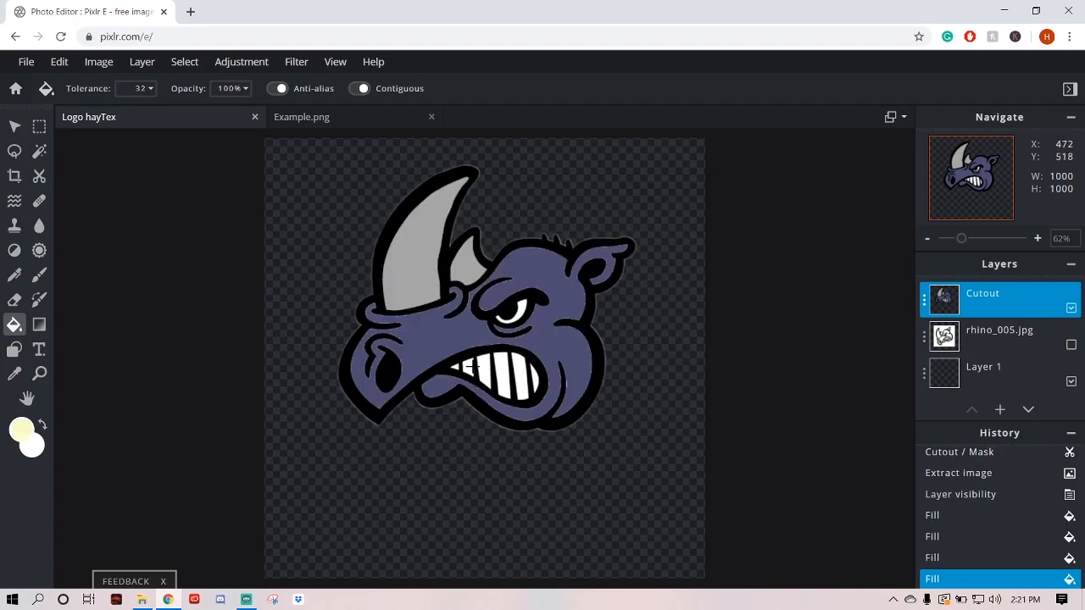
{"action": "left_click", "coordinate": [492, 373]}
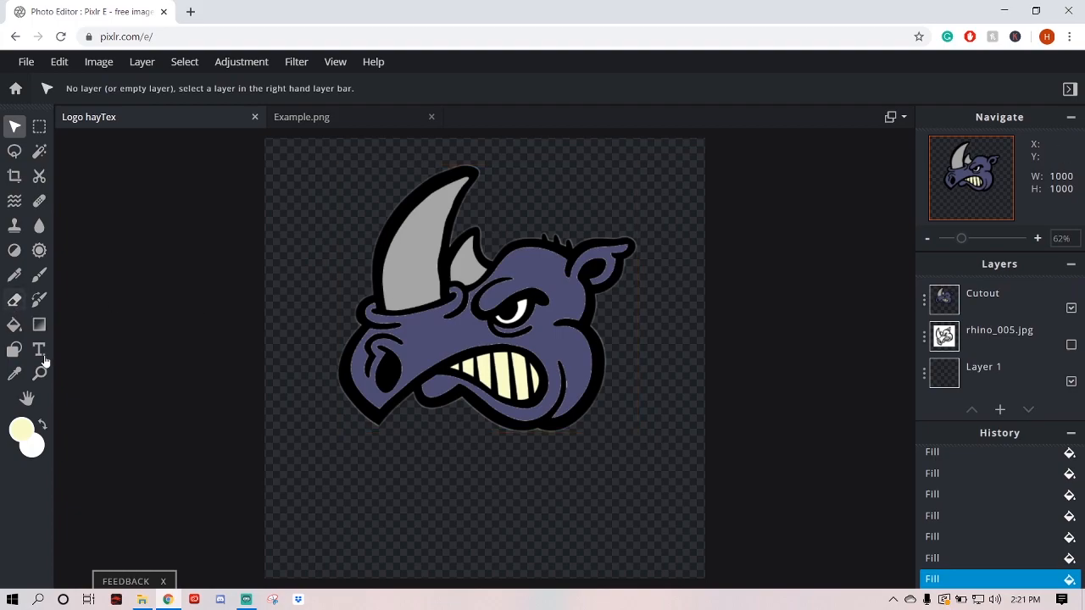
- Add a new text layer reading HAYTEX, discarding a first mistyped attempt
{"action": "left_click", "coordinate": [999, 410]}
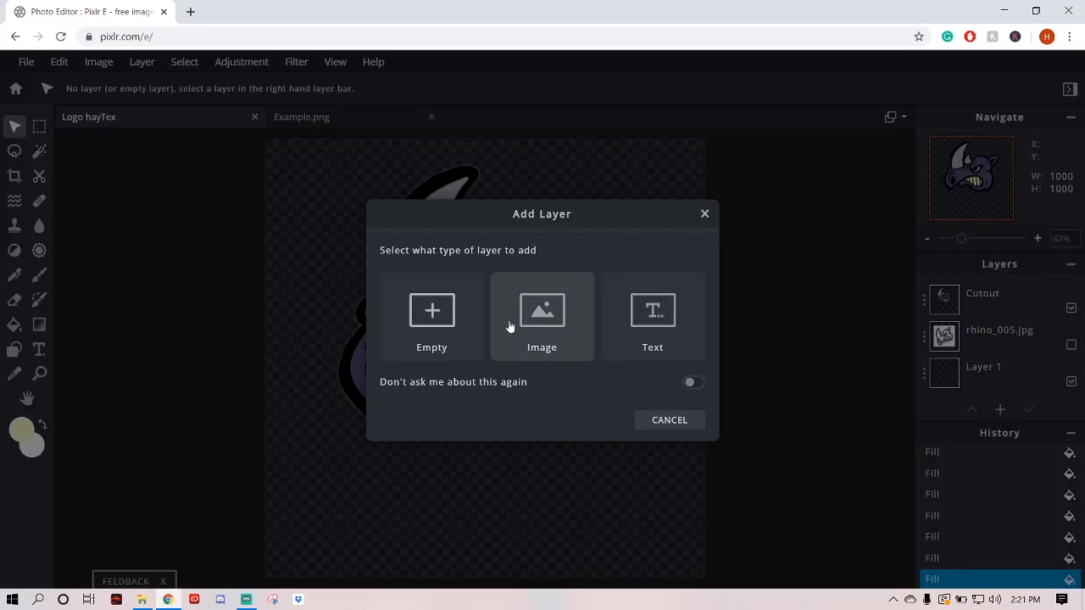
{"action": "left_click", "coordinate": [653, 318]}
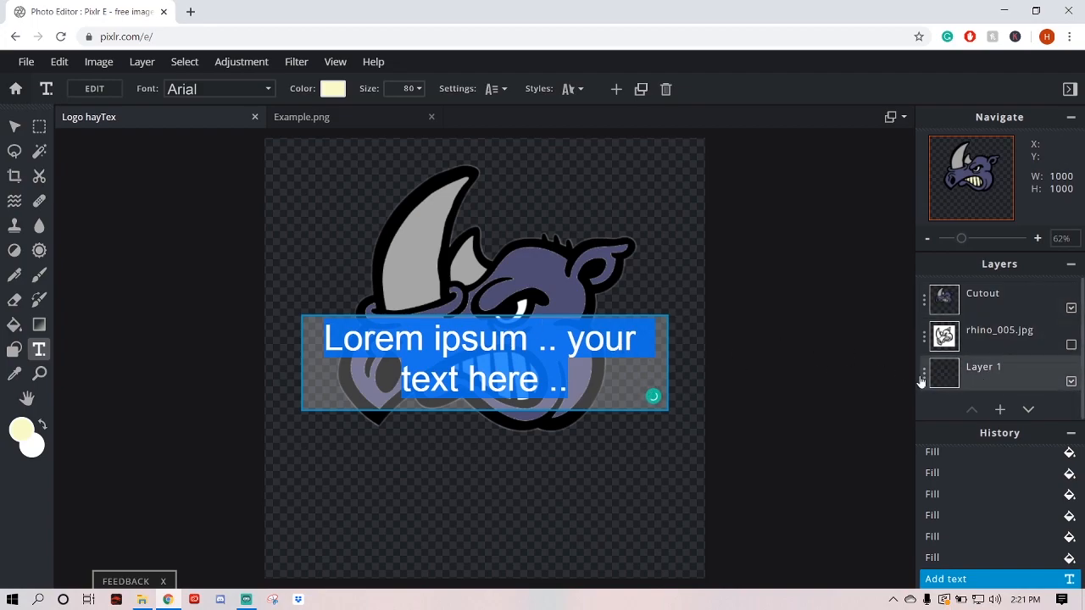
{"action": "type", "text": "hjgkihgkj"}
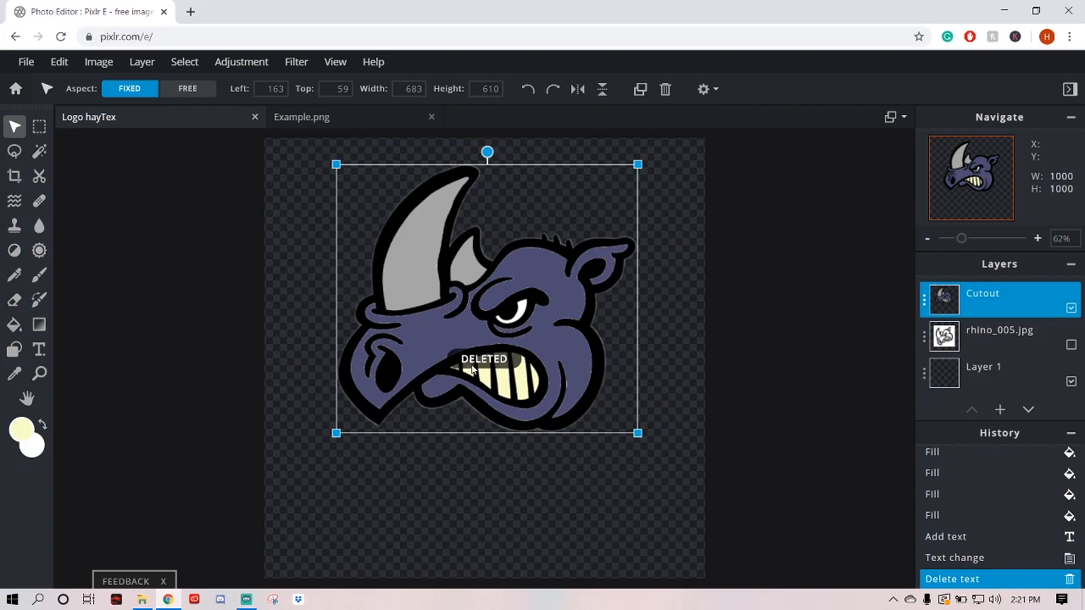
{"action": "left_click", "coordinate": [983, 366]}
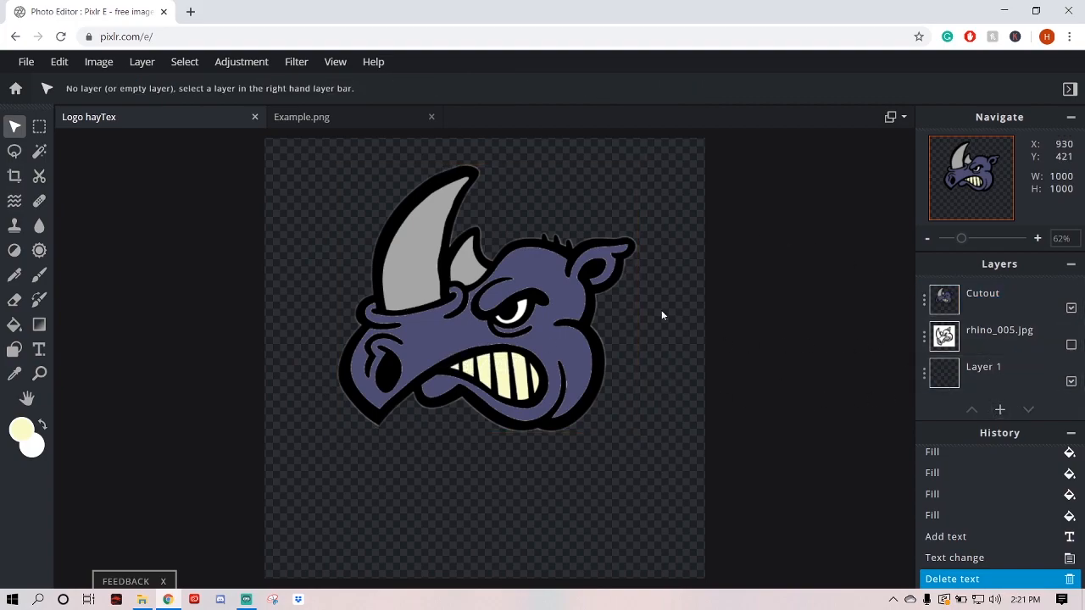
{"action": "left_click", "coordinate": [999, 410]}
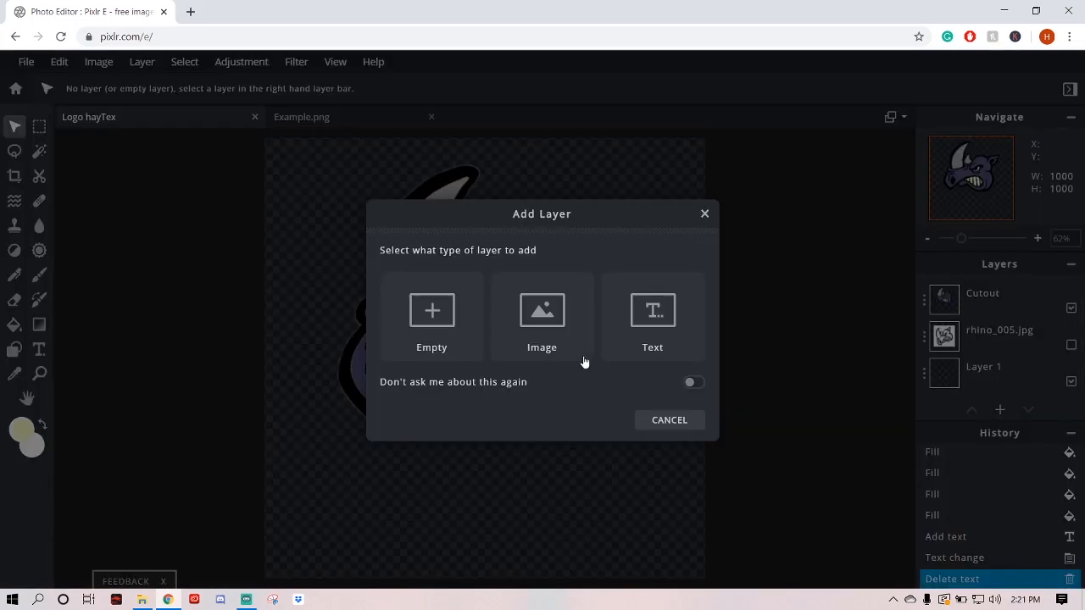
{"action": "left_click", "coordinate": [652, 309]}
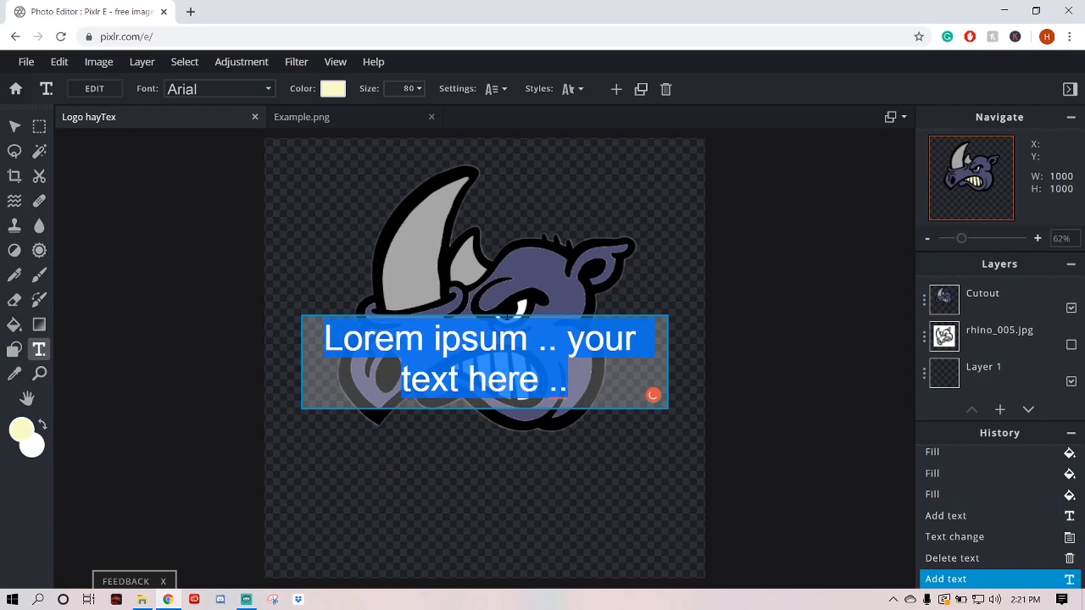
{"action": "type", "text": "HAYTEX"}
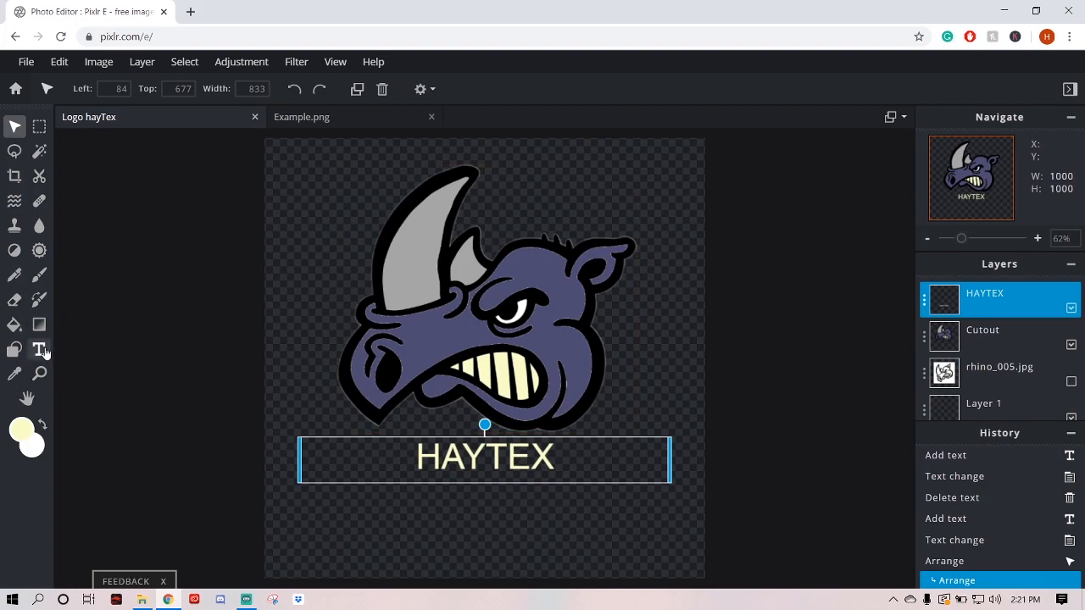
- Widen the HAYTEX letter spacing to 50
{"action": "left_click", "coordinate": [39, 349]}
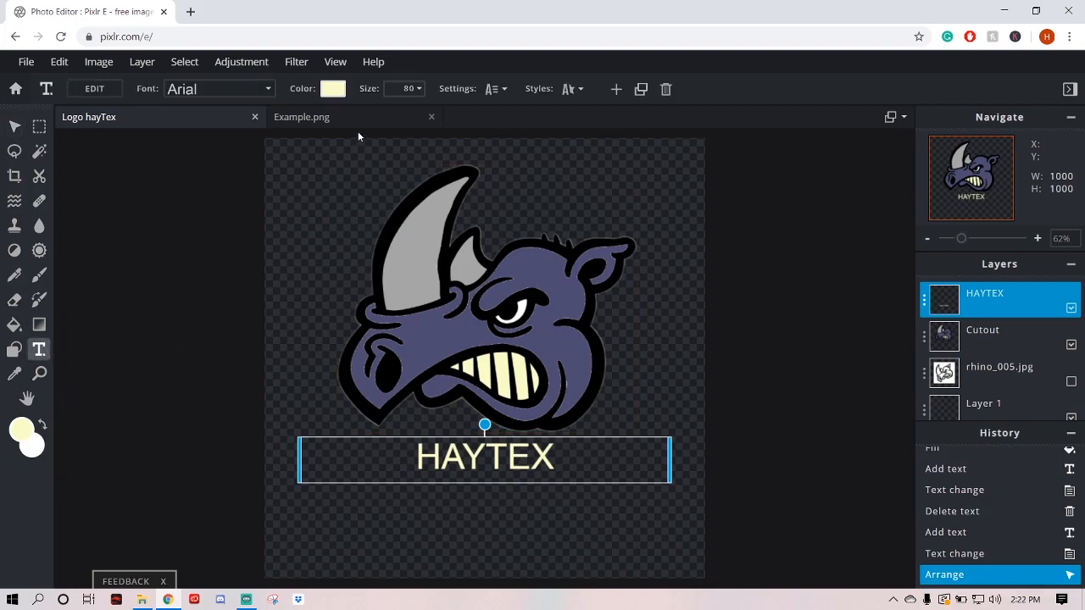
{"action": "mouse_move", "coordinate": [617, 89]}
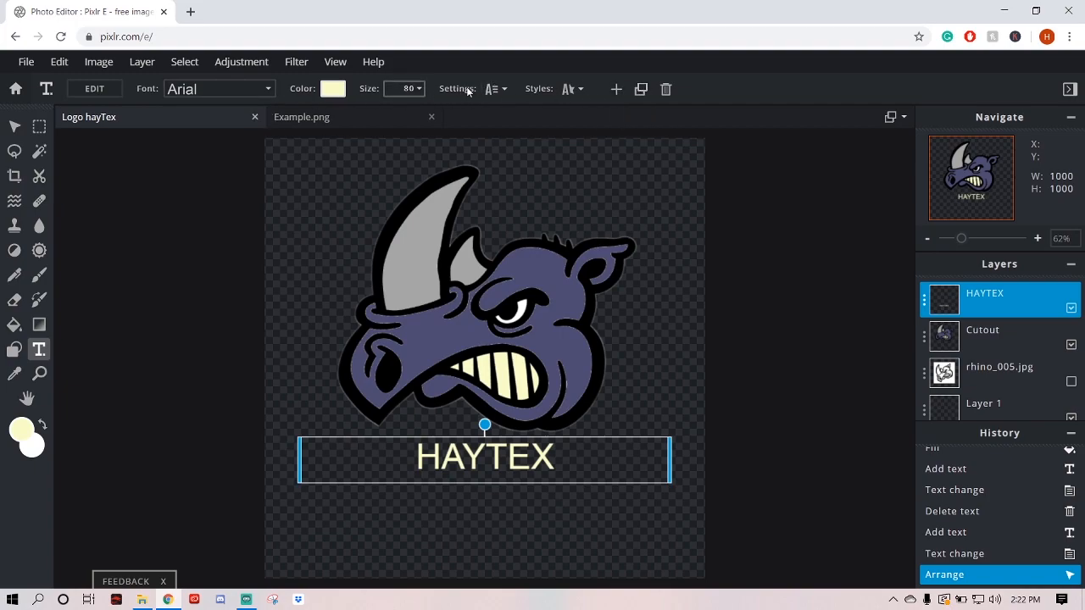
{"action": "left_click", "coordinate": [494, 88]}
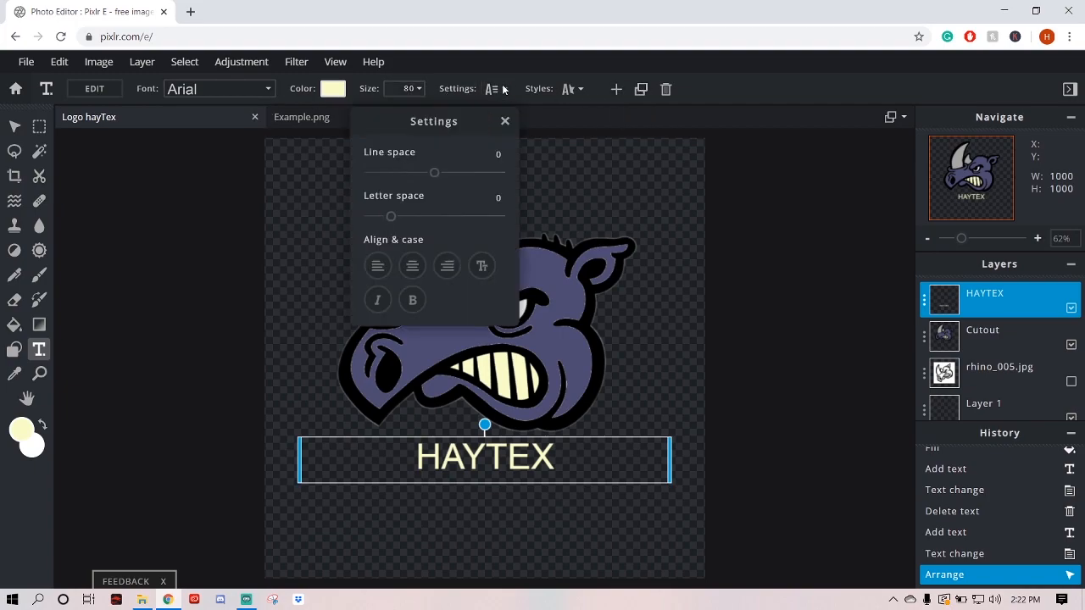
{"action": "left_click_drag", "start_coordinate": [390, 216], "coordinate": [446, 216]}
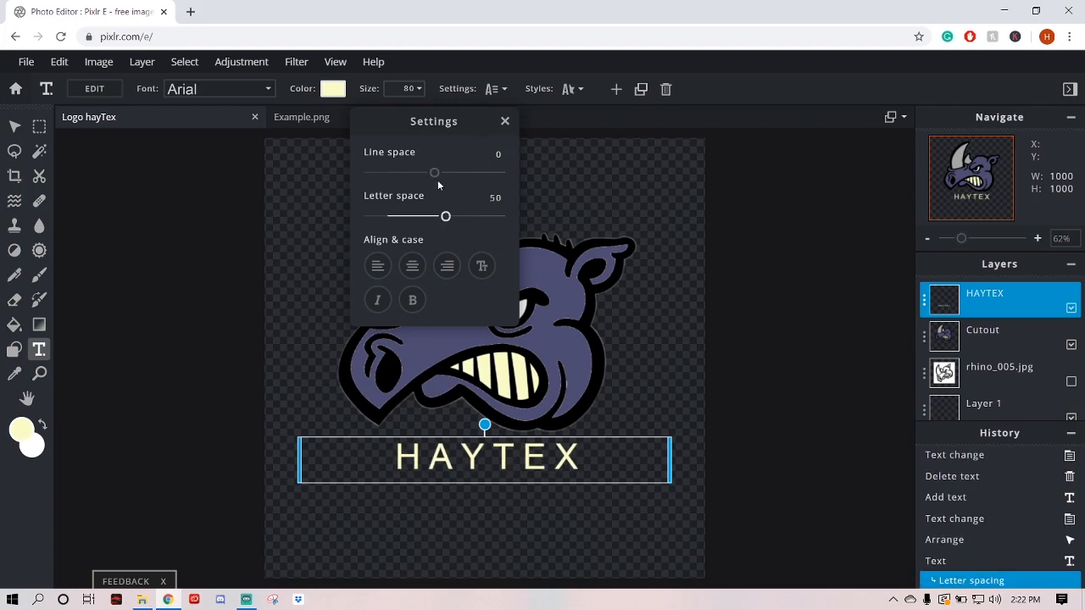
- Apply italic and bold to HAYTEX, then undo both from the Edit menu
{"action": "left_click", "coordinate": [378, 299]}
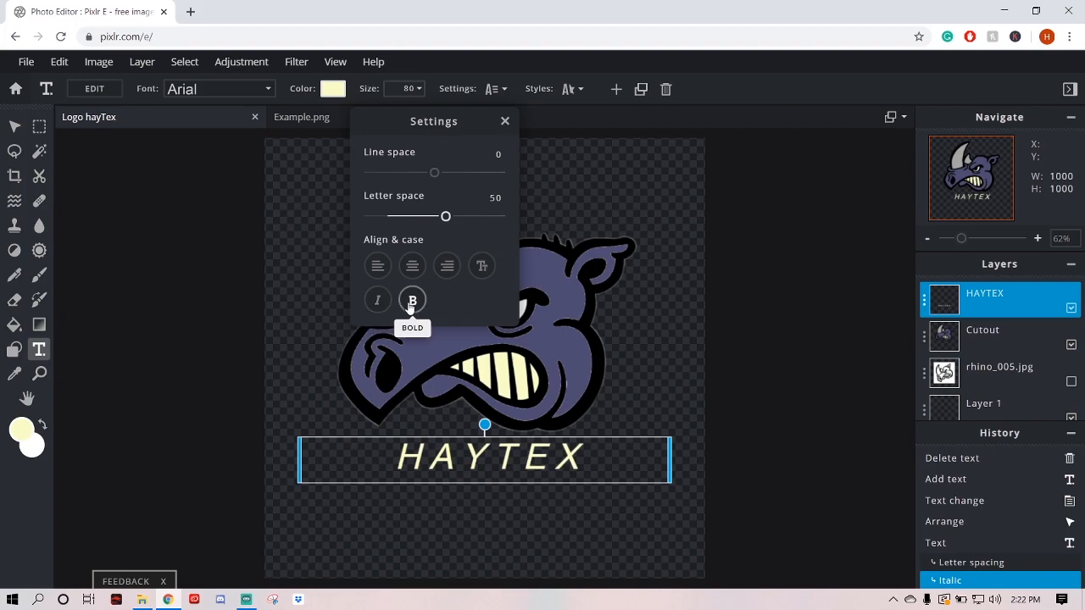
{"action": "left_click", "coordinate": [411, 299]}
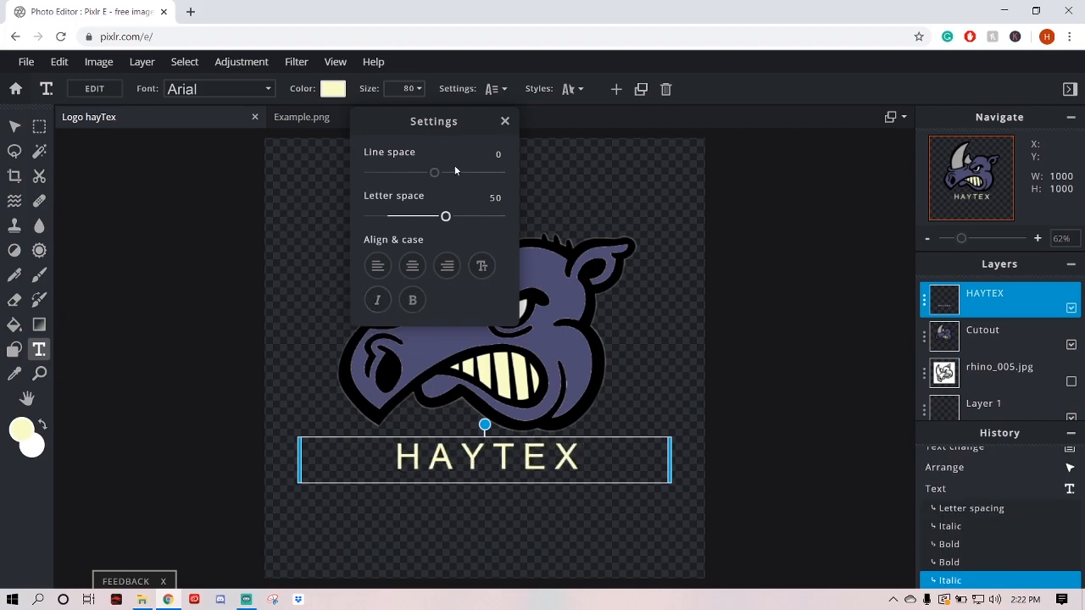
{"action": "left_click", "coordinate": [58, 61]}
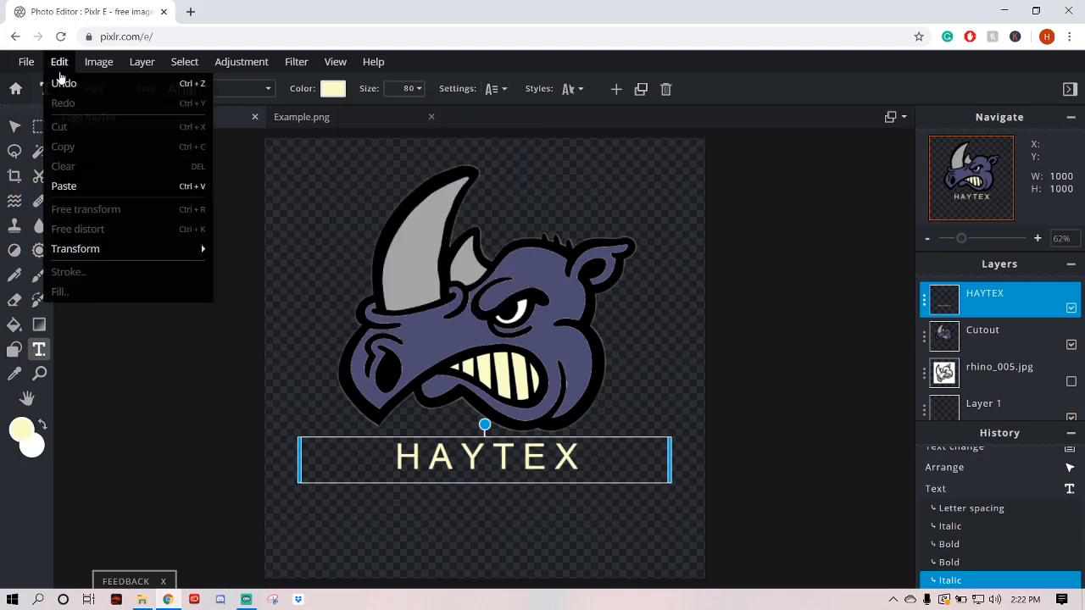
{"action": "left_click", "coordinate": [63, 83]}
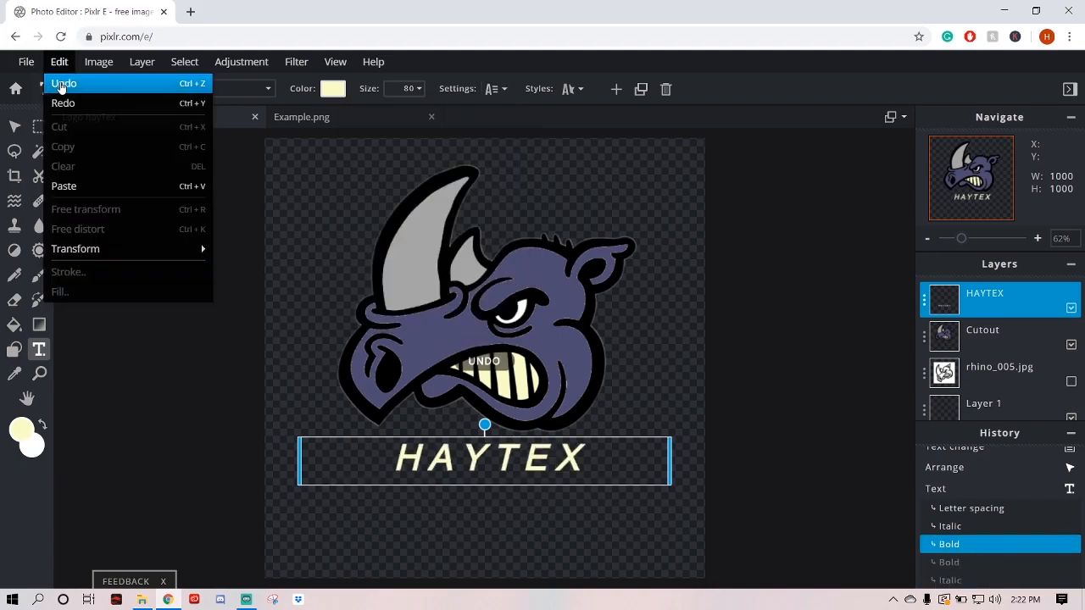
{"action": "left_click", "coordinate": [63, 83]}
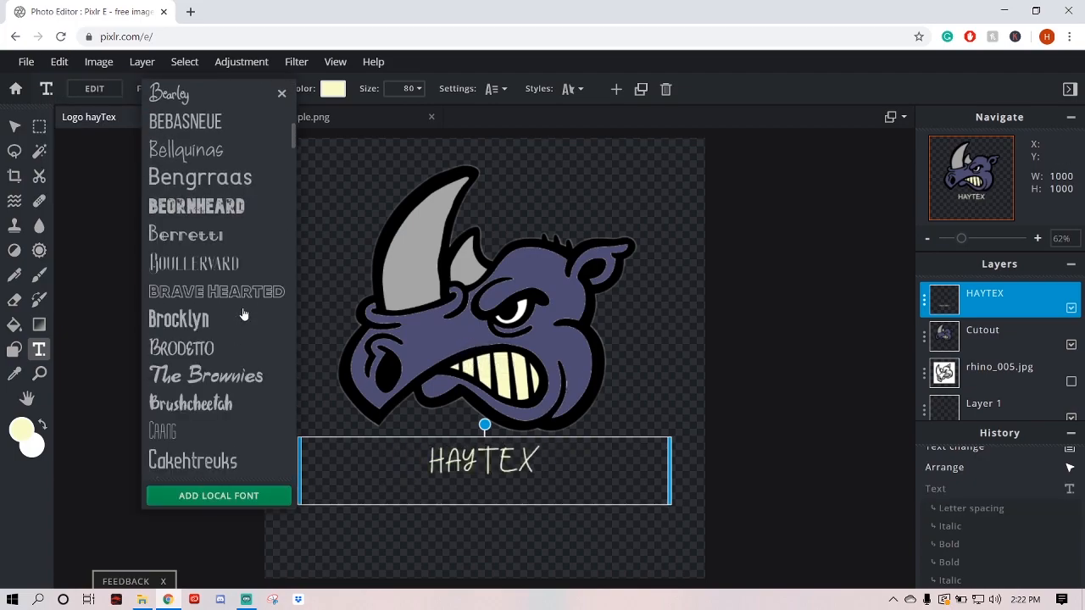
- Set HAYTEX in the Hippo Letto font at size 222 beneath the rhino
{"action": "scroll", "scroll_direction": "down", "scroll_amount": 3}
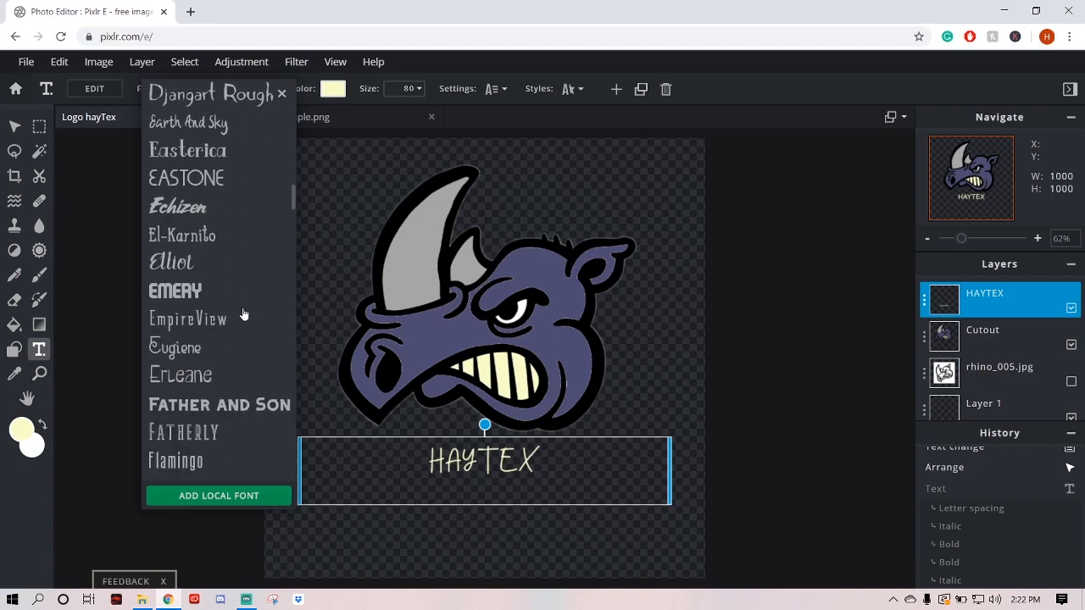
{"action": "scroll", "scroll_direction": "down", "scroll_amount": 3}
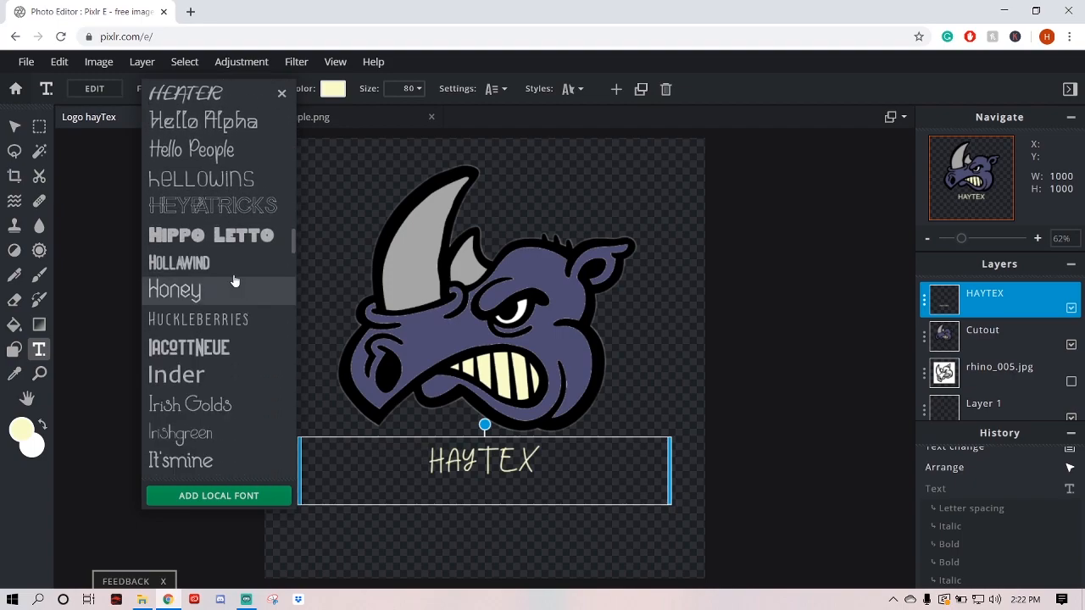
{"action": "left_click", "coordinate": [211, 235]}
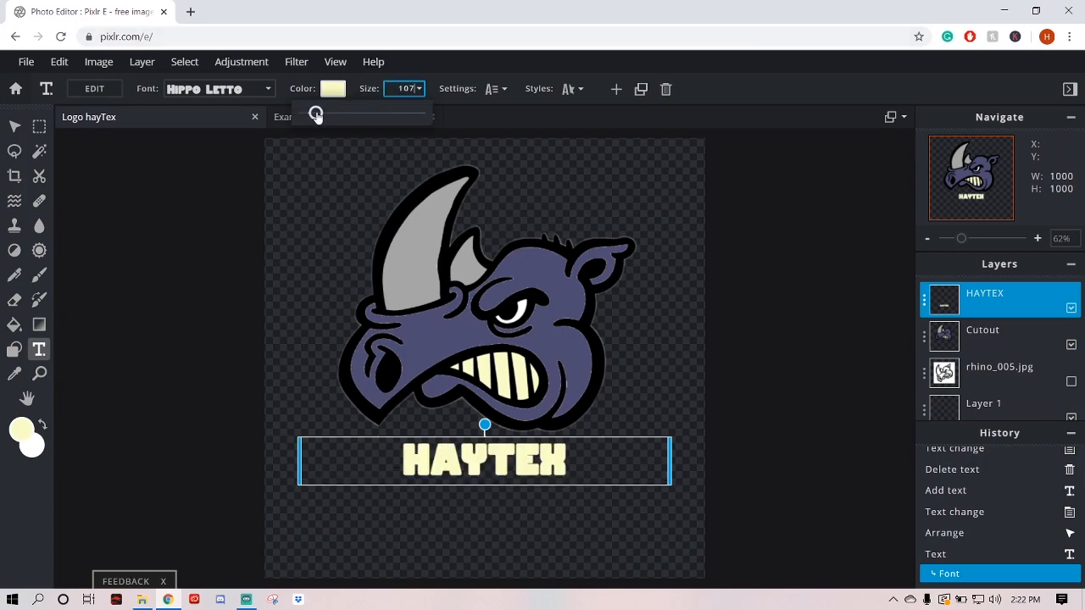
{"action": "left_click_drag", "start_coordinate": [315, 114], "coordinate": [329, 115]}
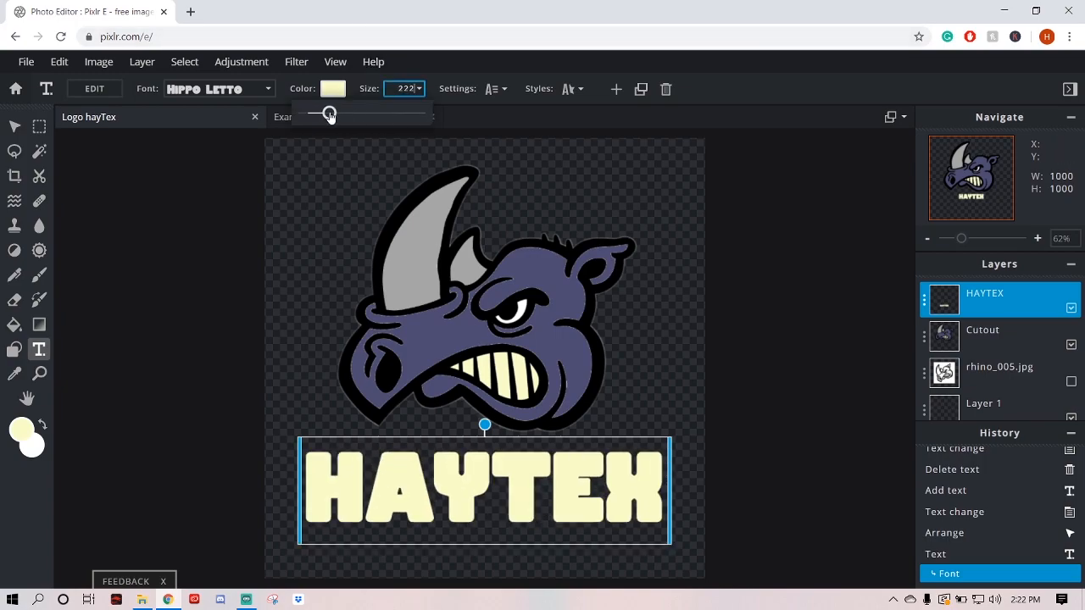
{"action": "left_click_drag", "start_coordinate": [329, 112], "coordinate": [333, 113]}
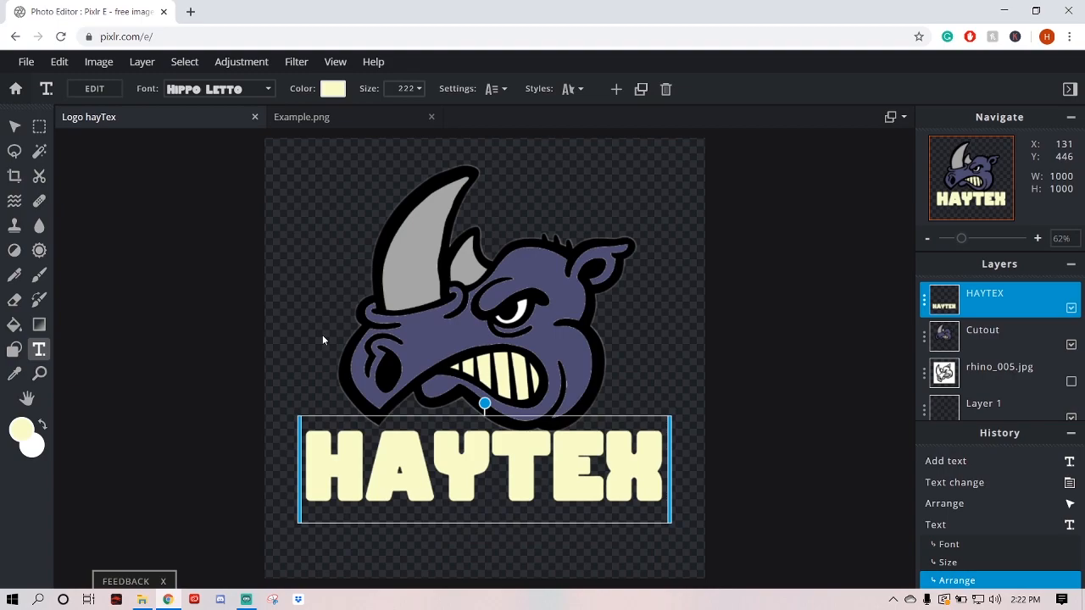
{"action": "mouse_move", "coordinate": [15, 125]}
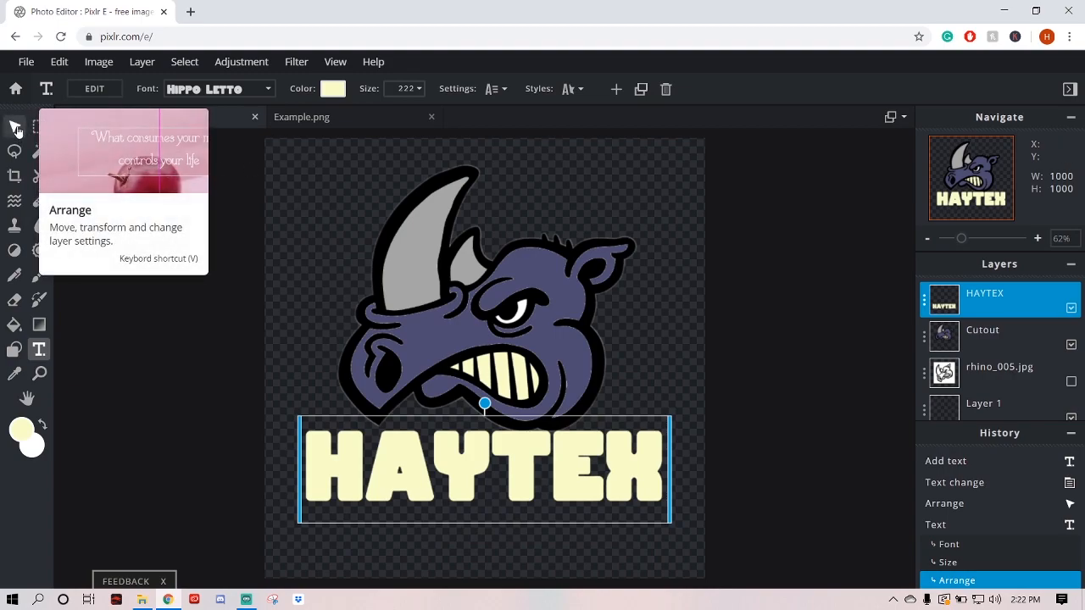
{"action": "left_click", "coordinate": [16, 126]}
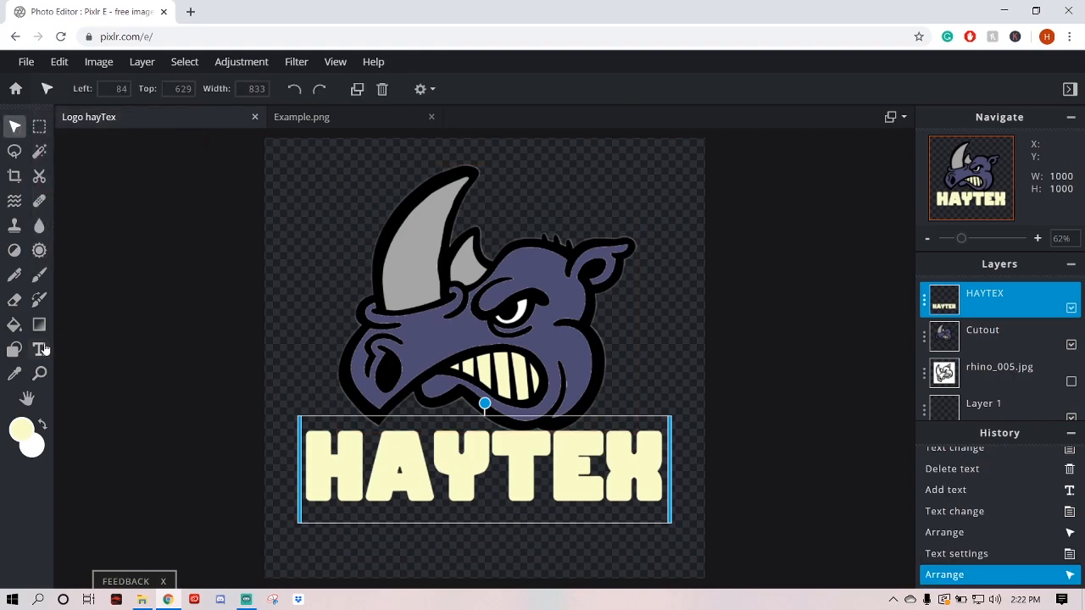
{"action": "left_click", "coordinate": [14, 349]}
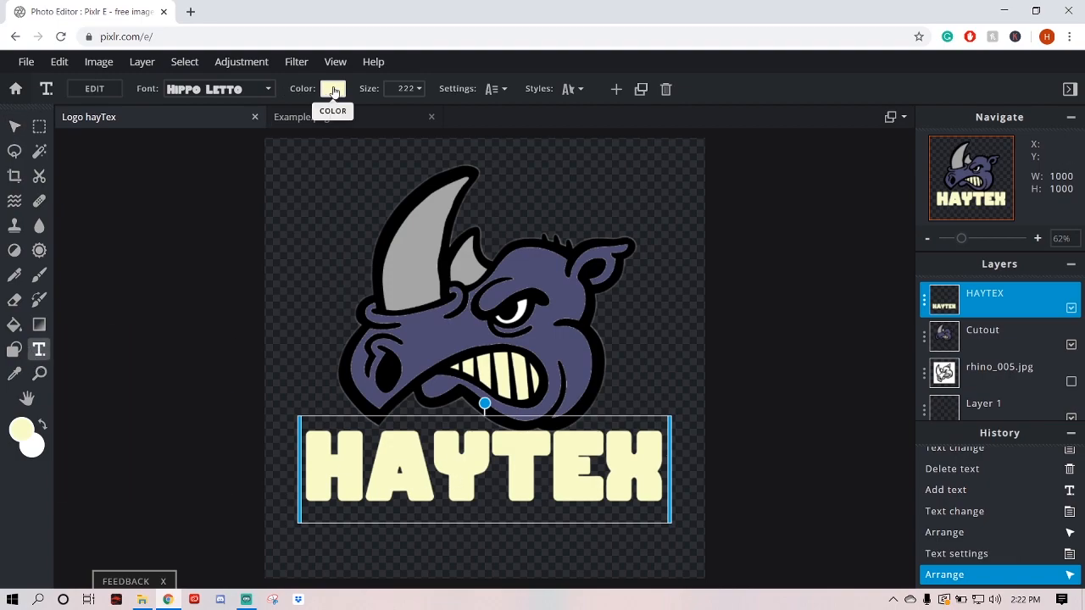
- Make HAYTEX white and sample the headdress red from Example.png as paint colour
{"action": "left_click", "coordinate": [332, 88]}
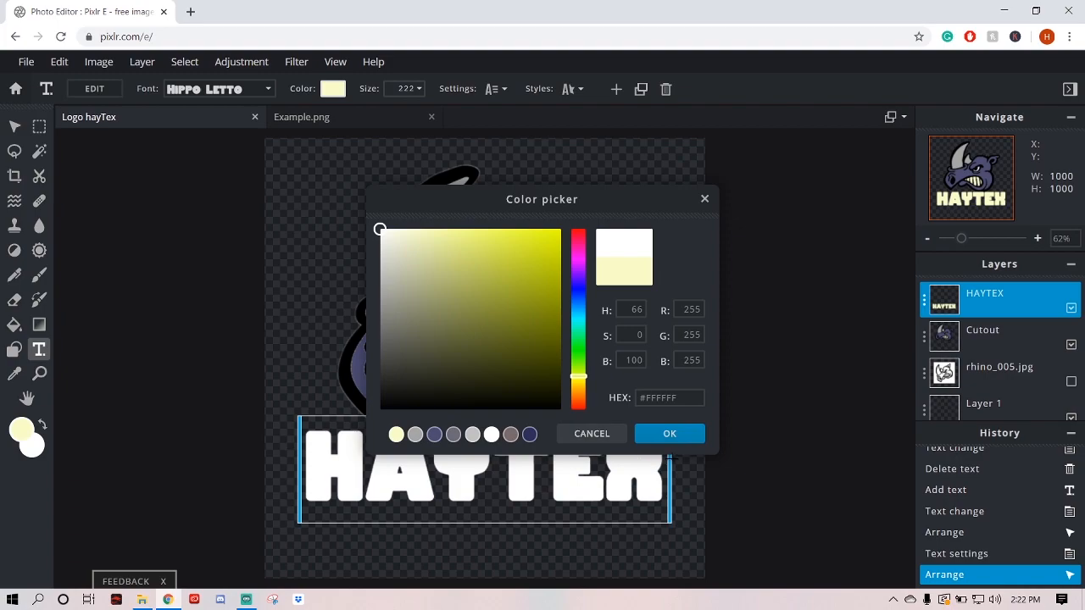
{"action": "left_click", "coordinate": [668, 433]}
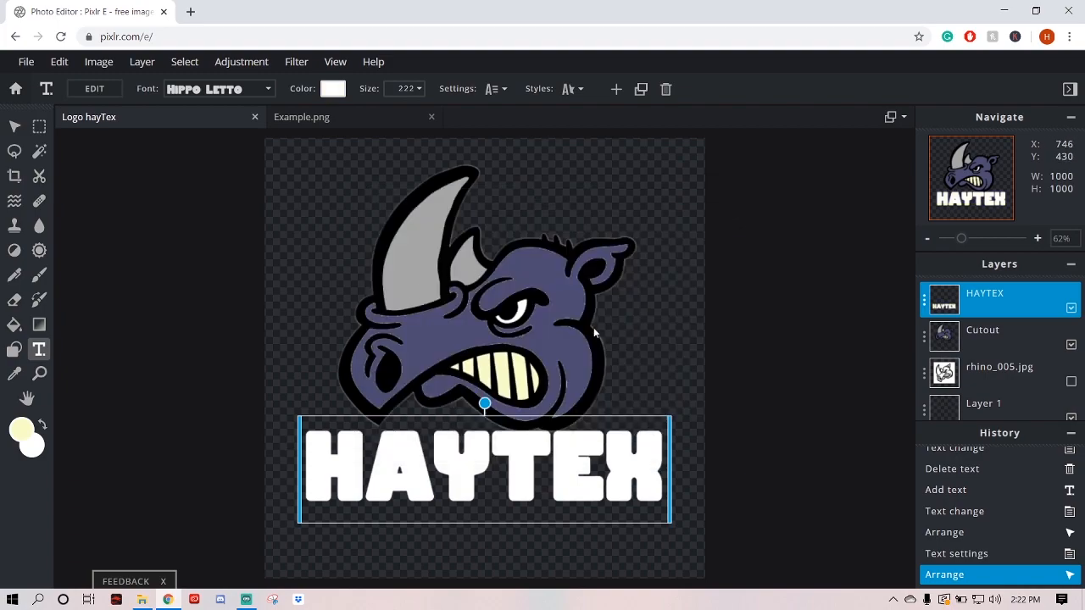
{"action": "mouse_move", "coordinate": [478, 361]}
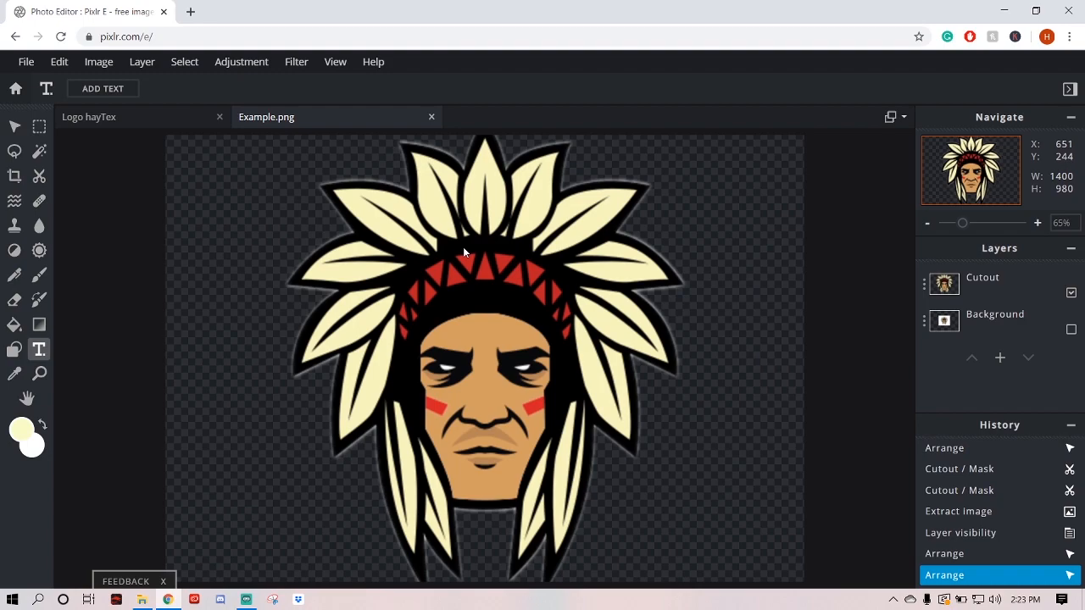
{"action": "mouse_move", "coordinate": [438, 189]}
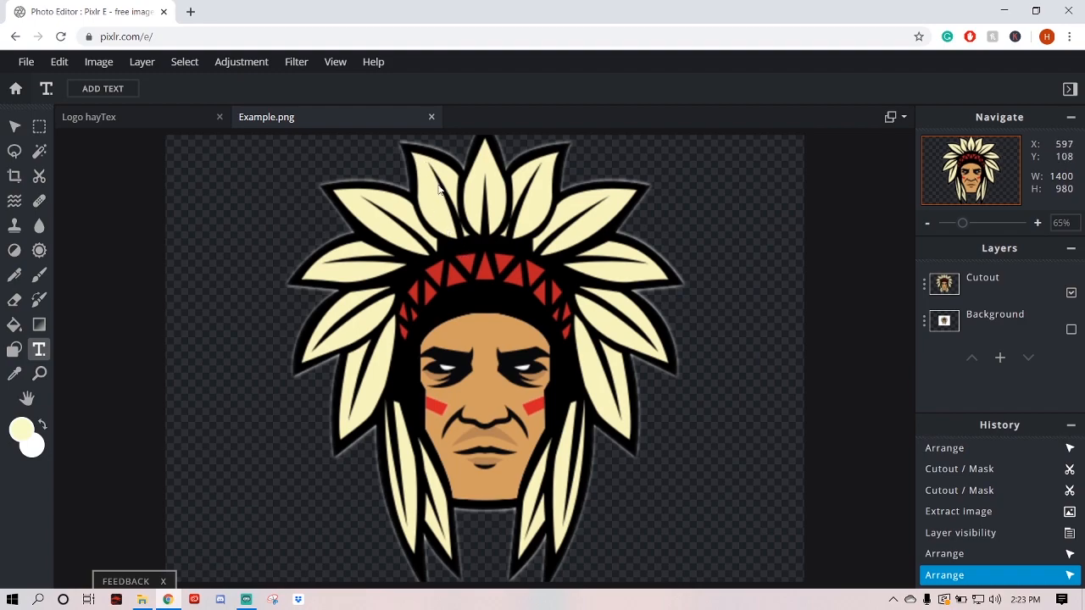
{"action": "mouse_move", "coordinate": [478, 294]}
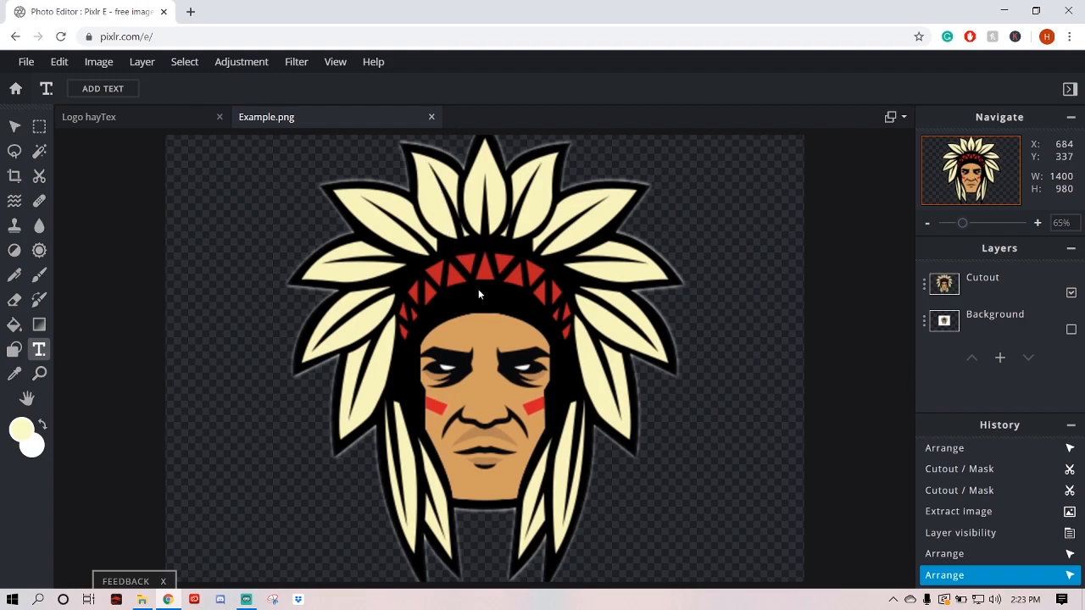
{"action": "left_click", "coordinate": [88, 116]}
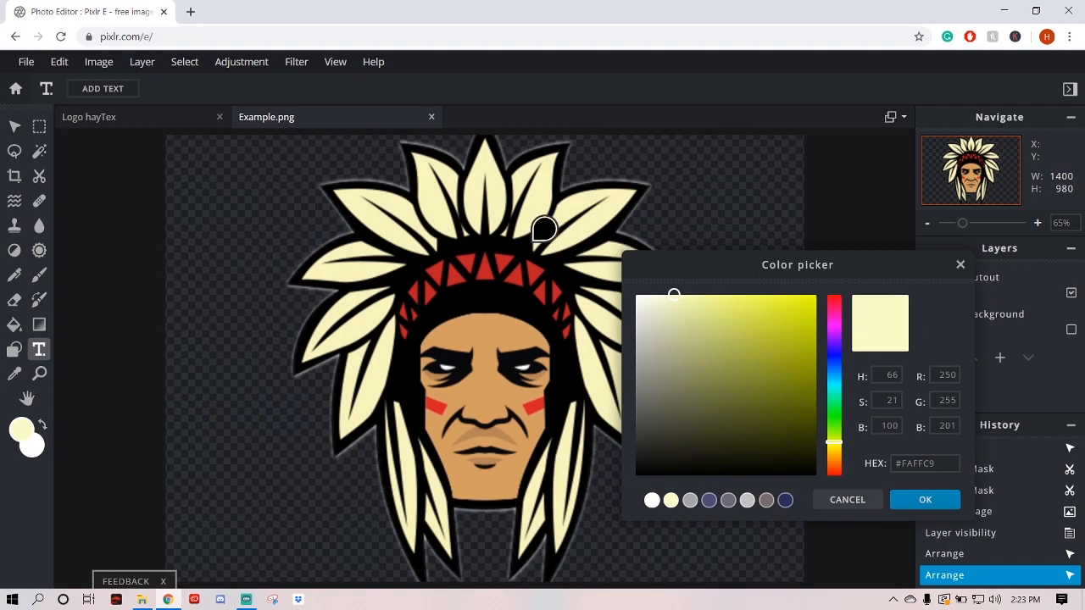
{"action": "left_click", "coordinate": [785, 340]}
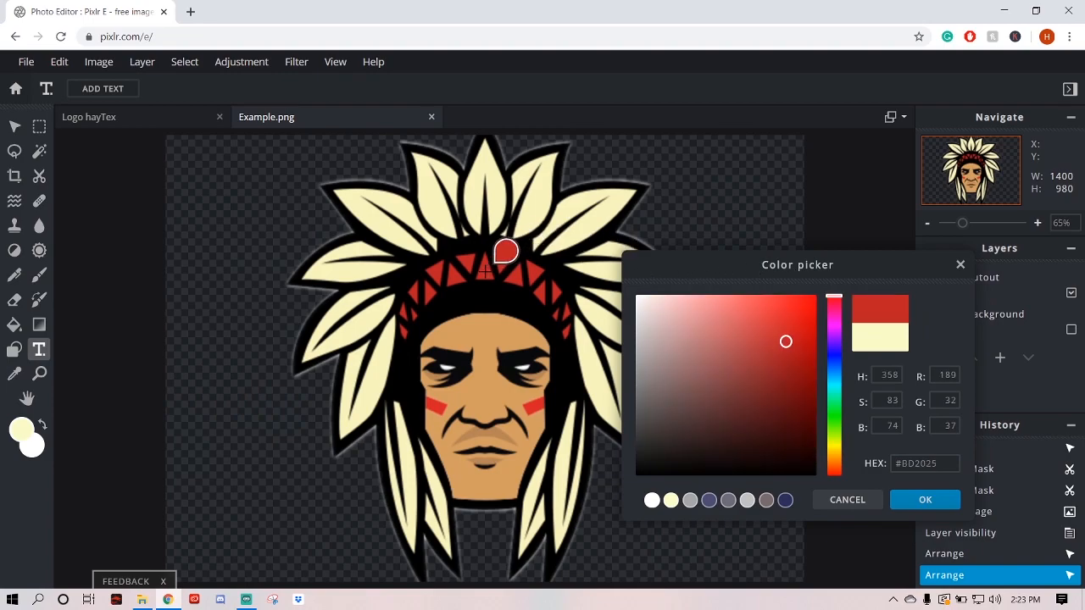
{"action": "left_click", "coordinate": [924, 499]}
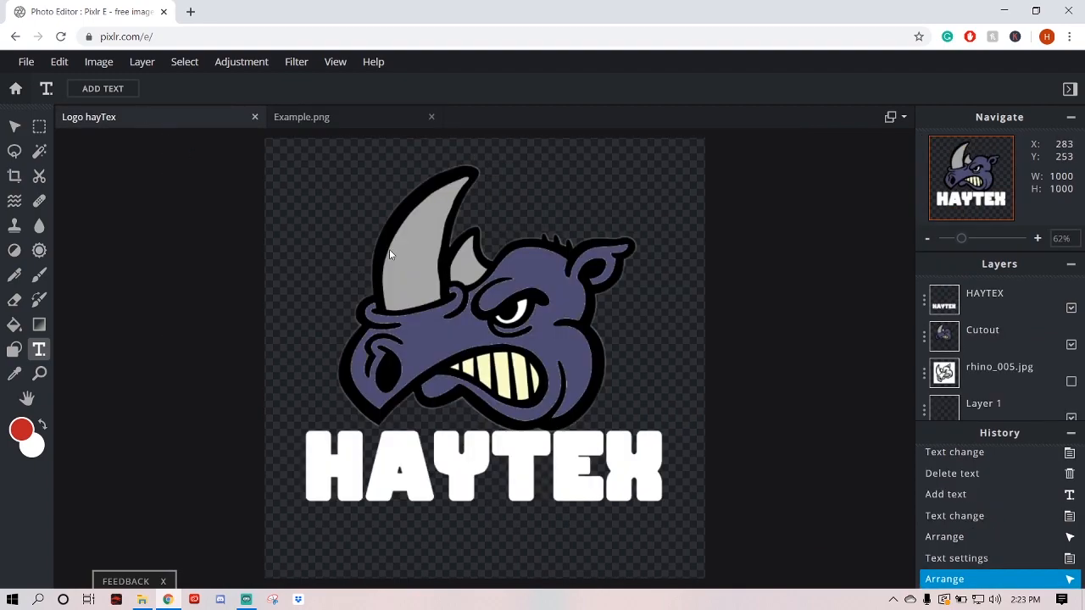
{"action": "left_click", "coordinate": [301, 116]}
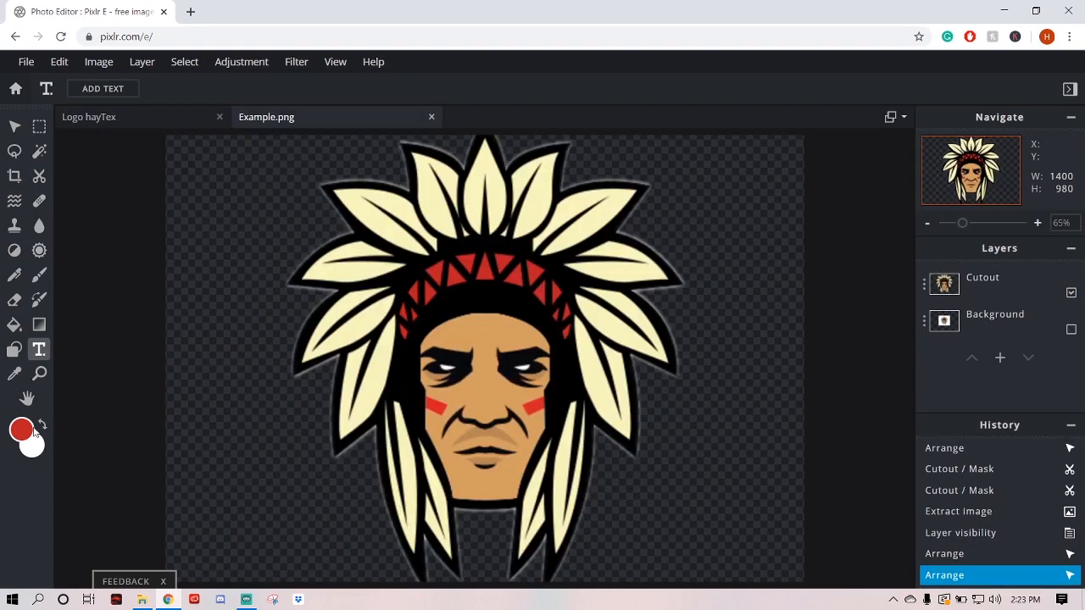
{"action": "left_click", "coordinate": [89, 116]}
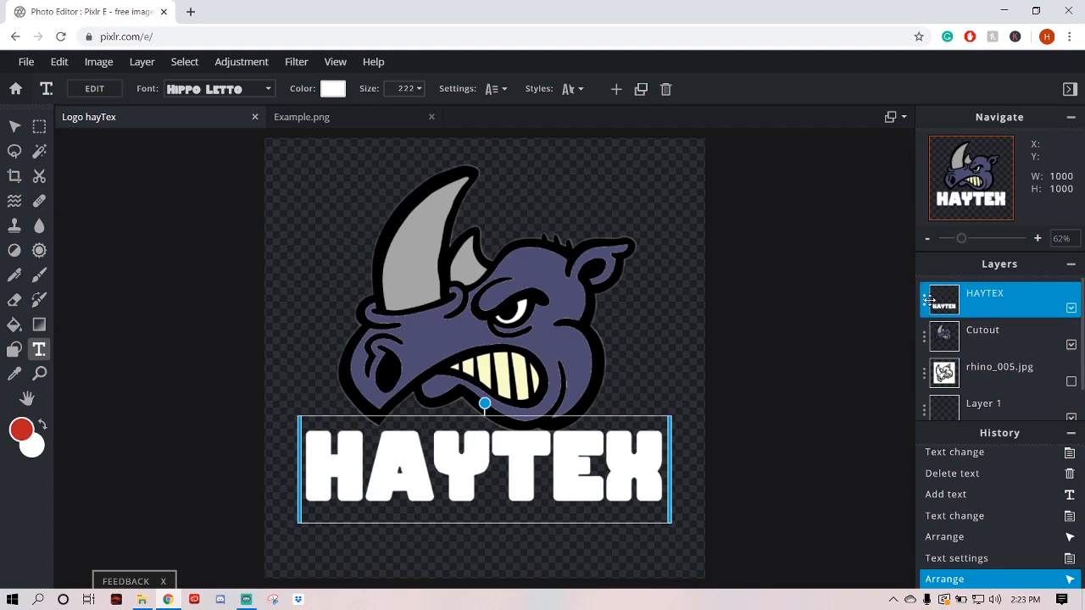
- Duplicate the HAYTEX layer and give the copy a size 5 #4D4B73 outline
{"action": "double_click", "coordinate": [984, 292]}
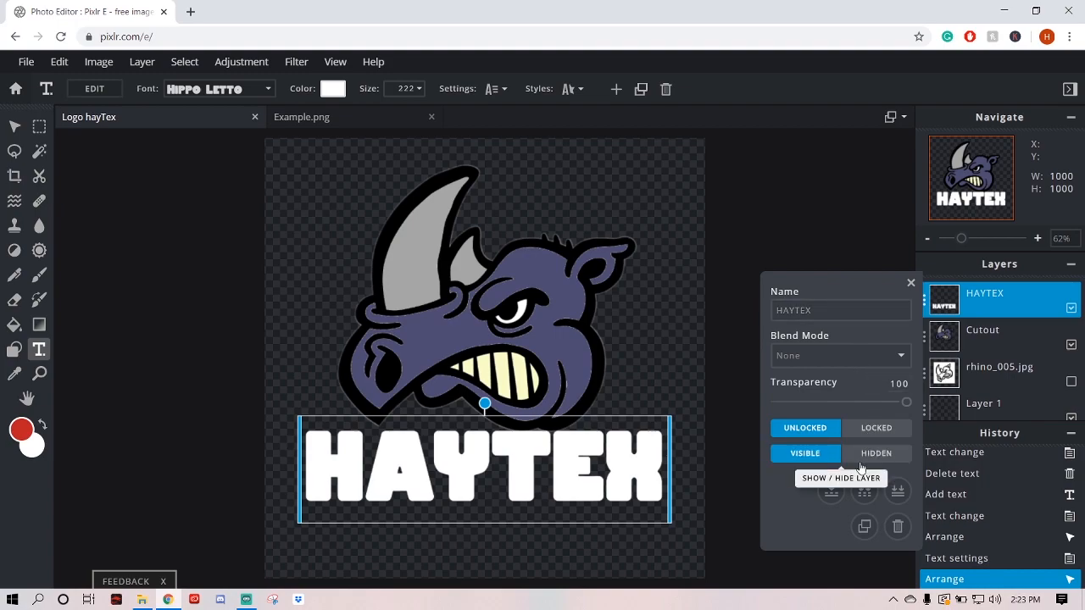
{"action": "mouse_move", "coordinate": [865, 526]}
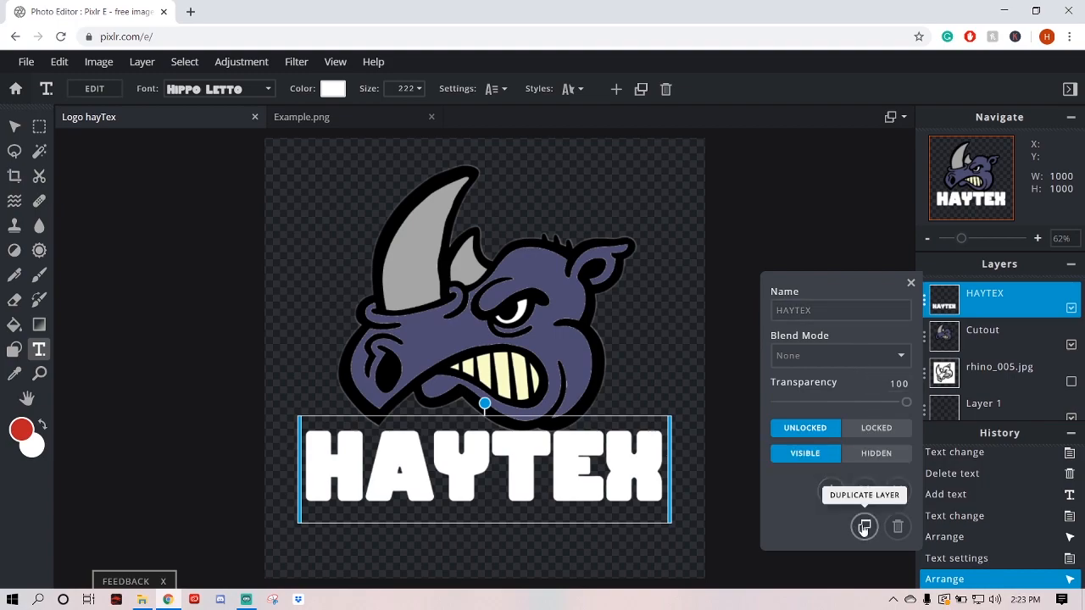
{"action": "left_click", "coordinate": [864, 526]}
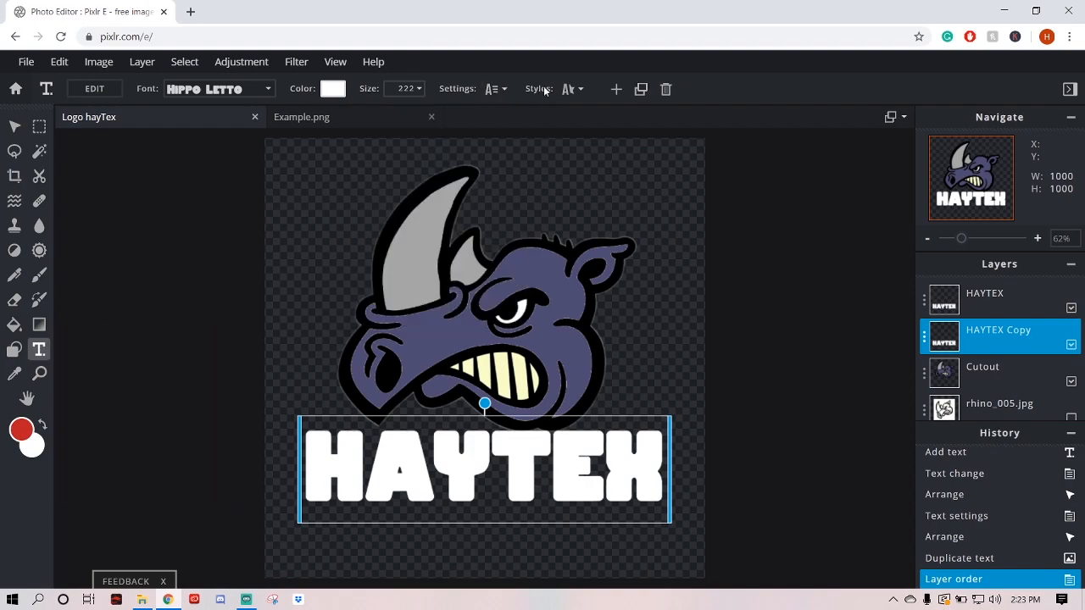
{"action": "left_click", "coordinate": [570, 89]}
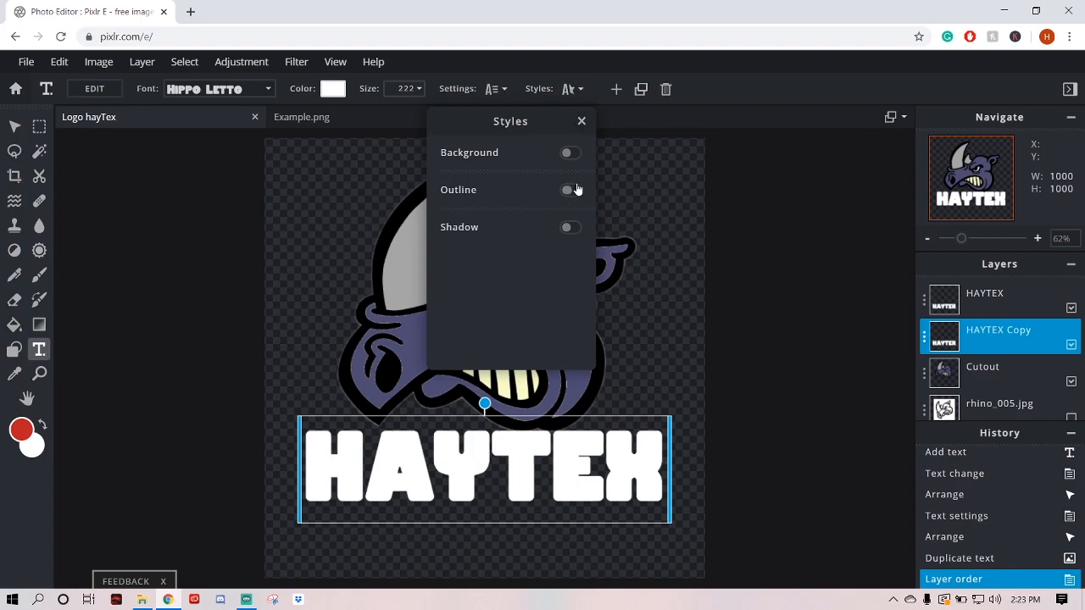
{"action": "left_click", "coordinate": [570, 189]}
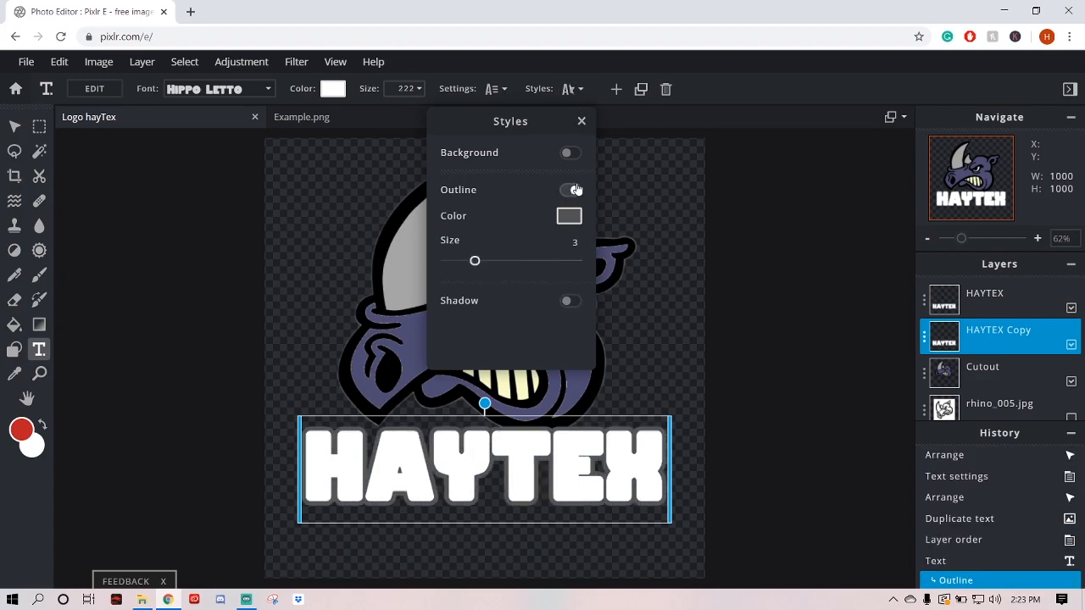
{"action": "left_click", "coordinate": [570, 189]}
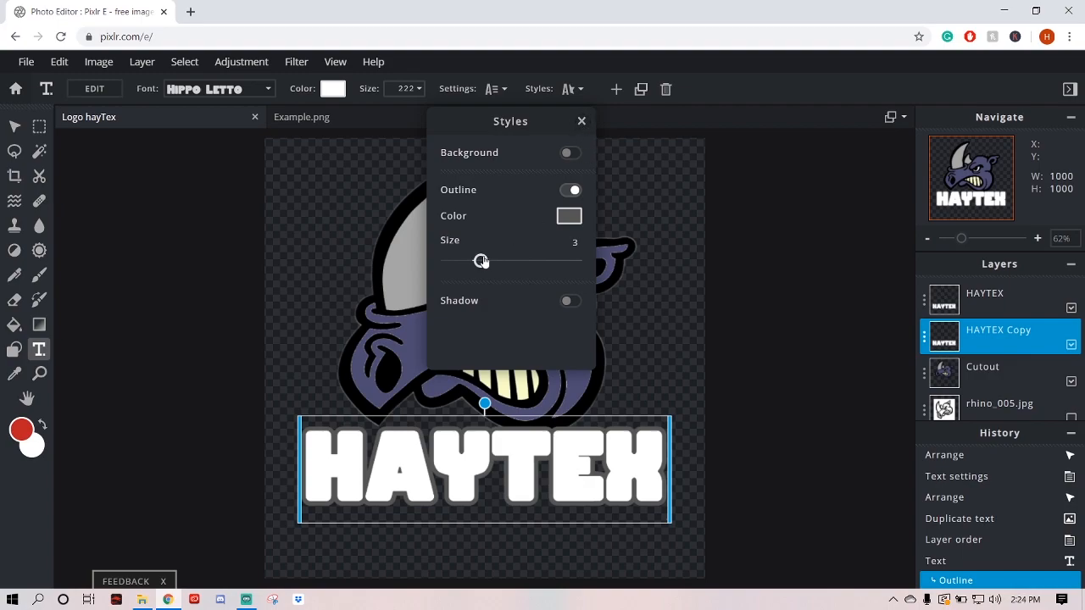
{"action": "left_click_drag", "start_coordinate": [482, 260], "coordinate": [500, 261]}
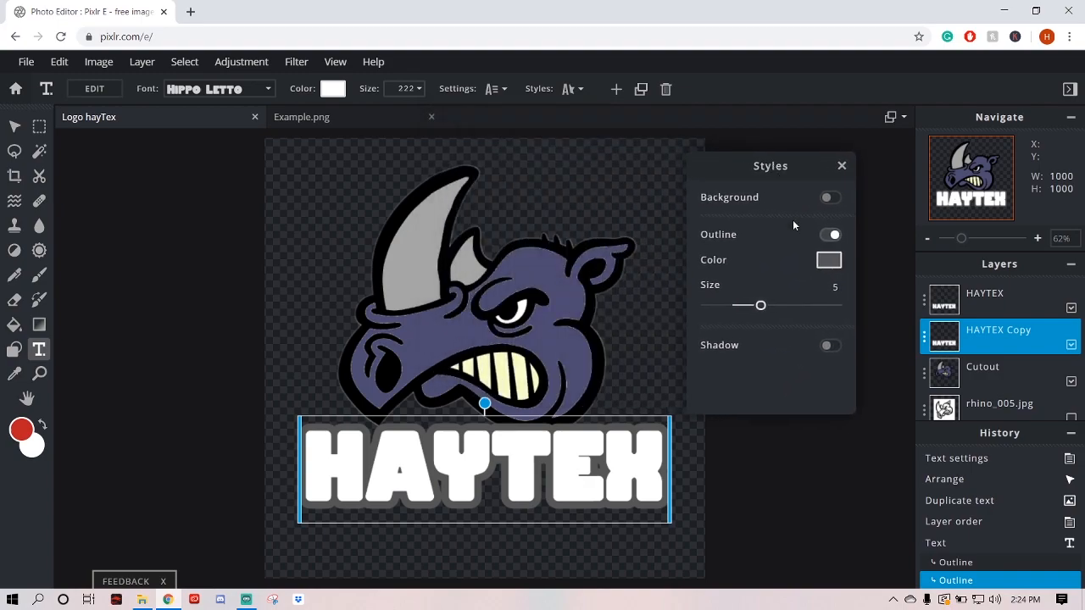
{"action": "left_click", "coordinate": [828, 261]}
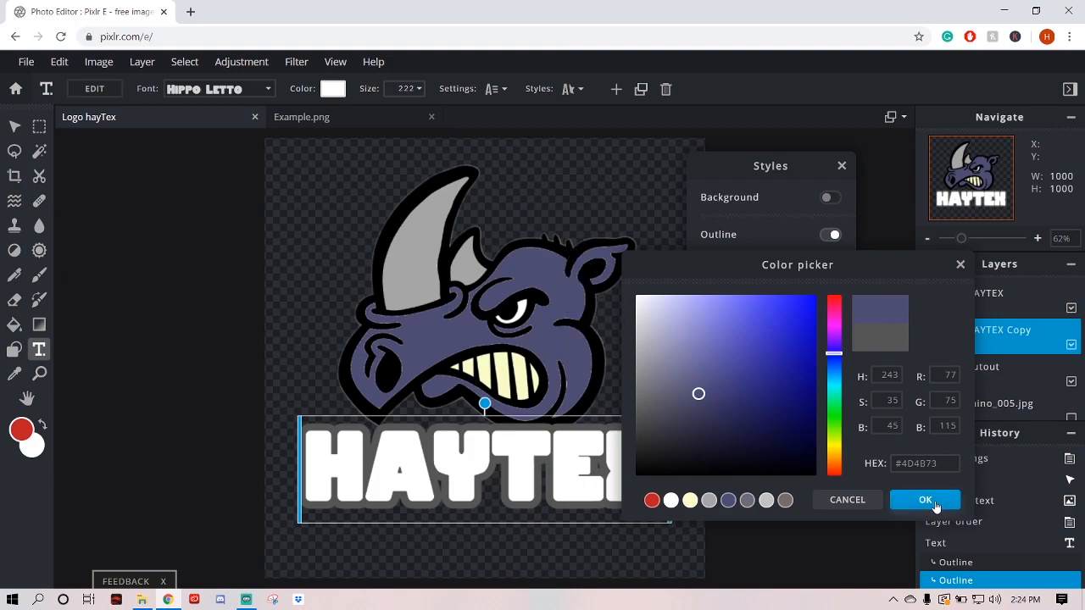
{"action": "left_click", "coordinate": [925, 499]}
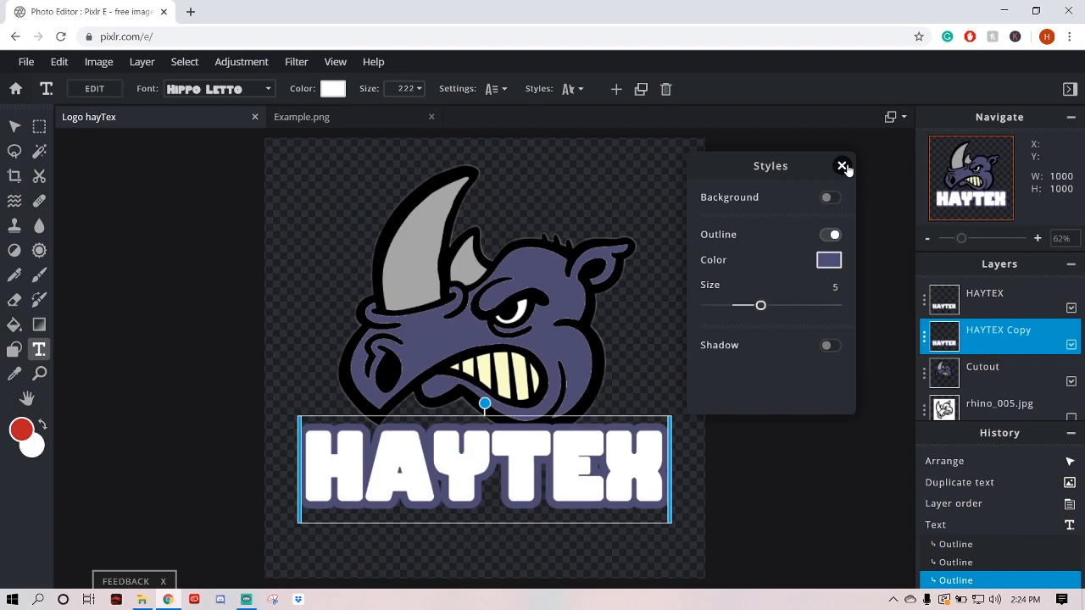
{"action": "left_click", "coordinate": [842, 167]}
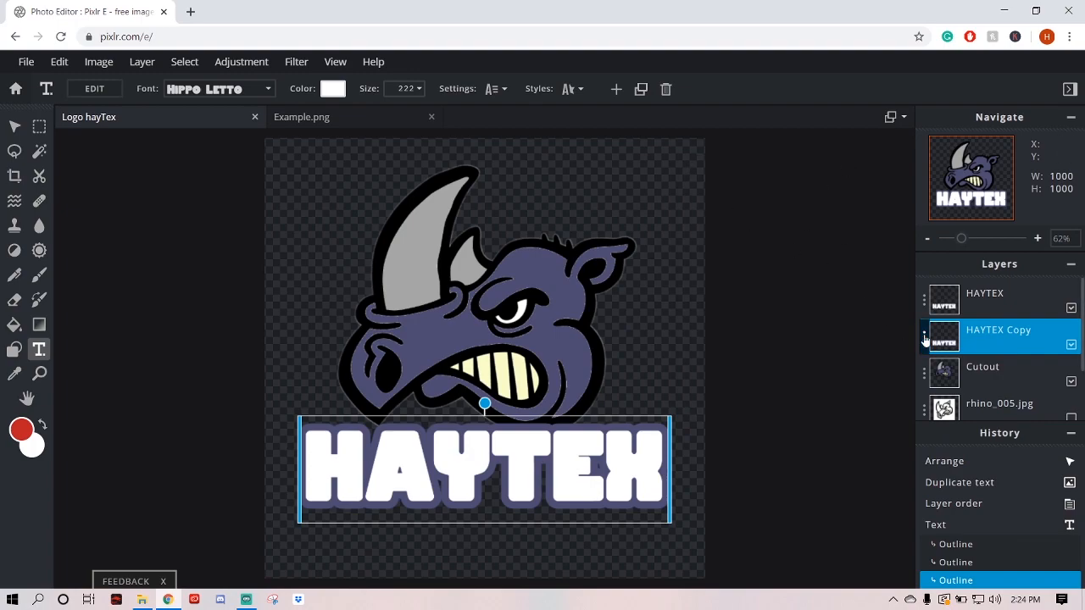
- Duplicate HAYTEX Copy and change the new copy's outline to black, size 10
{"action": "left_click", "coordinate": [925, 337]}
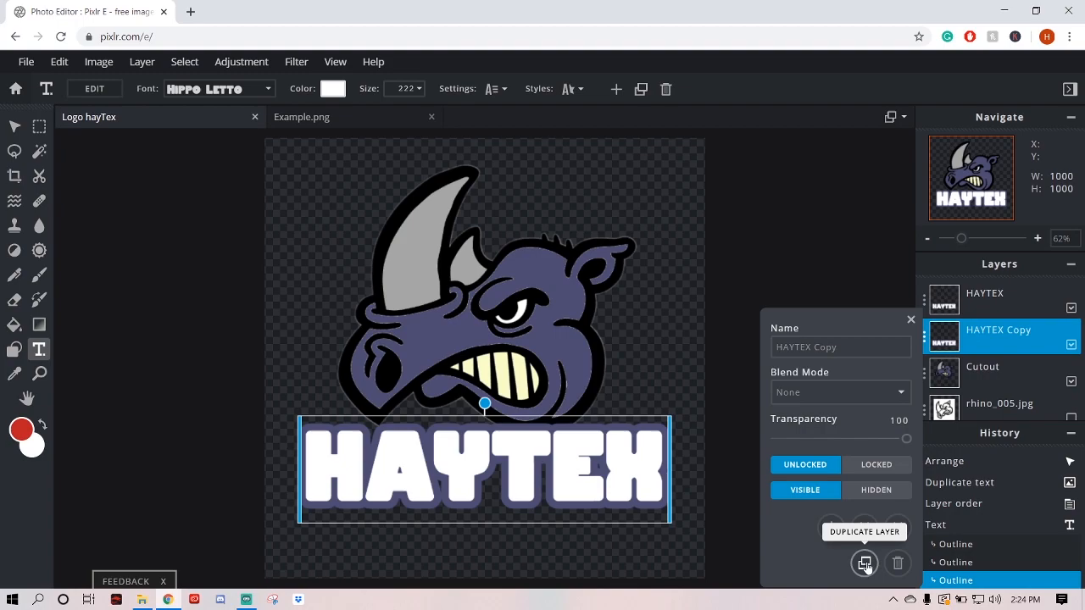
{"action": "left_click", "coordinate": [864, 563]}
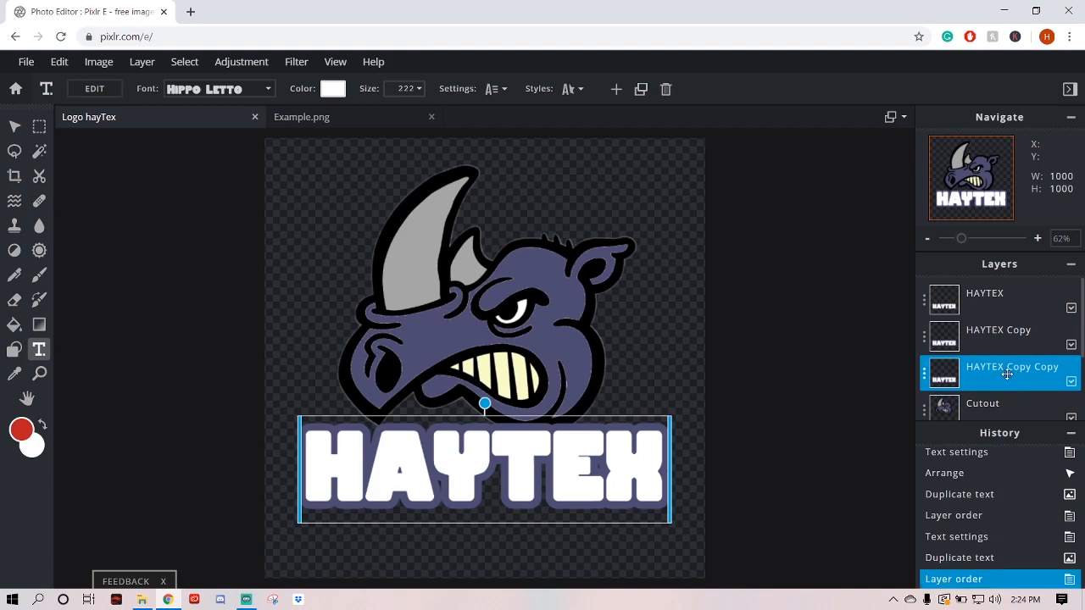
{"action": "mouse_move", "coordinate": [333, 353]}
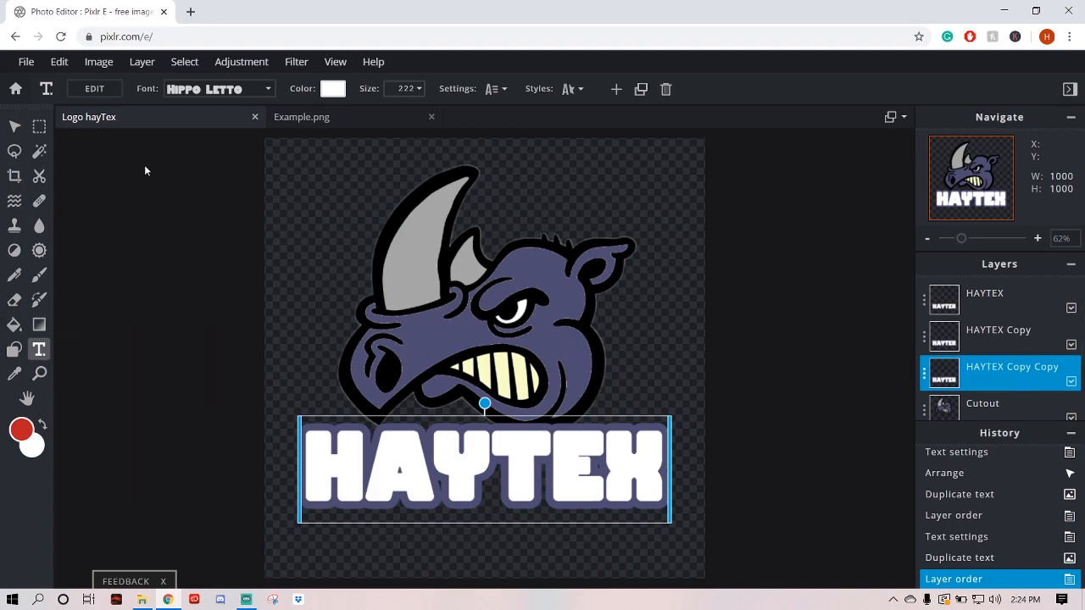
{"action": "left_click", "coordinate": [568, 89]}
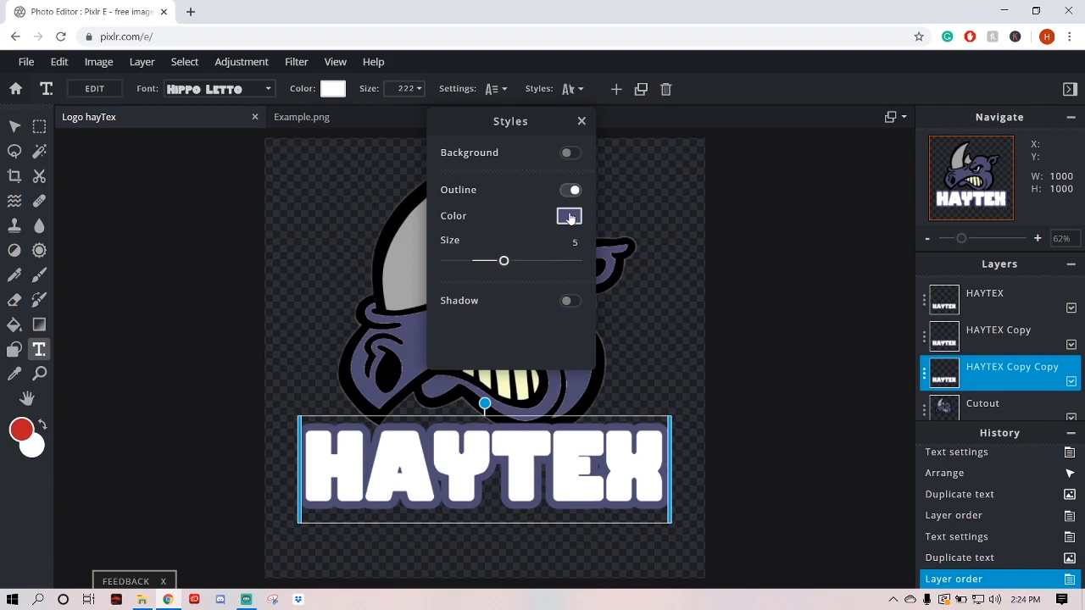
{"action": "left_click", "coordinate": [569, 216]}
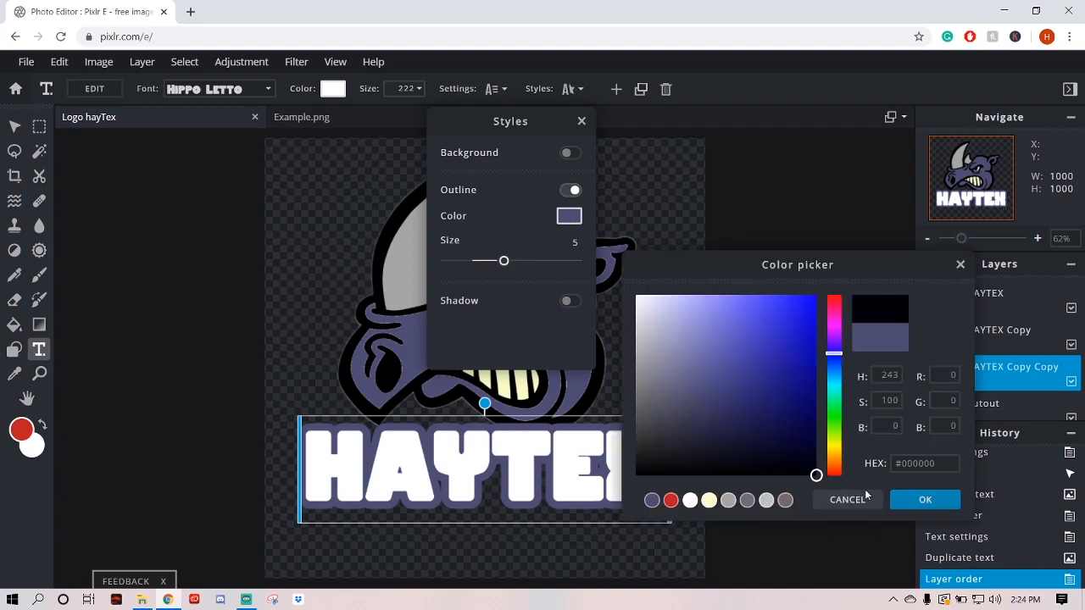
{"action": "left_click", "coordinate": [925, 499]}
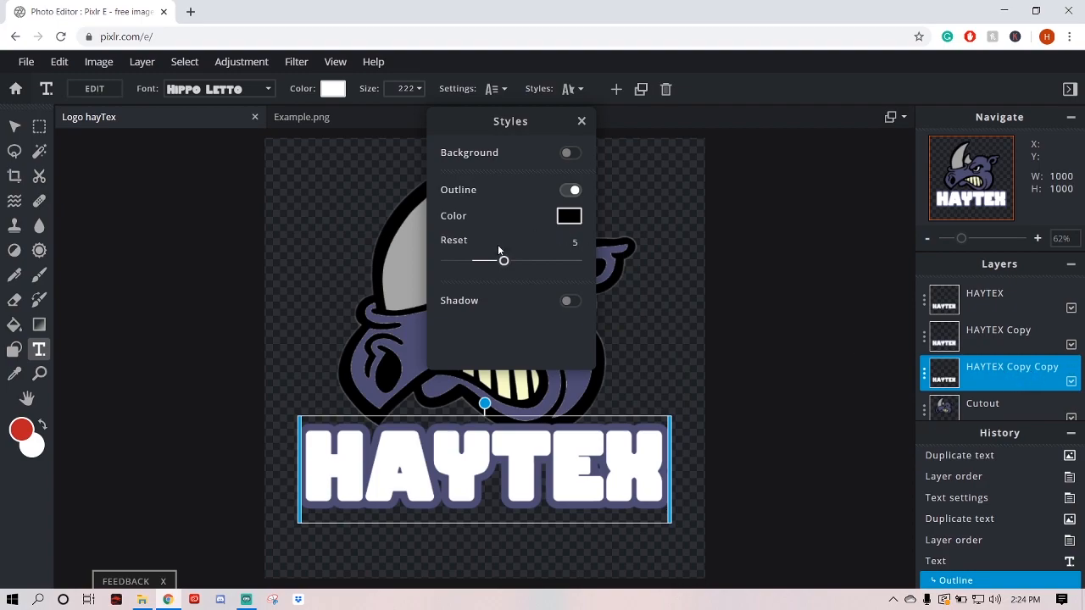
{"action": "left_click_drag", "start_coordinate": [504, 260], "coordinate": [576, 260]}
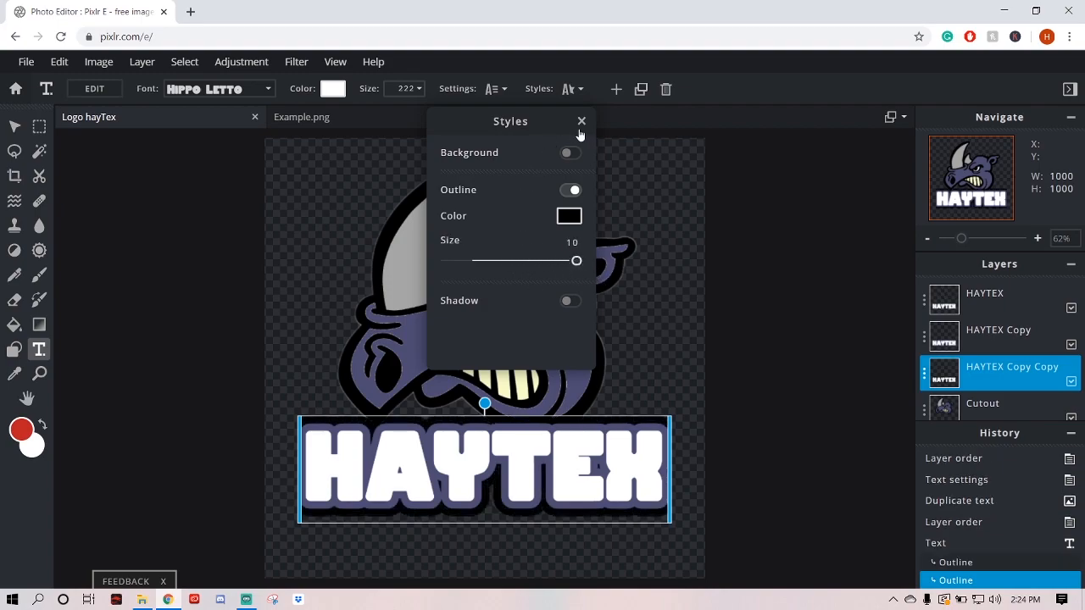
{"action": "left_click", "coordinate": [581, 120]}
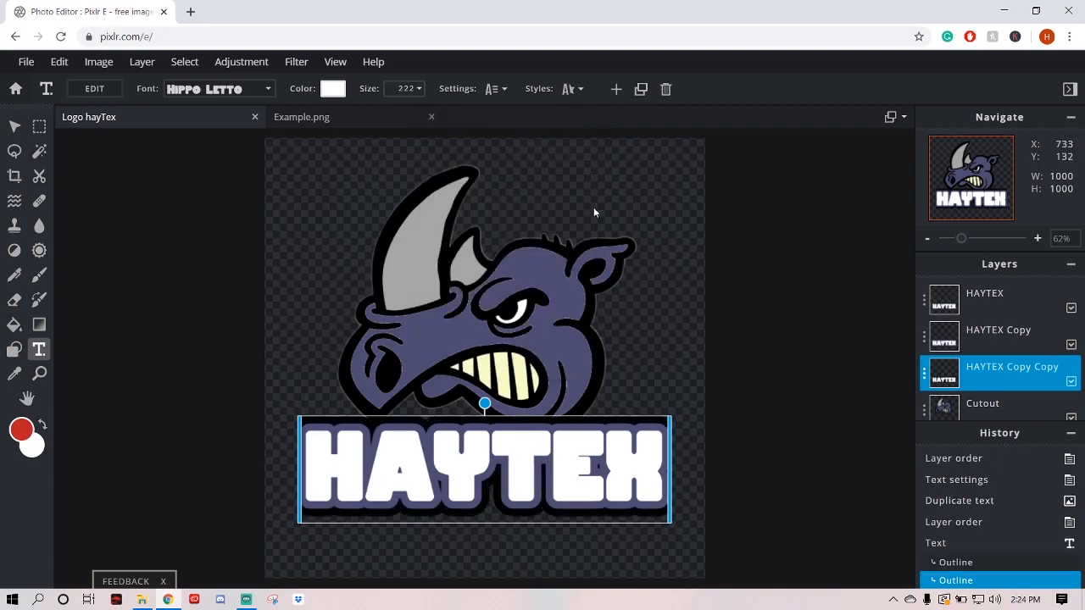
- Restore layer visibility and stretch the top HAYTEX text to align over its outlined copies
{"action": "left_click", "coordinate": [14, 126]}
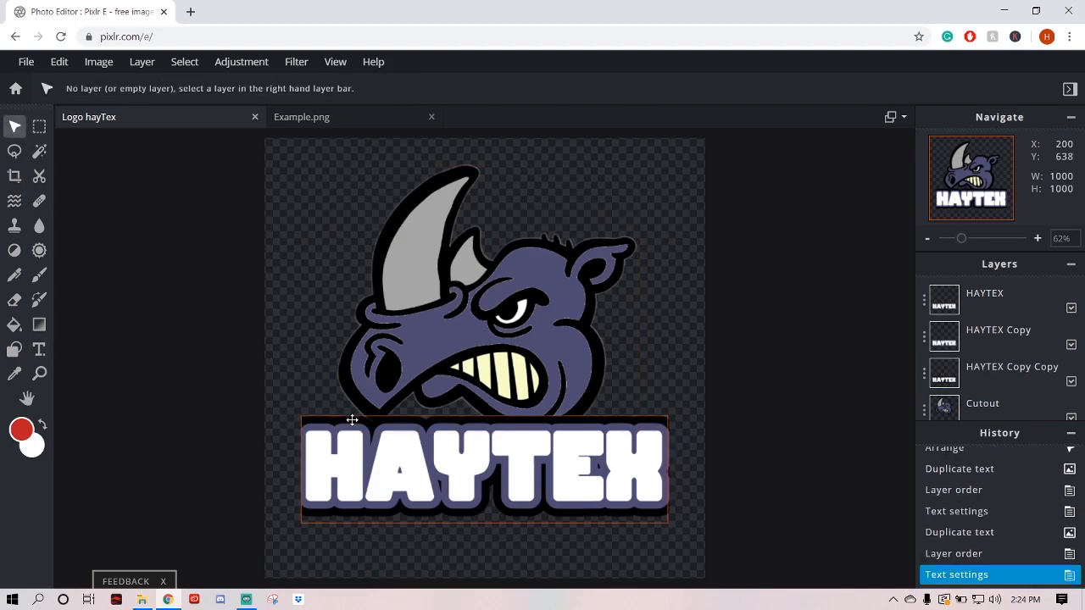
{"action": "left_click", "coordinate": [984, 292]}
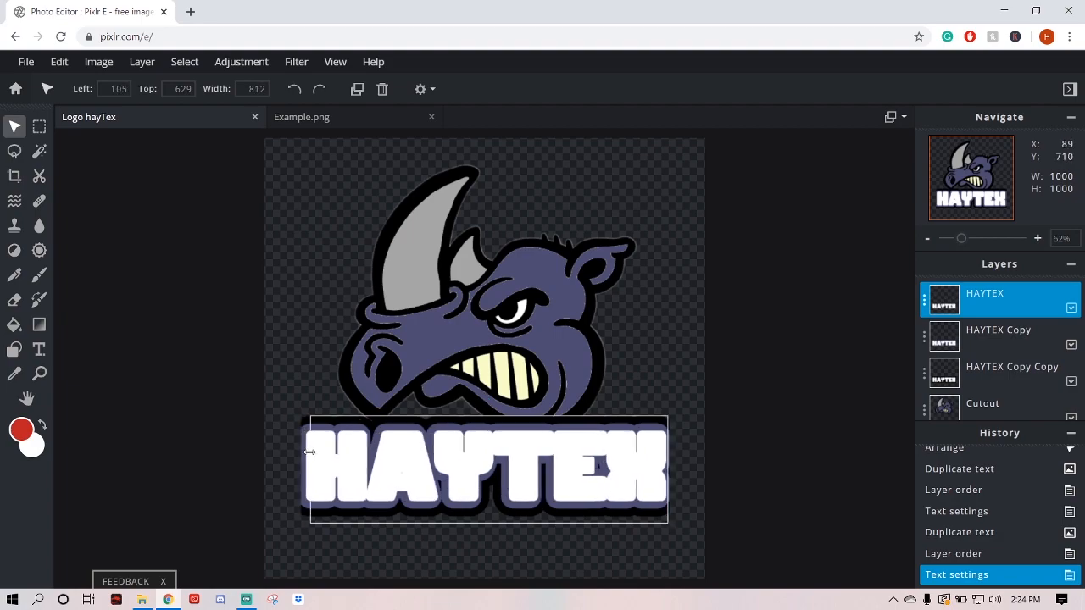
{"action": "left_click_drag", "start_coordinate": [309, 454], "coordinate": [296, 454]}
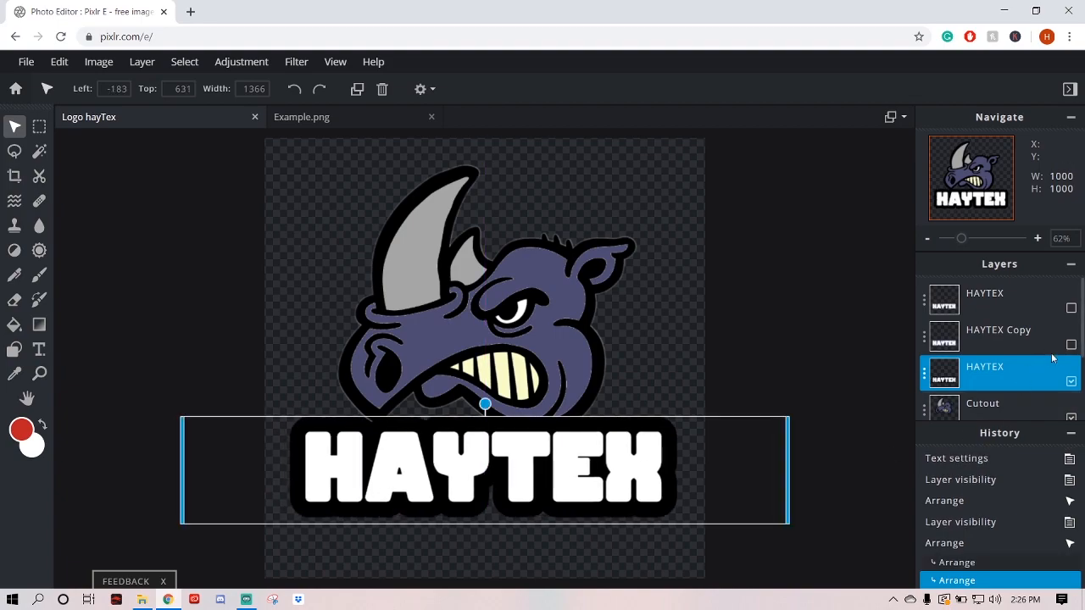
{"action": "left_click", "coordinate": [1070, 344]}
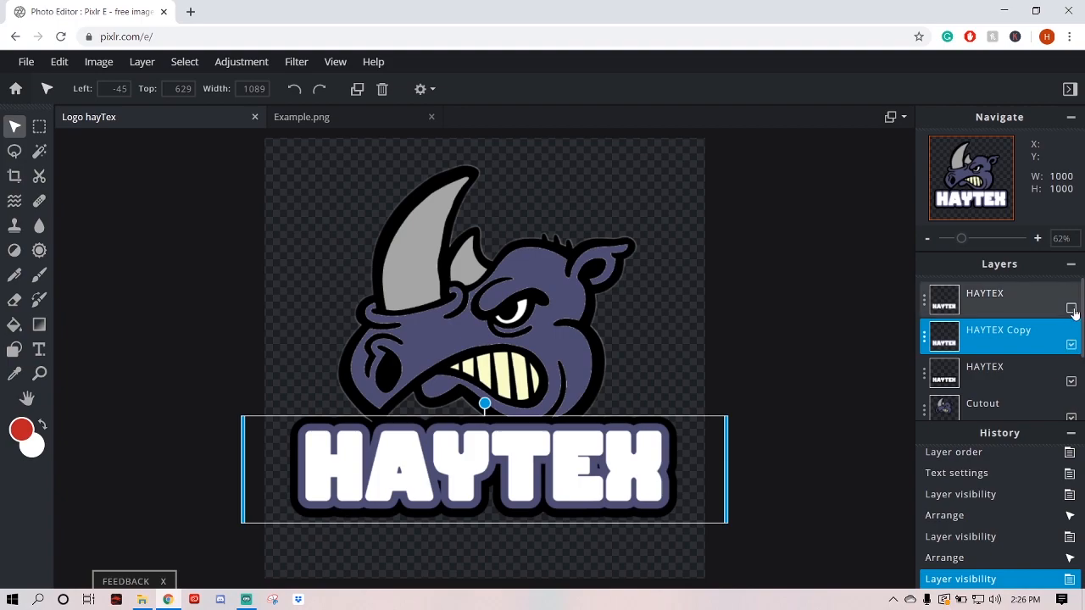
{"action": "left_click", "coordinate": [1071, 298]}
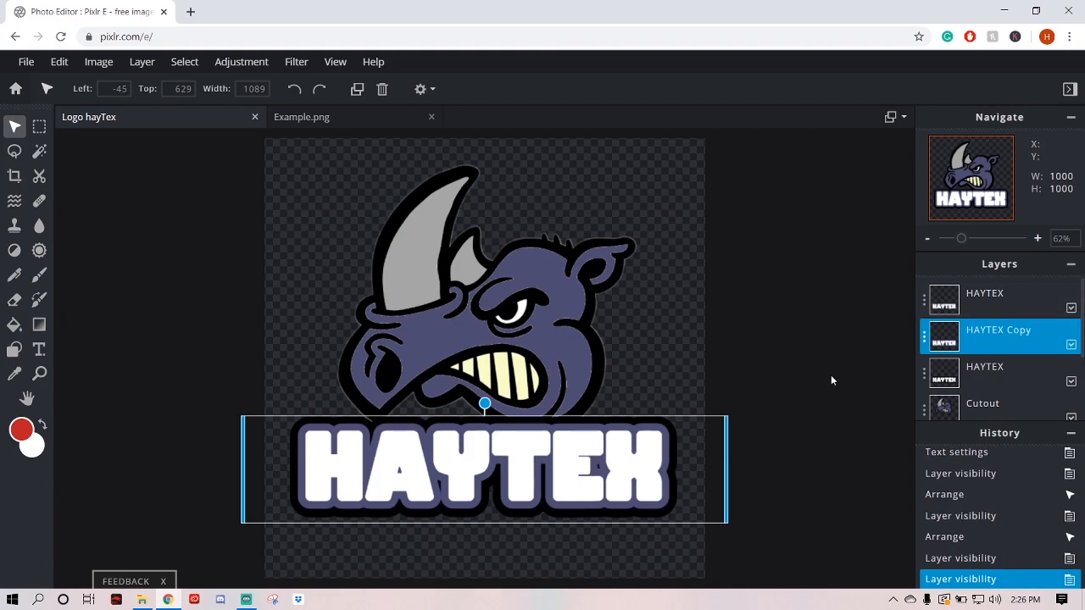
{"action": "mouse_move", "coordinate": [655, 330]}
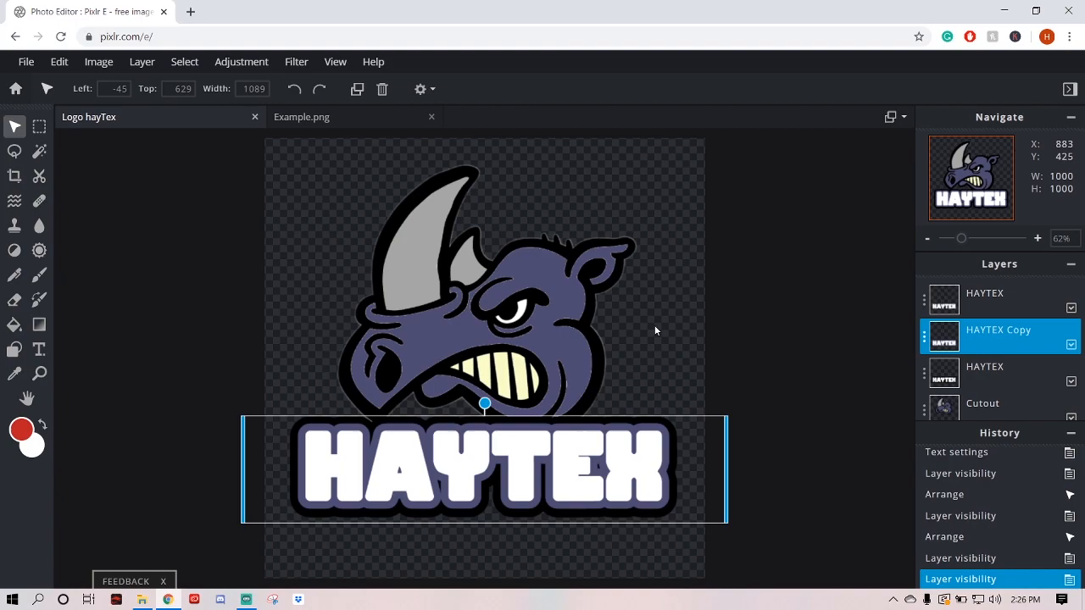
{"action": "mouse_move", "coordinate": [655, 351]}
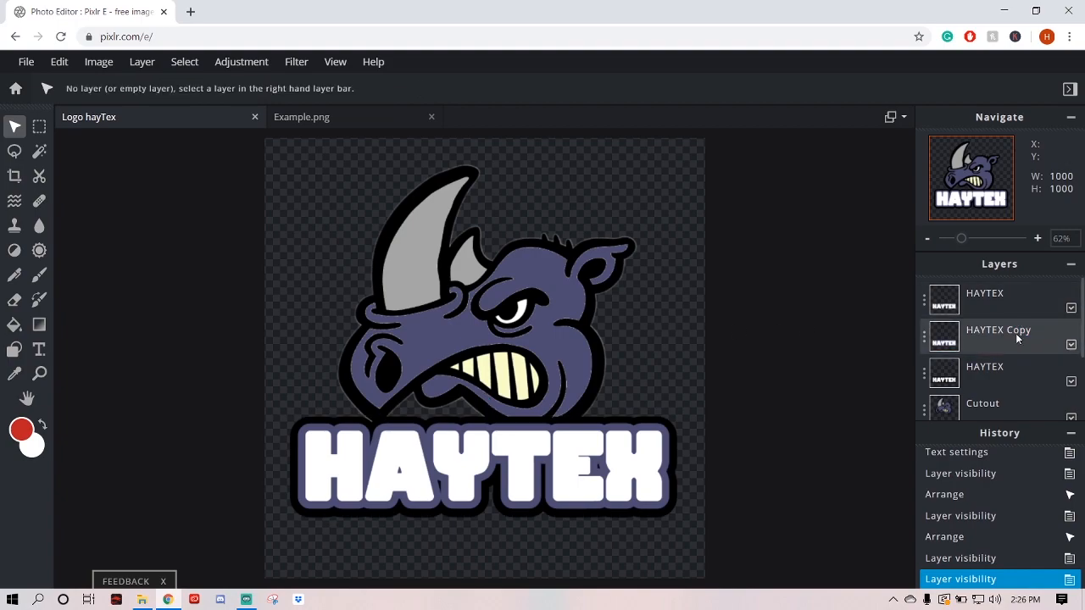
{"action": "left_click", "coordinate": [984, 292]}
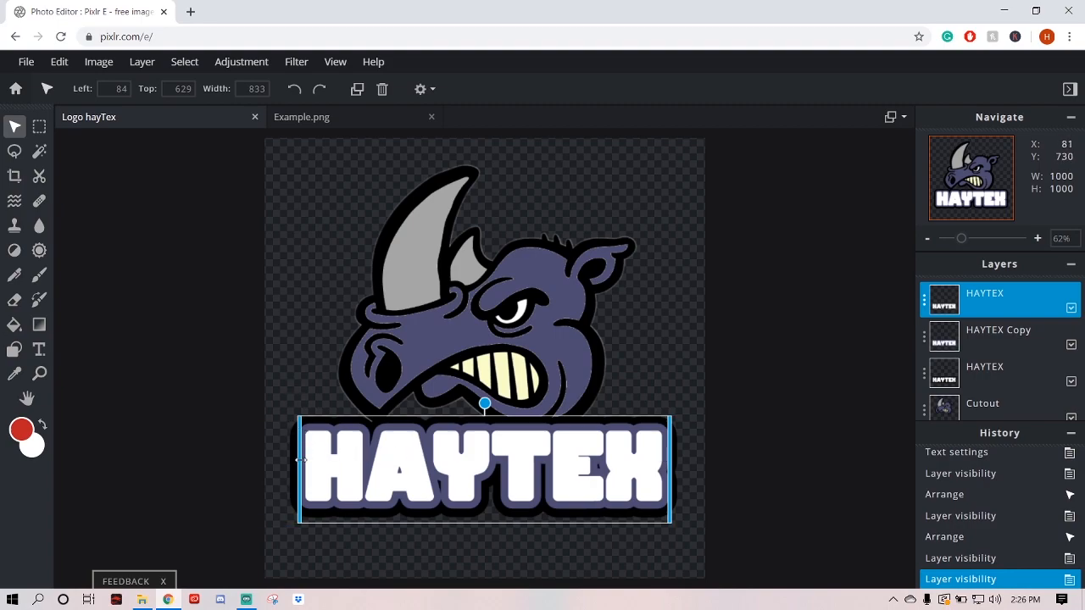
{"action": "left_click_drag", "start_coordinate": [300, 460], "coordinate": [177, 452]}
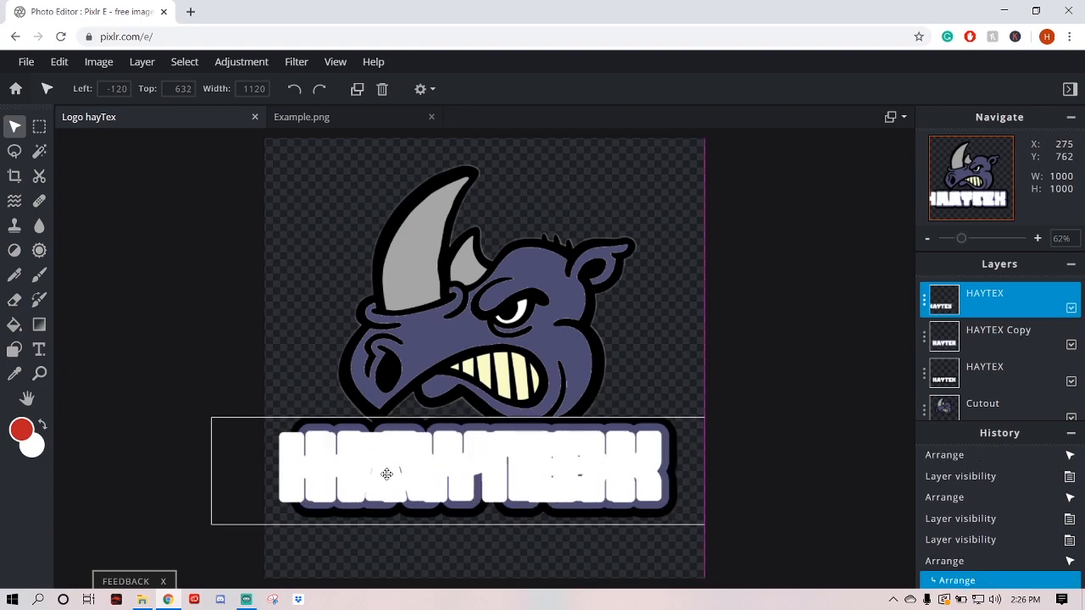
{"action": "left_click_drag", "start_coordinate": [386, 473], "coordinate": [412, 471]}
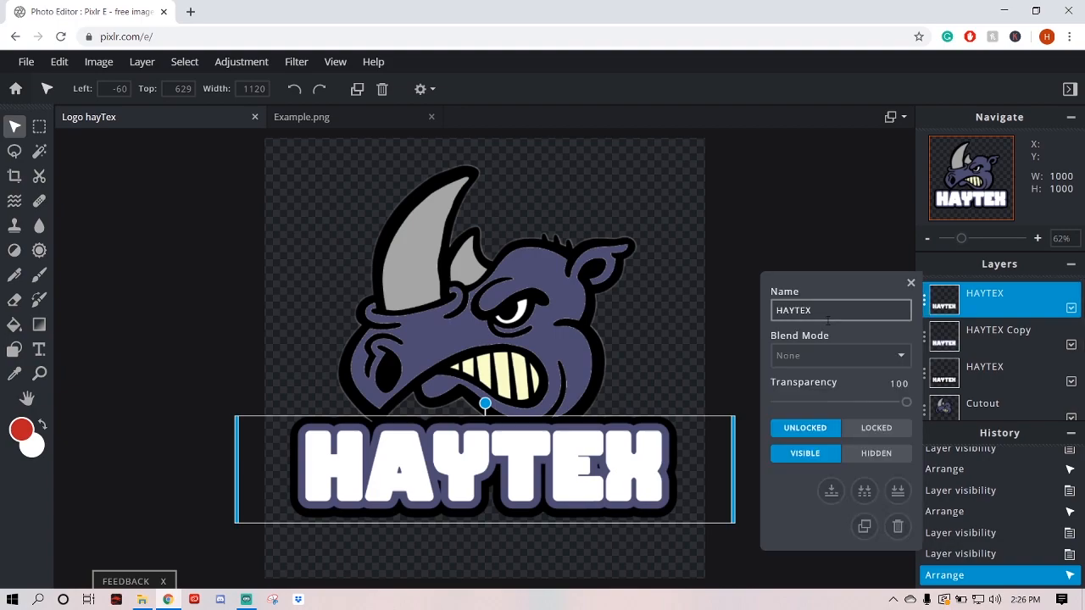
{"action": "mouse_move", "coordinate": [863, 527]}
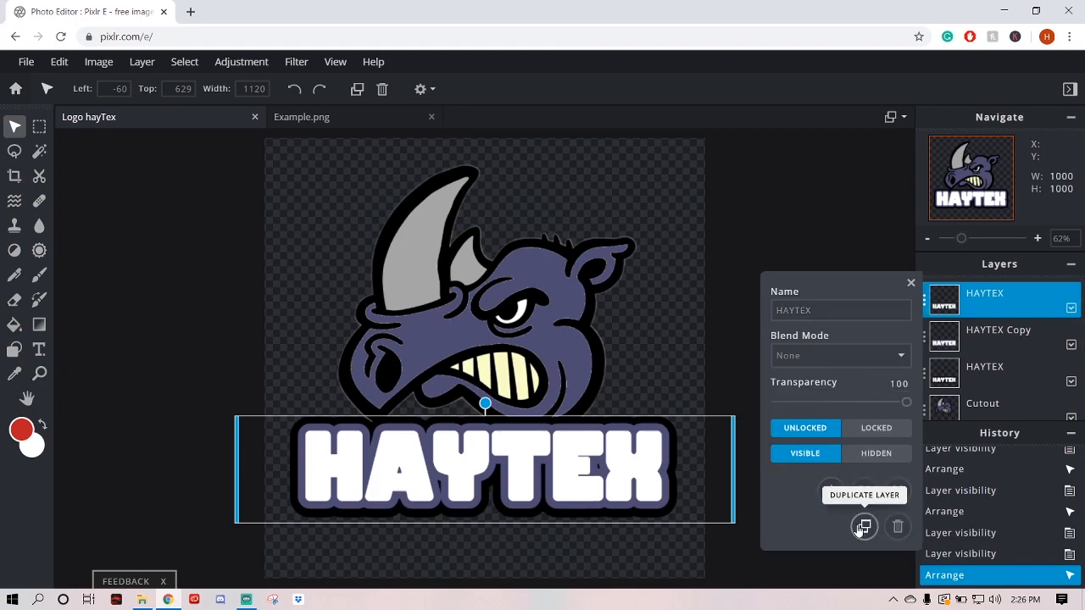
- Duplicate the top HAYTEX layer, recolour it grey #A7A7A7, and rasterize it
{"action": "left_click", "coordinate": [862, 527]}
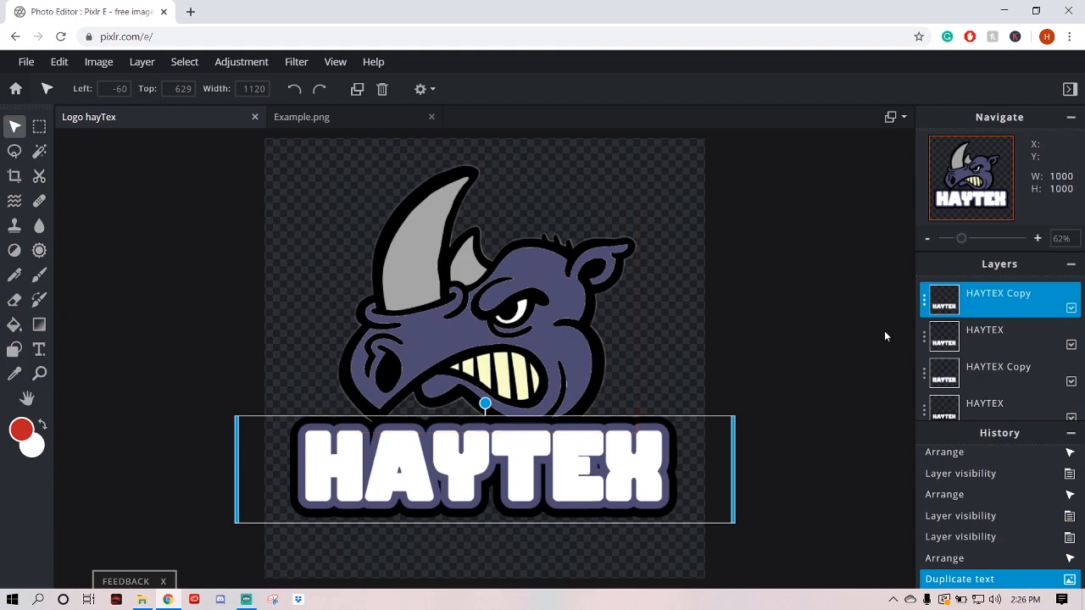
{"action": "left_click", "coordinate": [39, 349]}
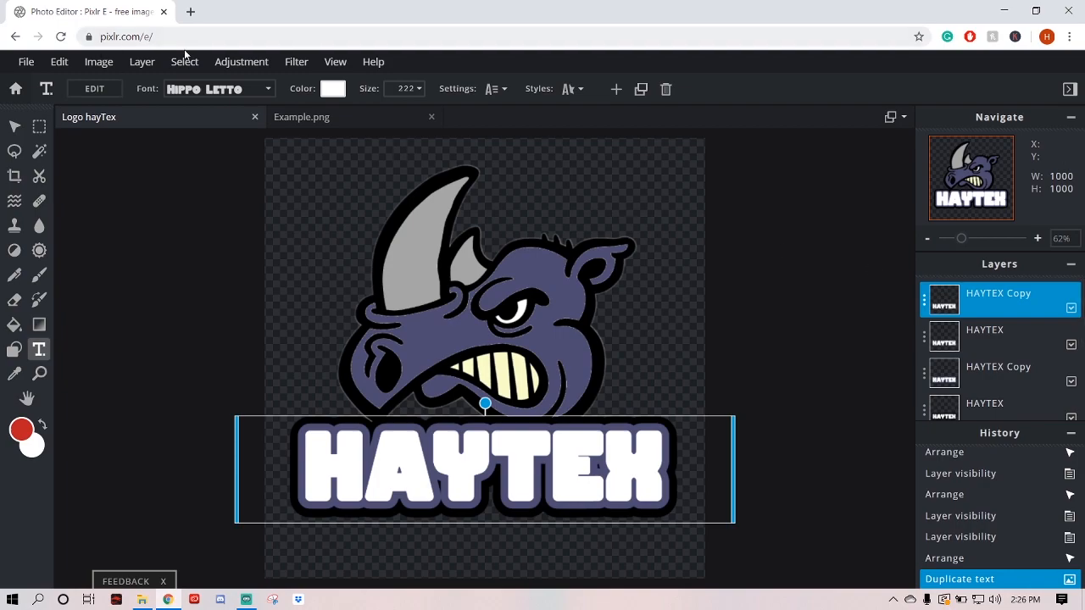
{"action": "left_click", "coordinate": [333, 88]}
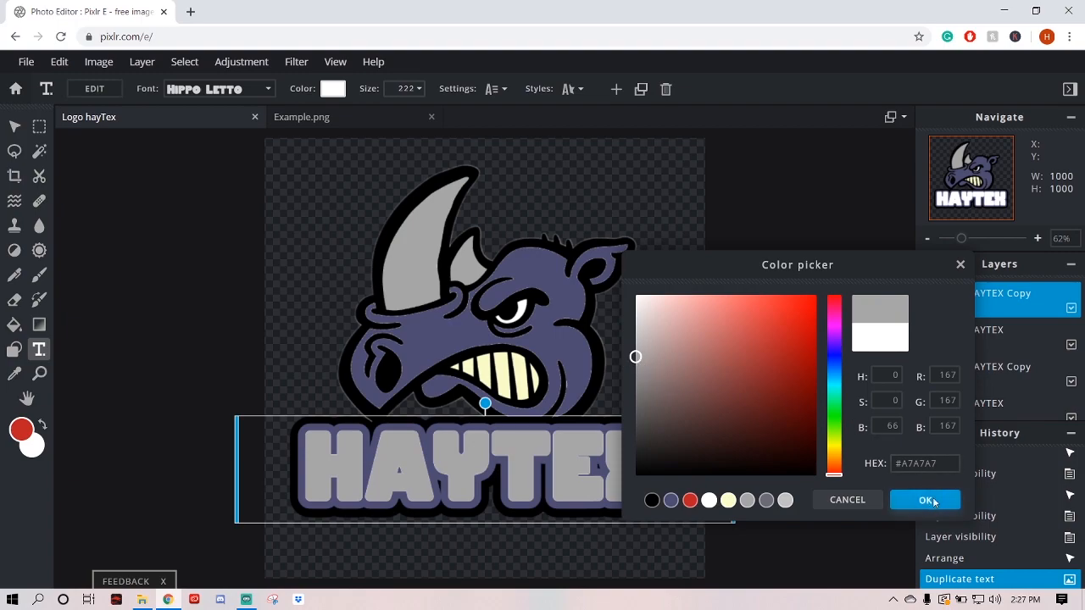
{"action": "left_click", "coordinate": [924, 499]}
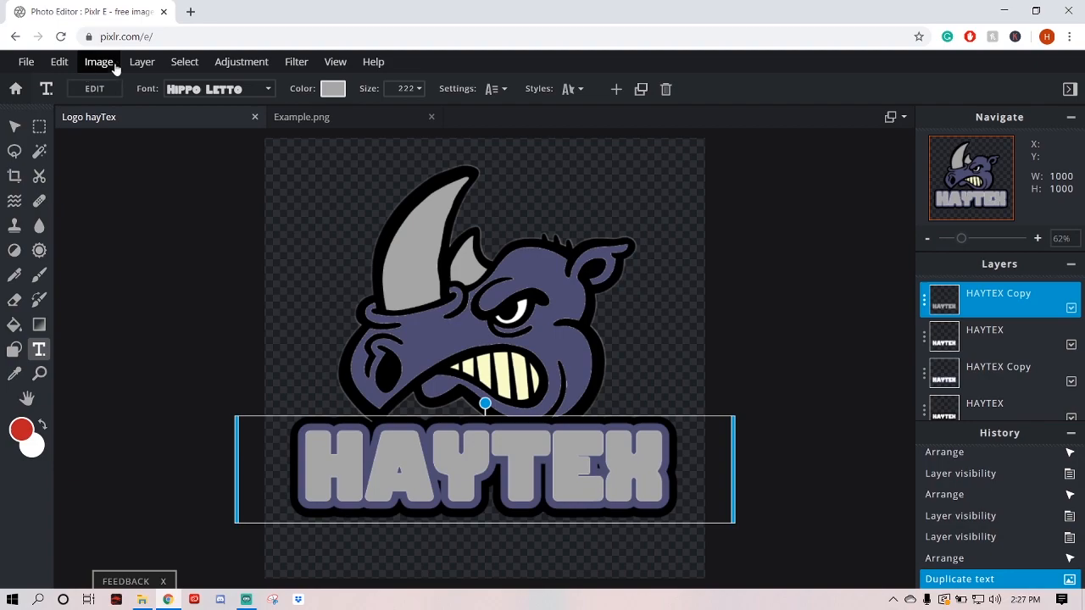
{"action": "left_click", "coordinate": [142, 61]}
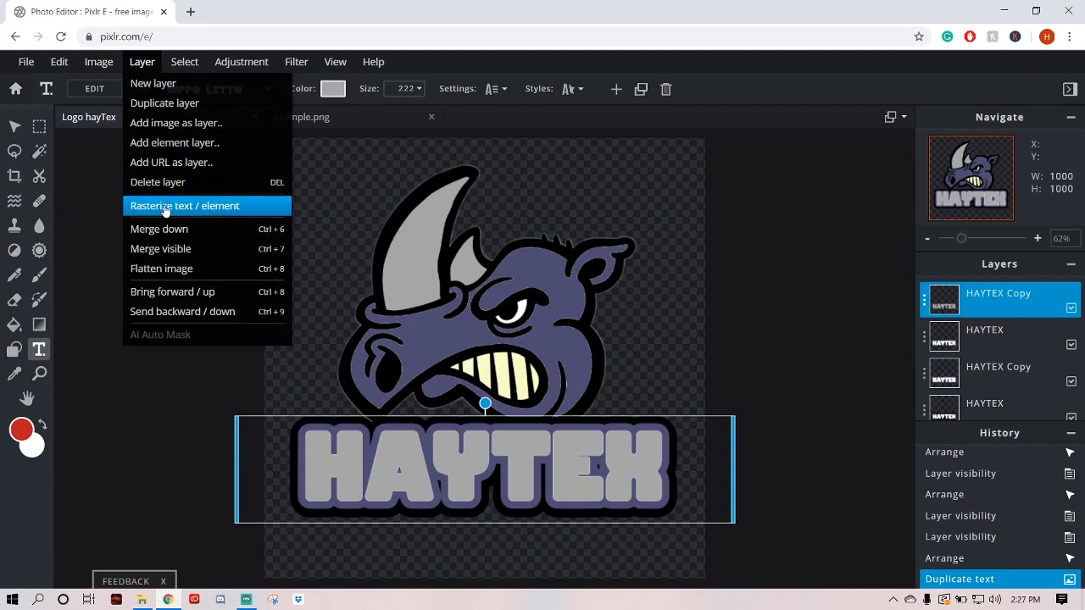
{"action": "left_click", "coordinate": [184, 205]}
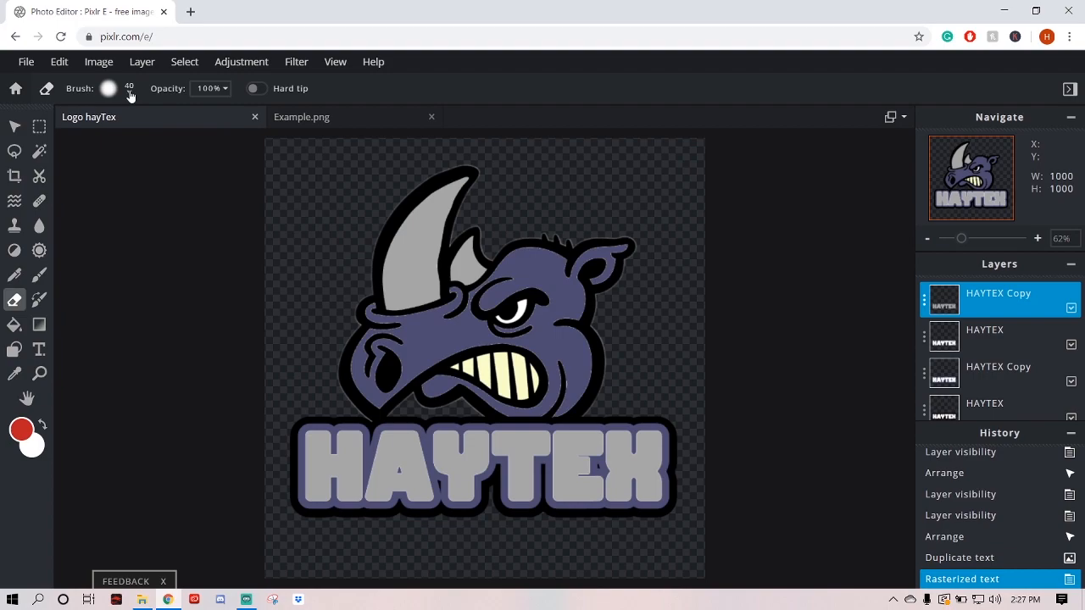
- Soft-erase the grey HAYTEX Copy with a large soft brush so lettering fades white to grey
{"action": "left_click", "coordinate": [109, 88]}
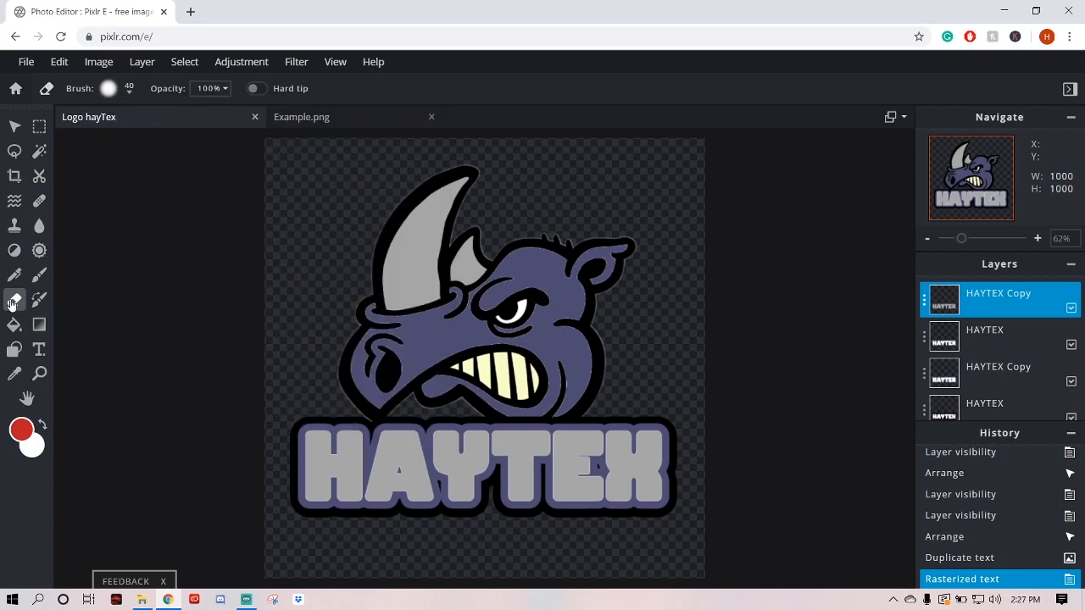
{"action": "left_click", "coordinate": [109, 88]}
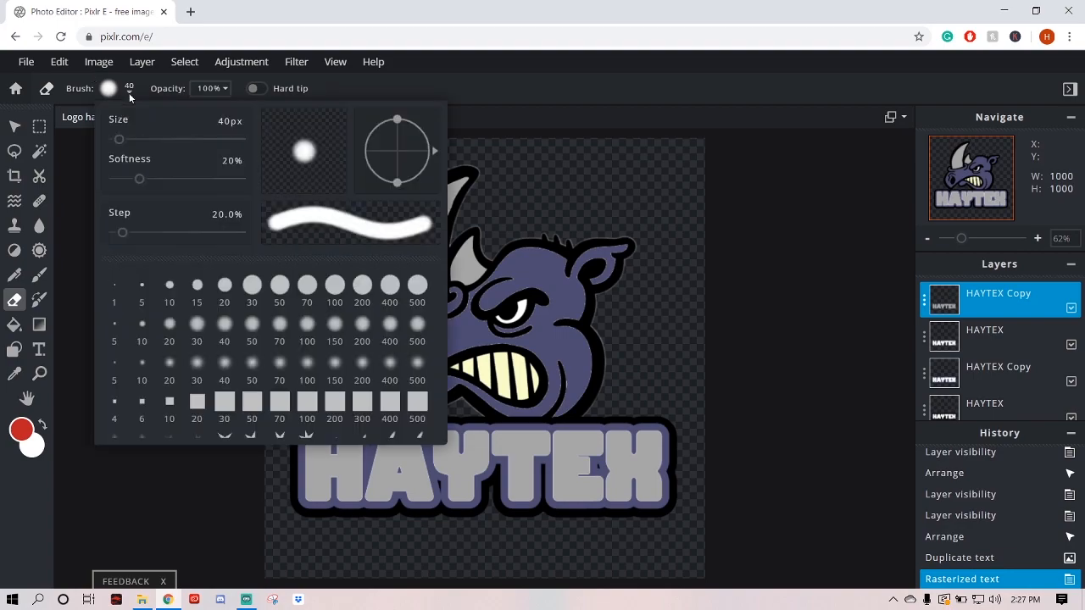
{"action": "mouse_move", "coordinate": [344, 310]}
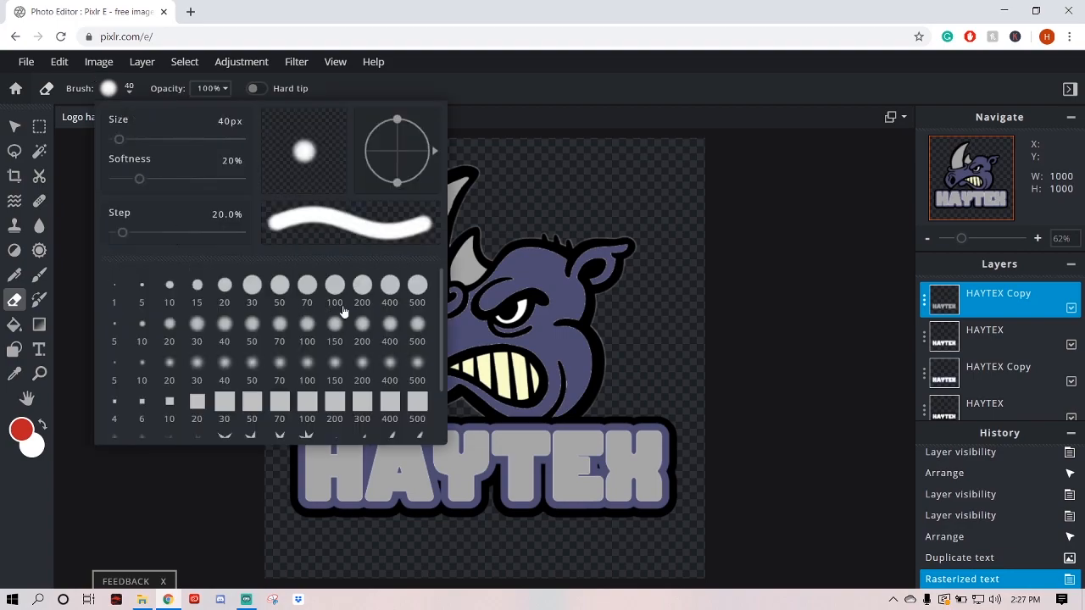
{"action": "mouse_move", "coordinate": [418, 367]}
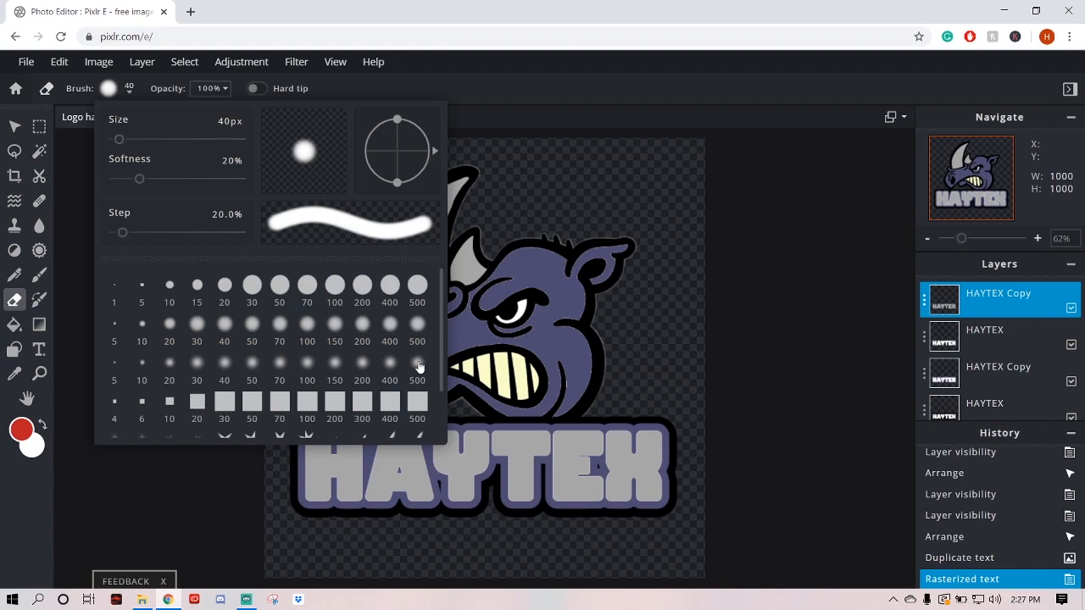
{"action": "left_click", "coordinate": [416, 367]}
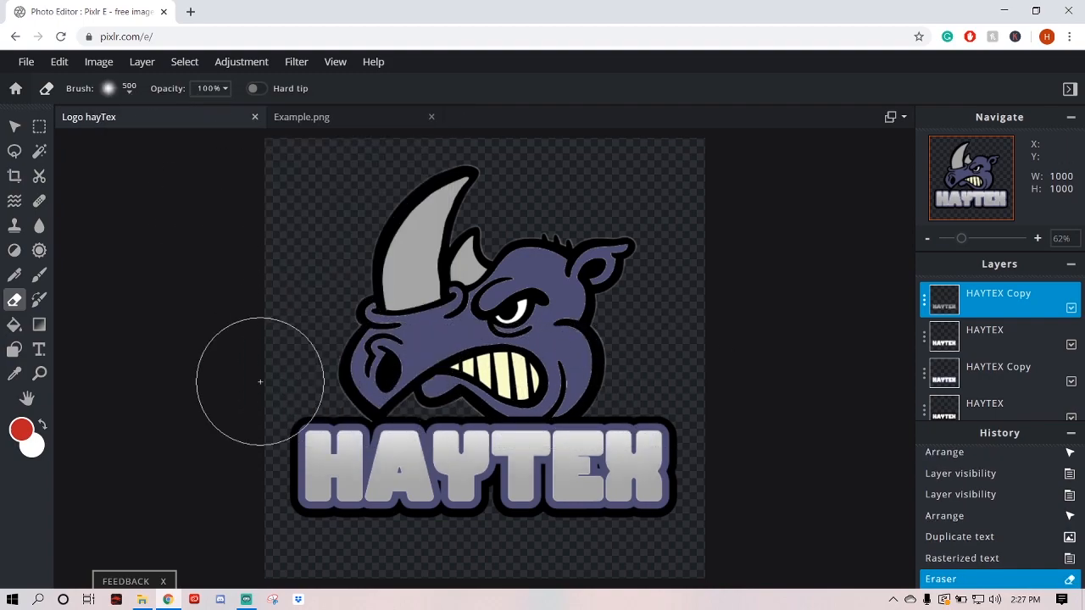
{"action": "mouse_move", "coordinate": [565, 388]}
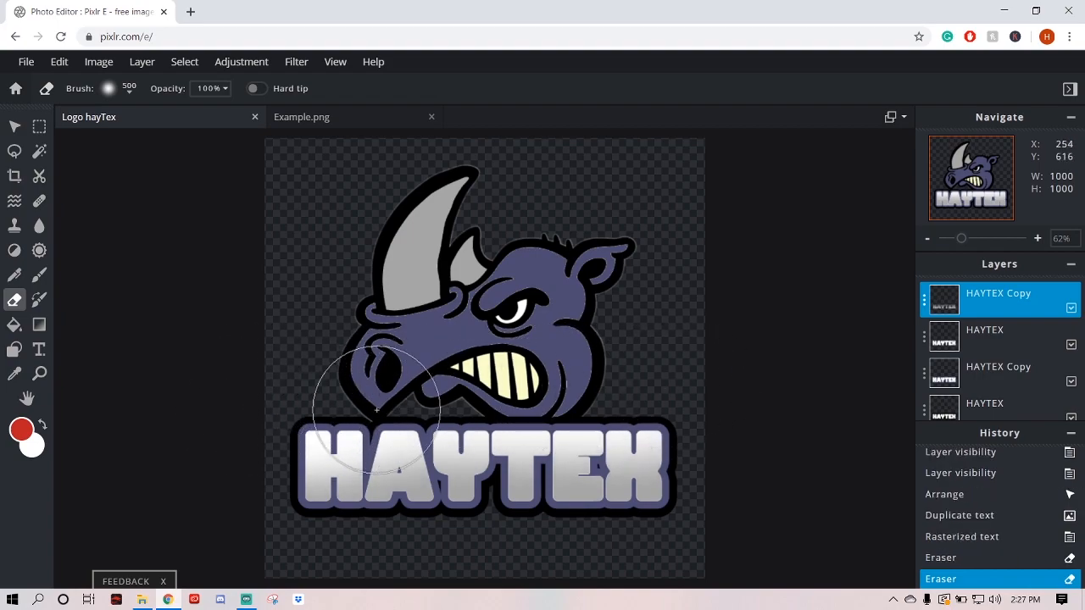
{"action": "left_click_drag", "start_coordinate": [378, 410], "coordinate": [513, 240]}
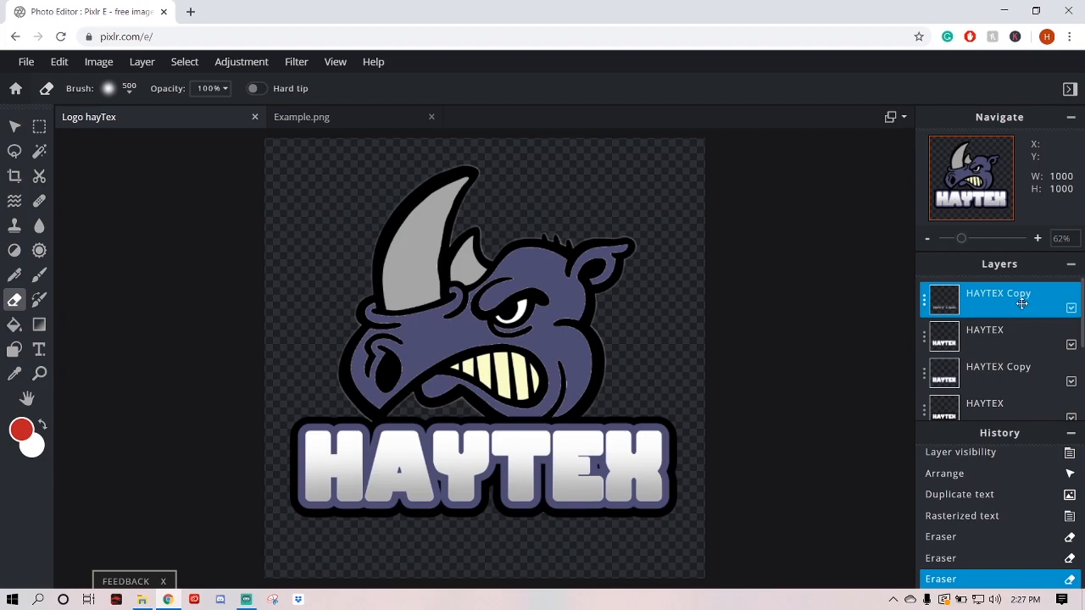
{"action": "left_click", "coordinate": [984, 330]}
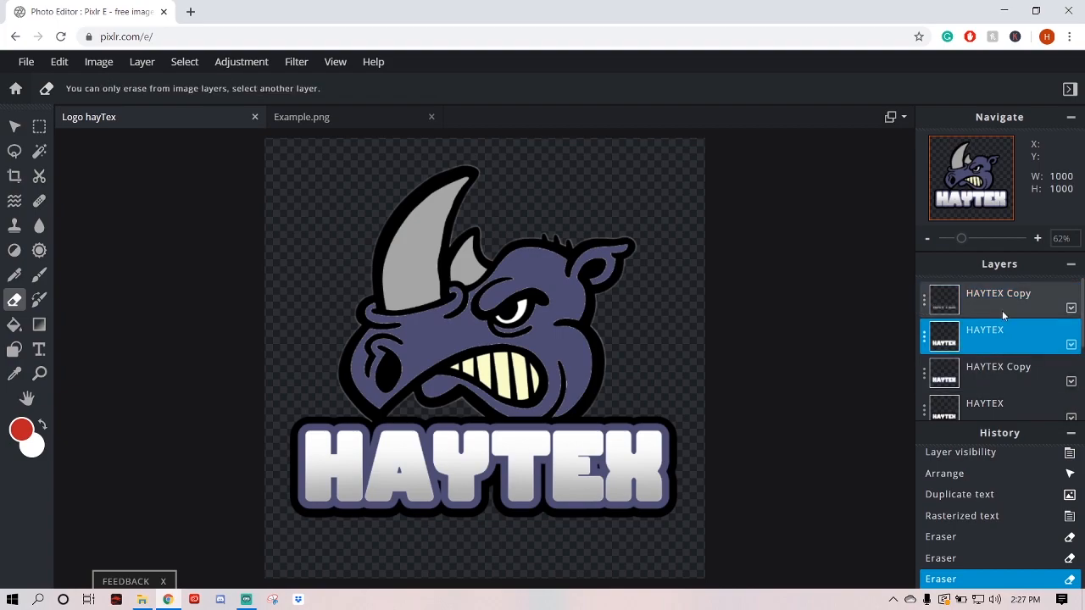
{"action": "left_click", "coordinate": [998, 293]}
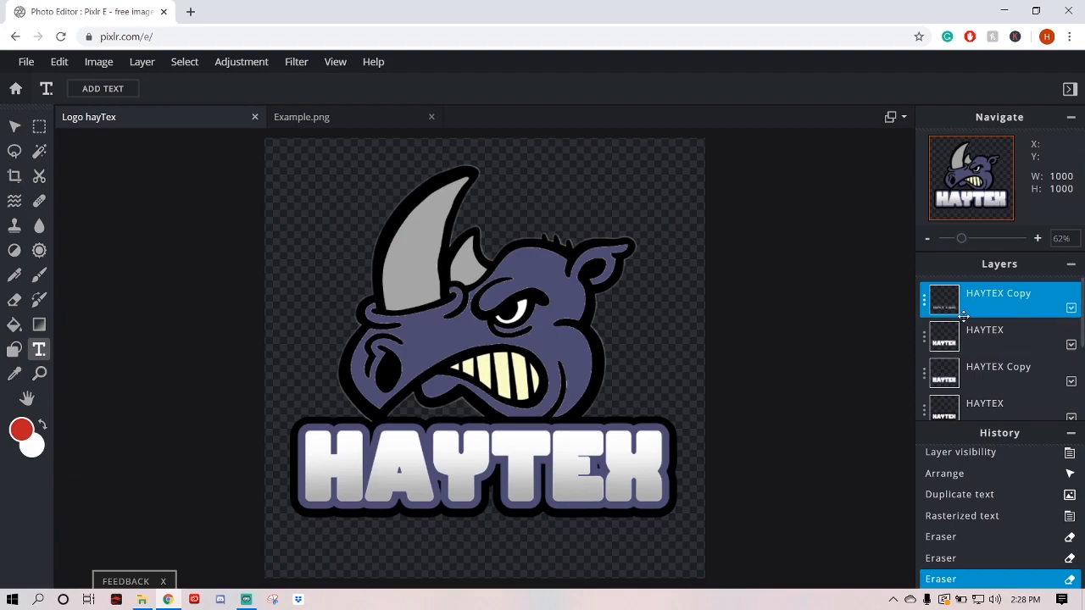
{"action": "mouse_move", "coordinate": [1007, 312]}
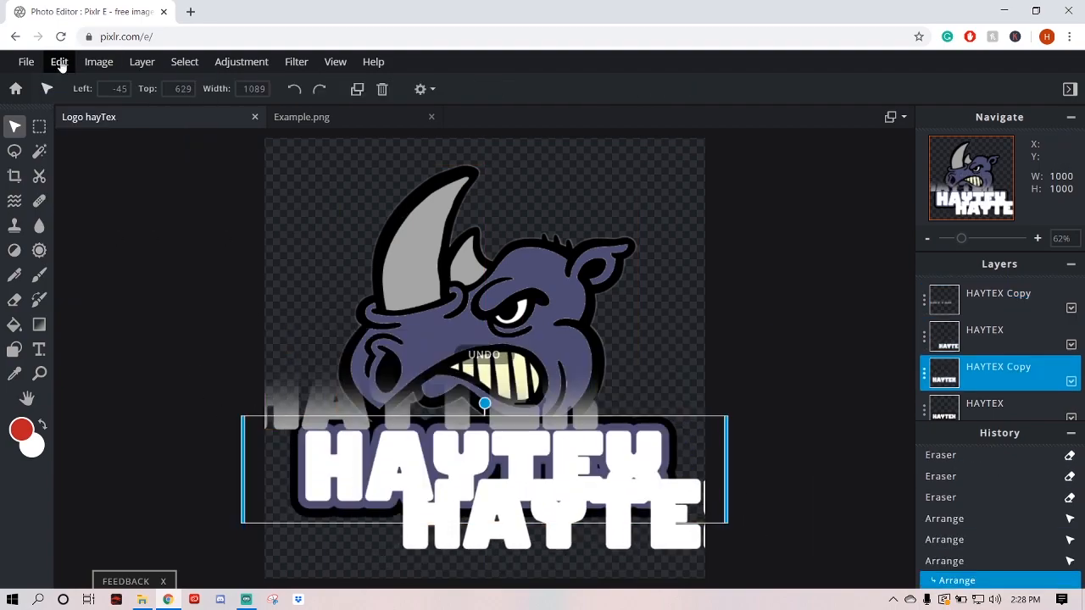
- Undo the stray move, merge the text layers down, and undo the extra rhino merge
{"action": "left_click", "coordinate": [59, 61]}
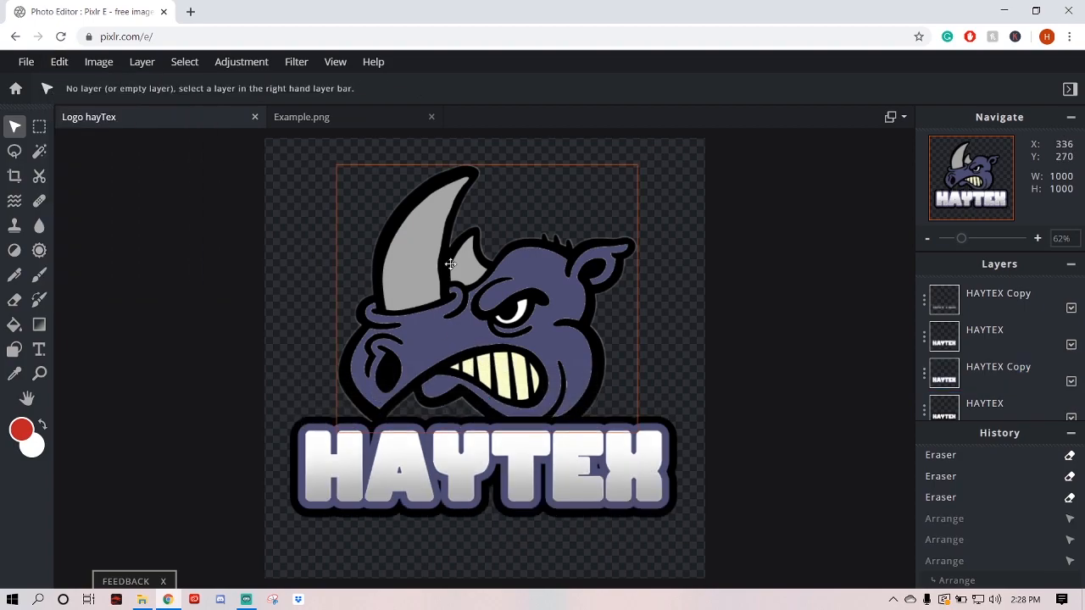
{"action": "left_click", "coordinate": [998, 299]}
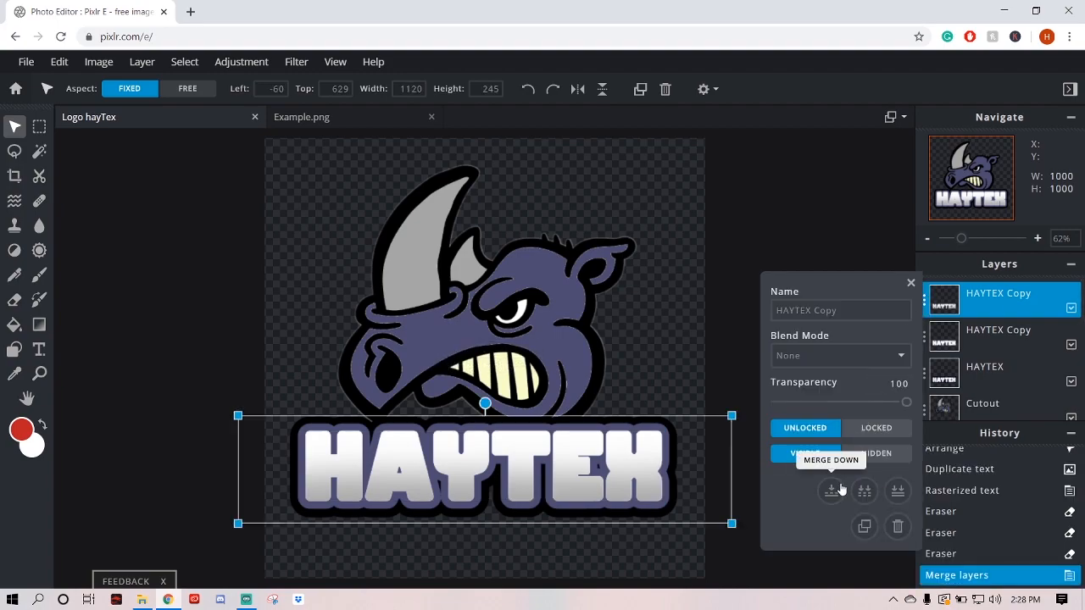
{"action": "left_click", "coordinate": [831, 490]}
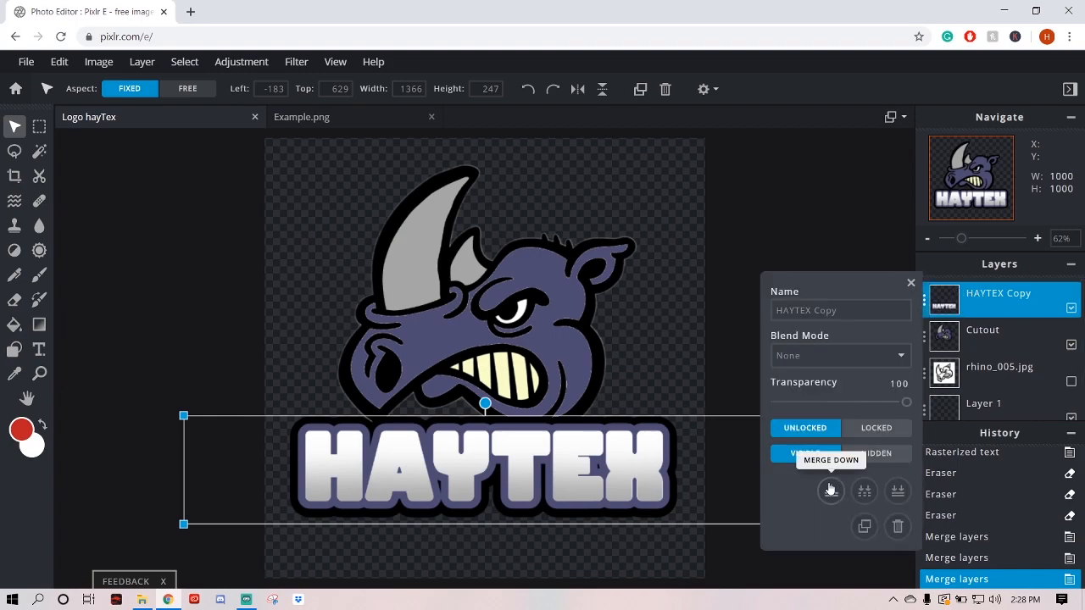
{"action": "left_click", "coordinate": [830, 490]}
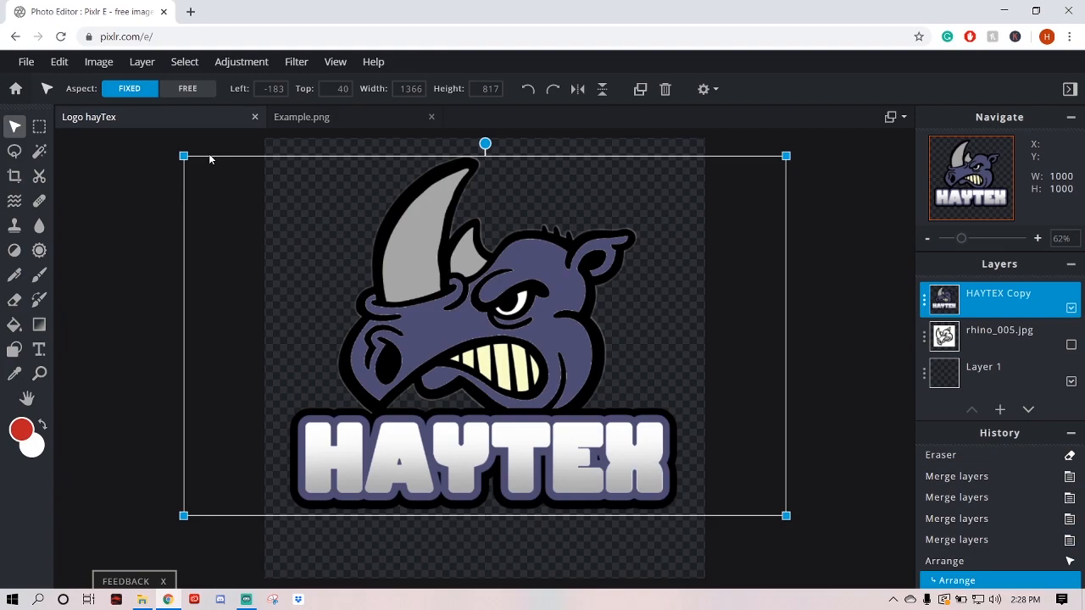
{"action": "left_click", "coordinate": [59, 61]}
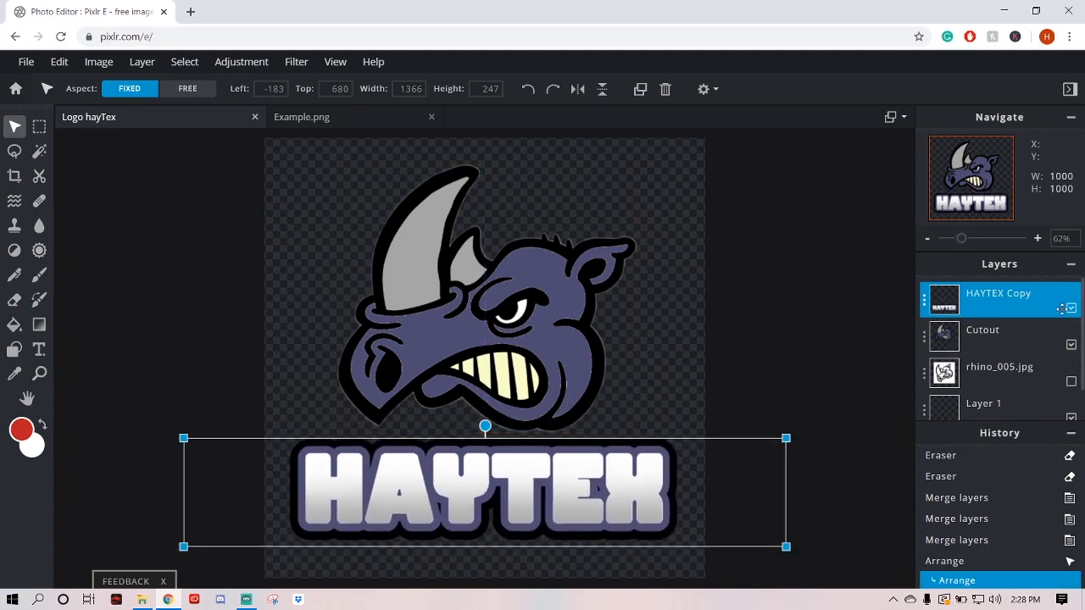
- Hide the merged HAYTEX Copy layer and select the rhino Cutout layer
{"action": "left_click", "coordinate": [1071, 300]}
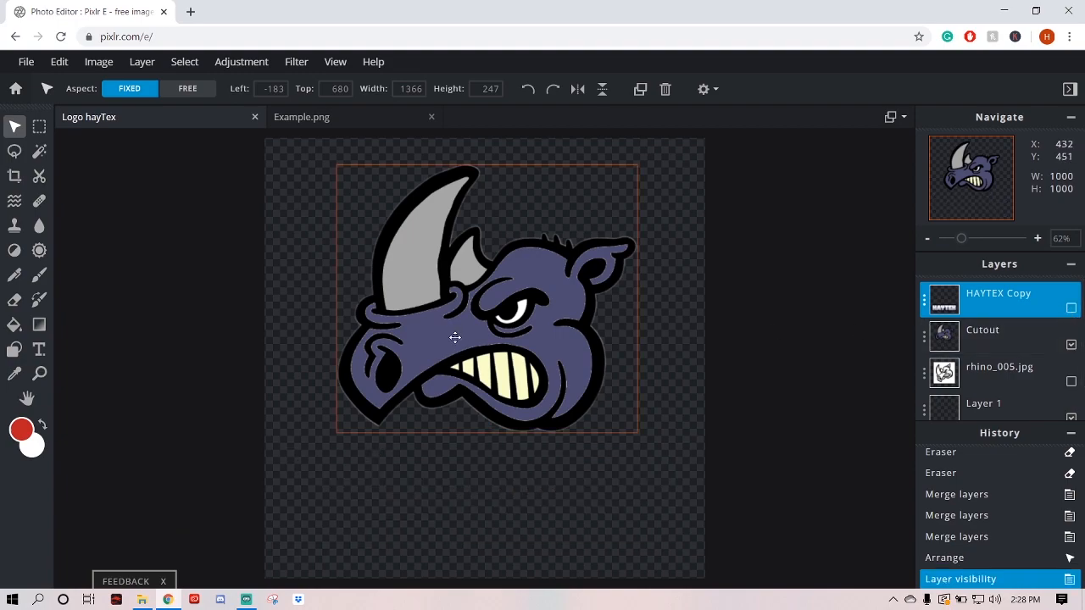
{"action": "left_click", "coordinate": [982, 330]}
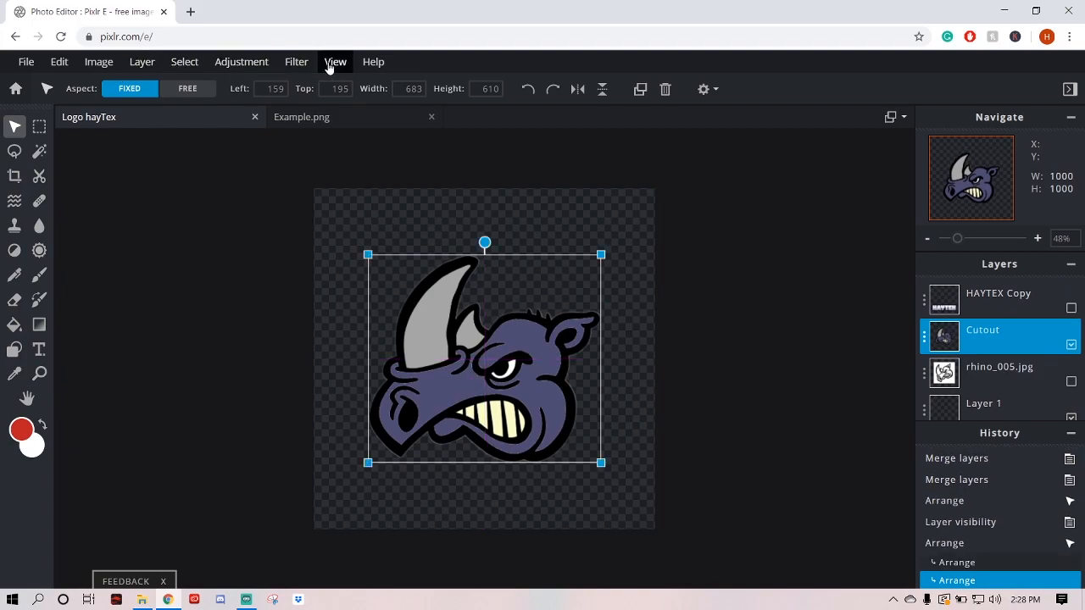
- Apply a white Outline filter at size 10 to the rhino Cutout
{"action": "left_click", "coordinate": [296, 61]}
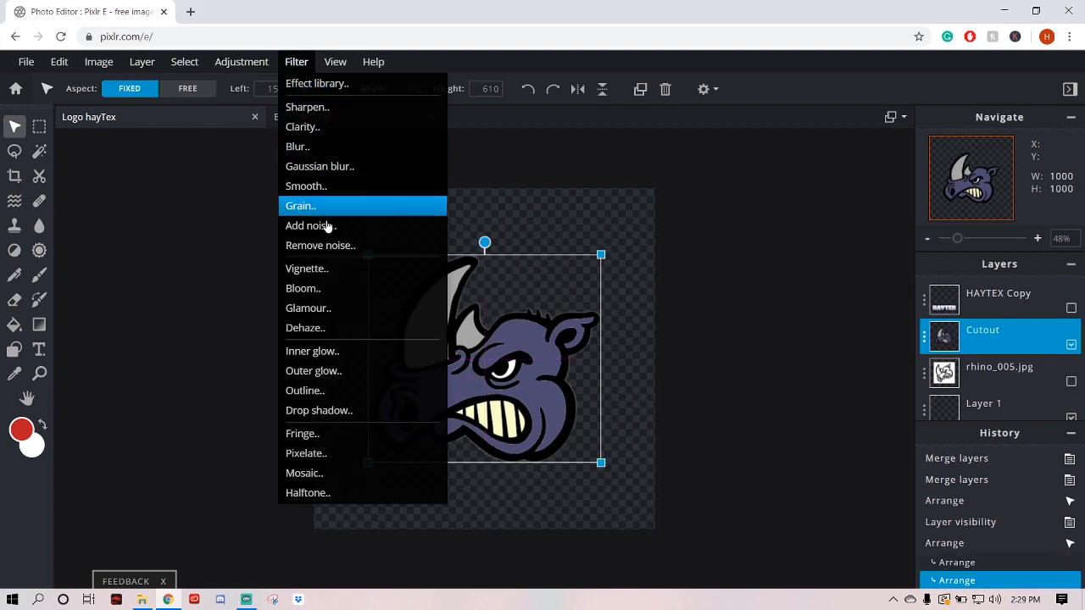
{"action": "left_click", "coordinate": [304, 390]}
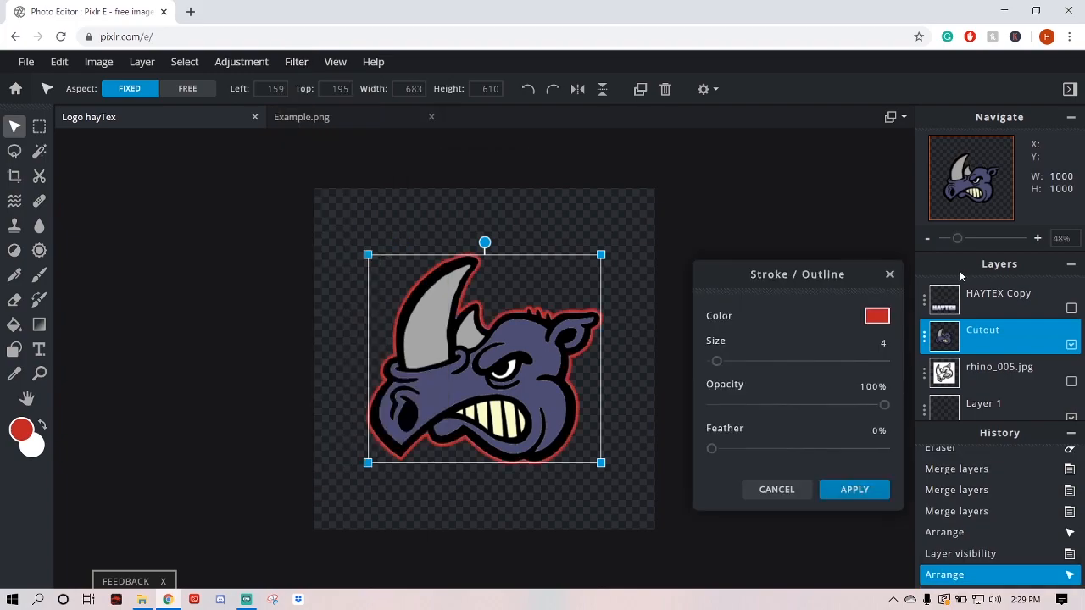
{"action": "mouse_move", "coordinate": [696, 310]}
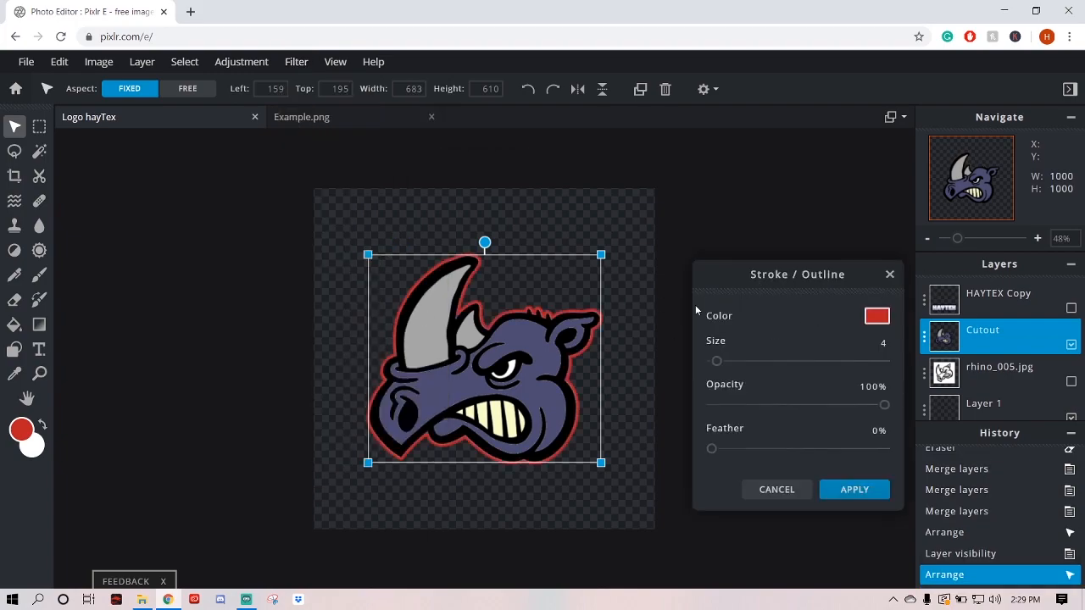
{"action": "left_click", "coordinate": [876, 316]}
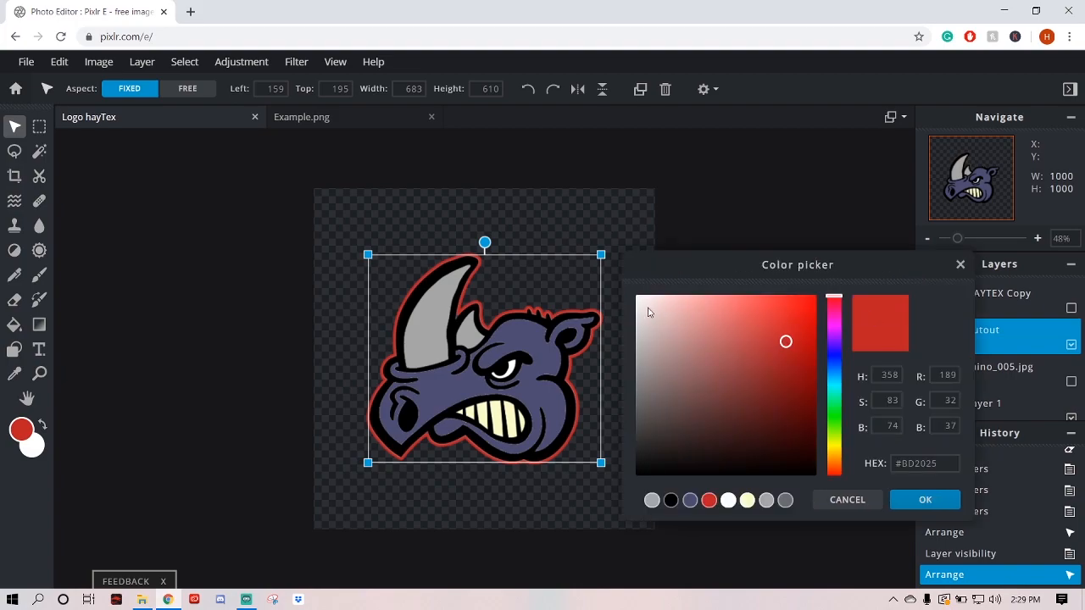
{"action": "left_click", "coordinate": [924, 499]}
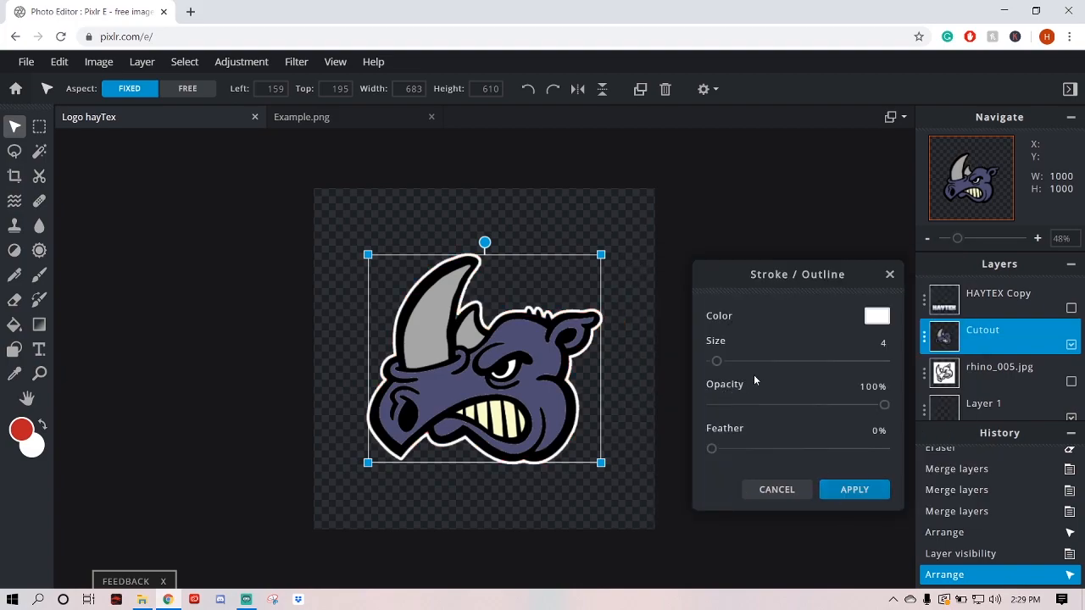
{"action": "left_click_drag", "start_coordinate": [716, 361], "coordinate": [729, 361]}
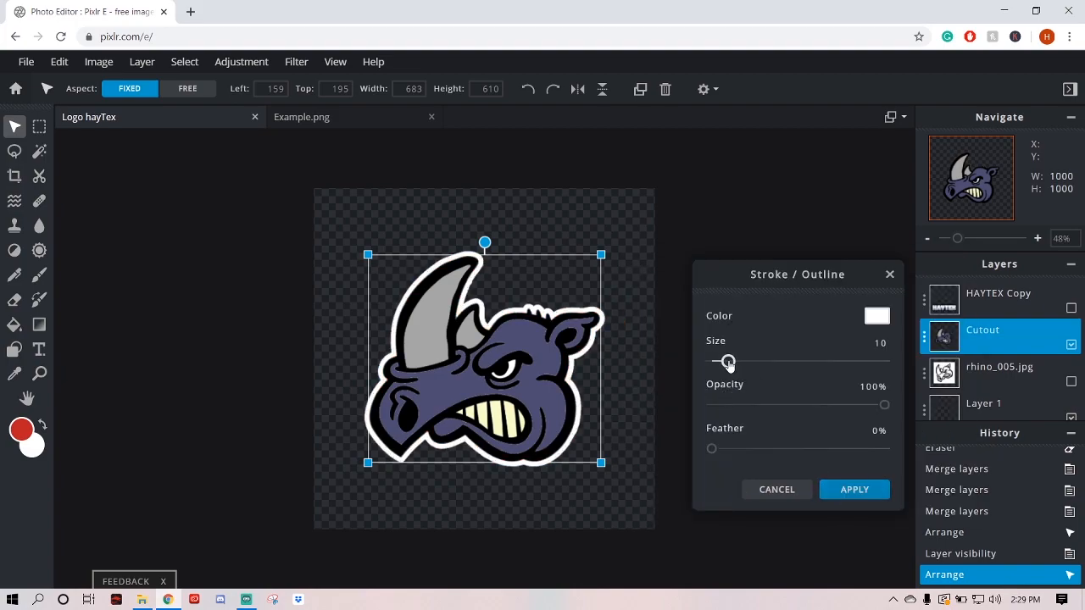
{"action": "left_click", "coordinate": [854, 489]}
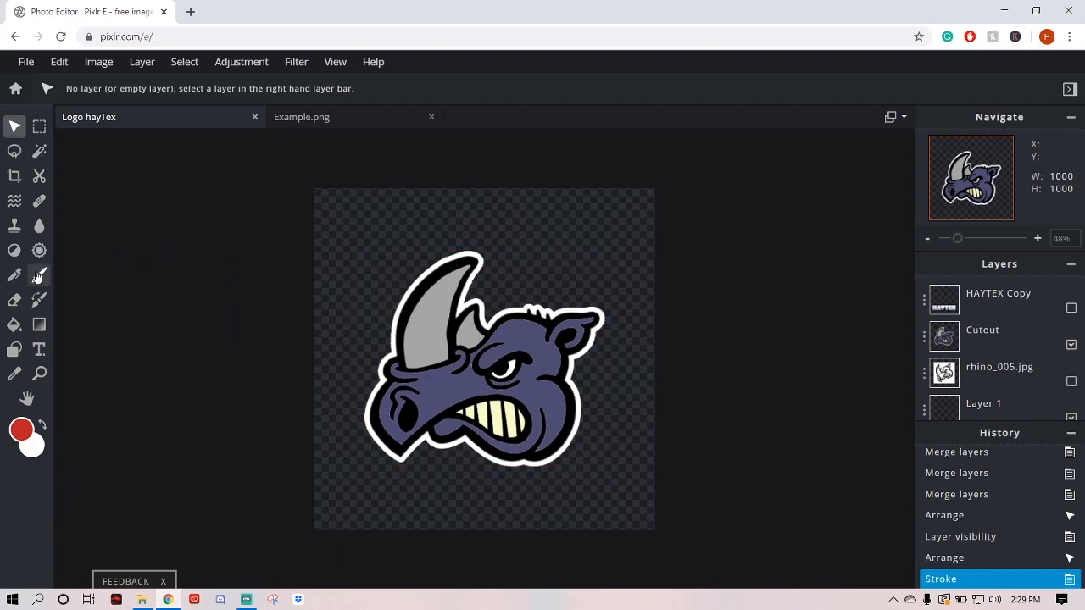
- Select the Brush tool on the rhino Cutout layer and pick a neutral grey colour
{"action": "left_click", "coordinate": [38, 275]}
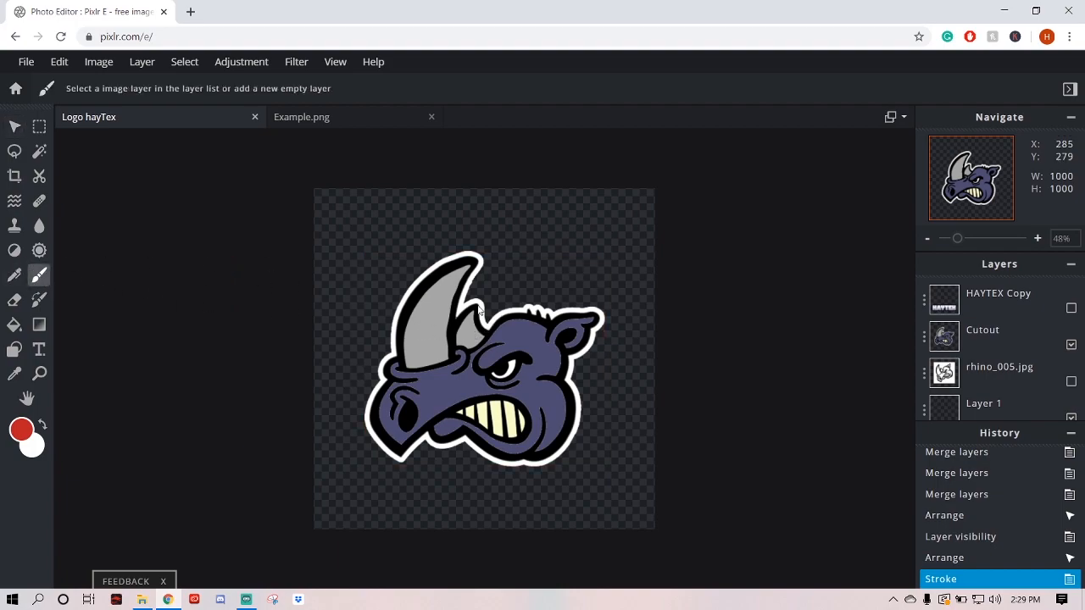
{"action": "left_click", "coordinate": [982, 330]}
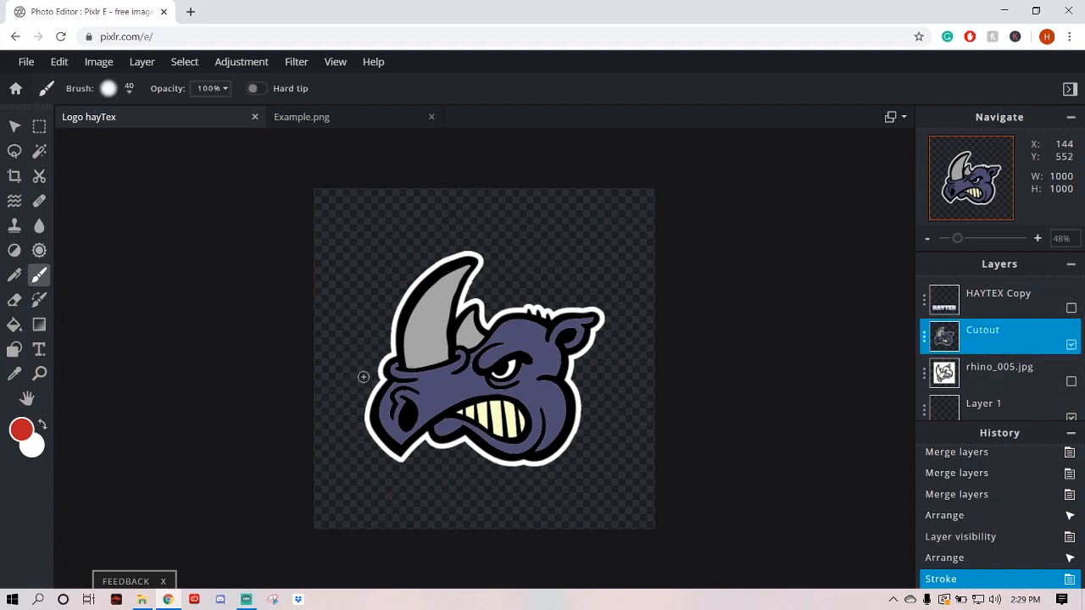
{"action": "mouse_move", "coordinate": [409, 354]}
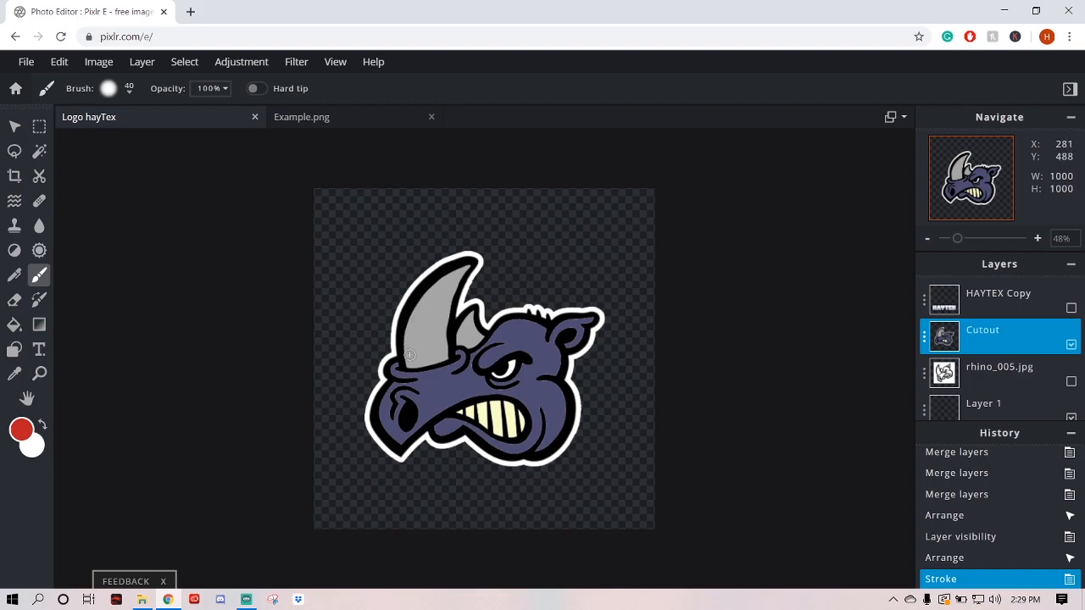
{"action": "mouse_move", "coordinate": [519, 350]}
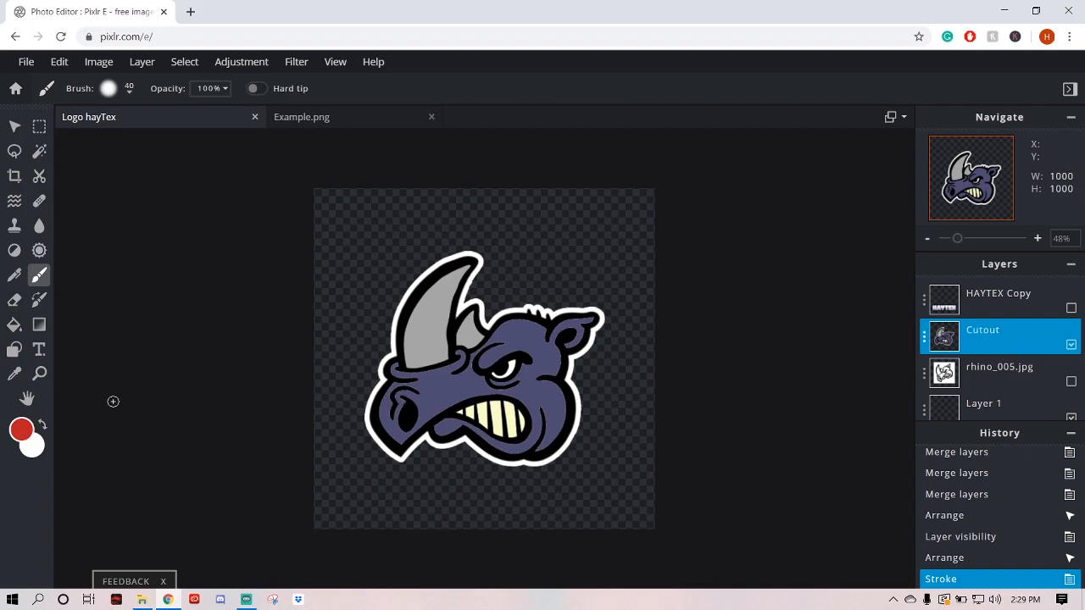
{"action": "mouse_move", "coordinate": [144, 337]}
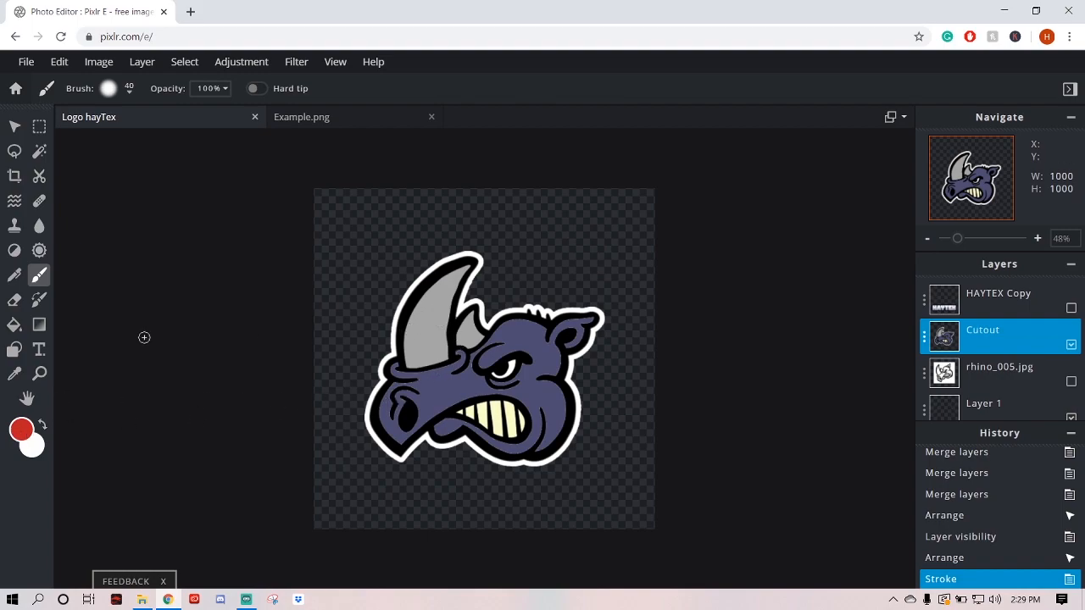
{"action": "mouse_move", "coordinate": [422, 353]}
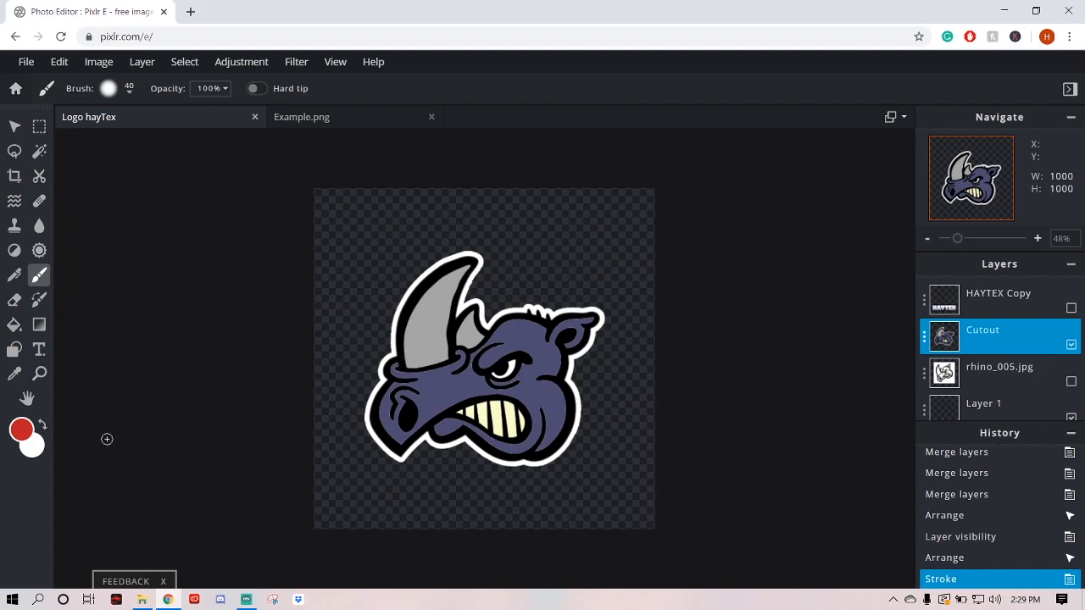
{"action": "left_click", "coordinate": [22, 430]}
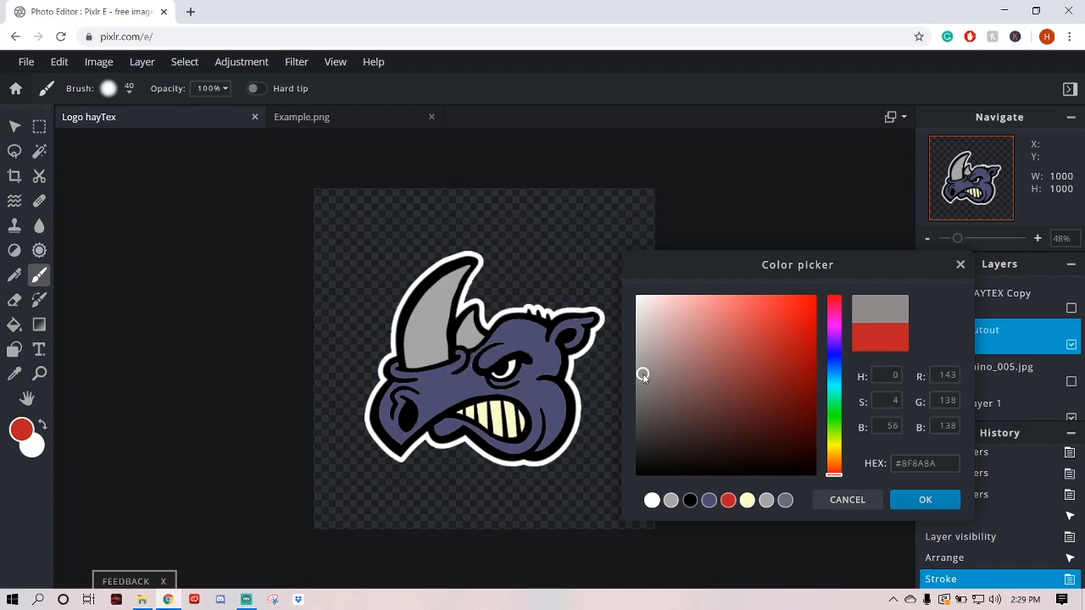
{"action": "left_click", "coordinate": [635, 380]}
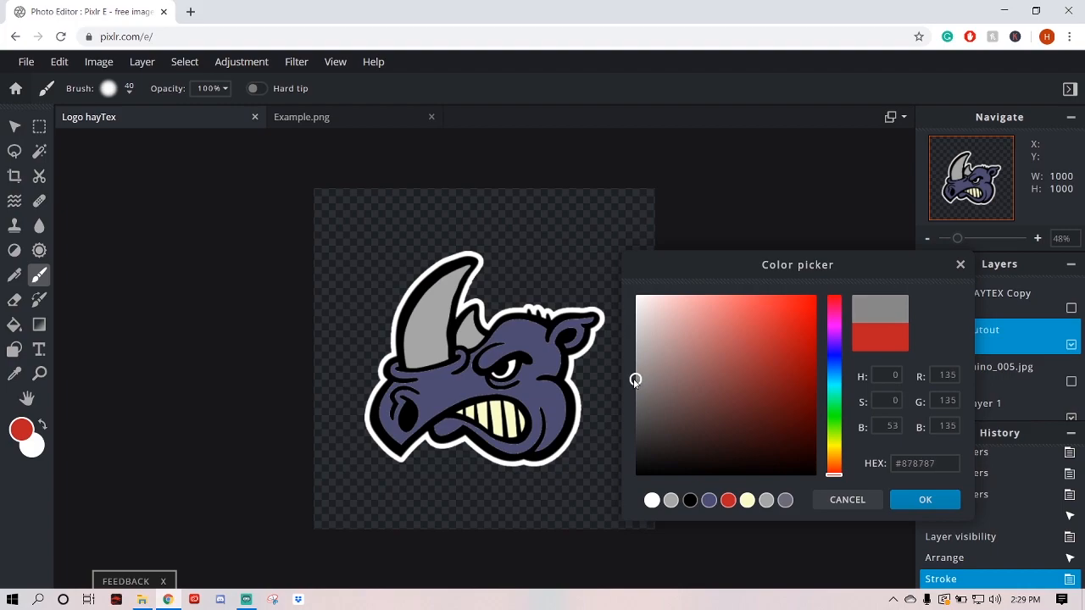
{"action": "left_click", "coordinate": [925, 499]}
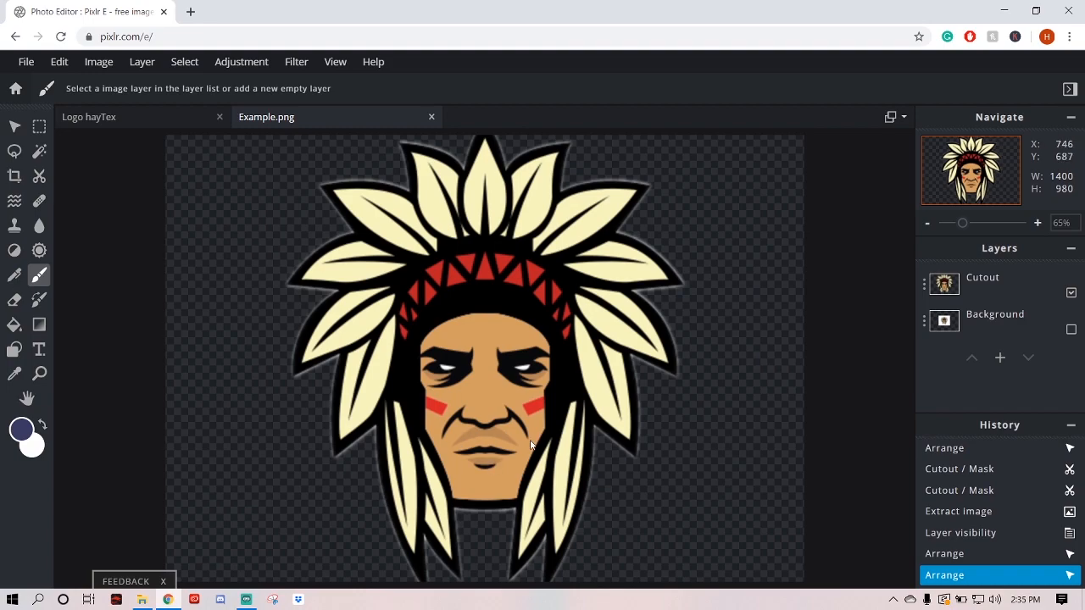
- Show the HAYTEX Copy layer and drag the rhino up above the text
{"action": "left_click", "coordinate": [89, 116]}
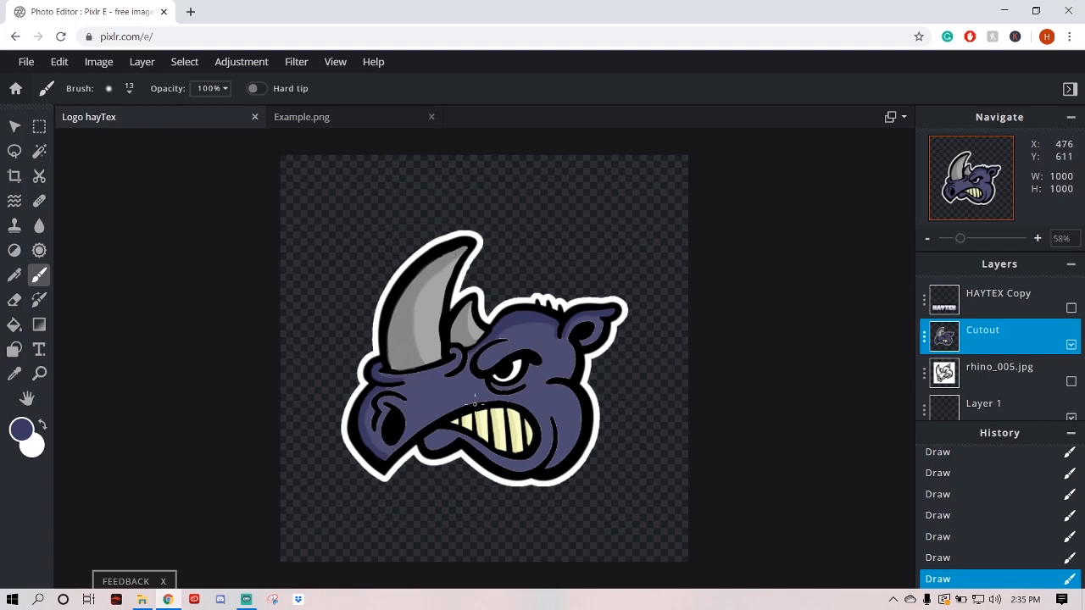
{"action": "left_click", "coordinate": [1070, 306]}
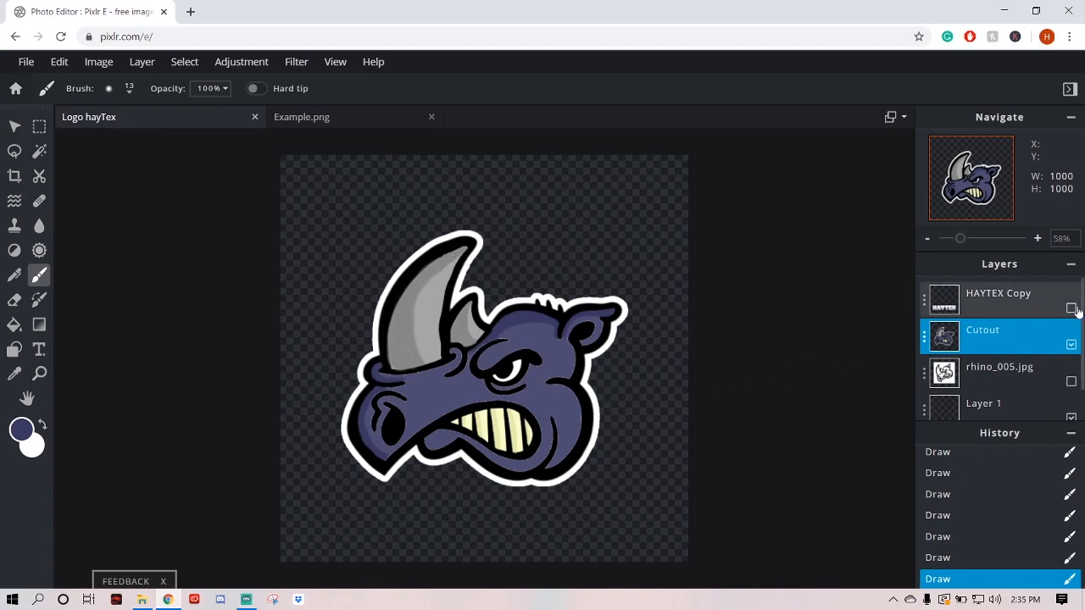
{"action": "left_click", "coordinate": [1071, 299]}
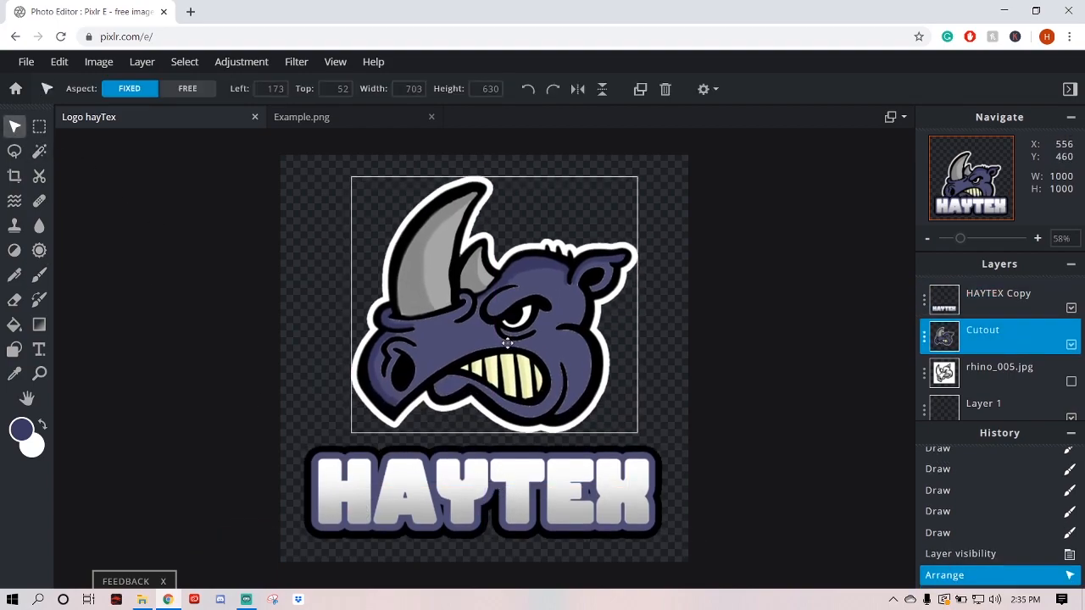
{"action": "left_click_drag", "start_coordinate": [508, 343], "coordinate": [489, 324]}
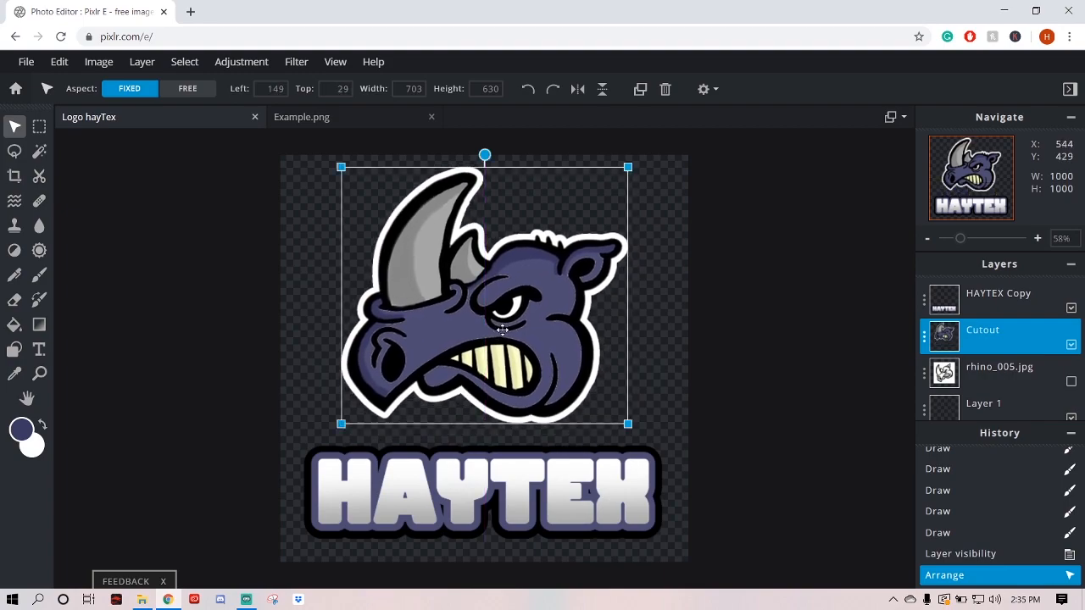
{"action": "left_click", "coordinate": [998, 292]}
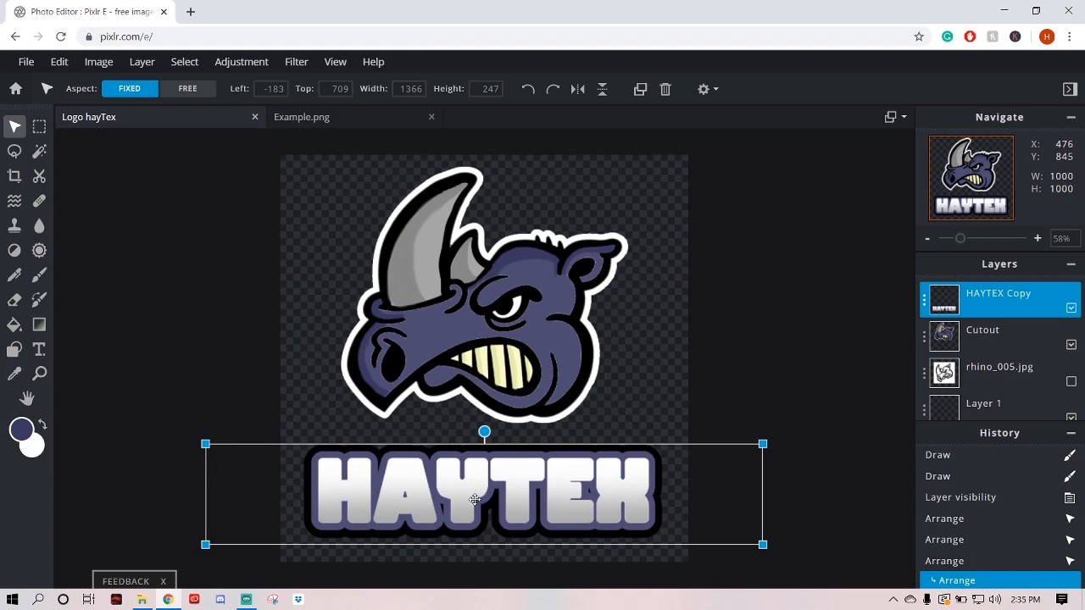
{"action": "mouse_move", "coordinate": [424, 485]}
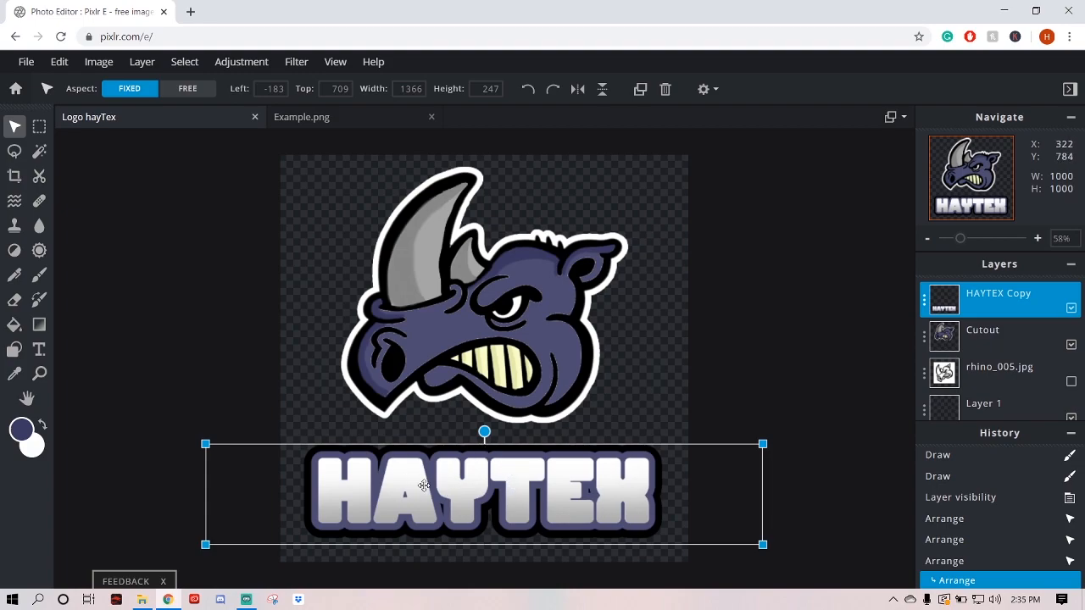
{"action": "mouse_move", "coordinate": [839, 381]}
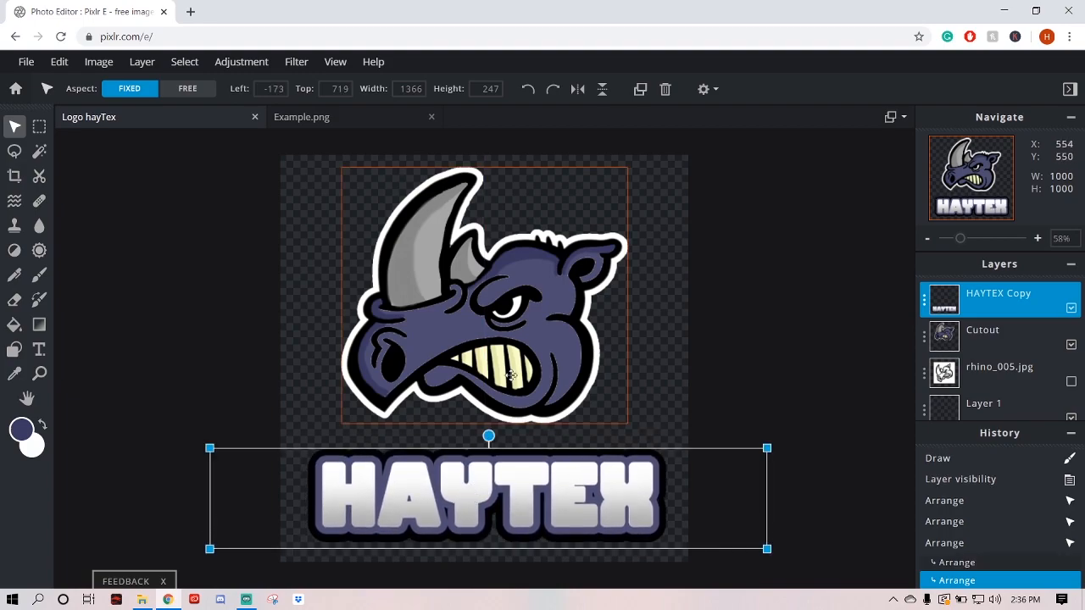
{"action": "left_click", "coordinate": [983, 329]}
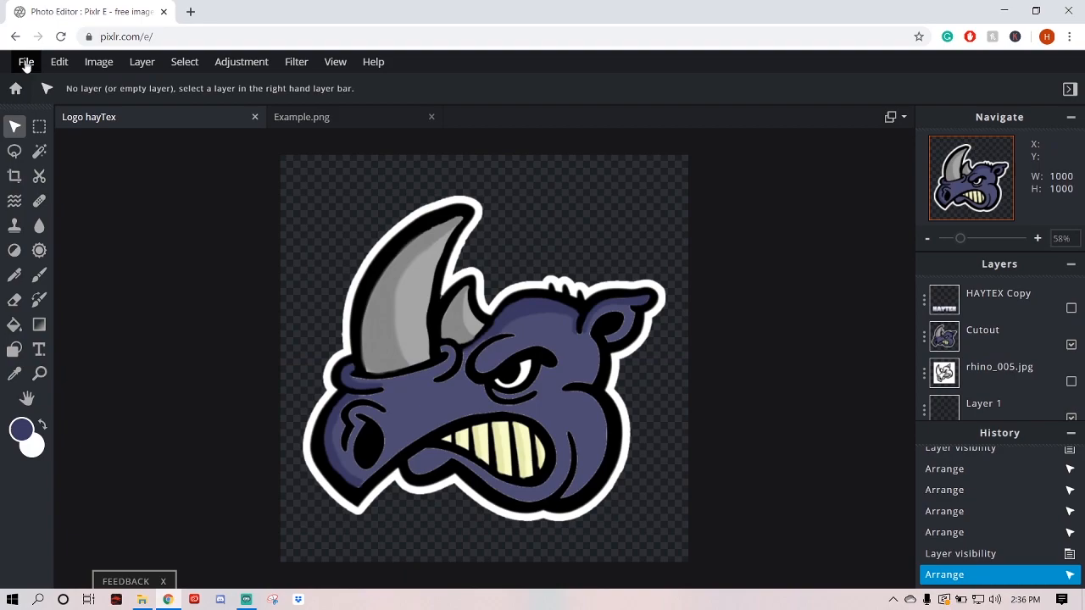
- Download the rhino-only logo as PNG 'Logo hayTex.png' and dismiss the download bar
{"action": "left_click", "coordinate": [26, 61]}
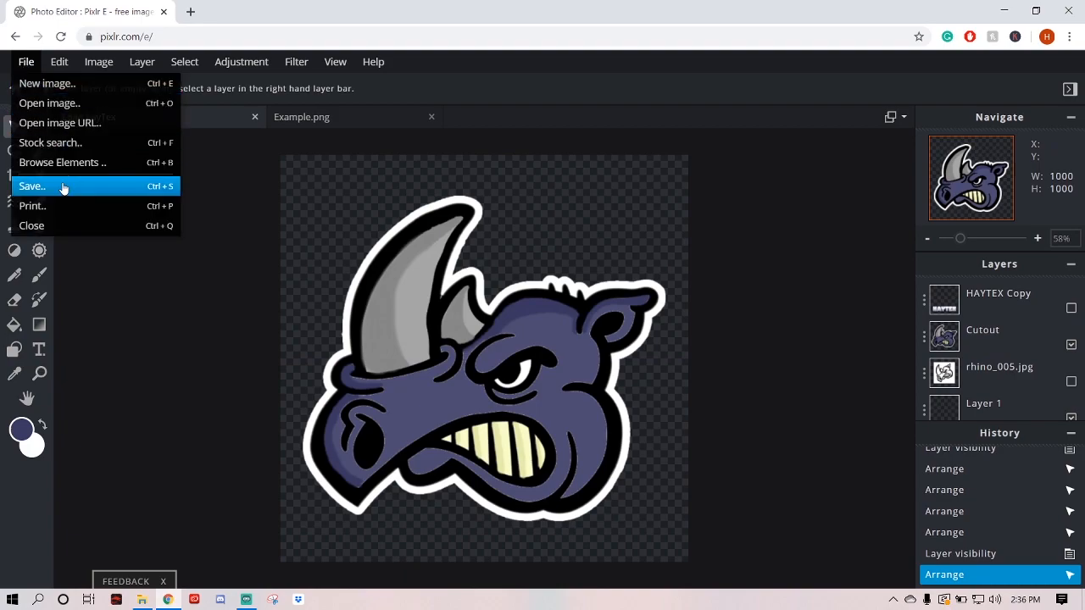
{"action": "left_click", "coordinate": [34, 186]}
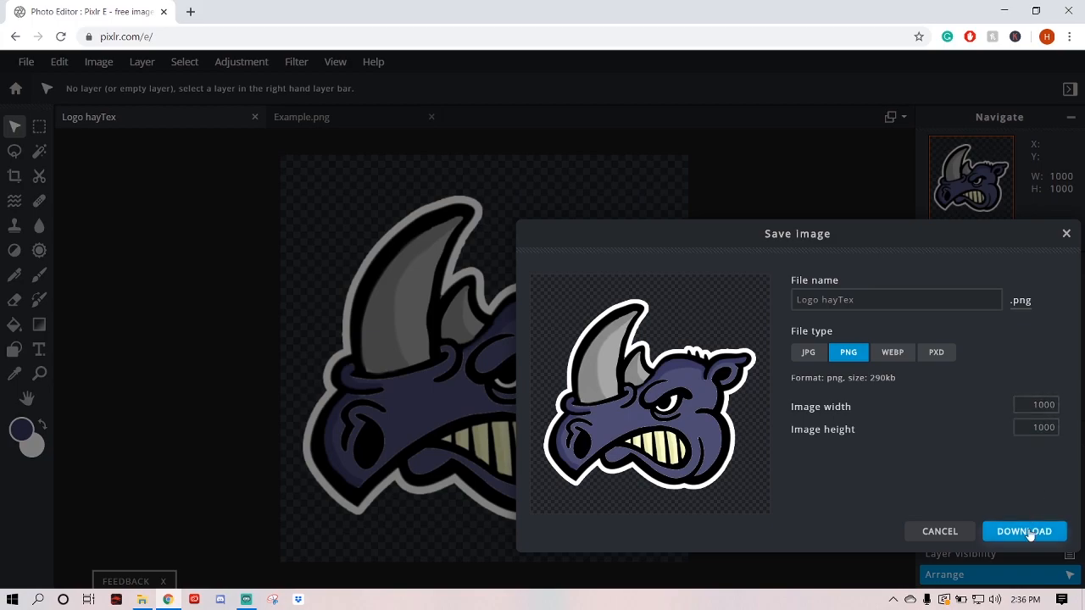
{"action": "left_click", "coordinate": [1023, 531]}
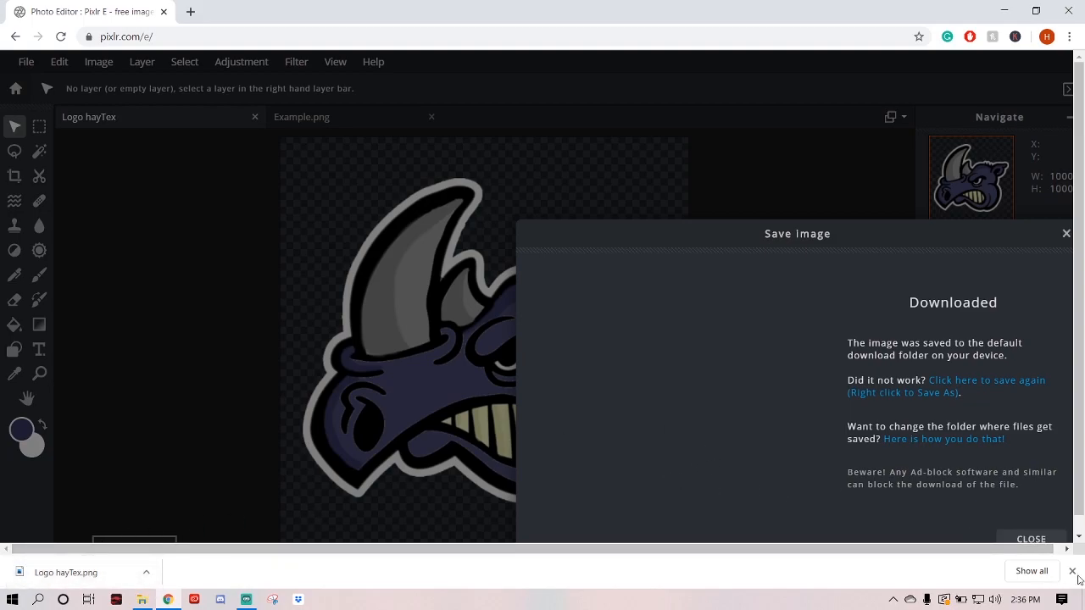
{"action": "left_click", "coordinate": [1030, 539]}
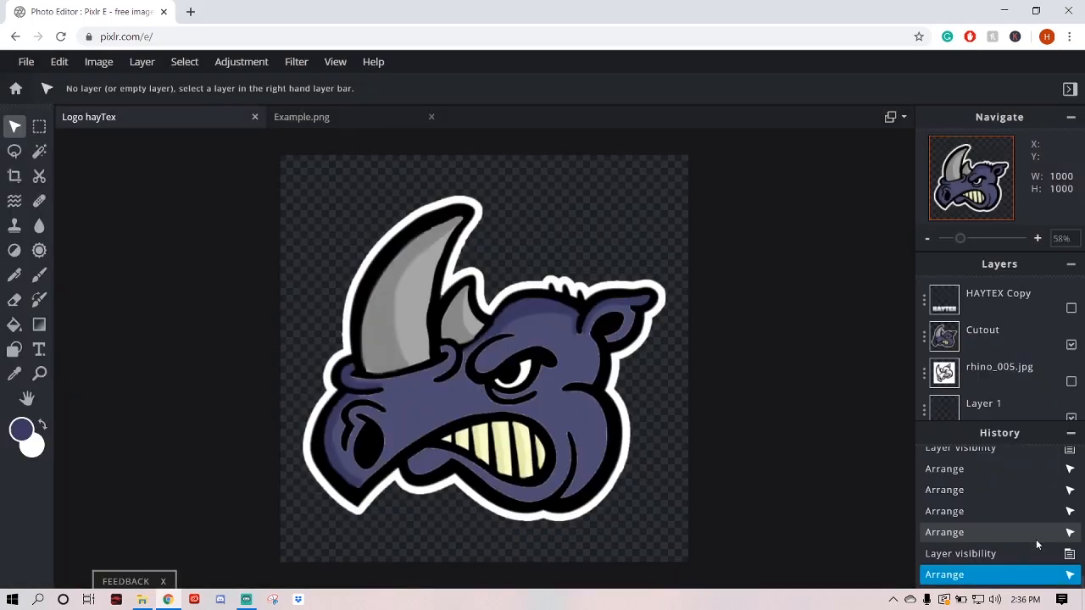
- Apply a white Outline filter to the HAYTEX Copy text layer
{"action": "left_click", "coordinate": [981, 329]}
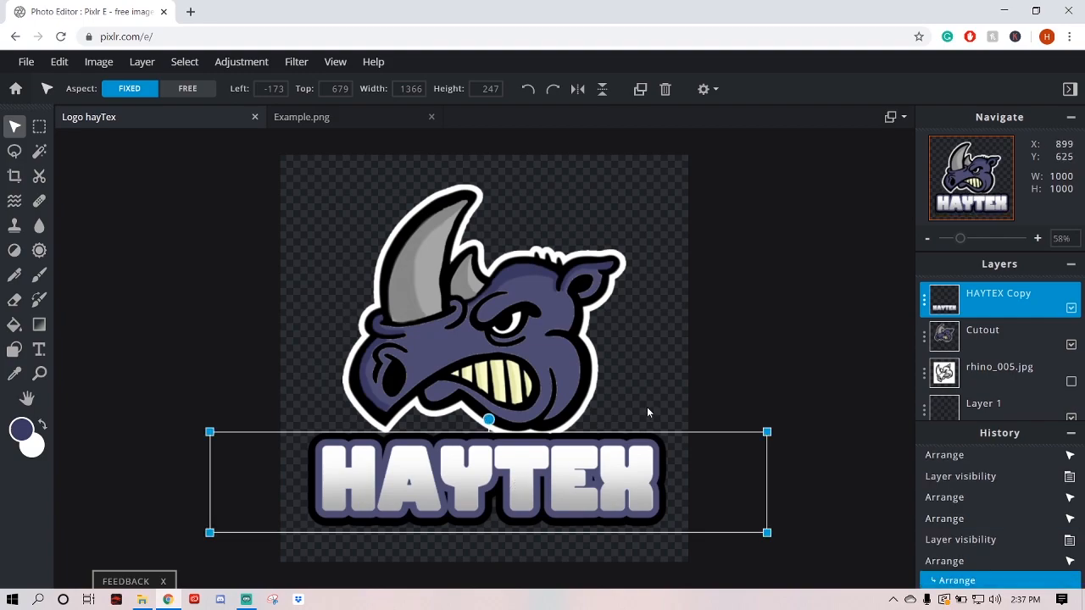
{"action": "left_click", "coordinate": [334, 61]}
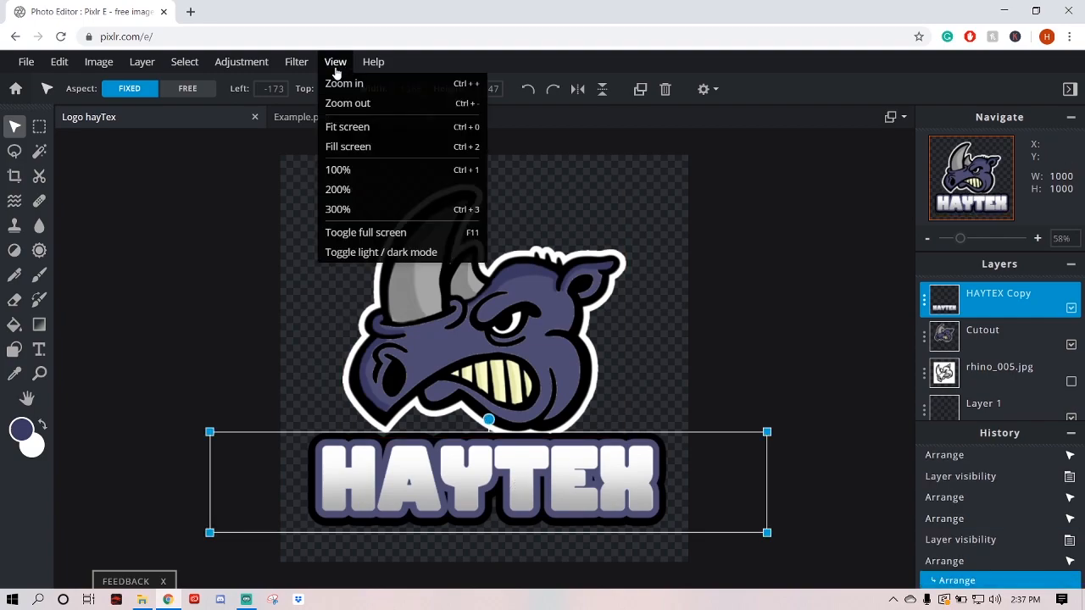
{"action": "left_click", "coordinate": [296, 61]}
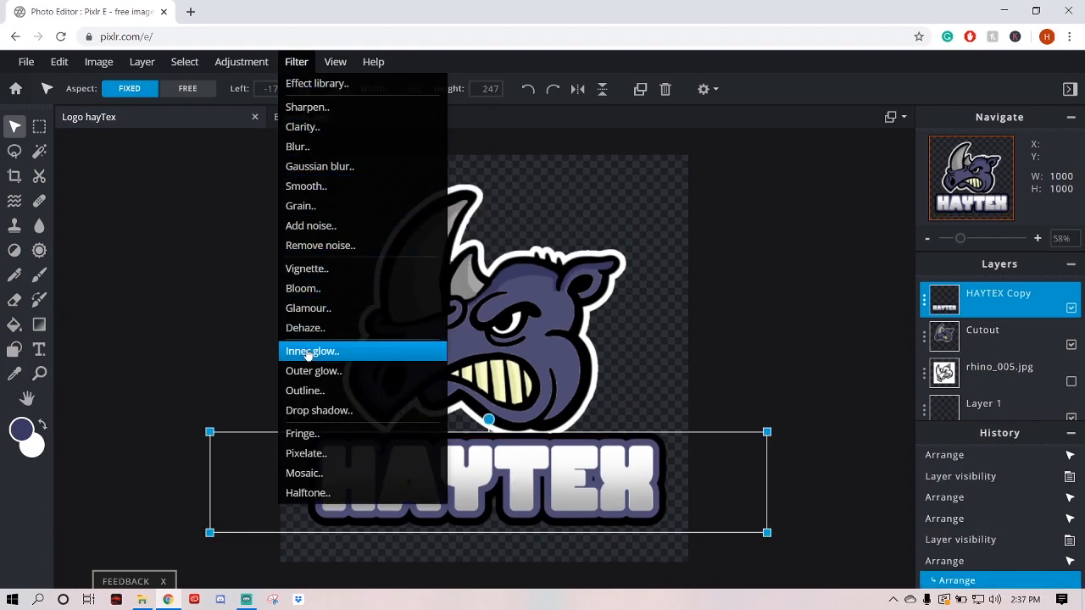
{"action": "mouse_move", "coordinate": [312, 391]}
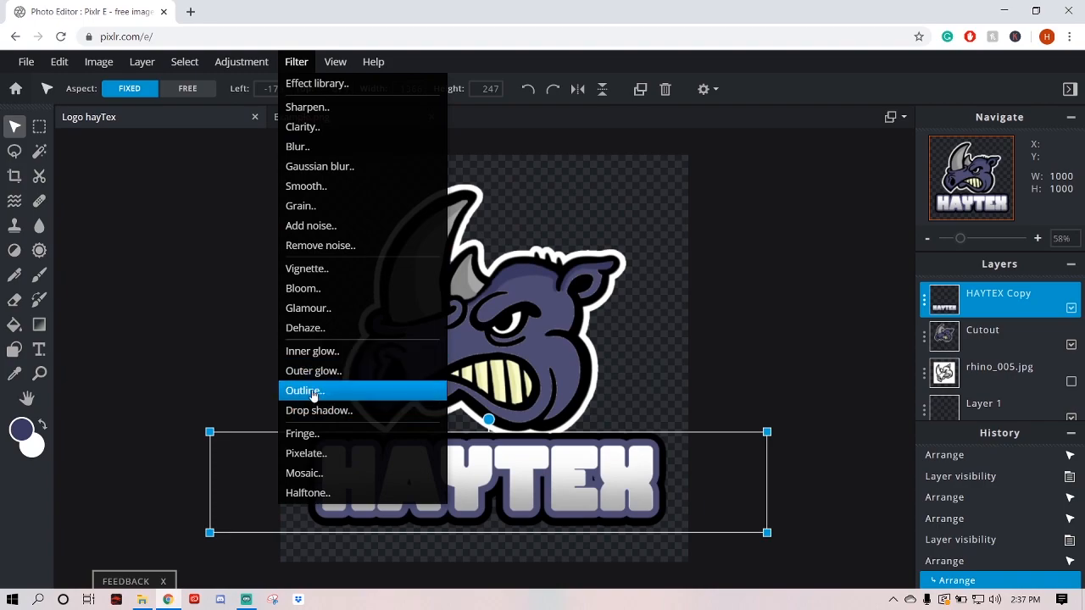
{"action": "left_click", "coordinate": [305, 391]}
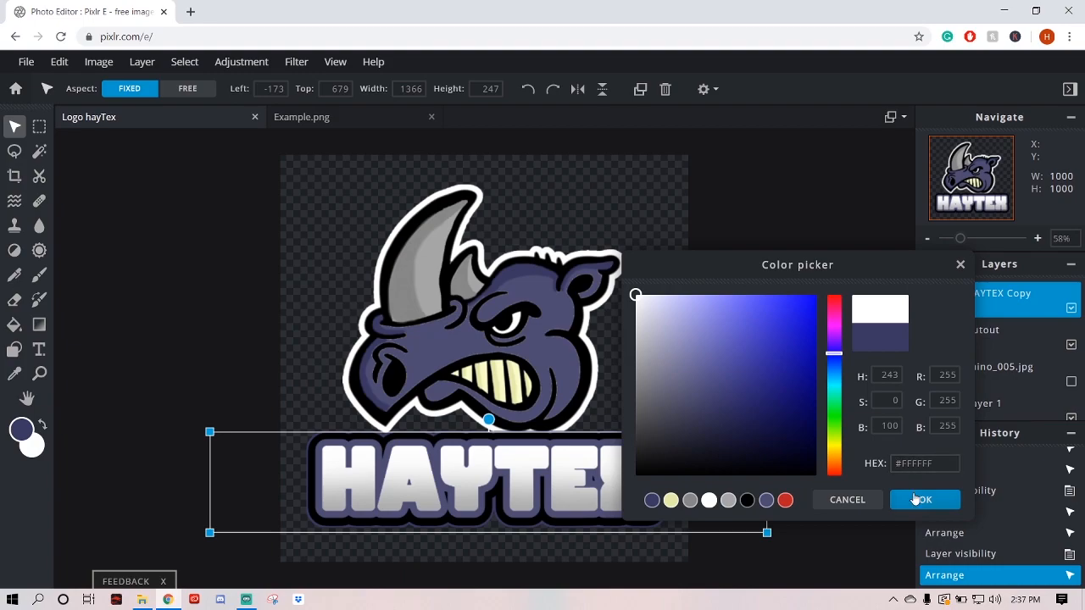
{"action": "left_click", "coordinate": [923, 499]}
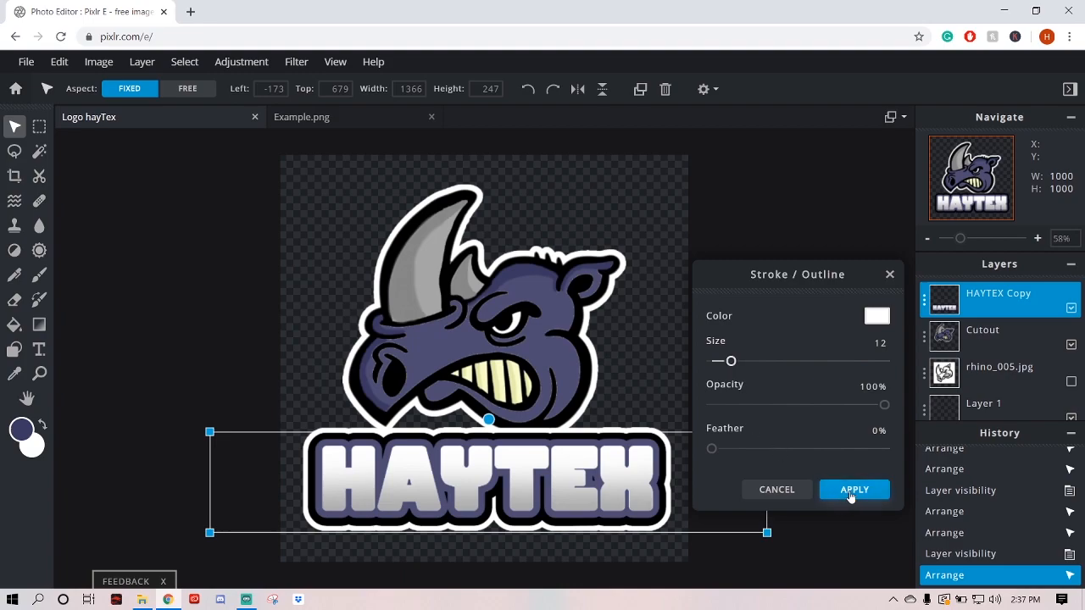
{"action": "left_click", "coordinate": [854, 489]}
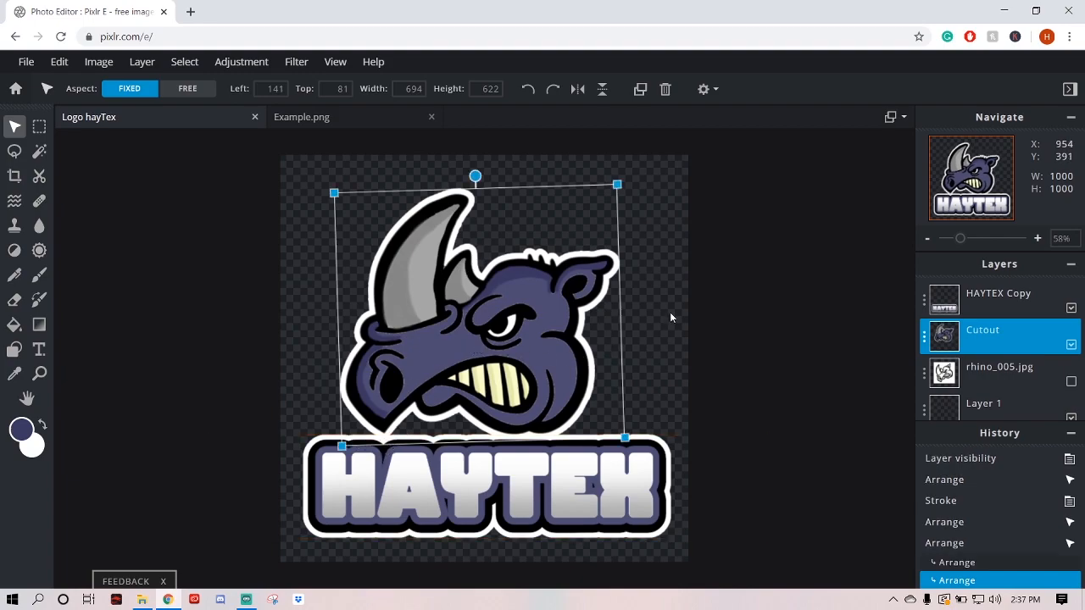
- Merge HAYTEX Copy down into the rhino layer, then open and close the Save dialog
{"action": "left_click", "coordinate": [998, 292]}
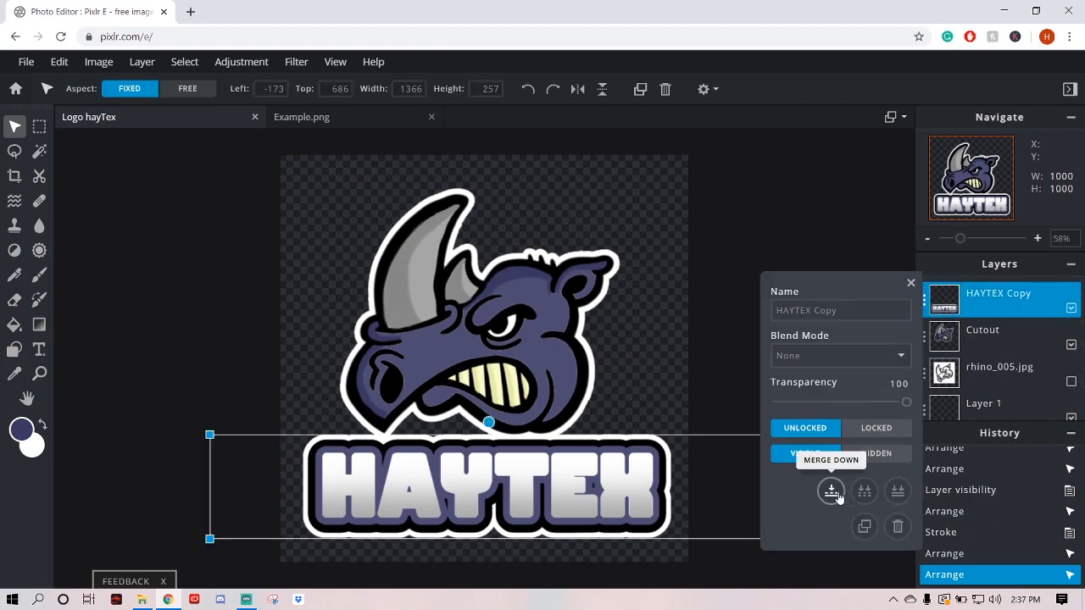
{"action": "left_click", "coordinate": [830, 490]}
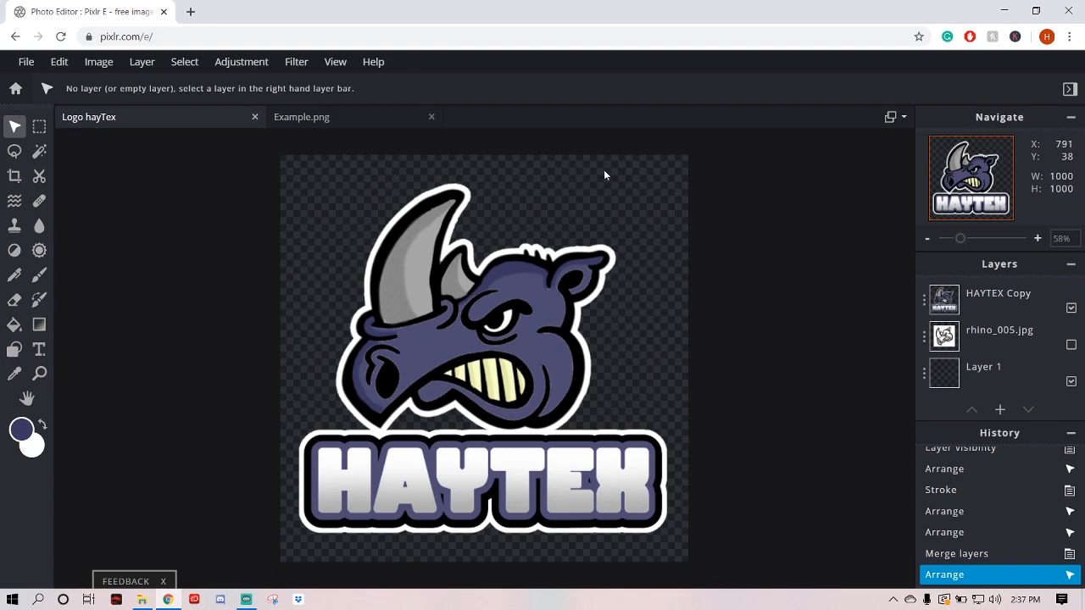
{"action": "left_click", "coordinate": [26, 61]}
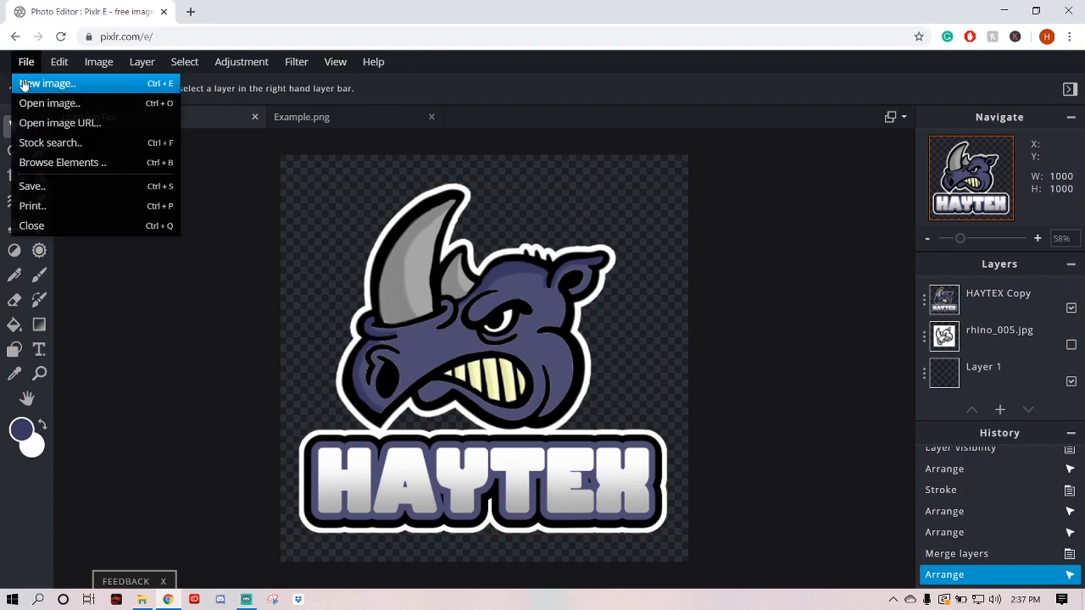
{"action": "left_click", "coordinate": [32, 185]}
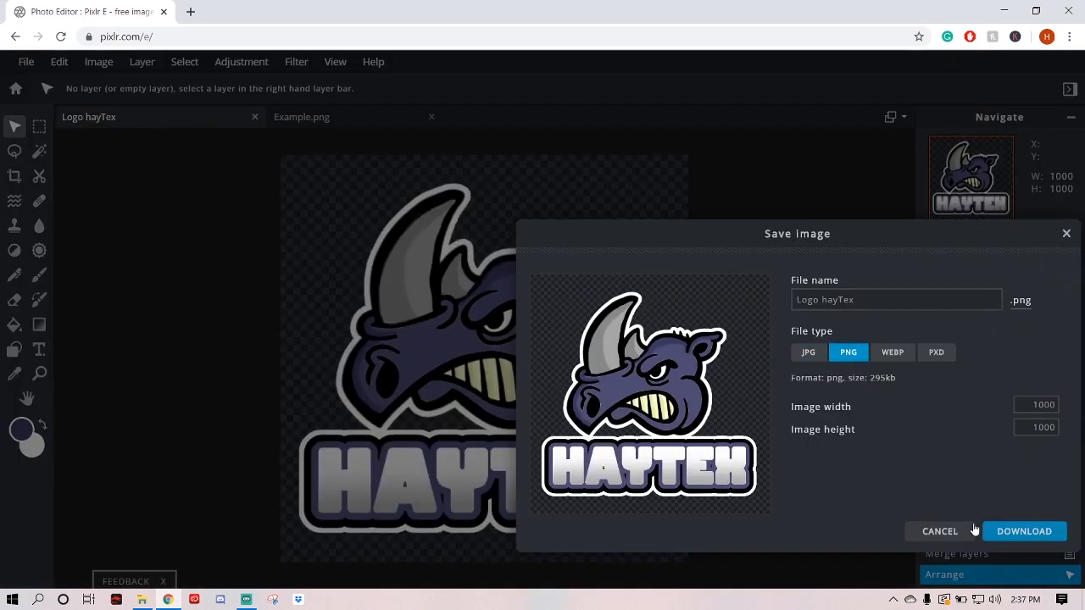
{"action": "left_click", "coordinate": [939, 530]}
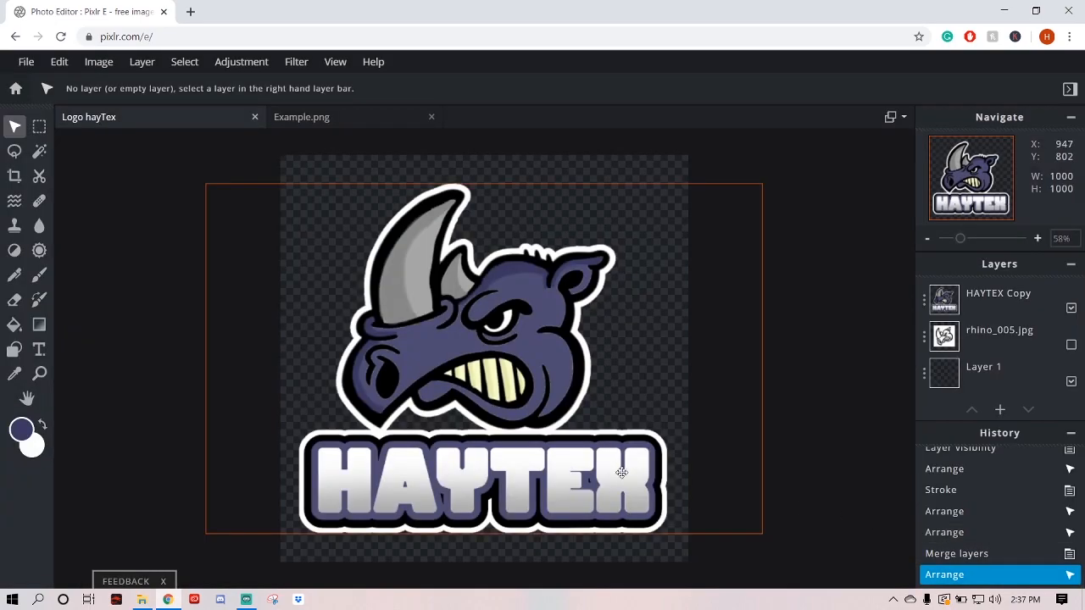